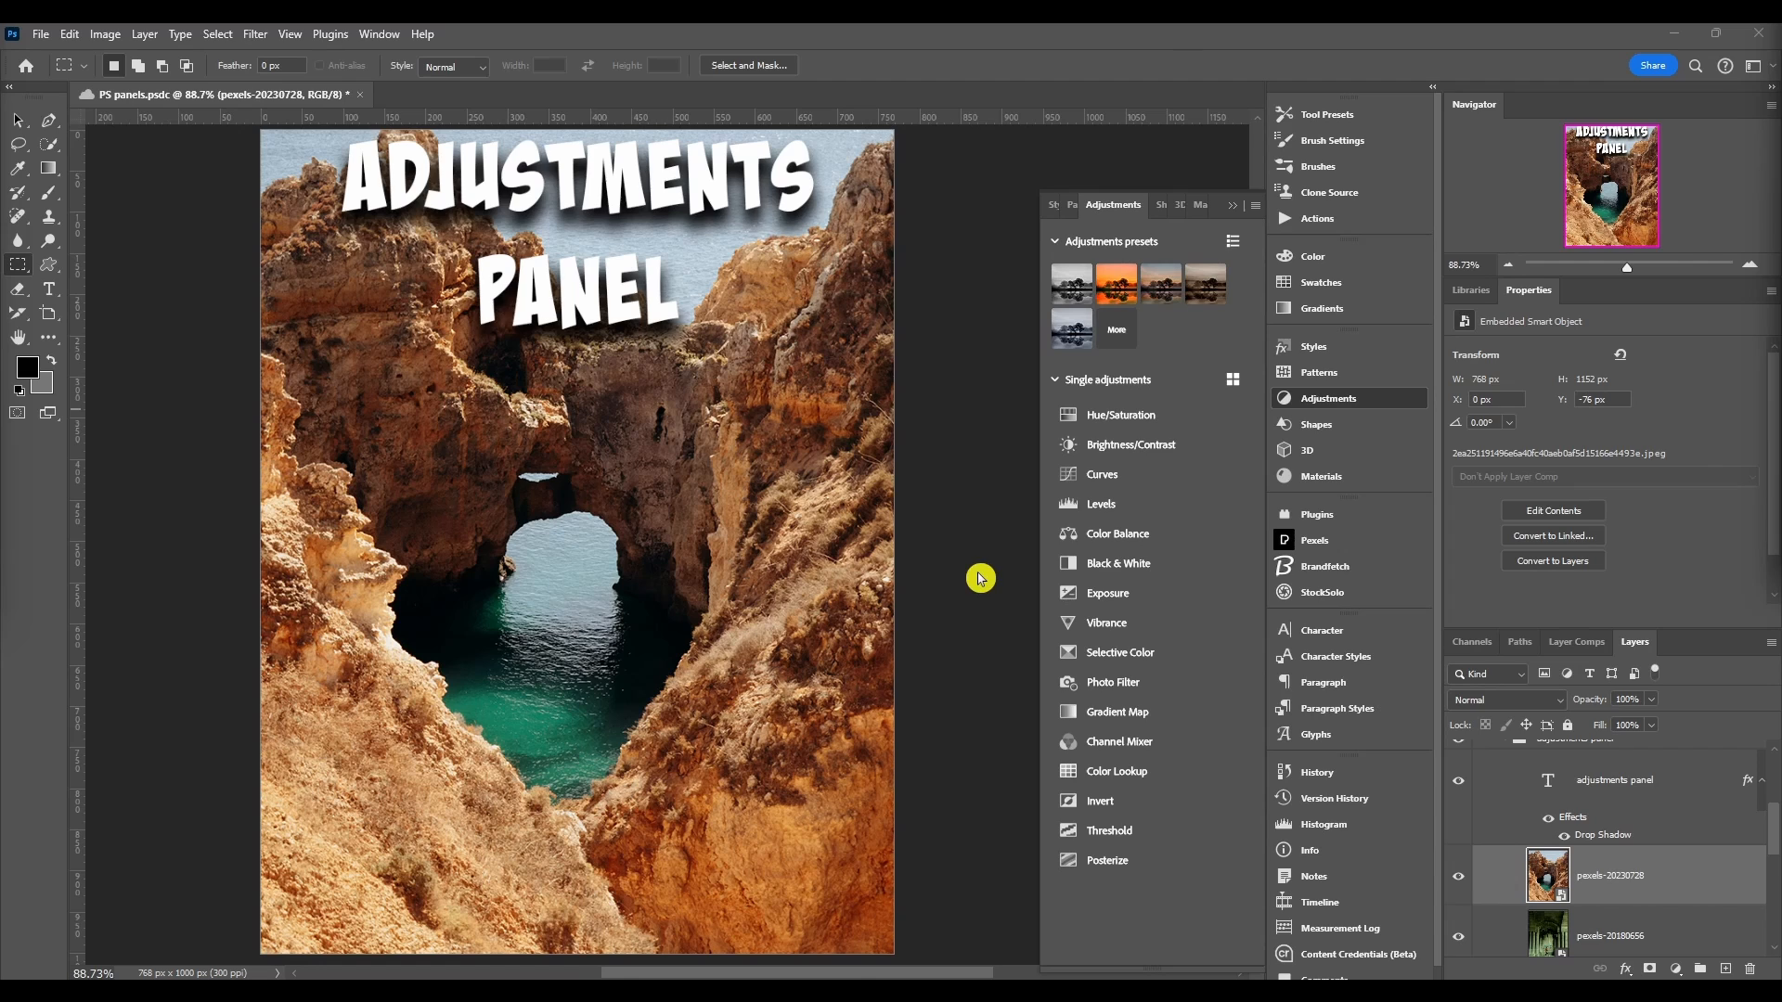
mouse_move(1388, 397)
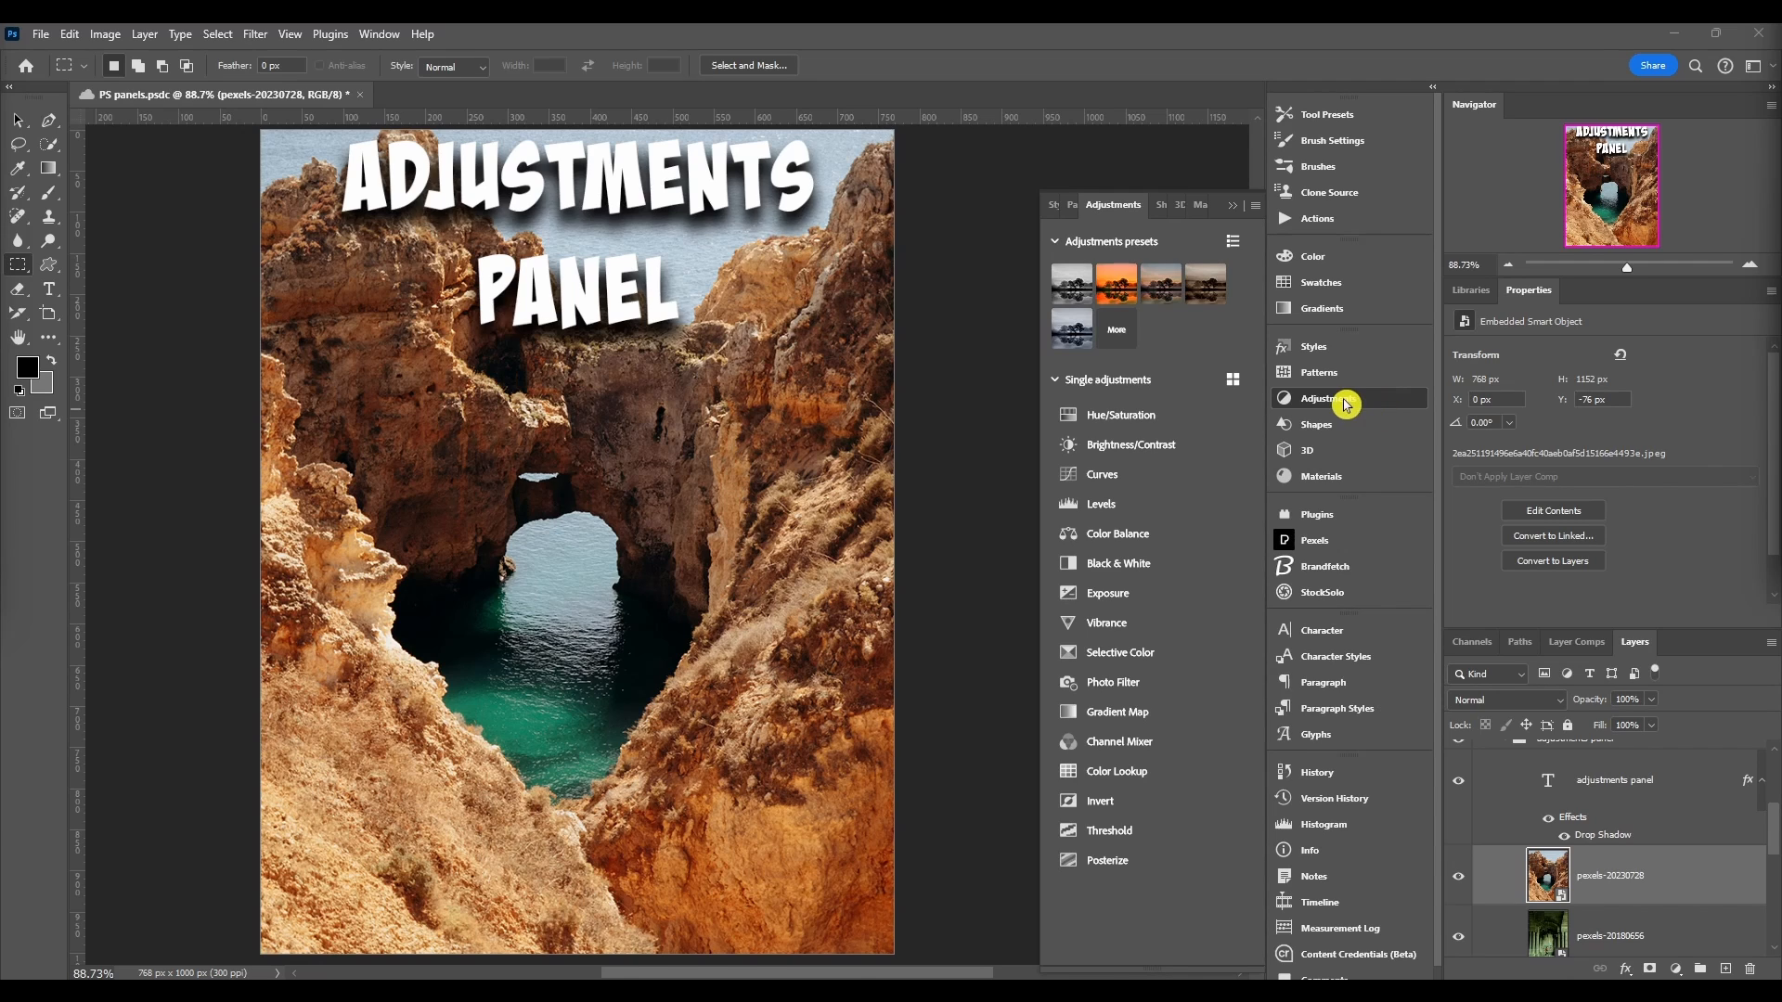
mouse_move(1284, 407)
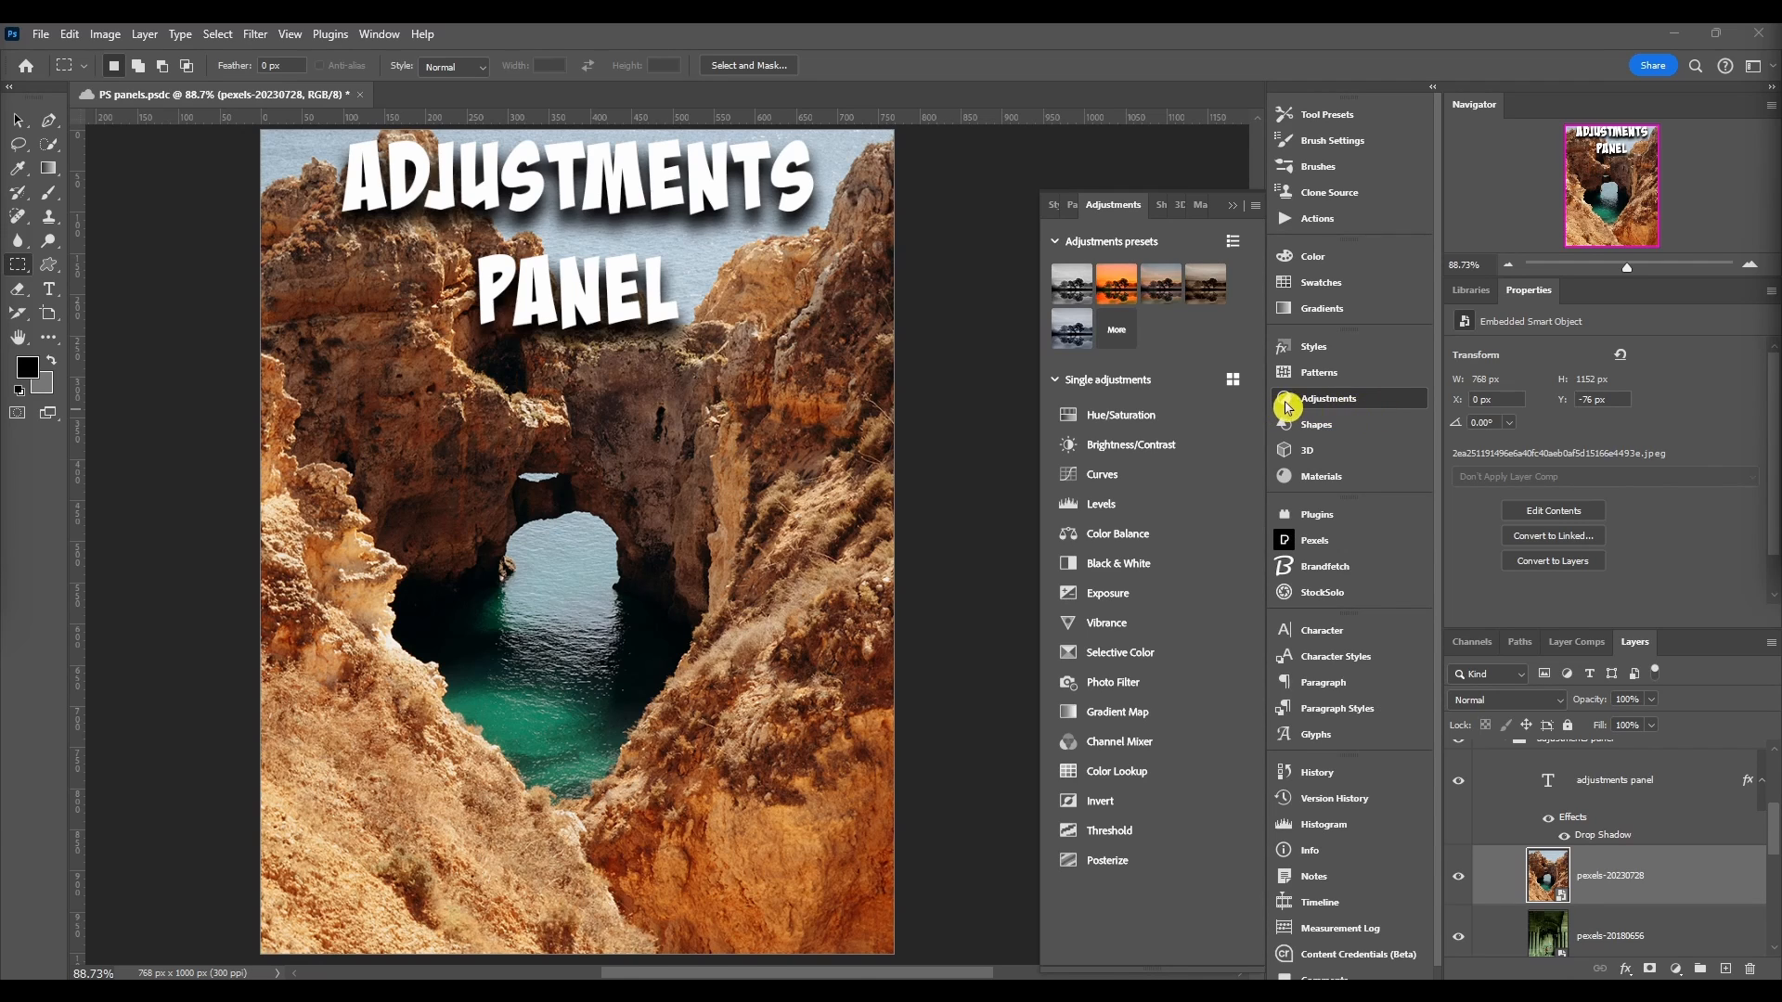
mouse_move(1374, 406)
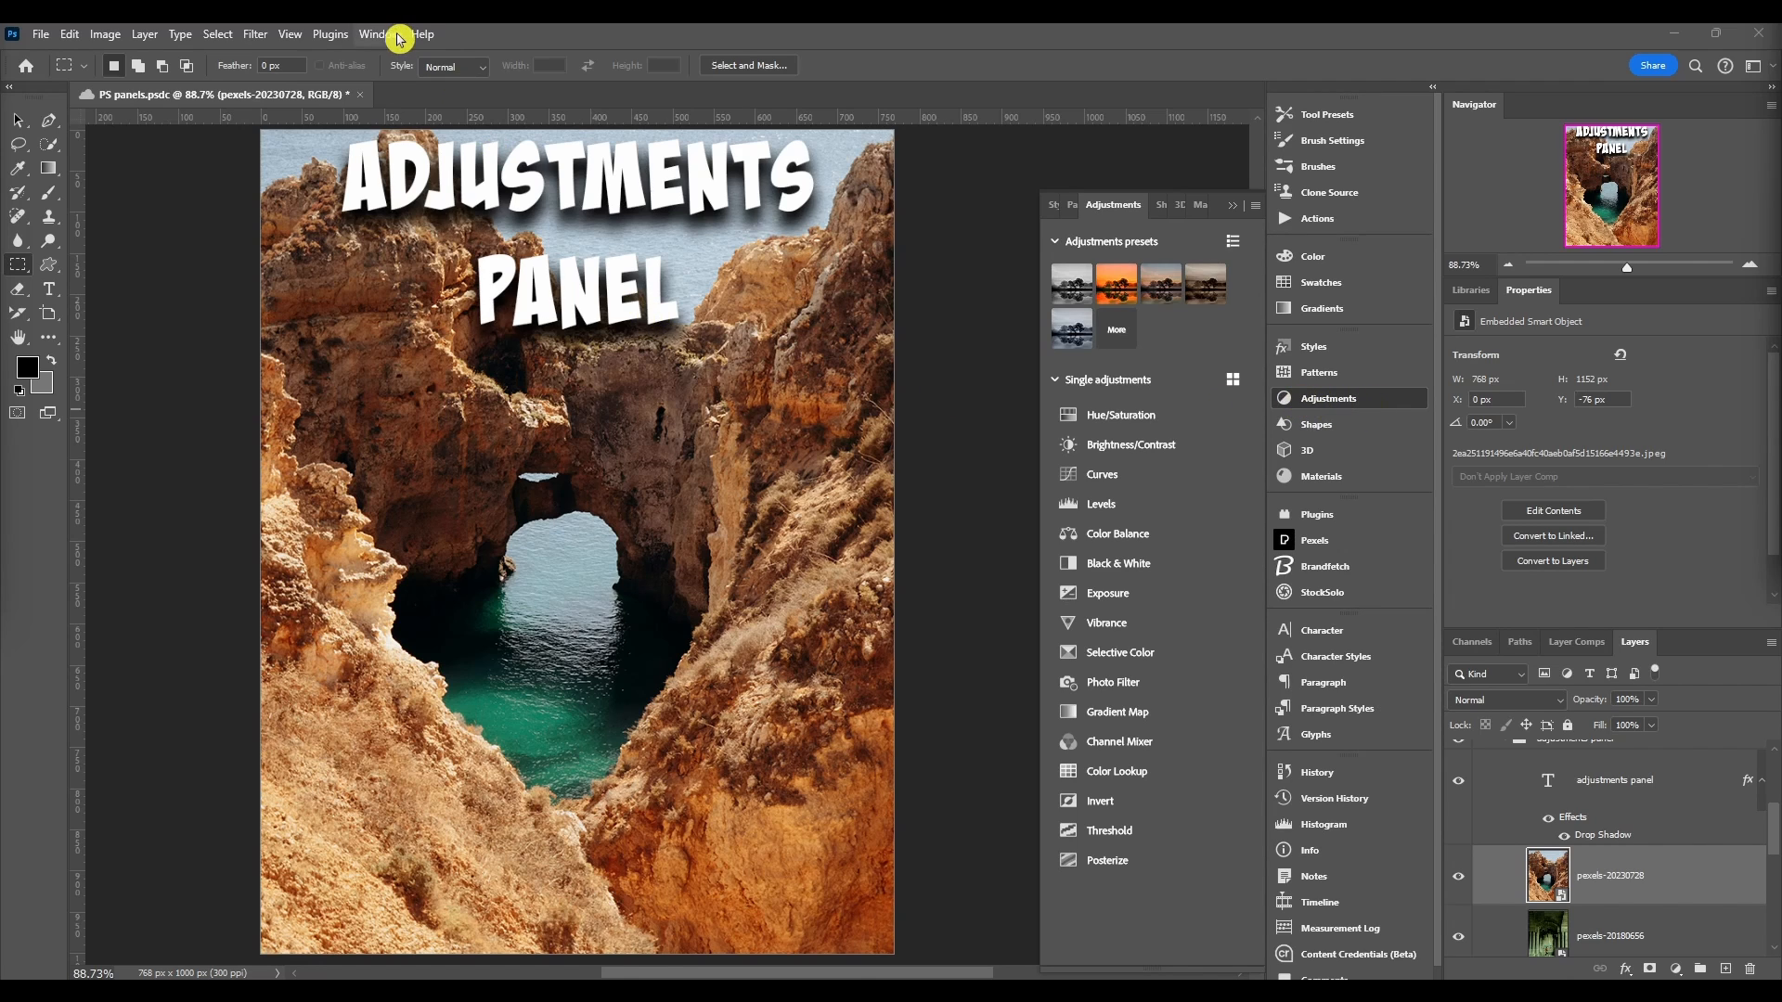
Step: Switch the Adjustments panel back to Modern view via its flyout menu and review the options
click(379, 34)
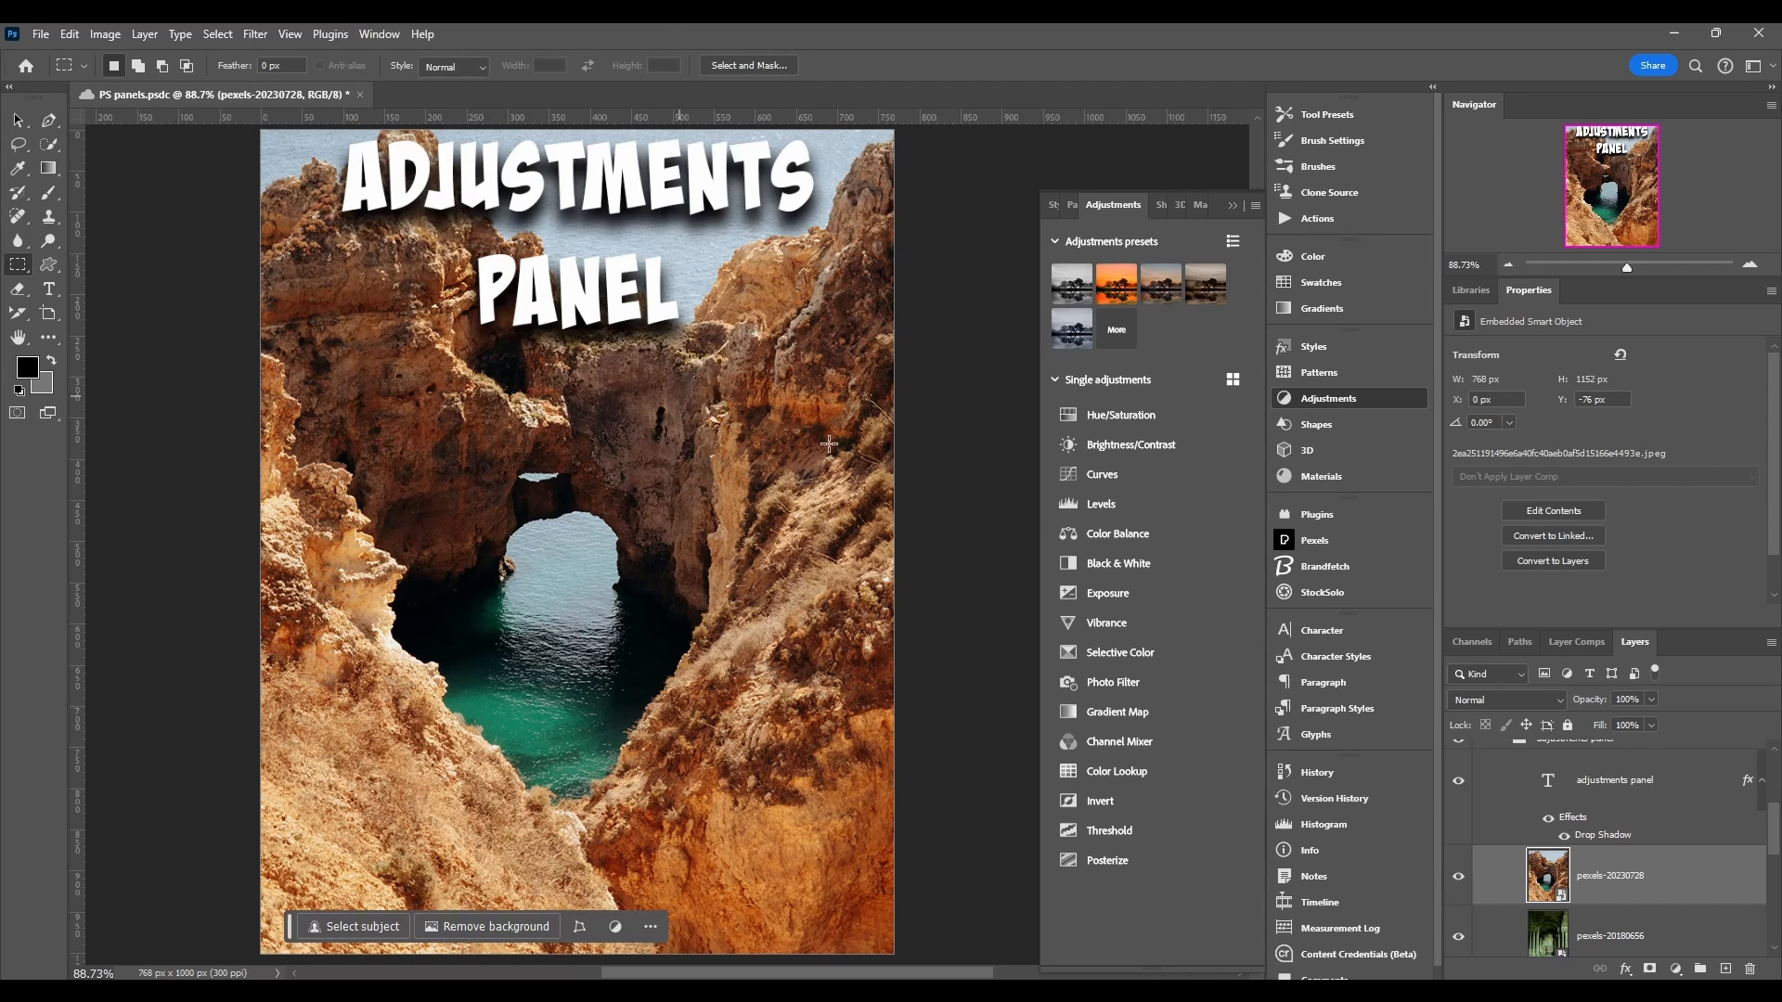
mouse_move(1158, 414)
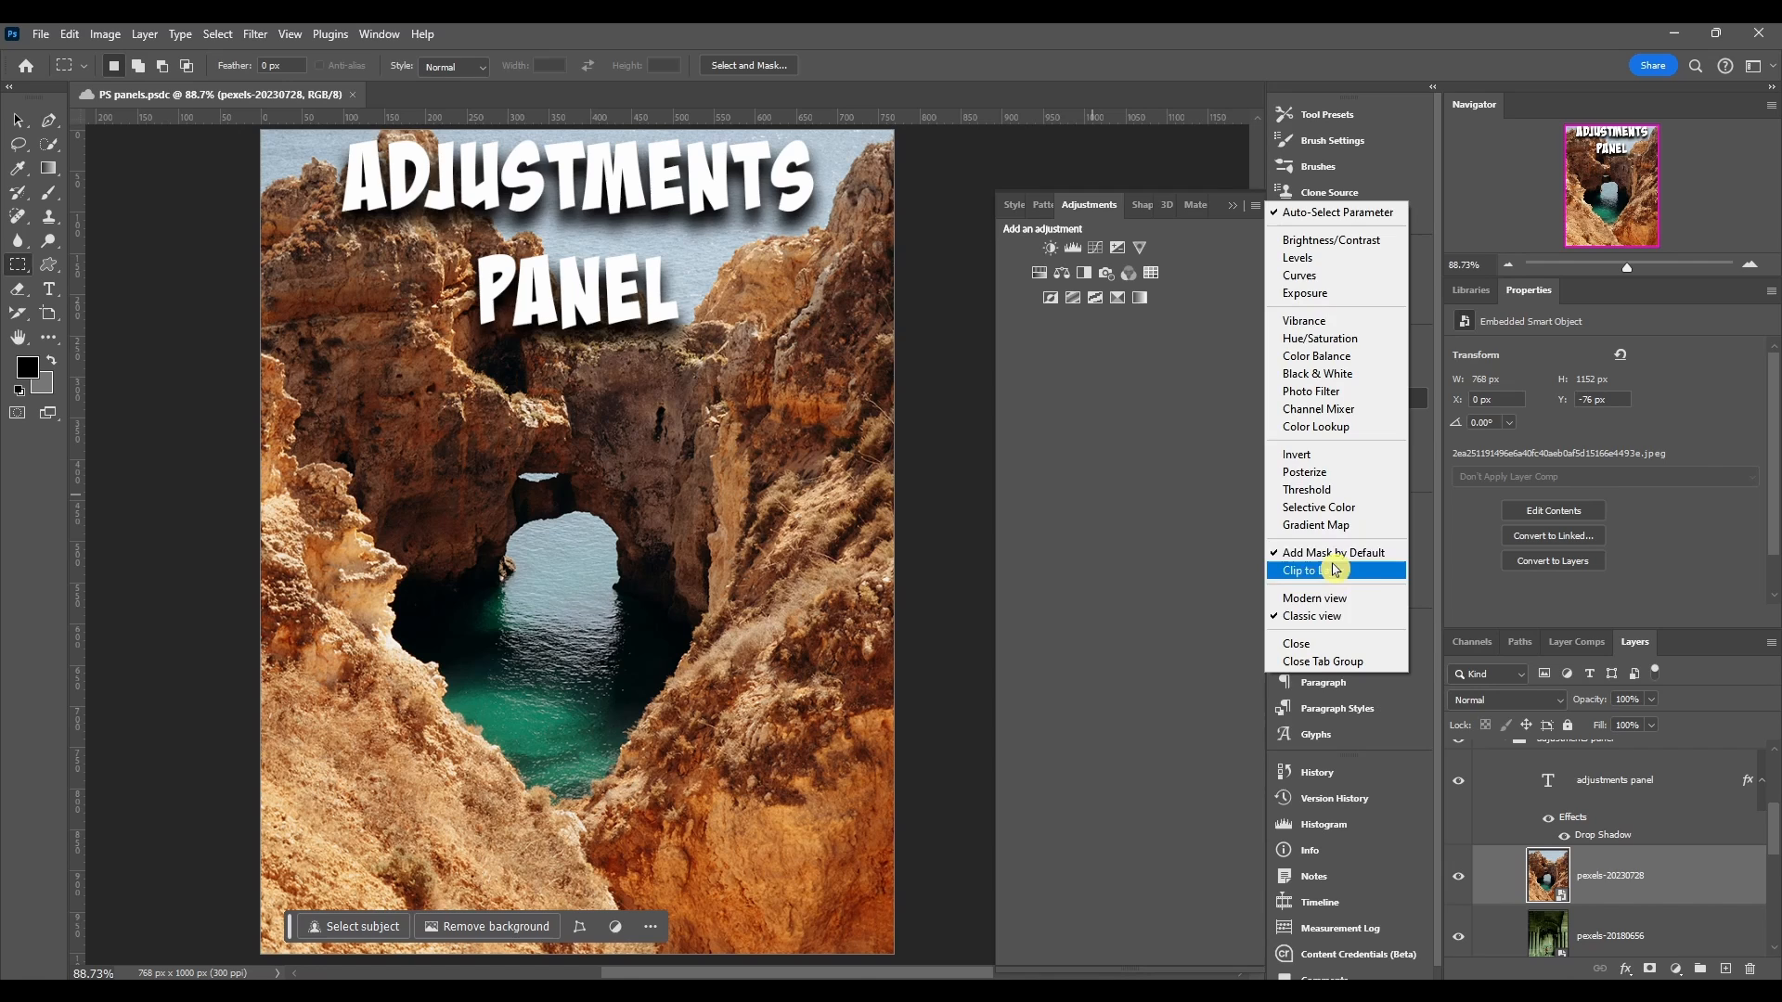
click(1313, 598)
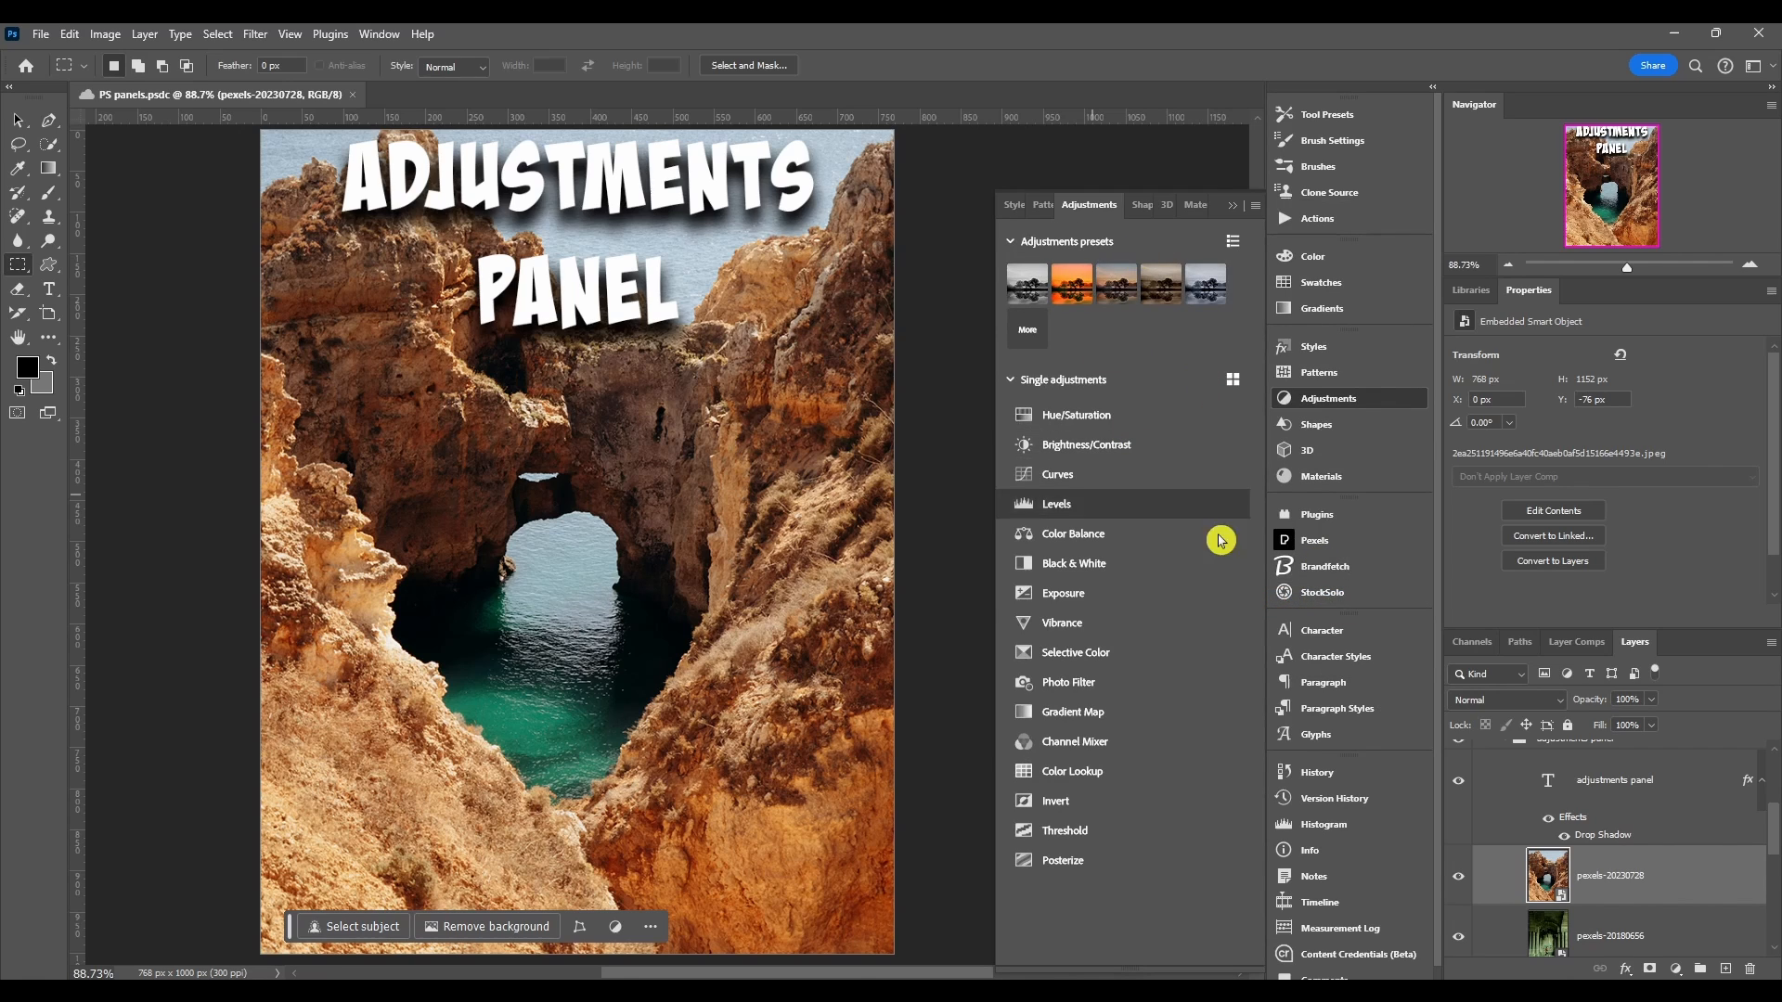
mouse_move(1152, 375)
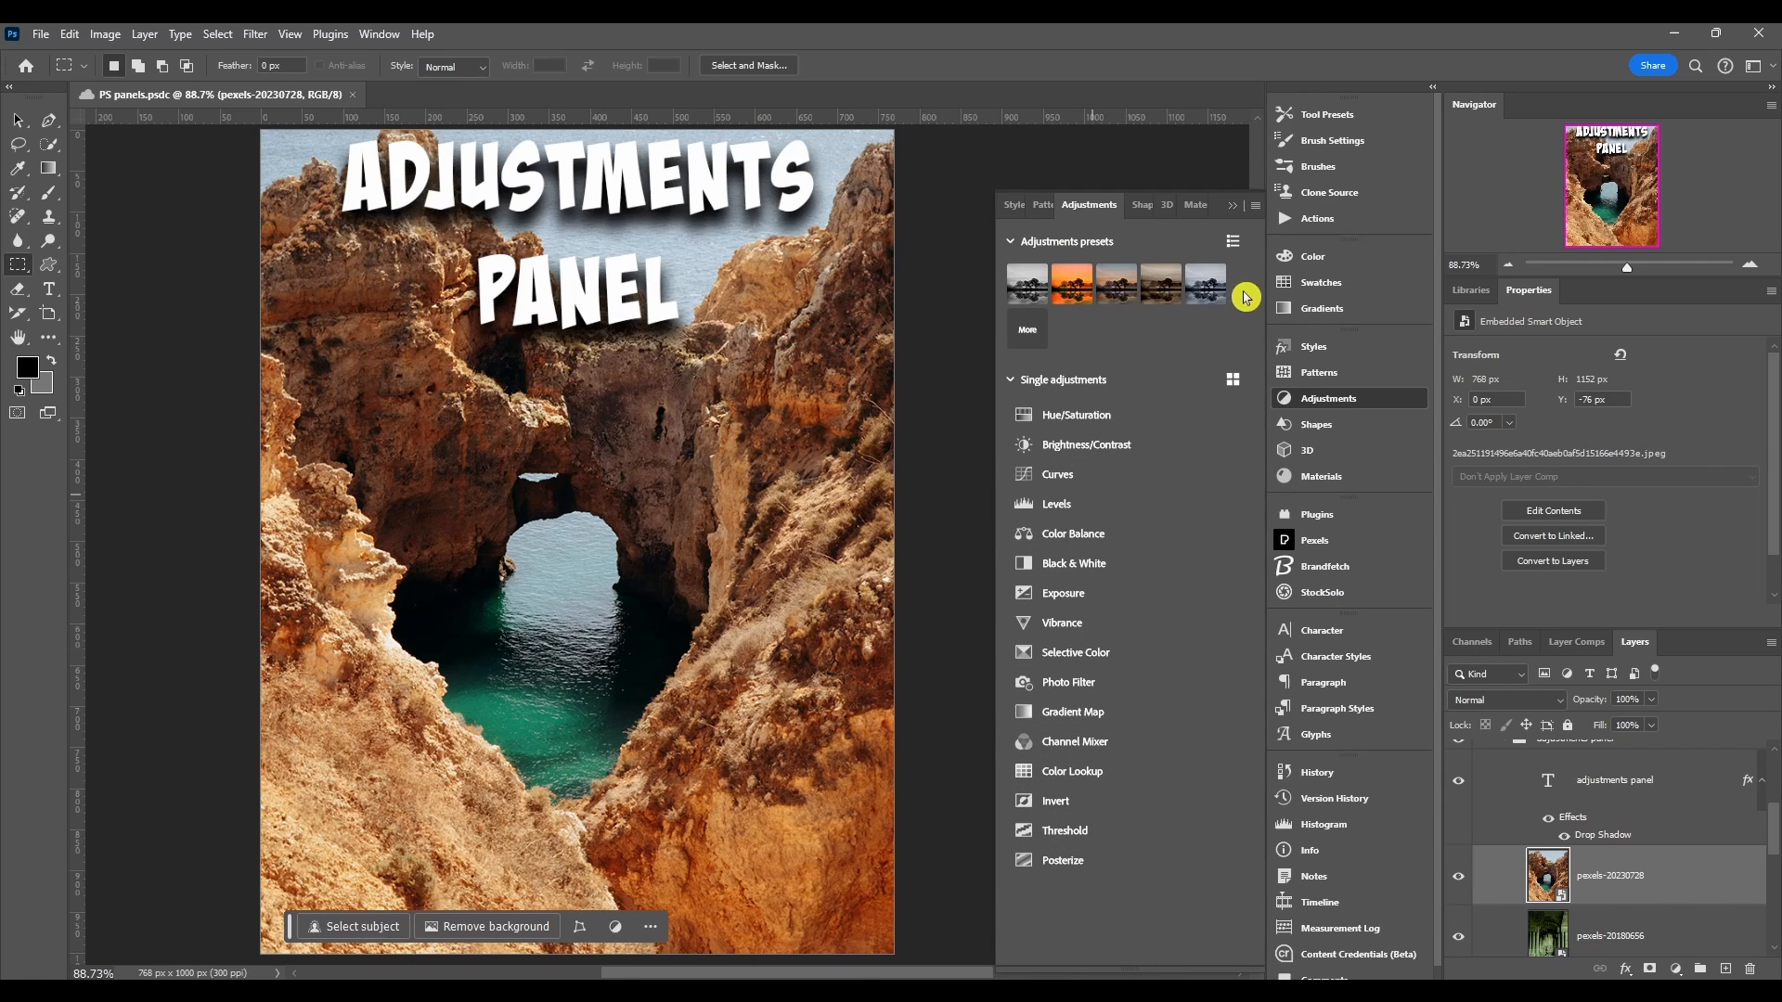
click(1243, 297)
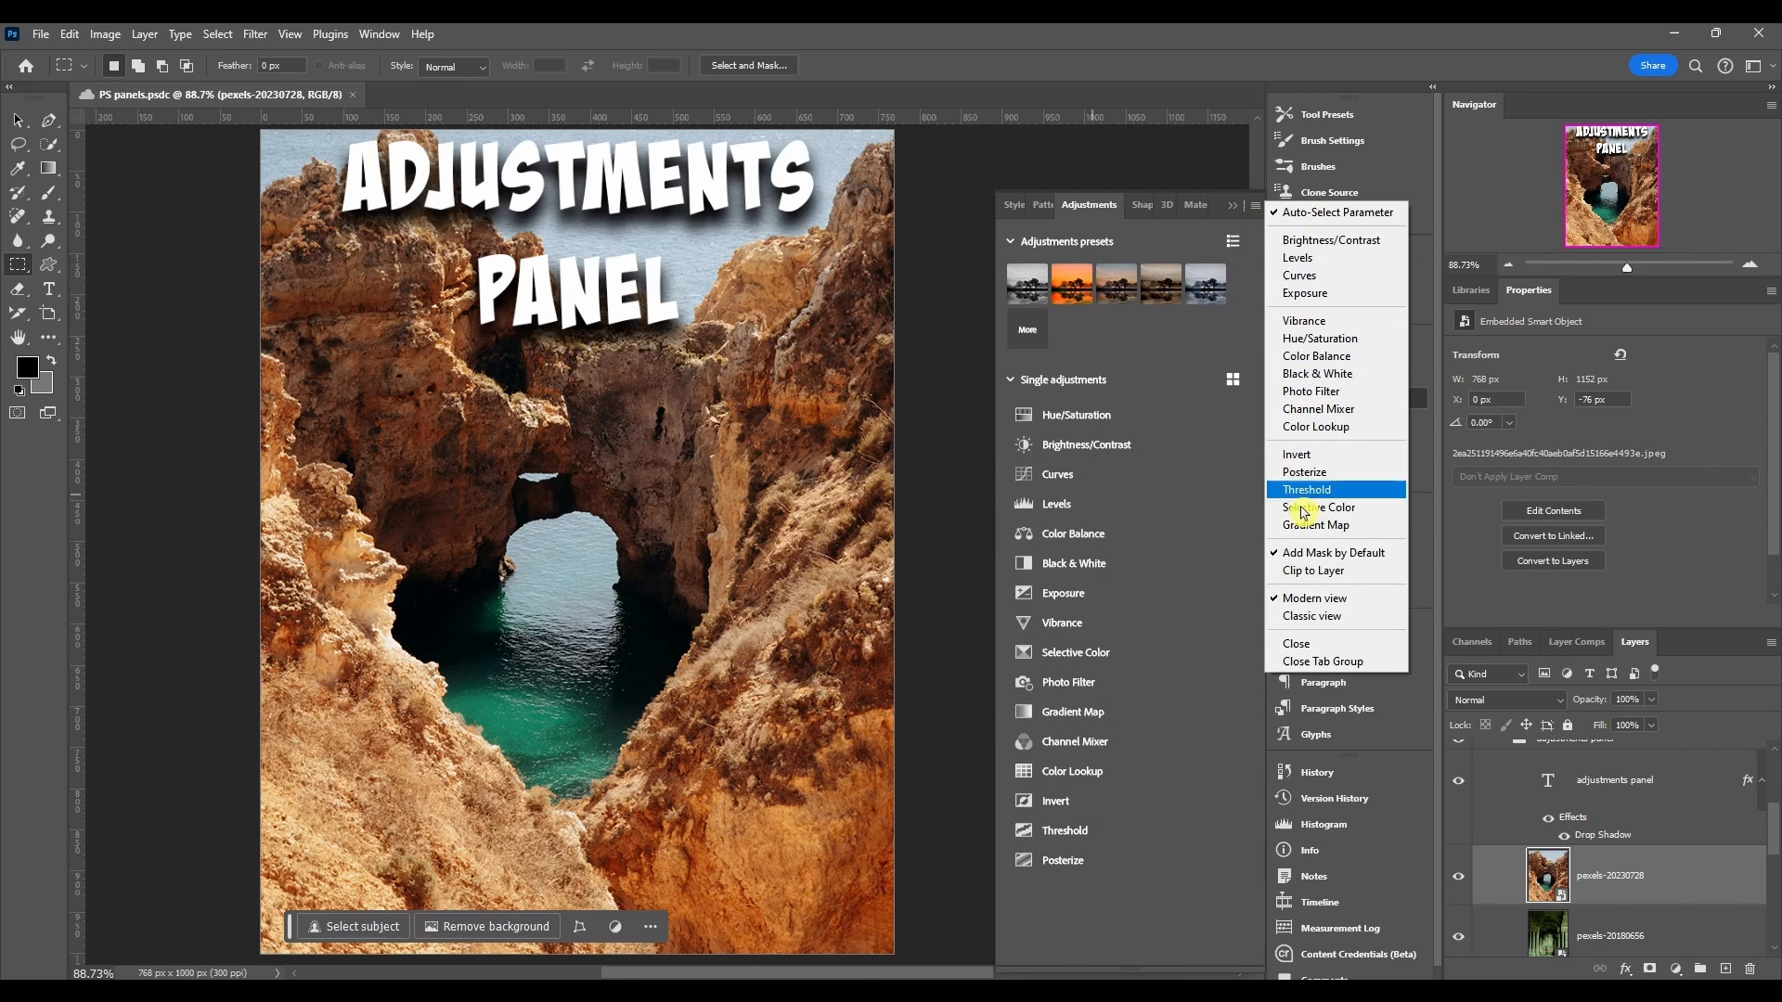
mouse_move(1338, 213)
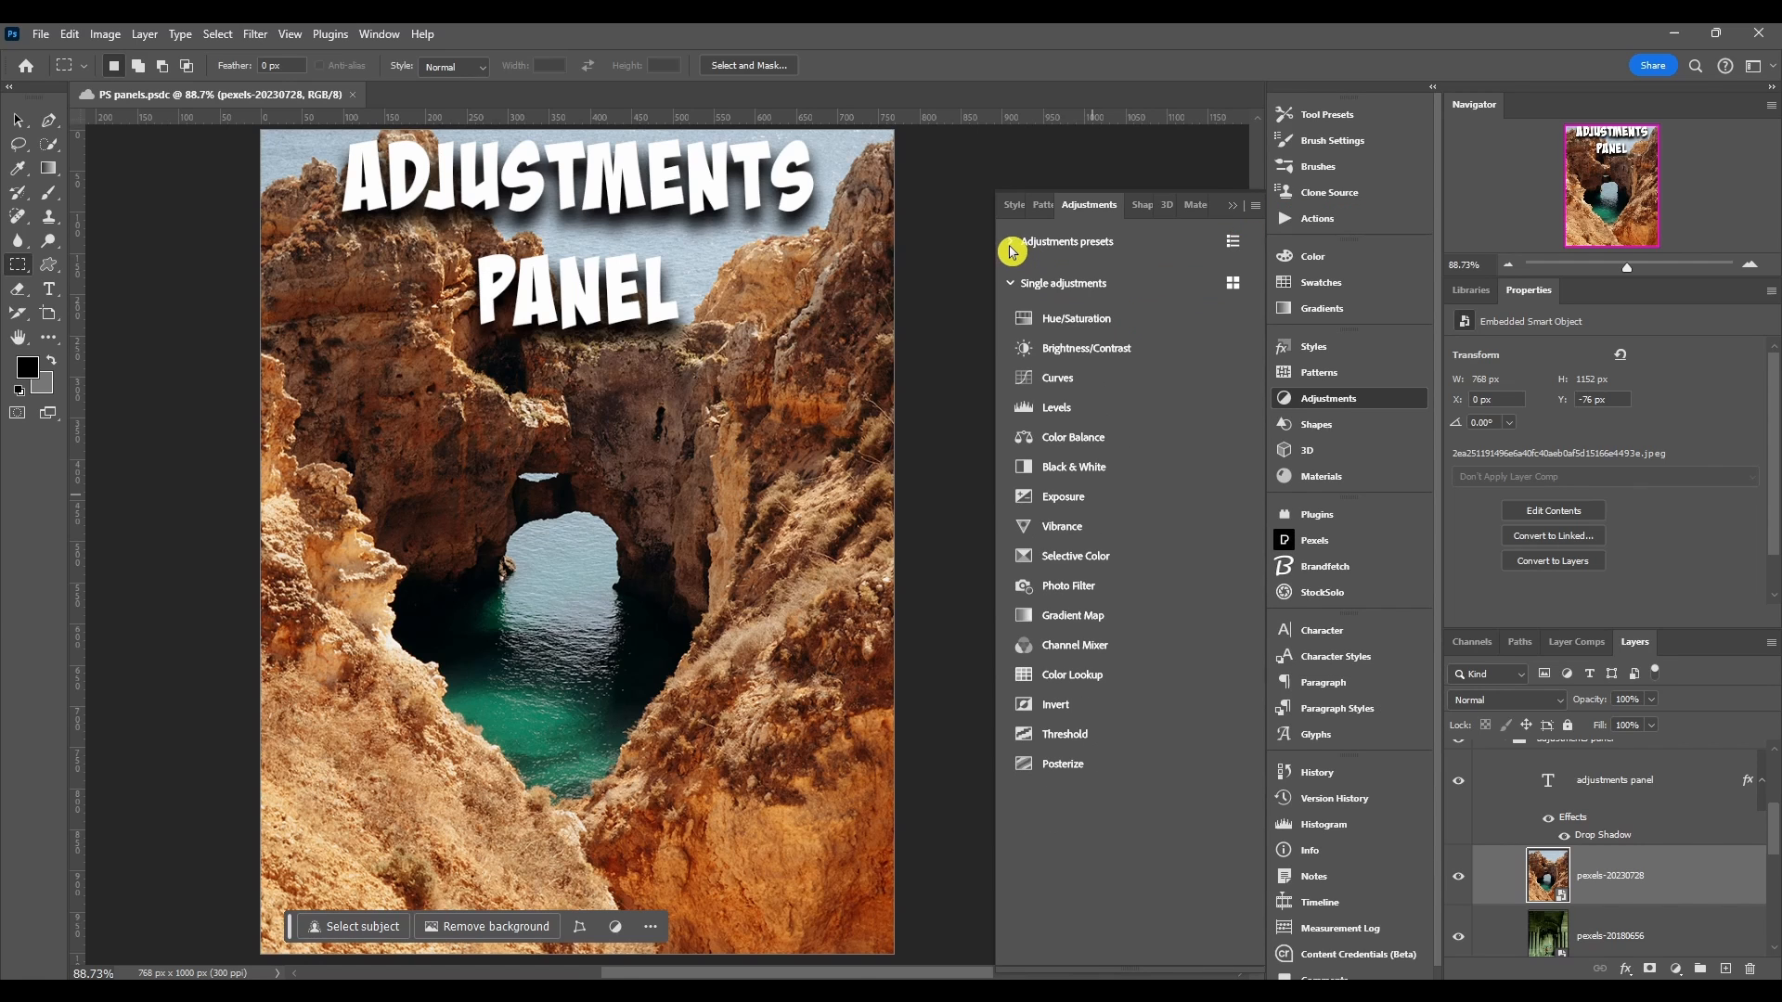
Step: Expand the presets row, preview a warm preset, then show the full preset library via More
click(1009, 241)
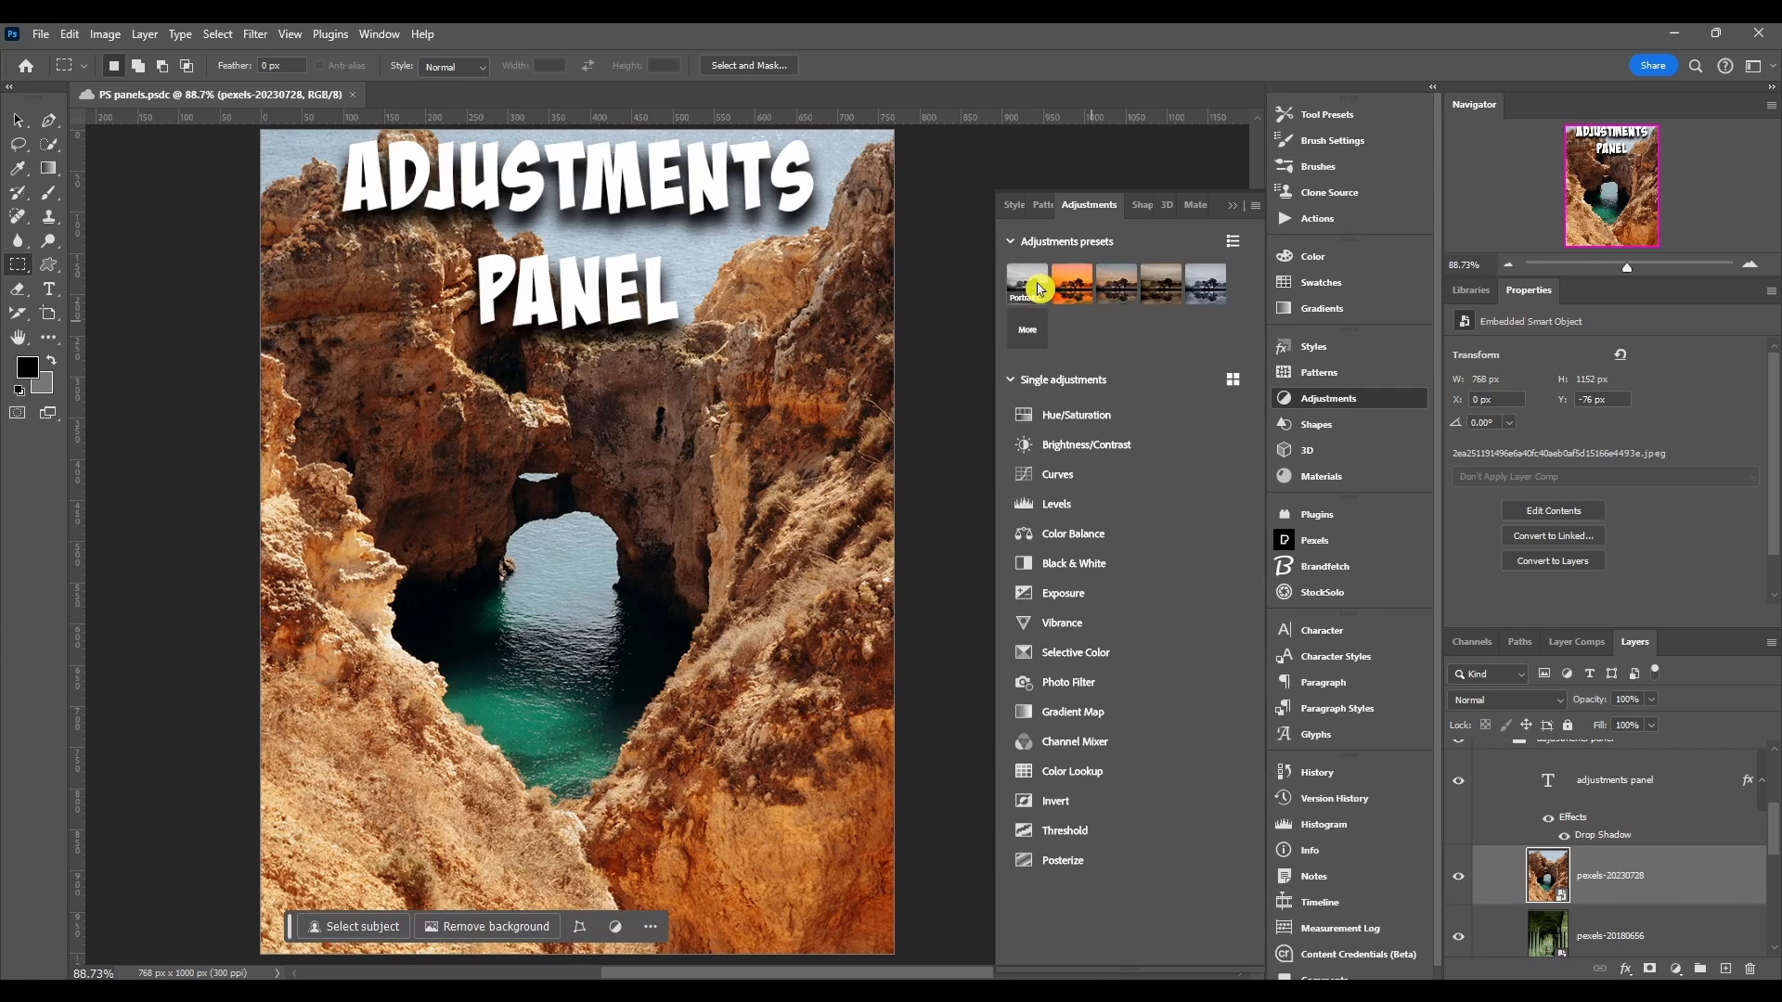
click(1069, 284)
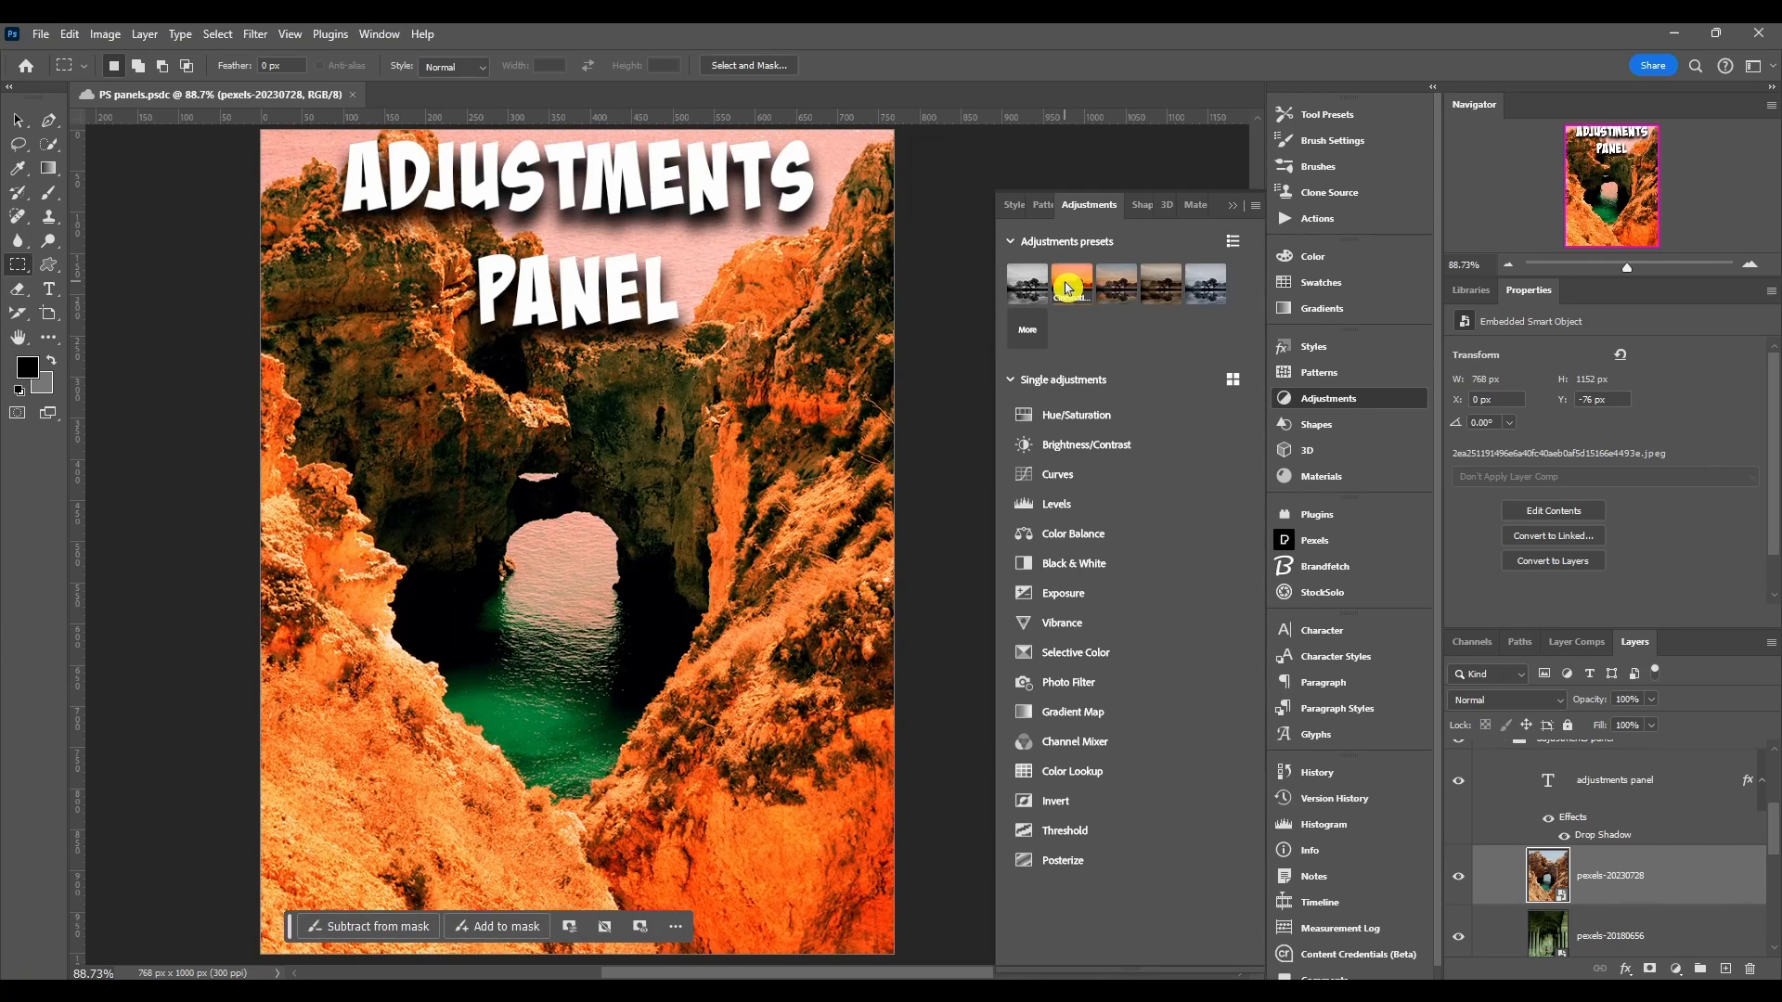
click(1158, 282)
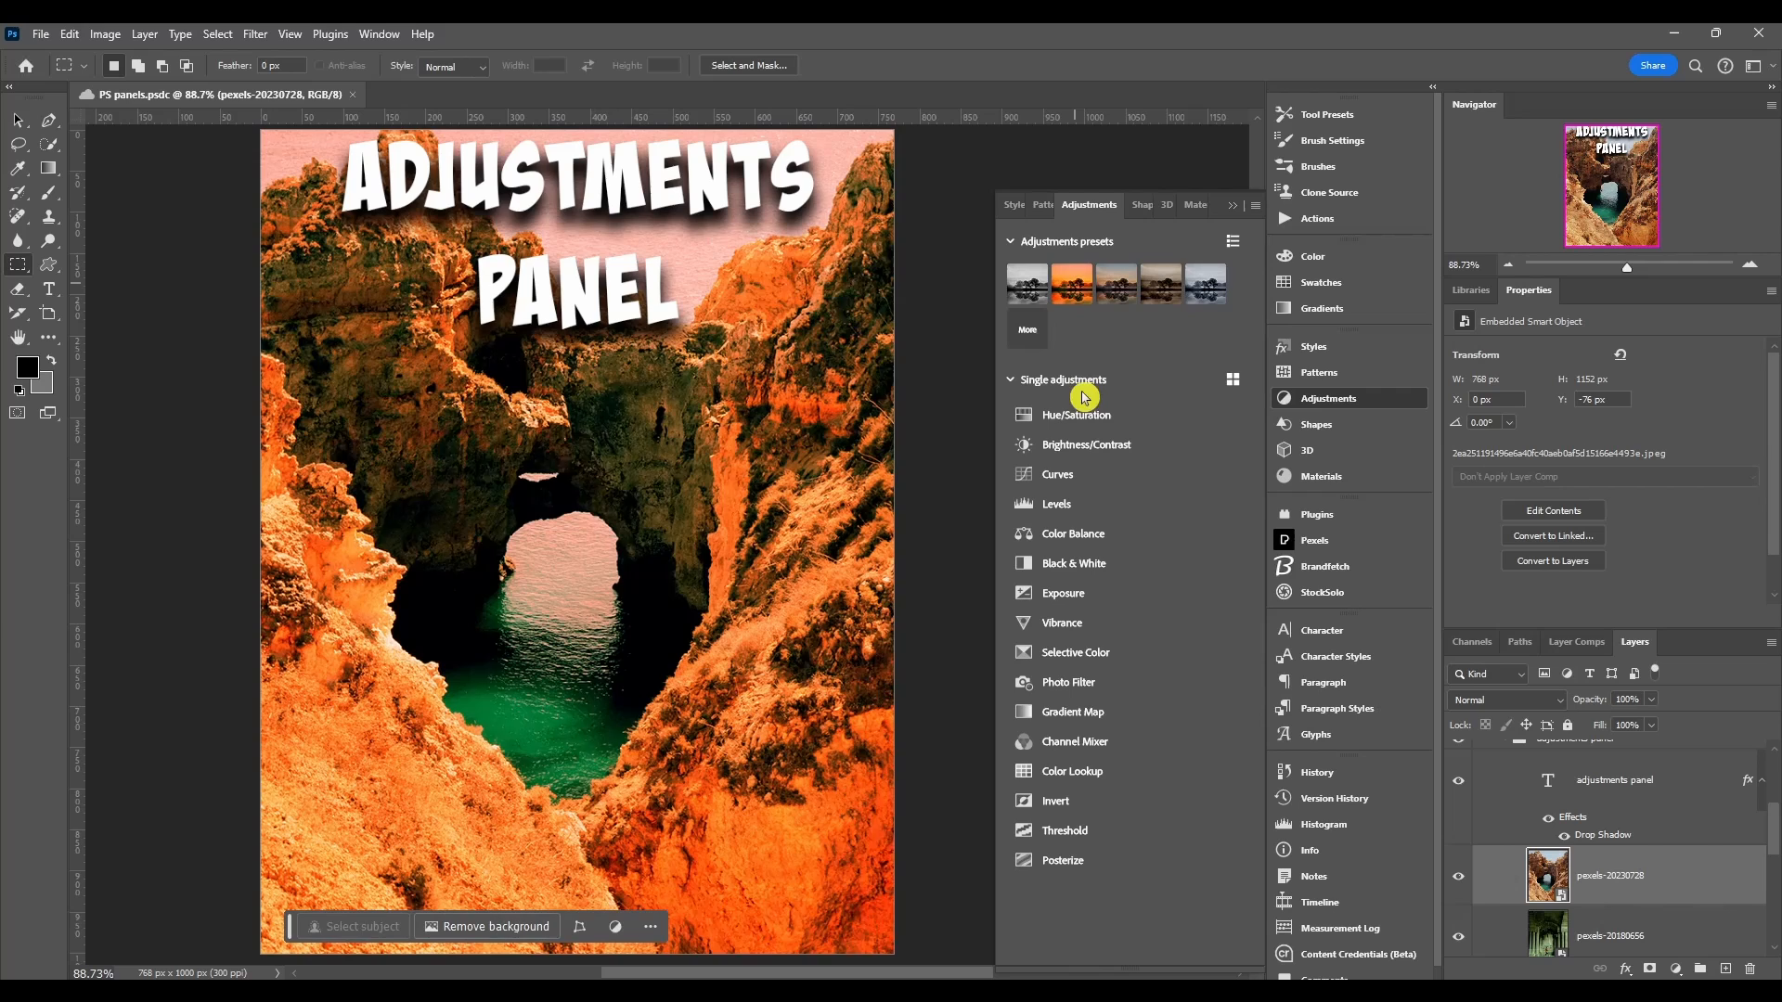
click(1024, 330)
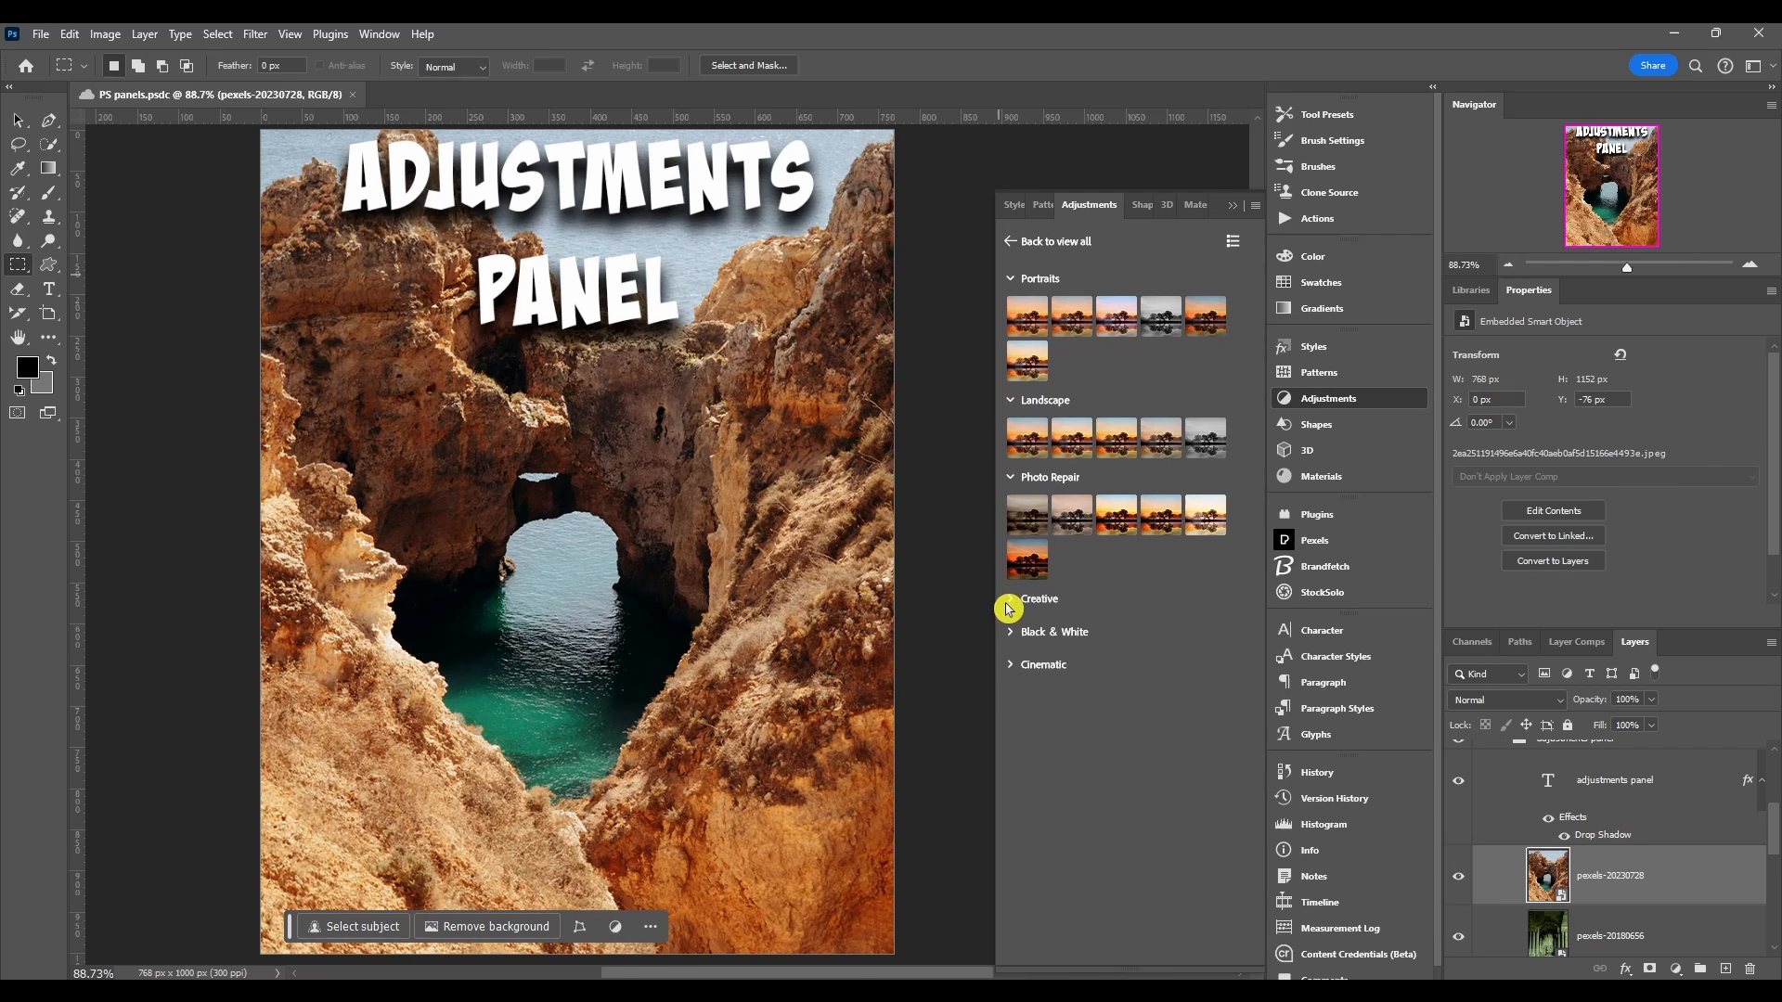
Step: Expand the remaining preset categories and preview the Brighter portrait preset in list view
click(1038, 599)
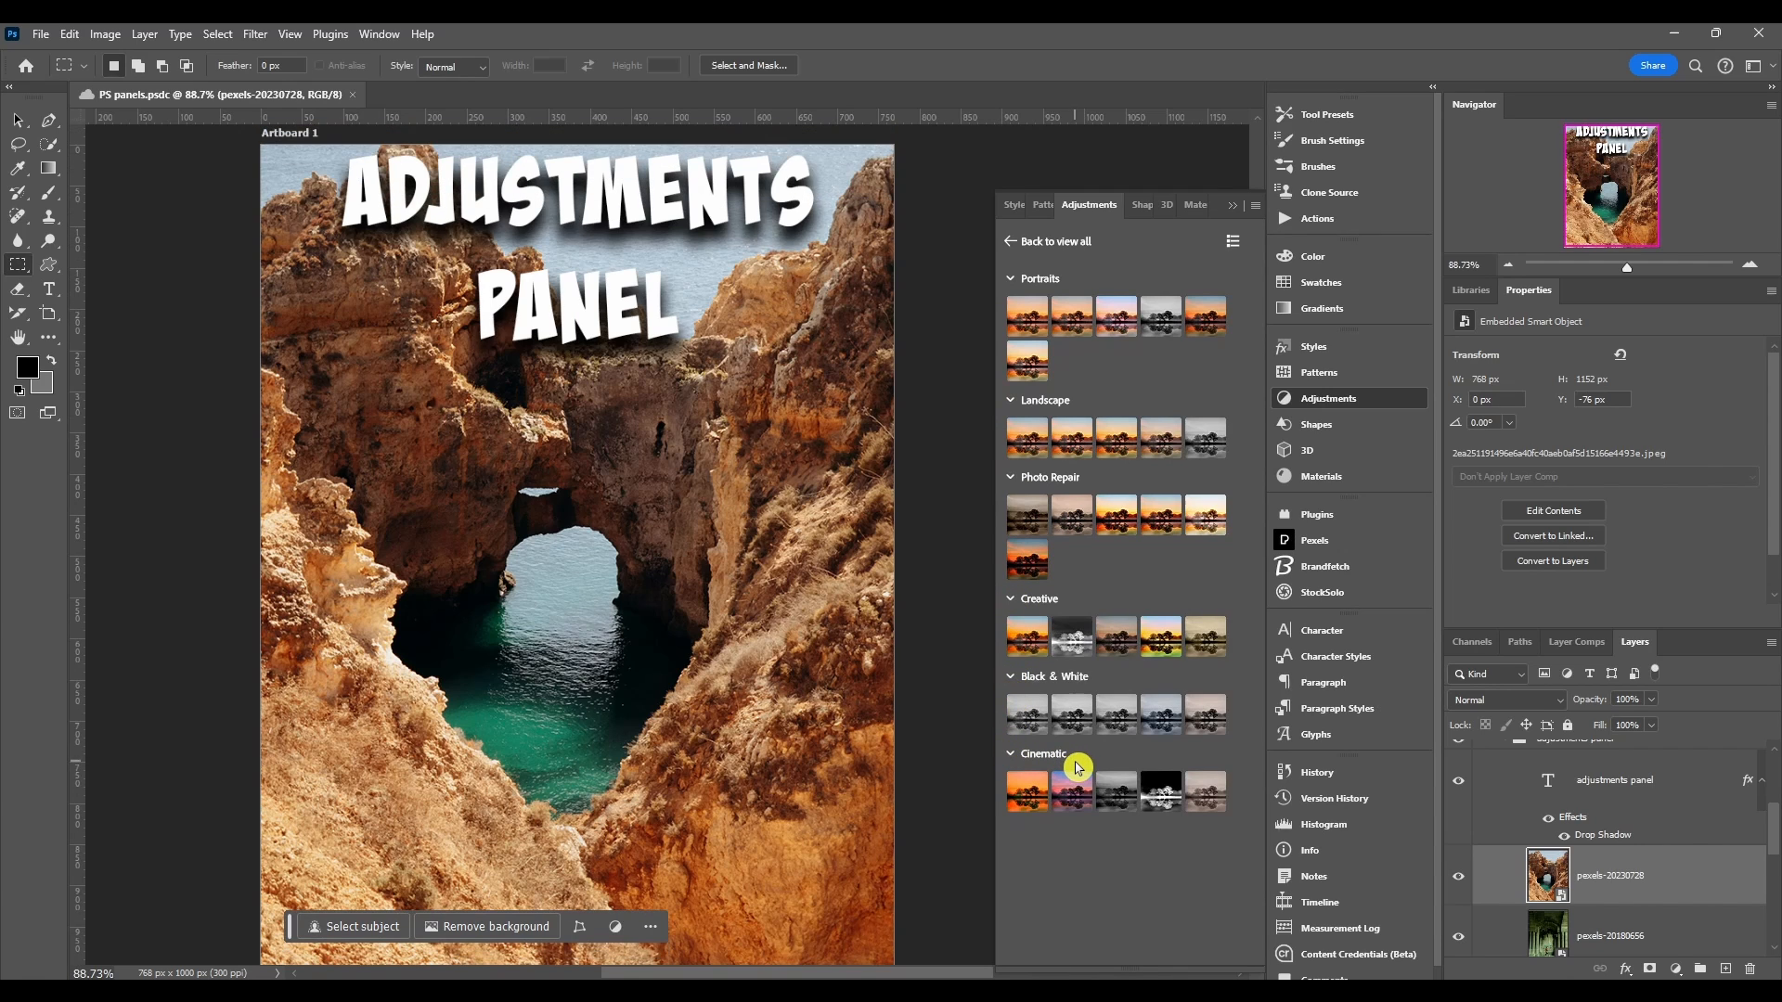
mouse_move(1147, 280)
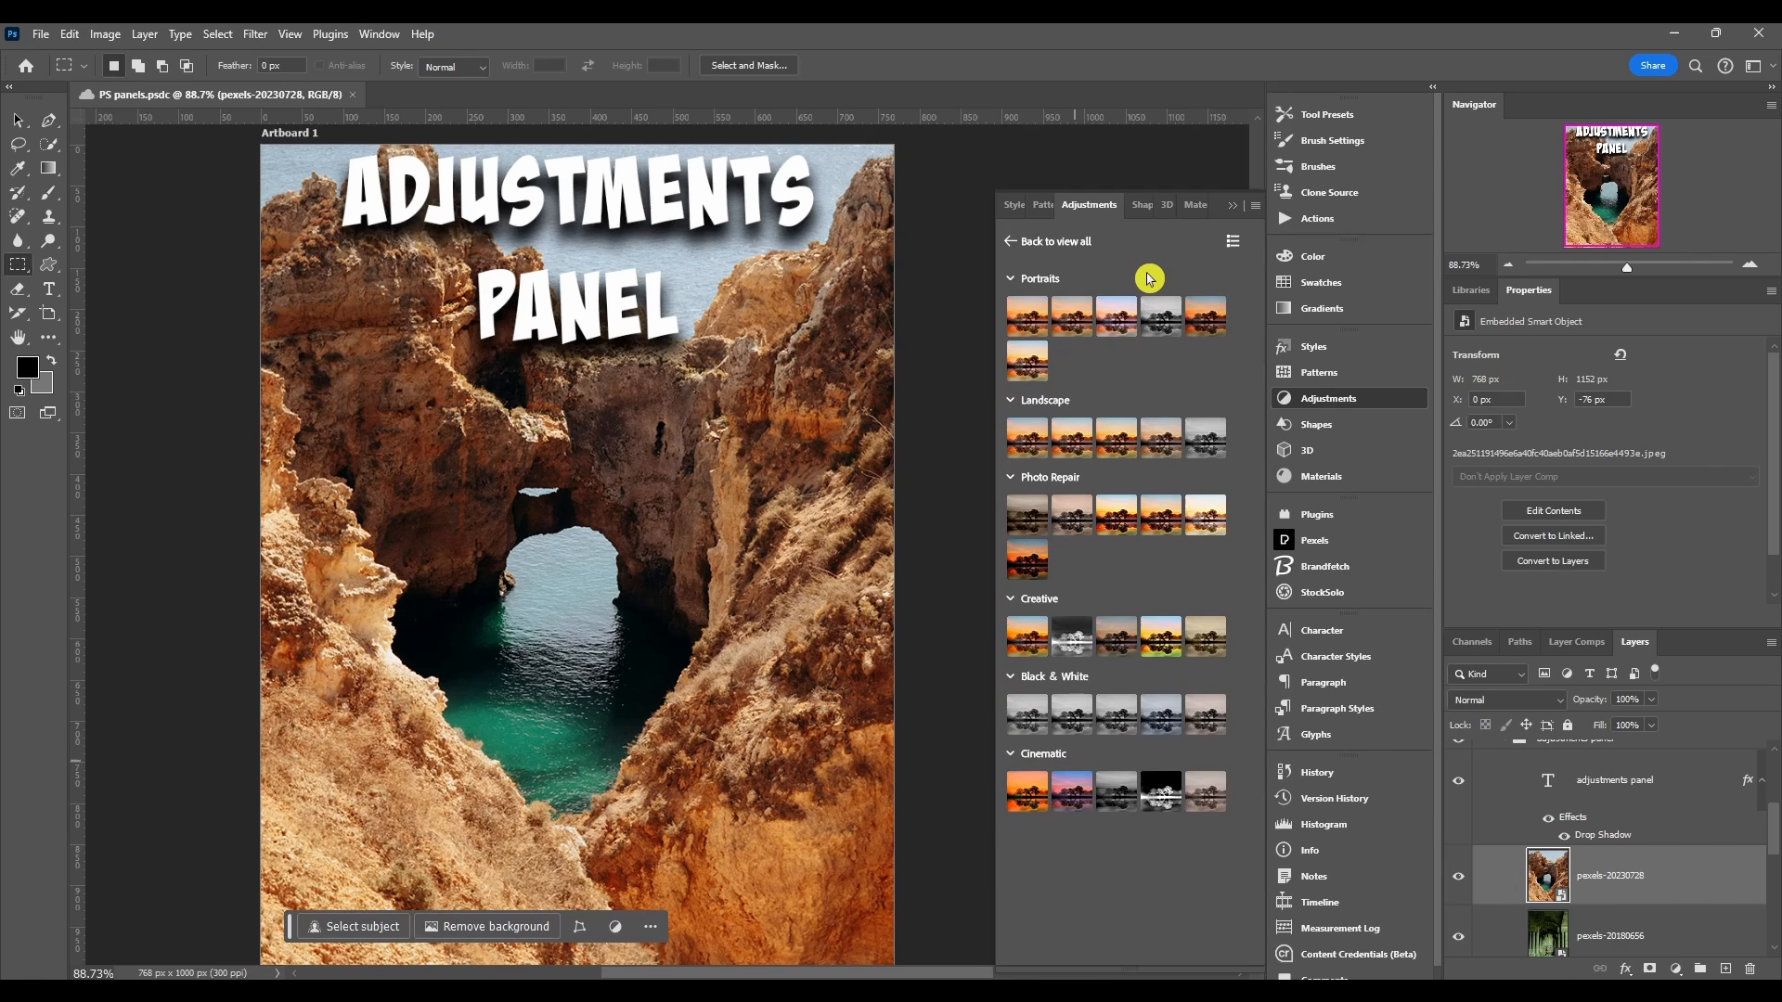
mouse_move(1186, 265)
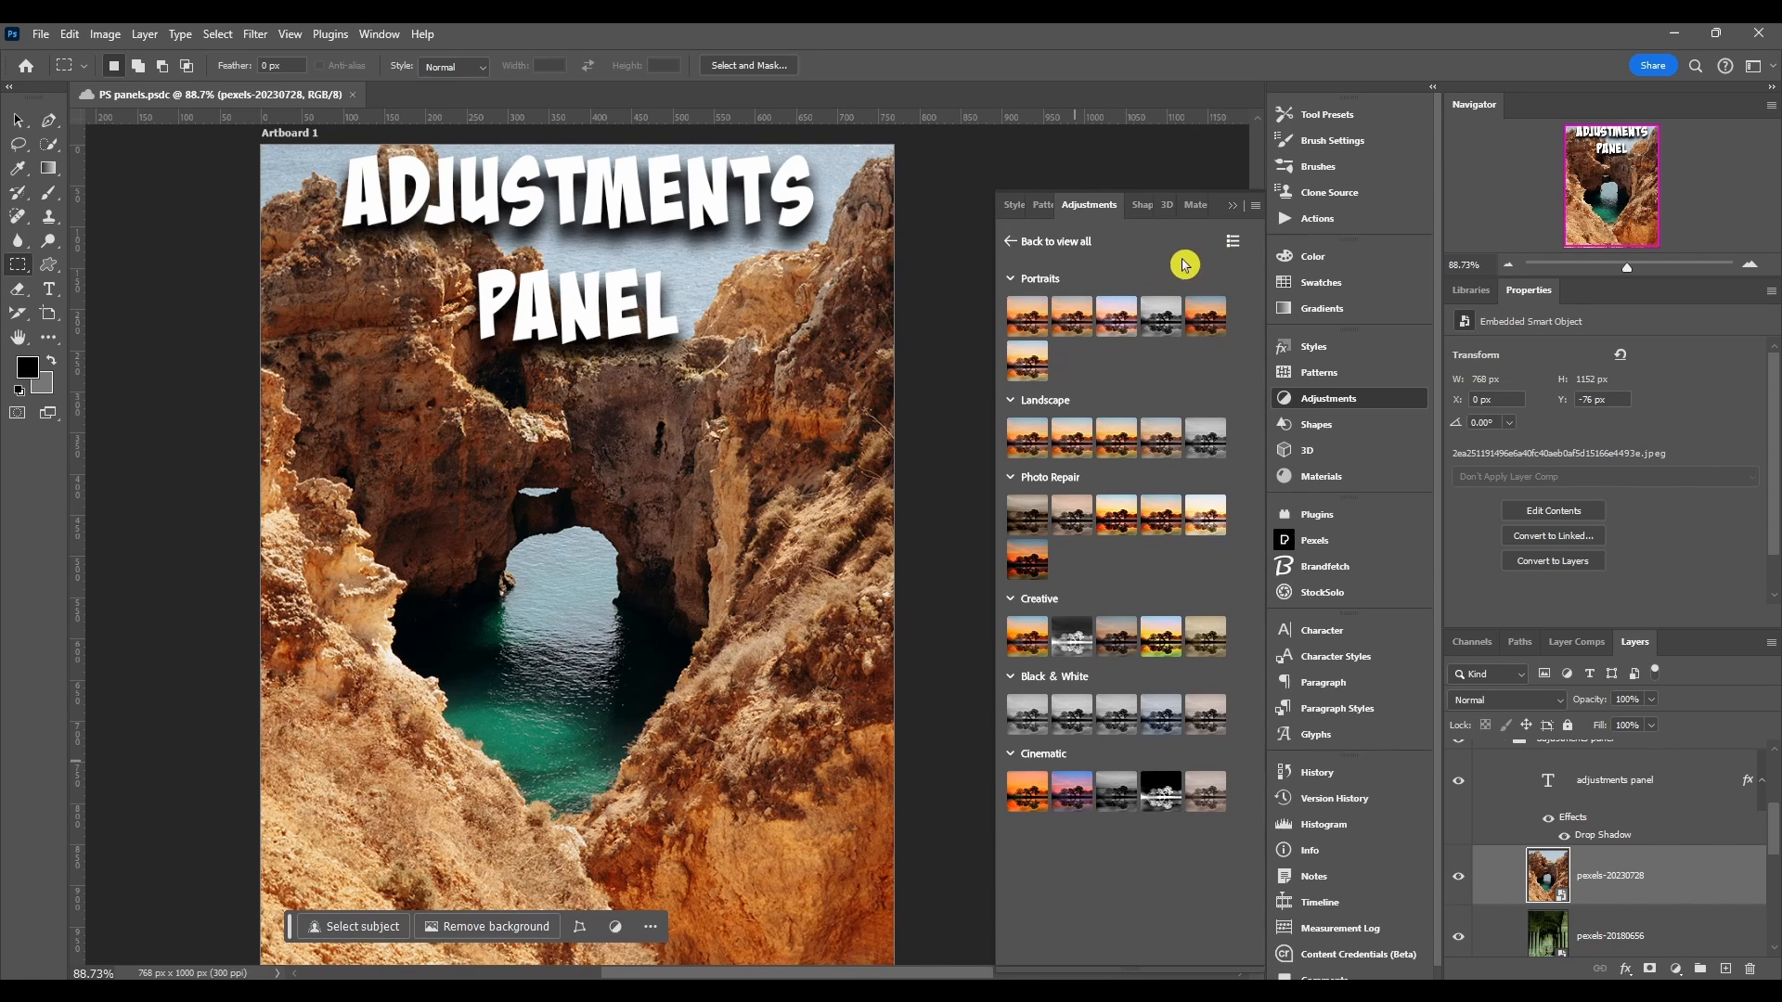
click(1232, 242)
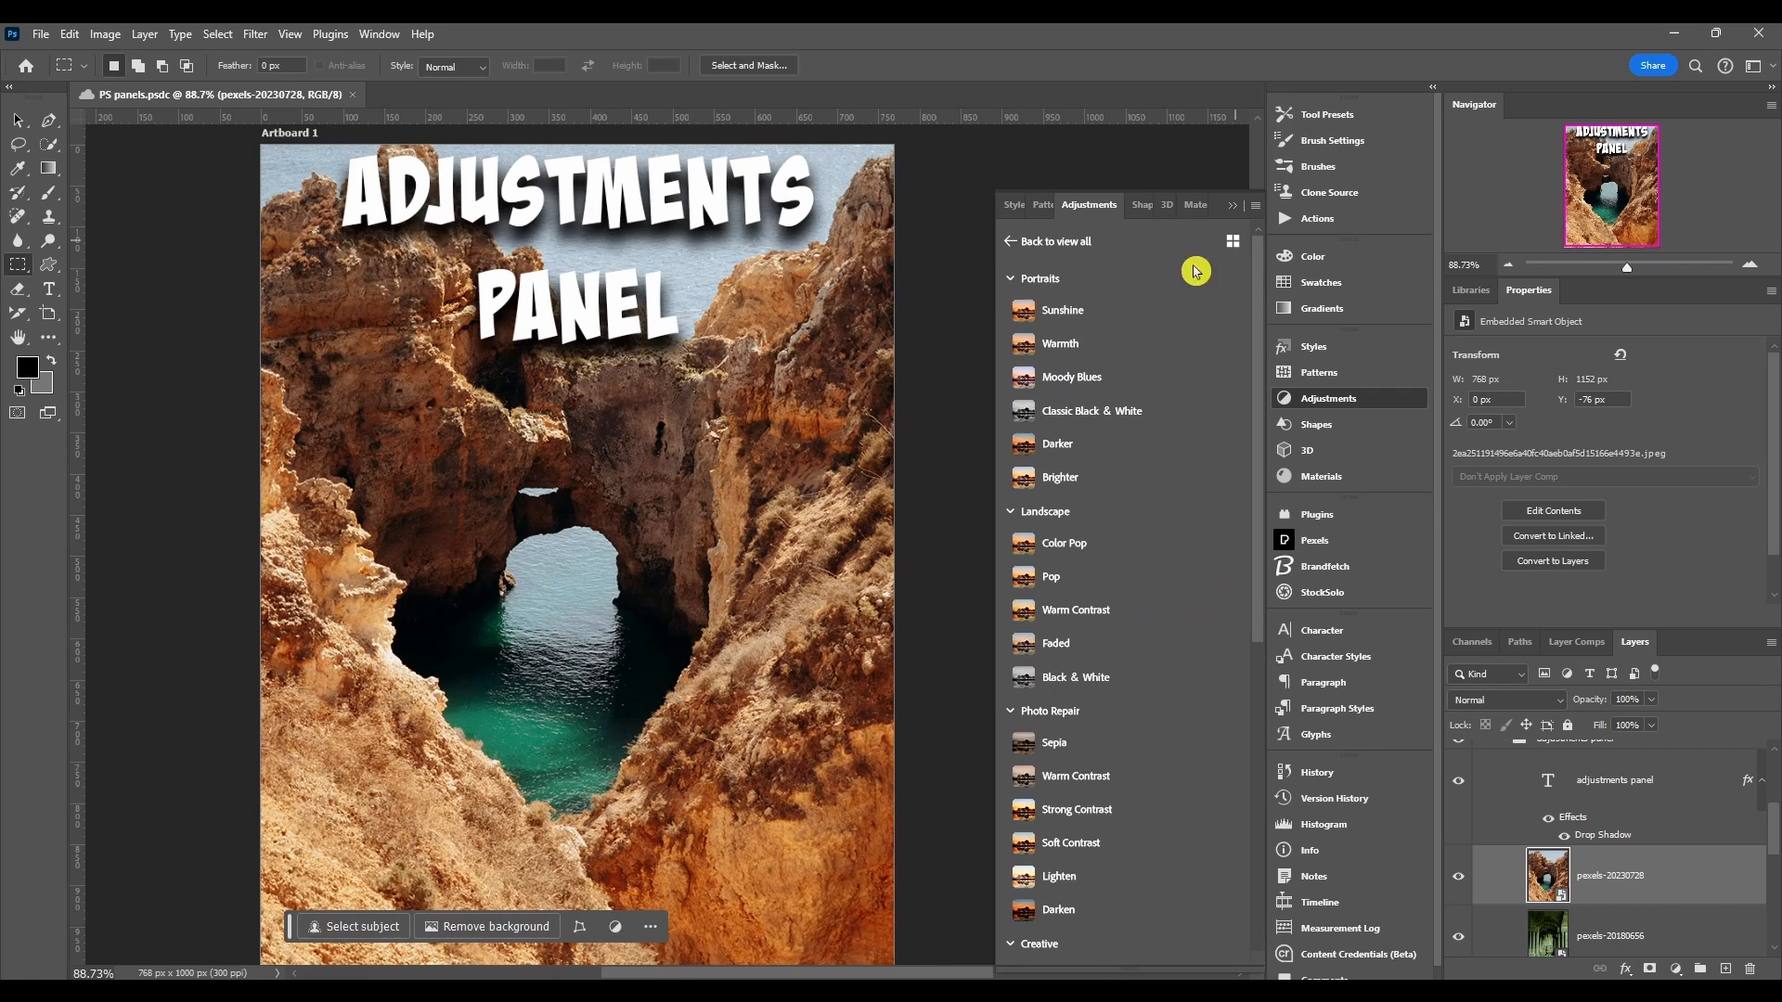
click(1058, 477)
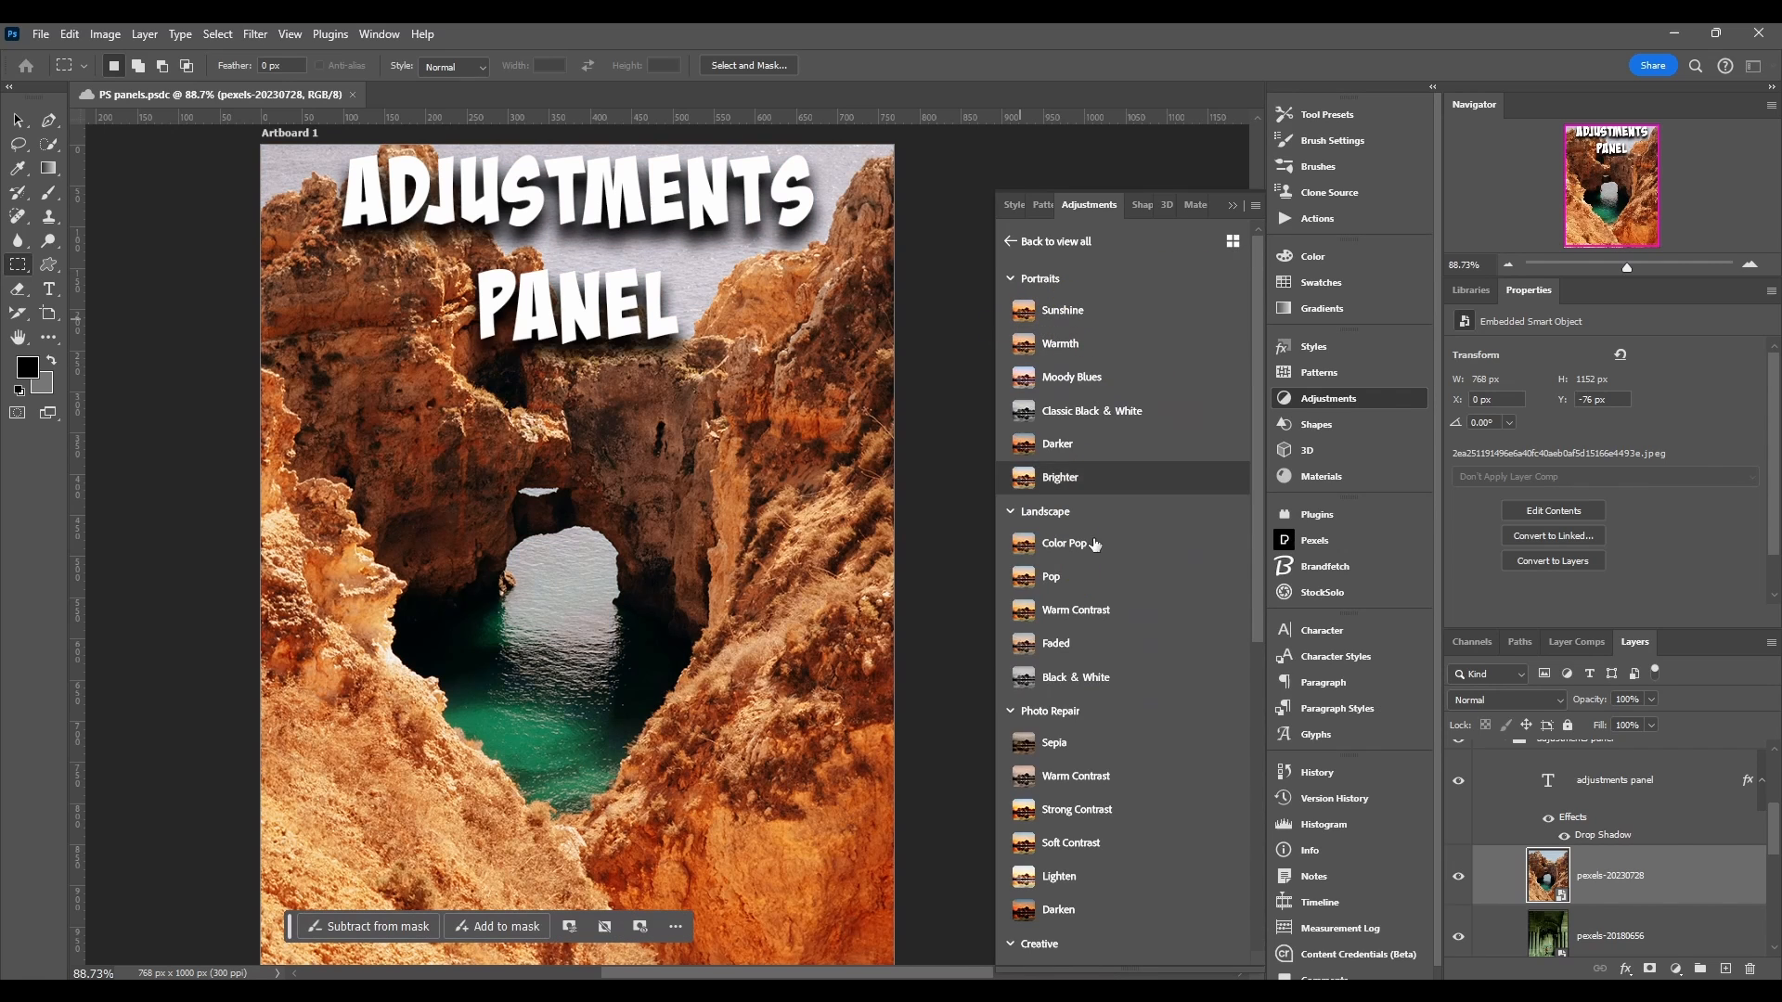
Step: Preview a black-and-white portrait look as thumbnails, then go Back to the main adjustments view
click(1232, 241)
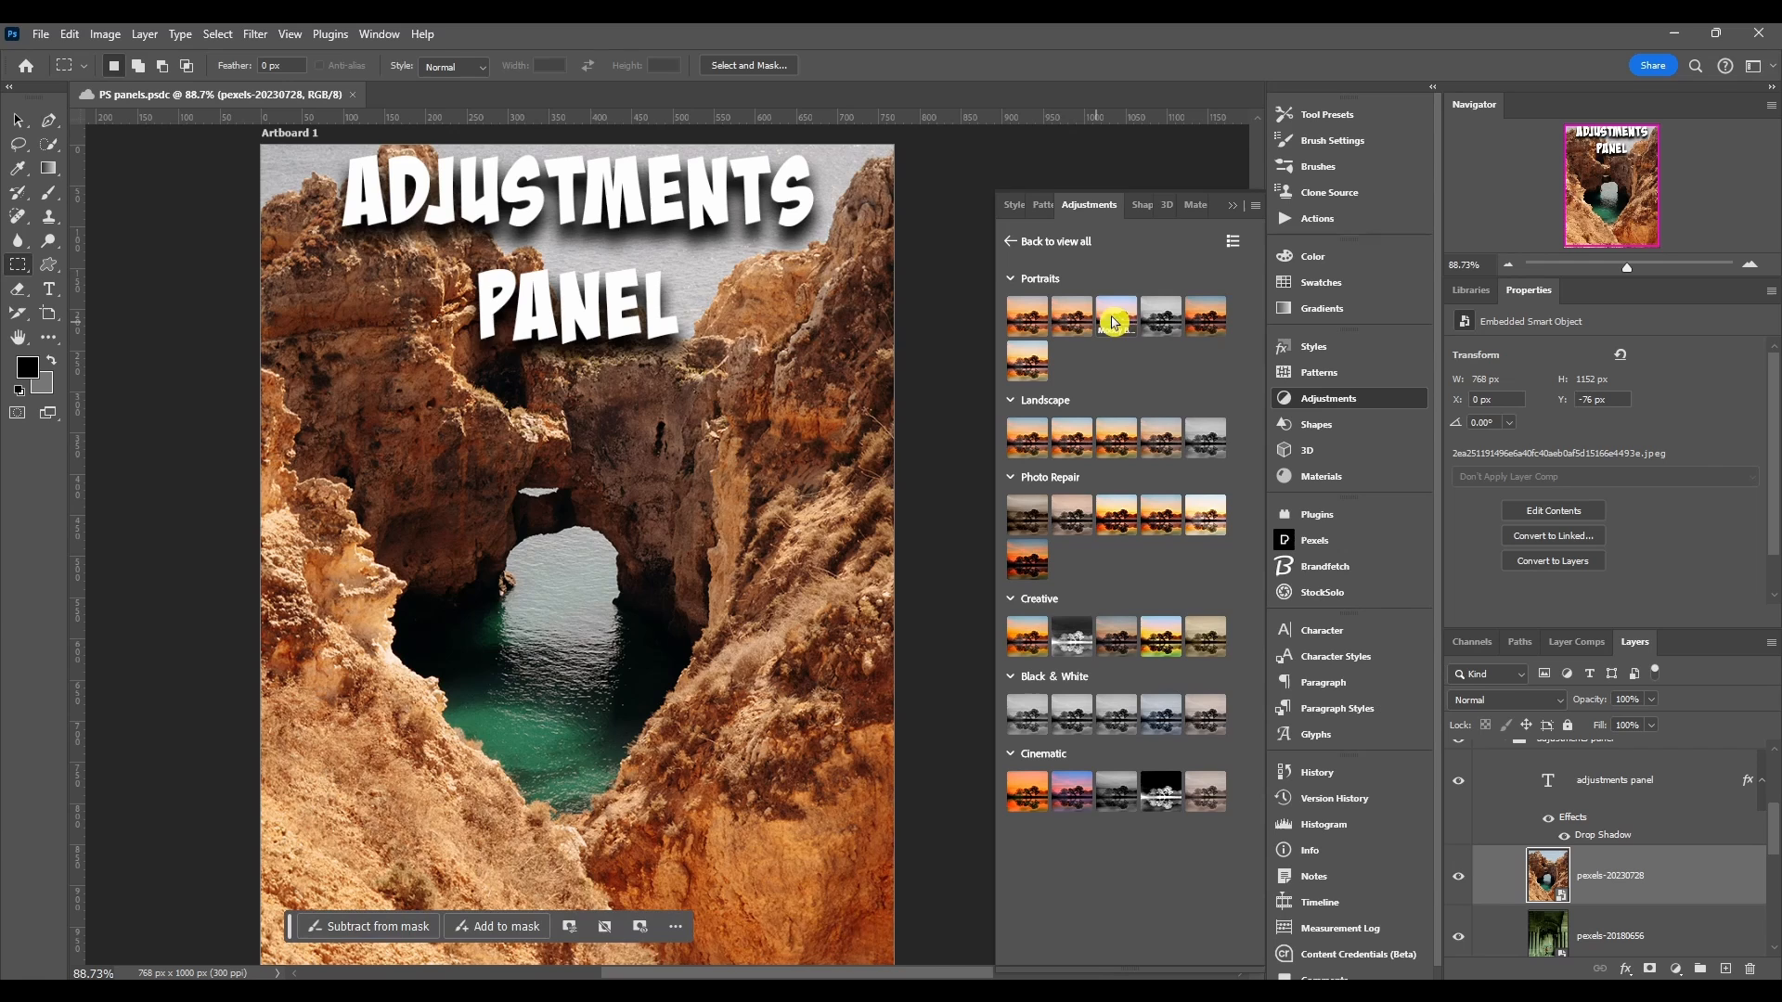
click(1204, 316)
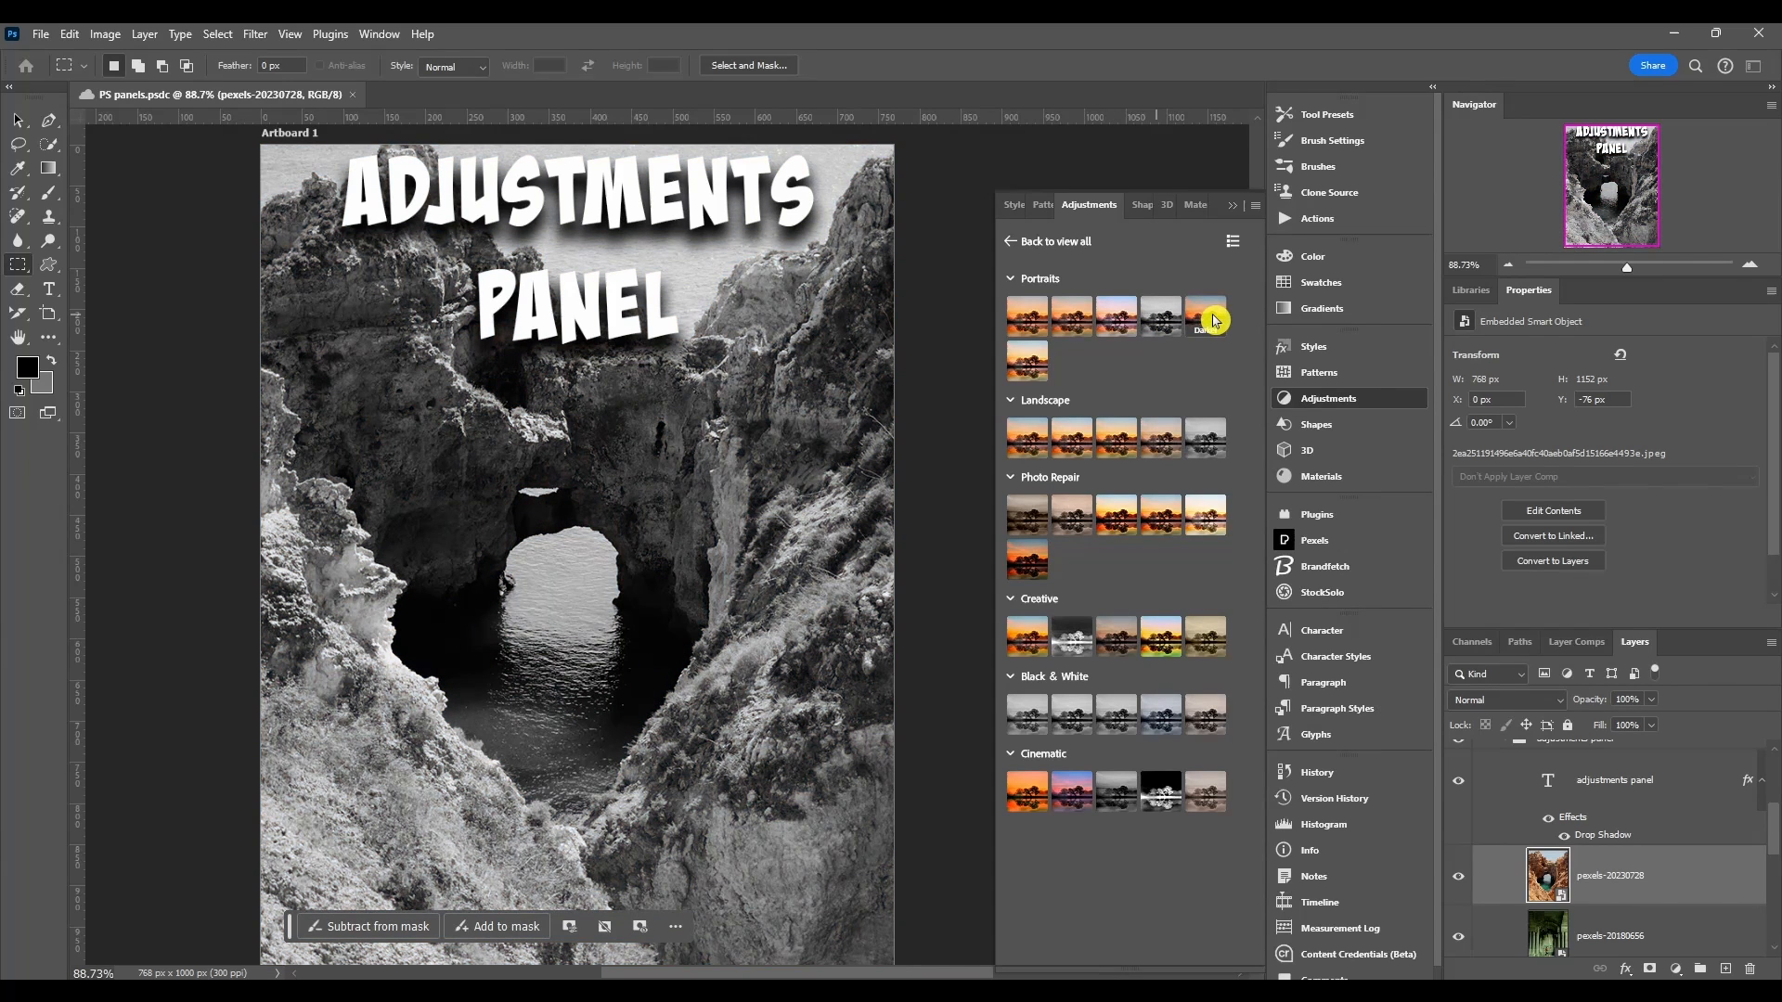
click(1010, 242)
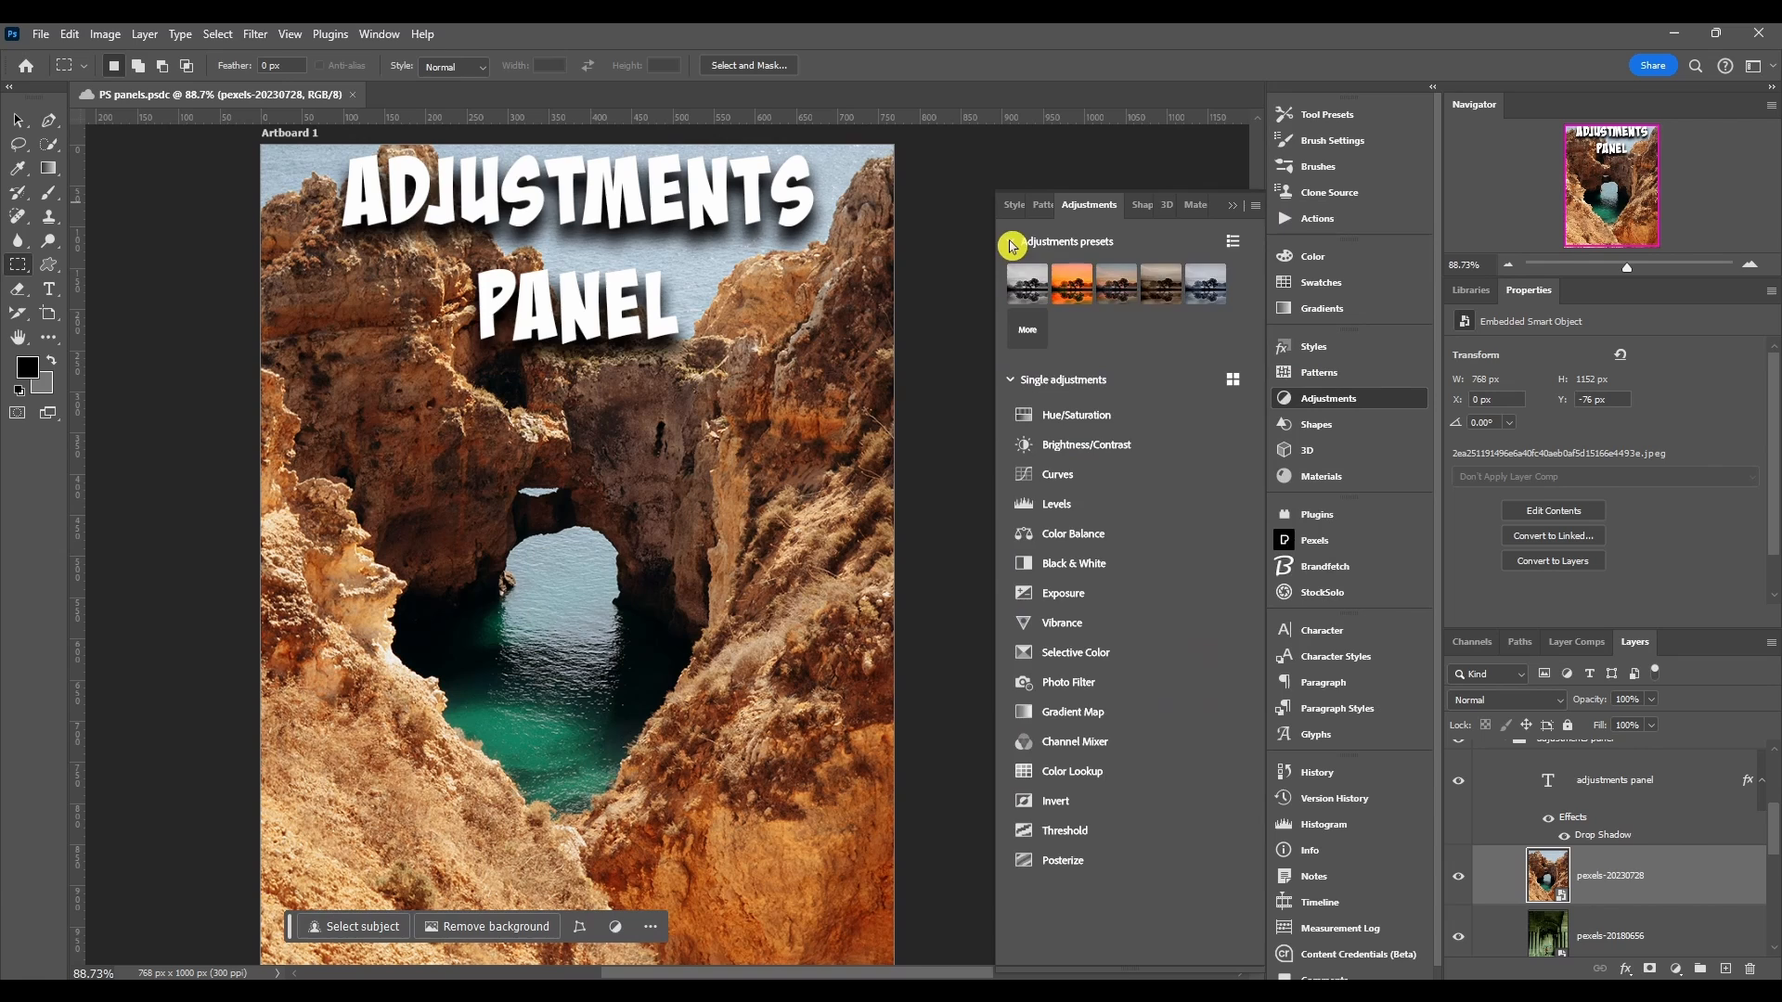
click(1010, 241)
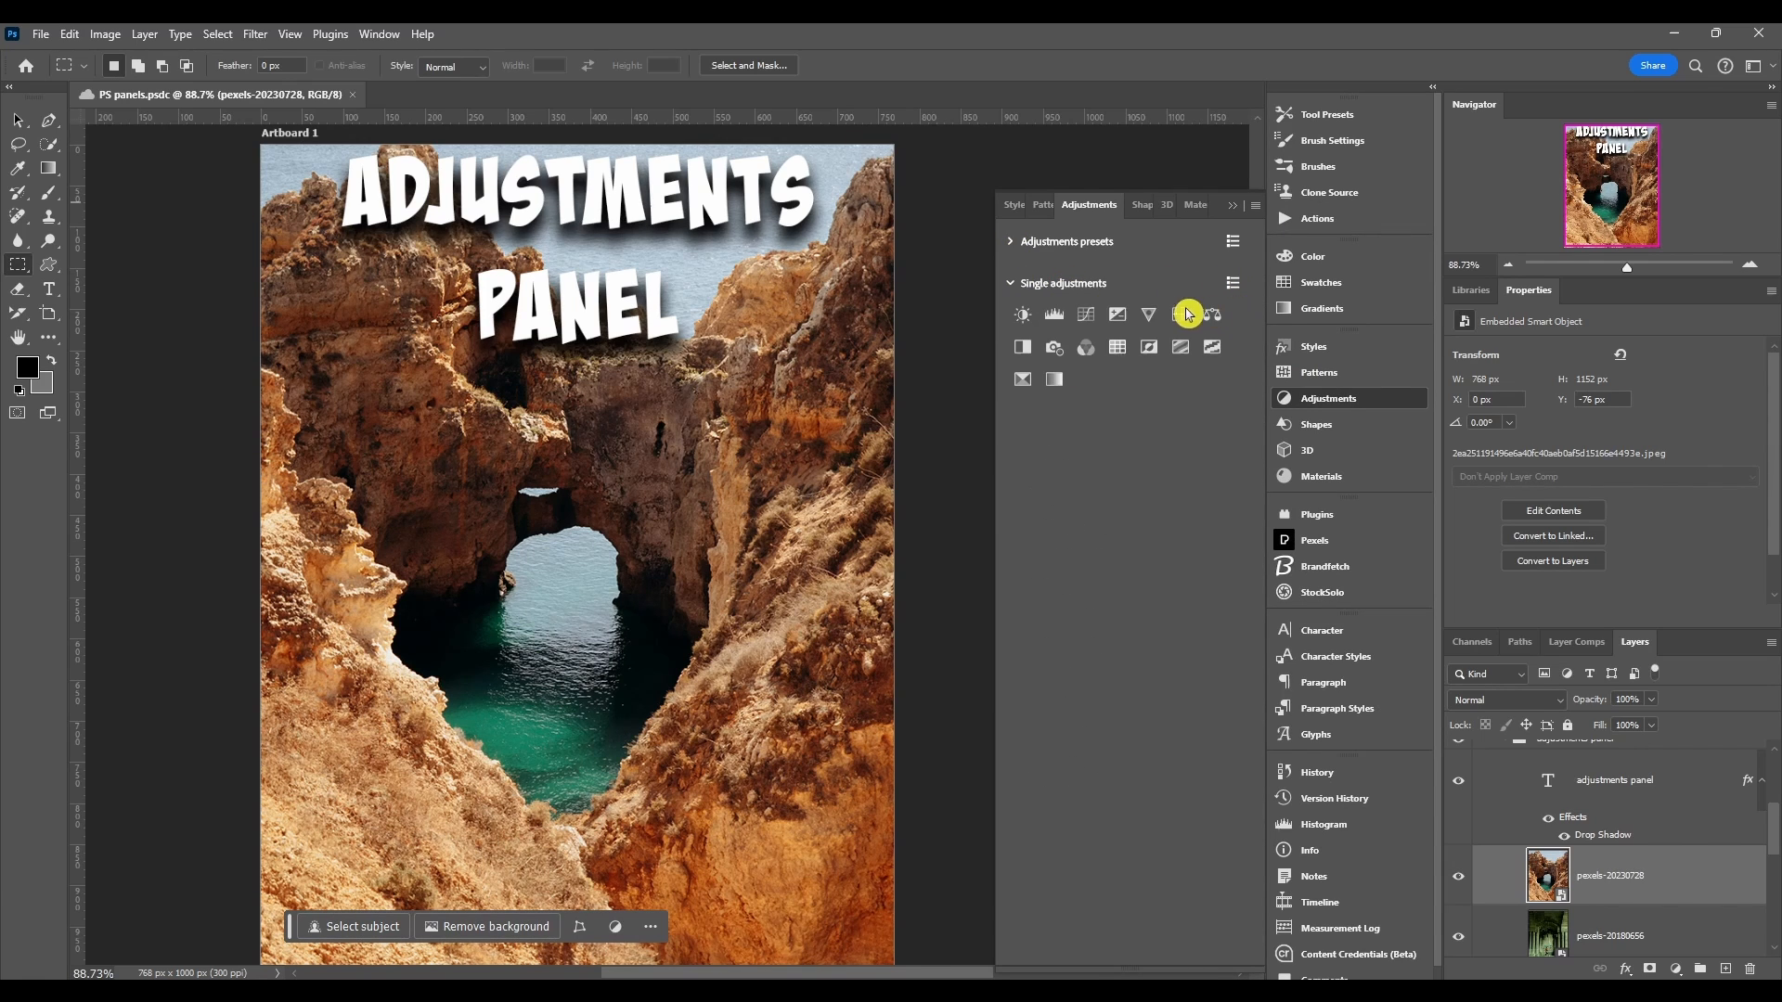
mouse_move(1217, 334)
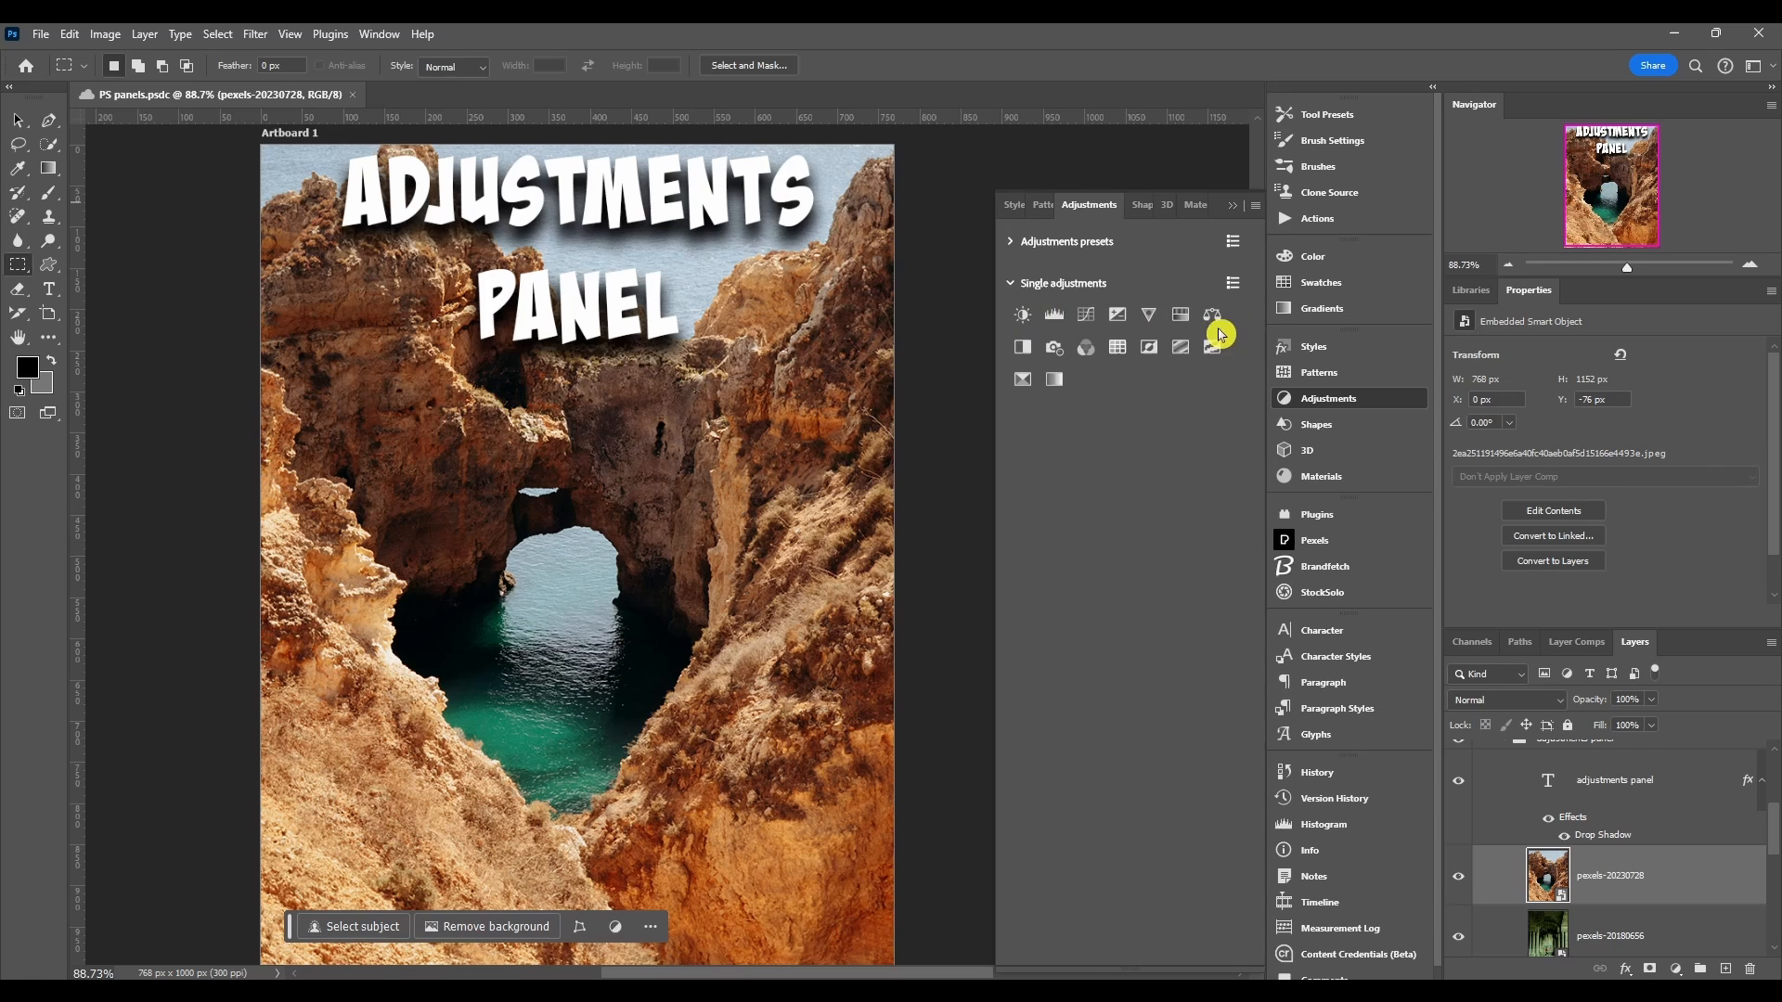
click(1232, 282)
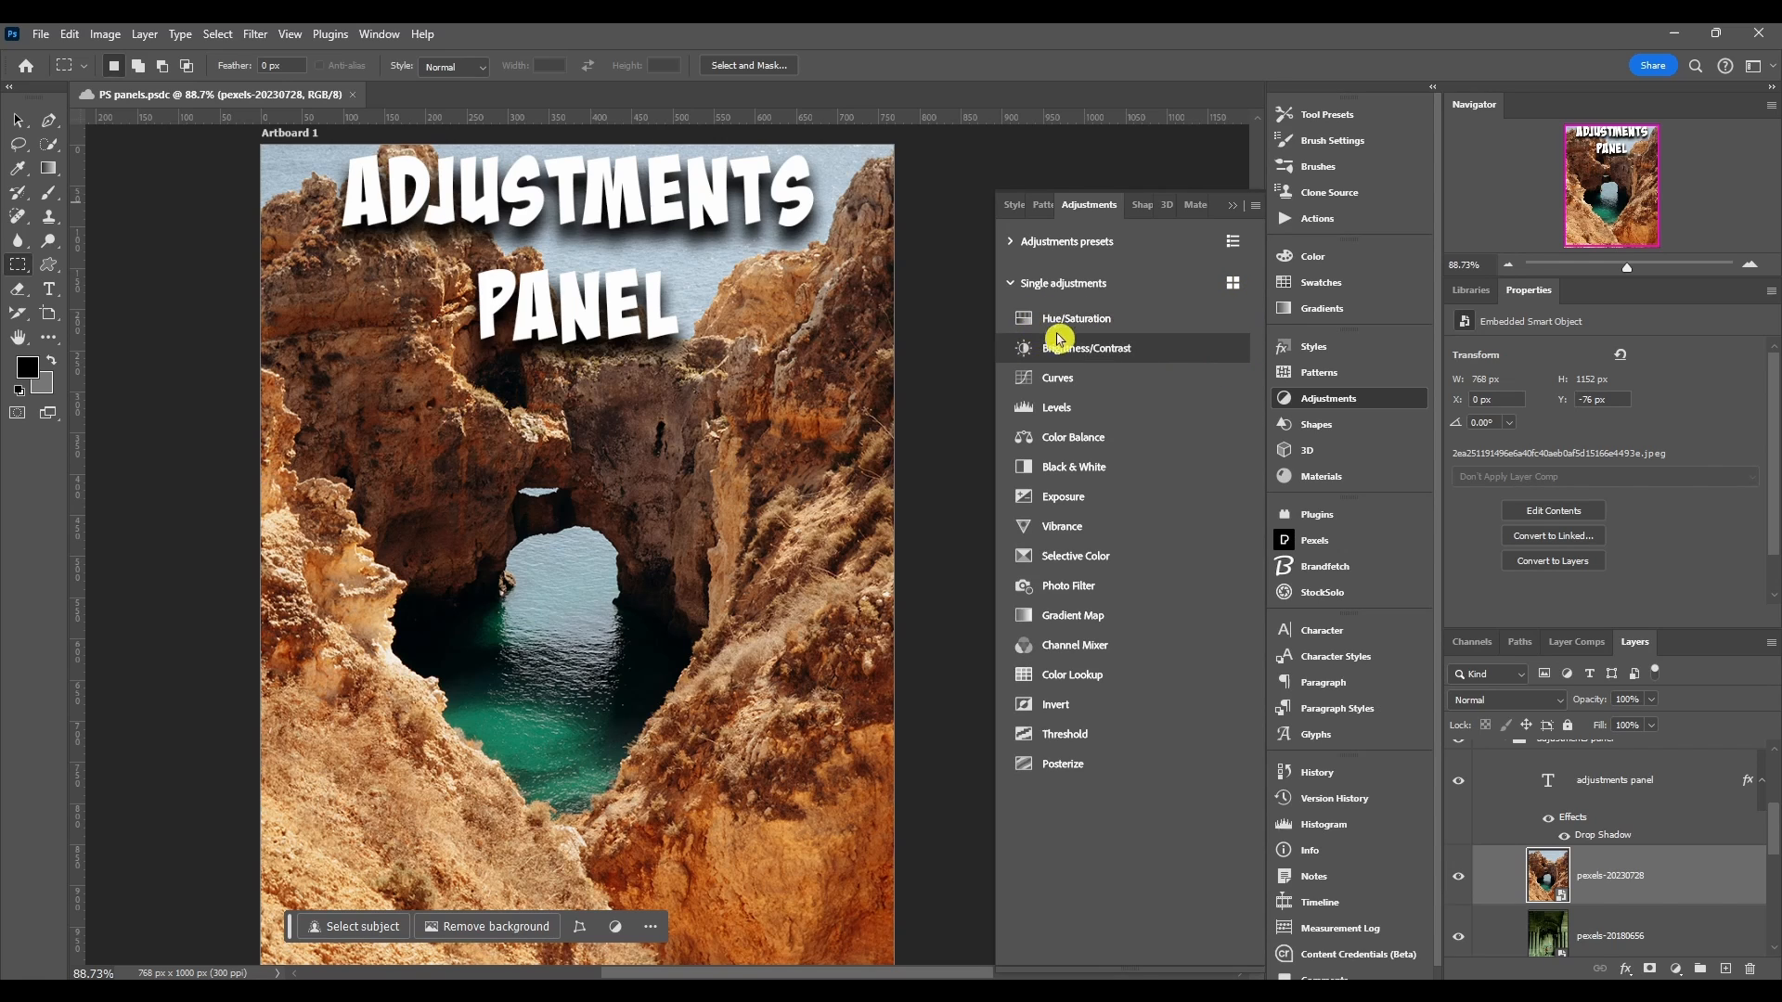
mouse_move(1151, 436)
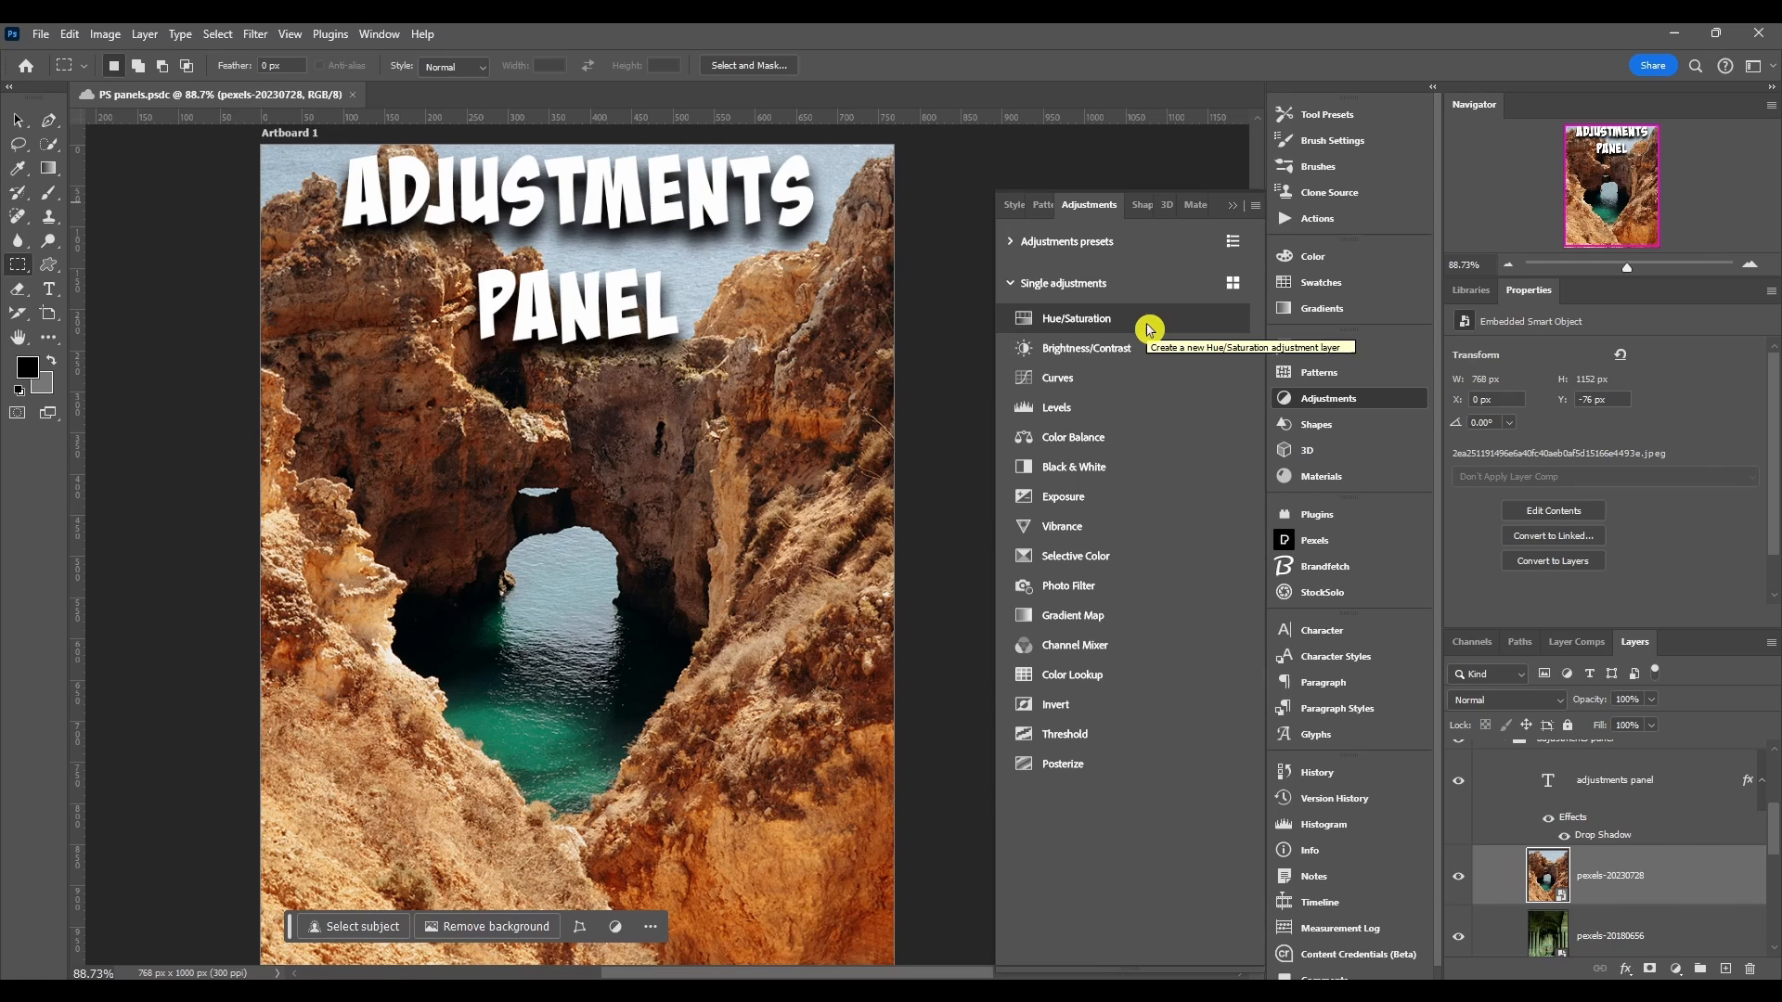
mouse_move(1132, 413)
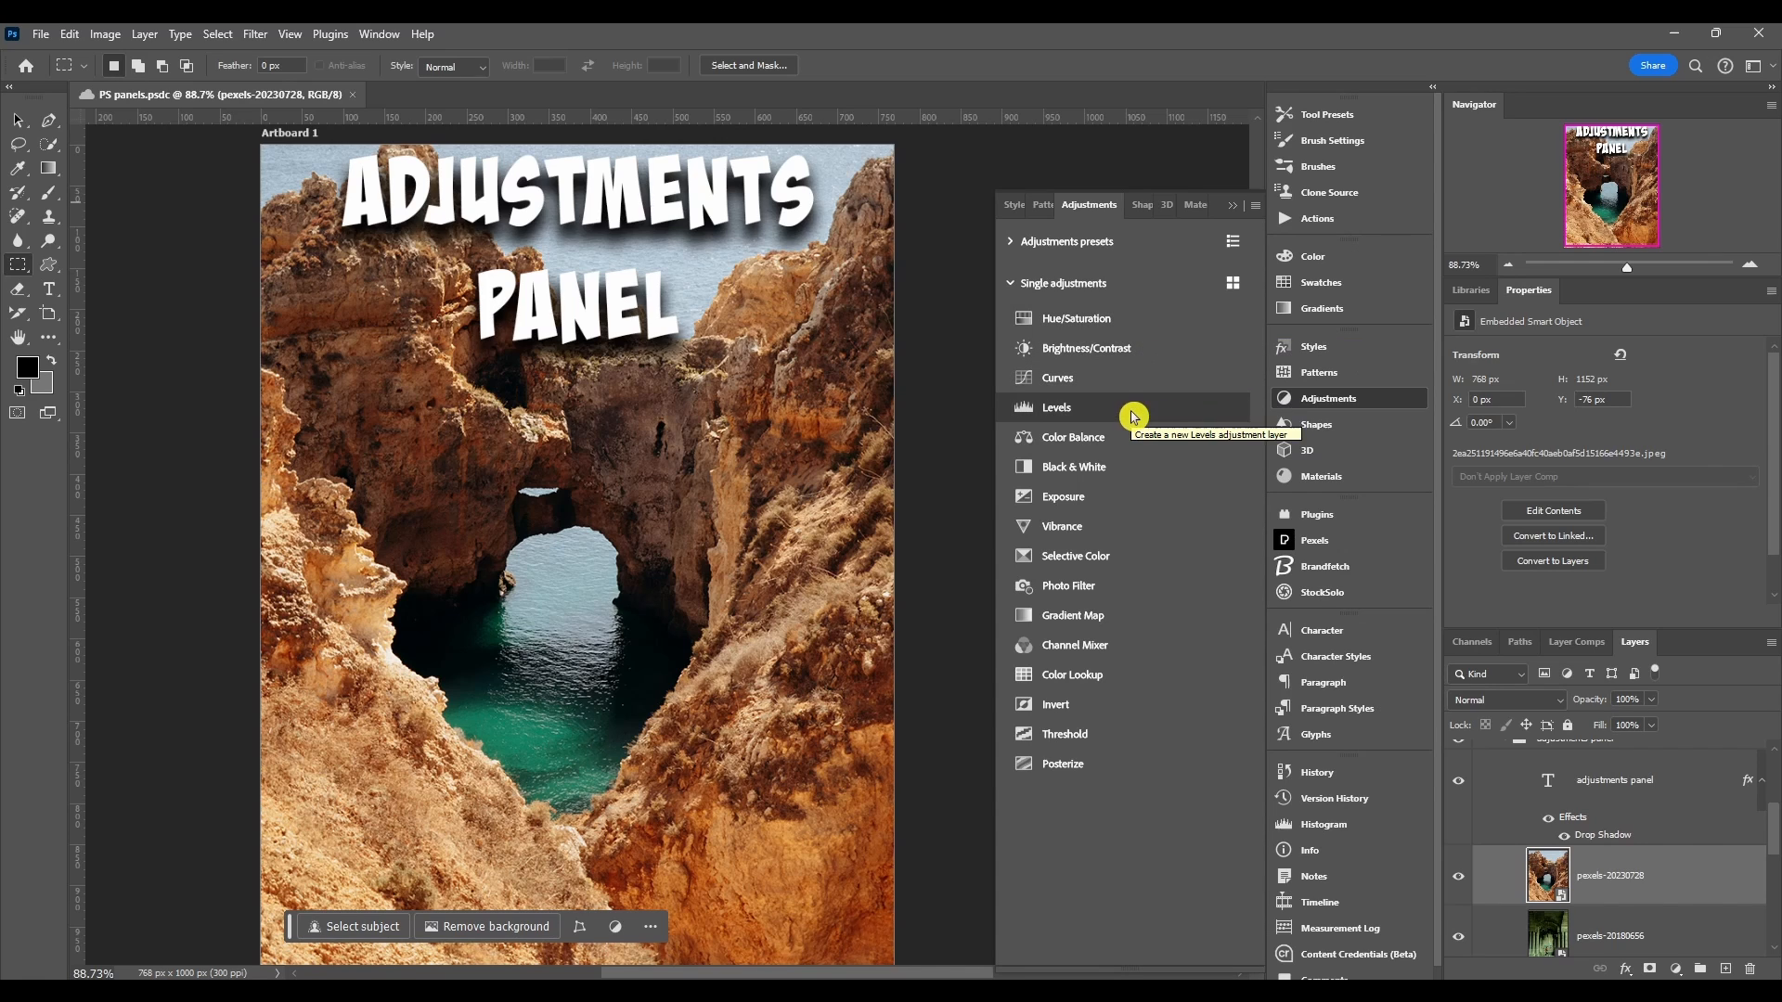
mouse_move(1132, 441)
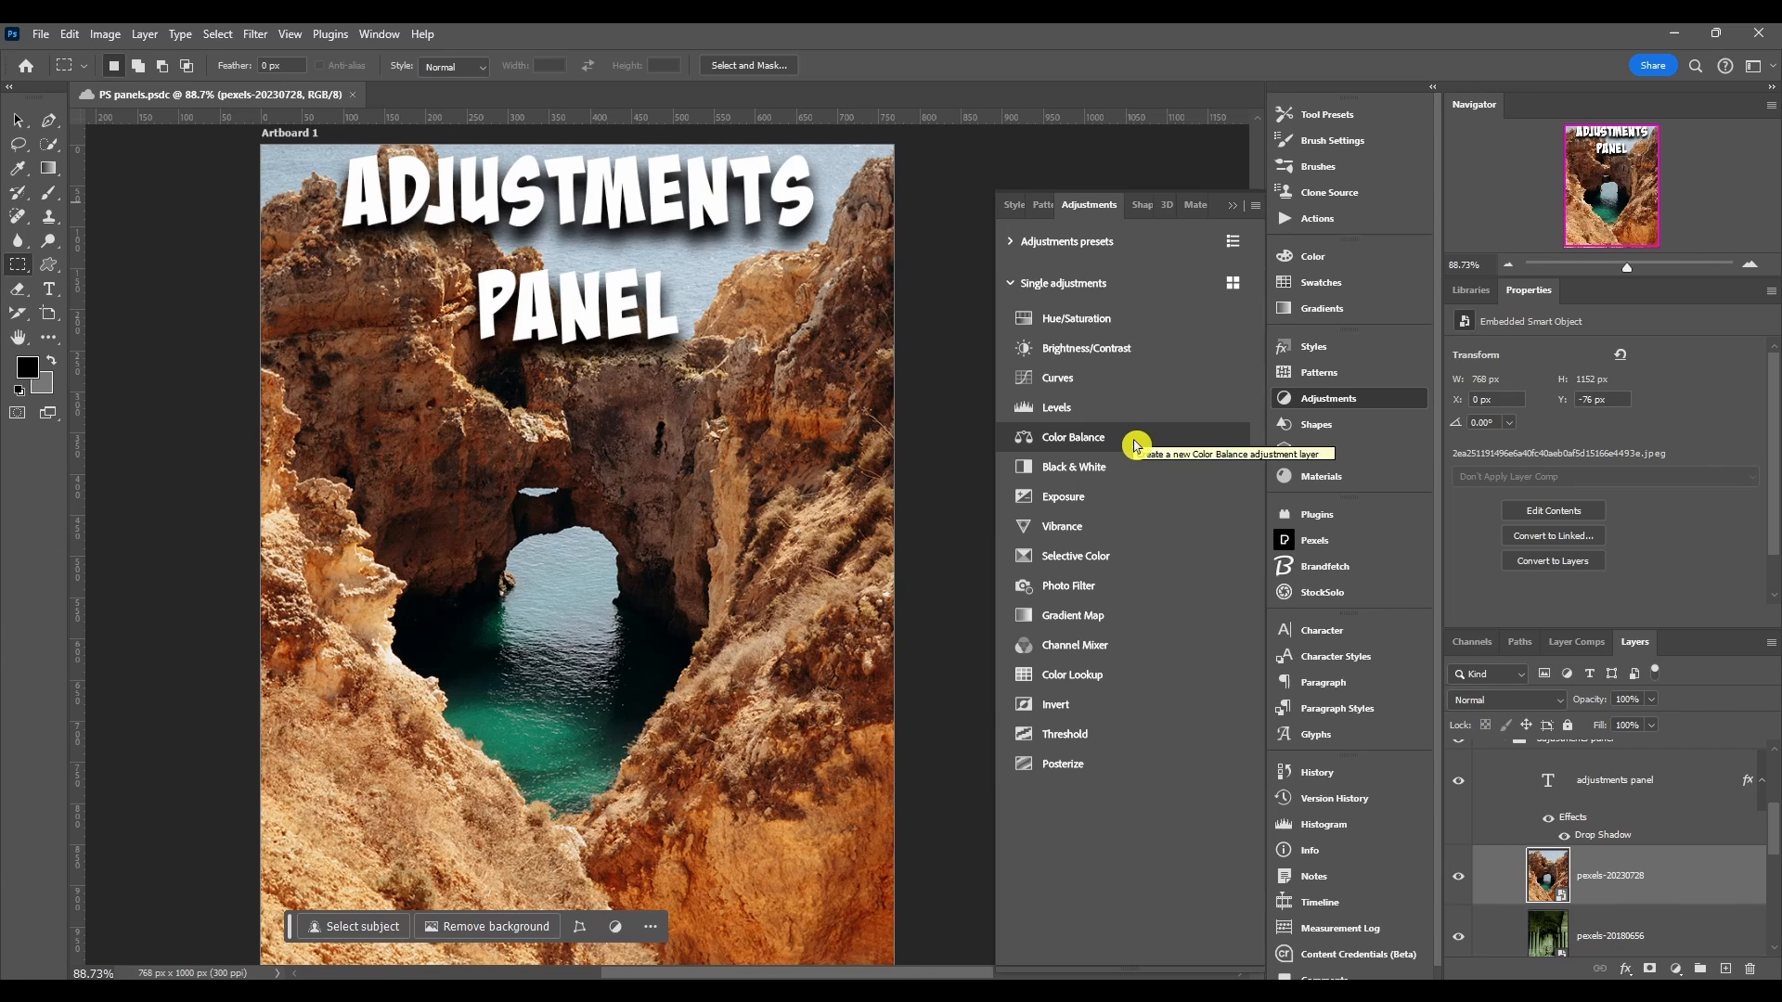
mouse_move(1119, 438)
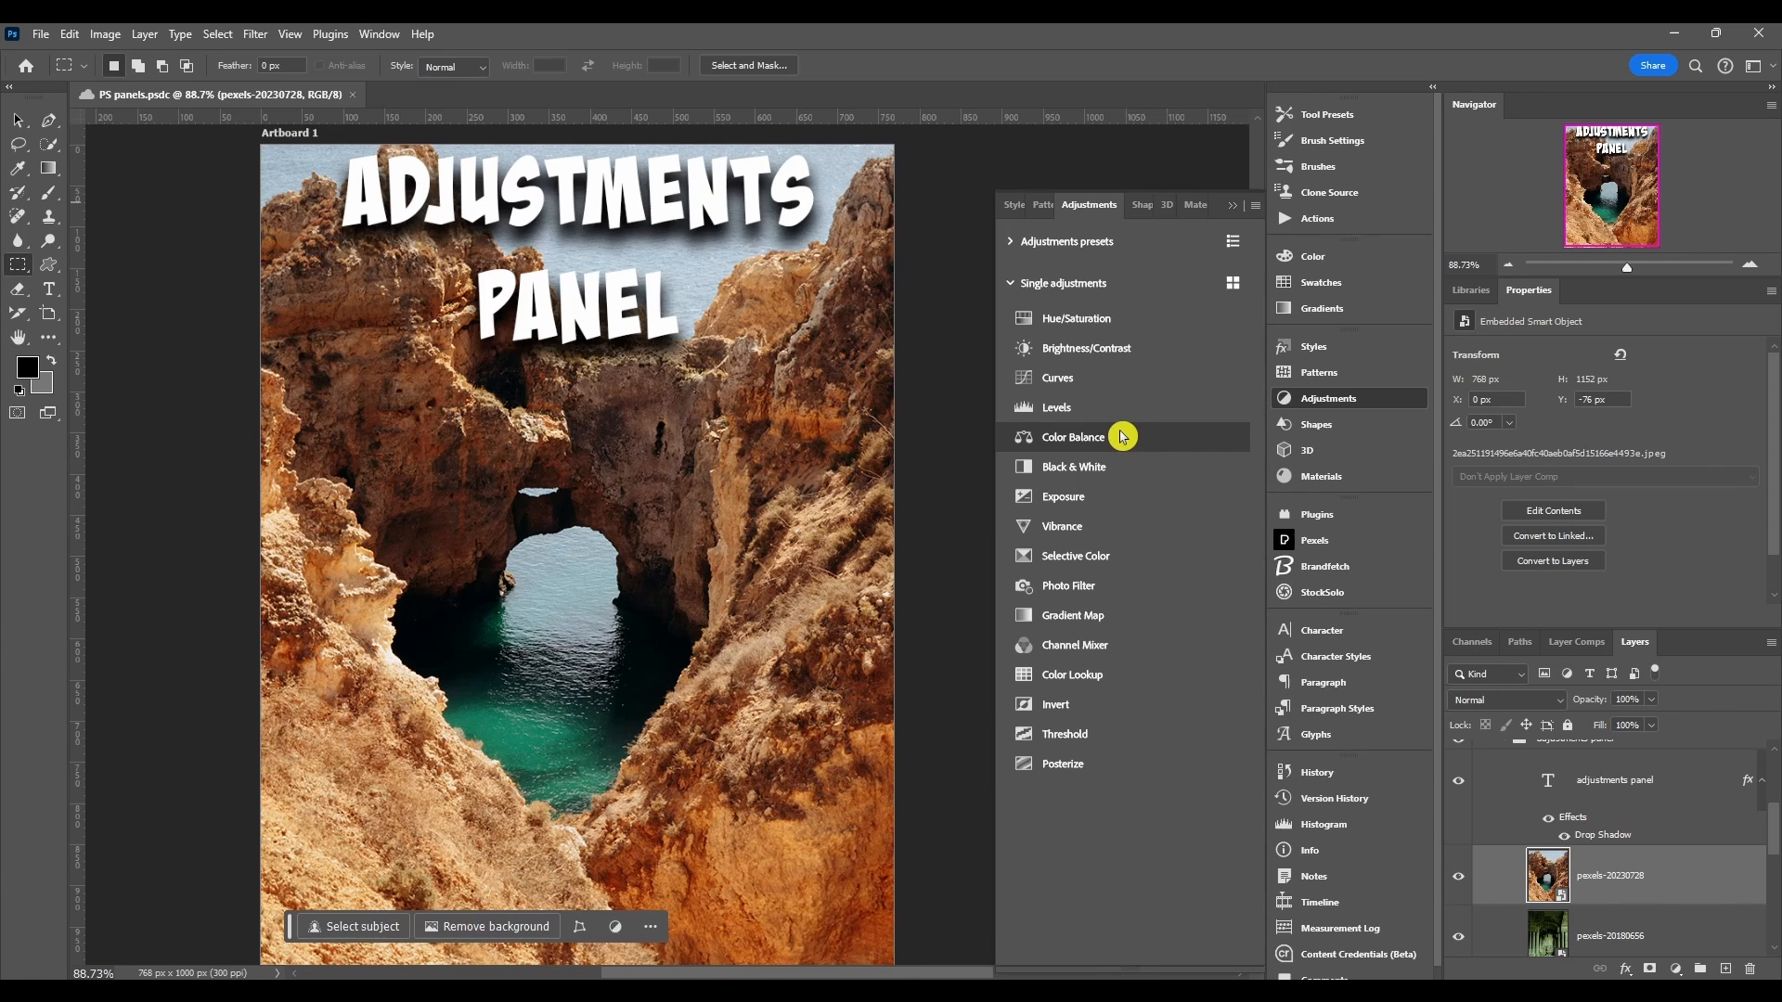
mouse_move(1130, 434)
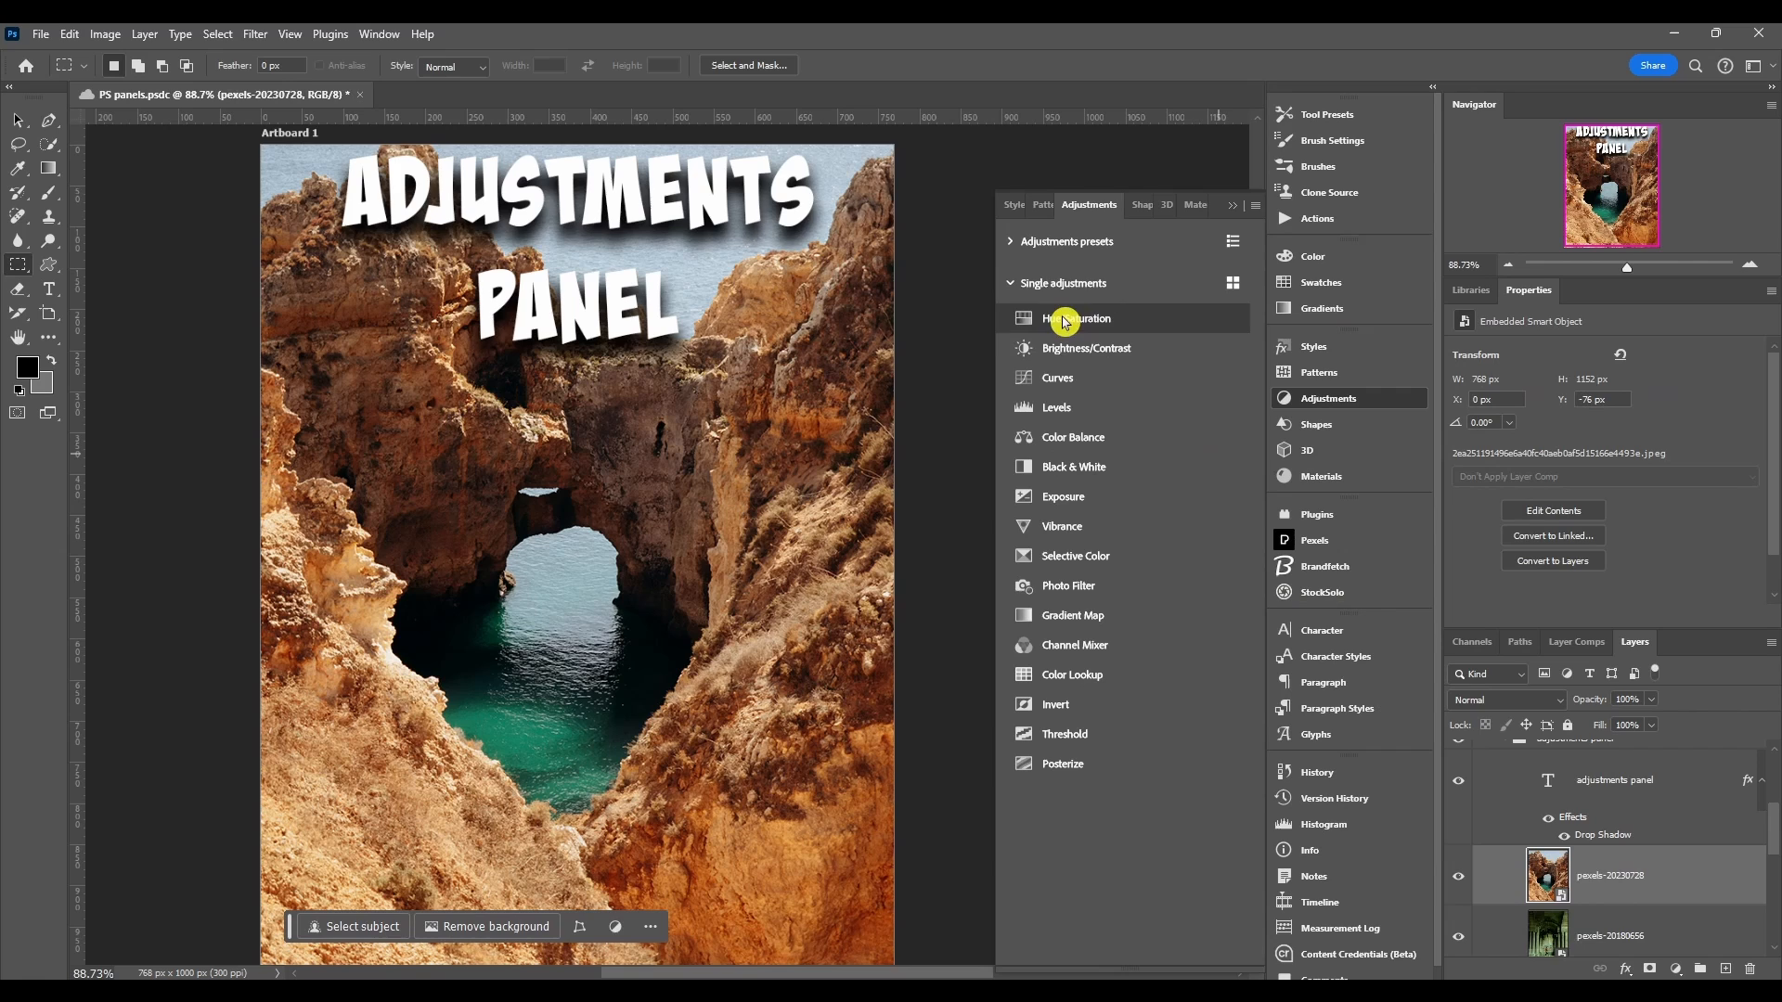
mouse_move(1080, 735)
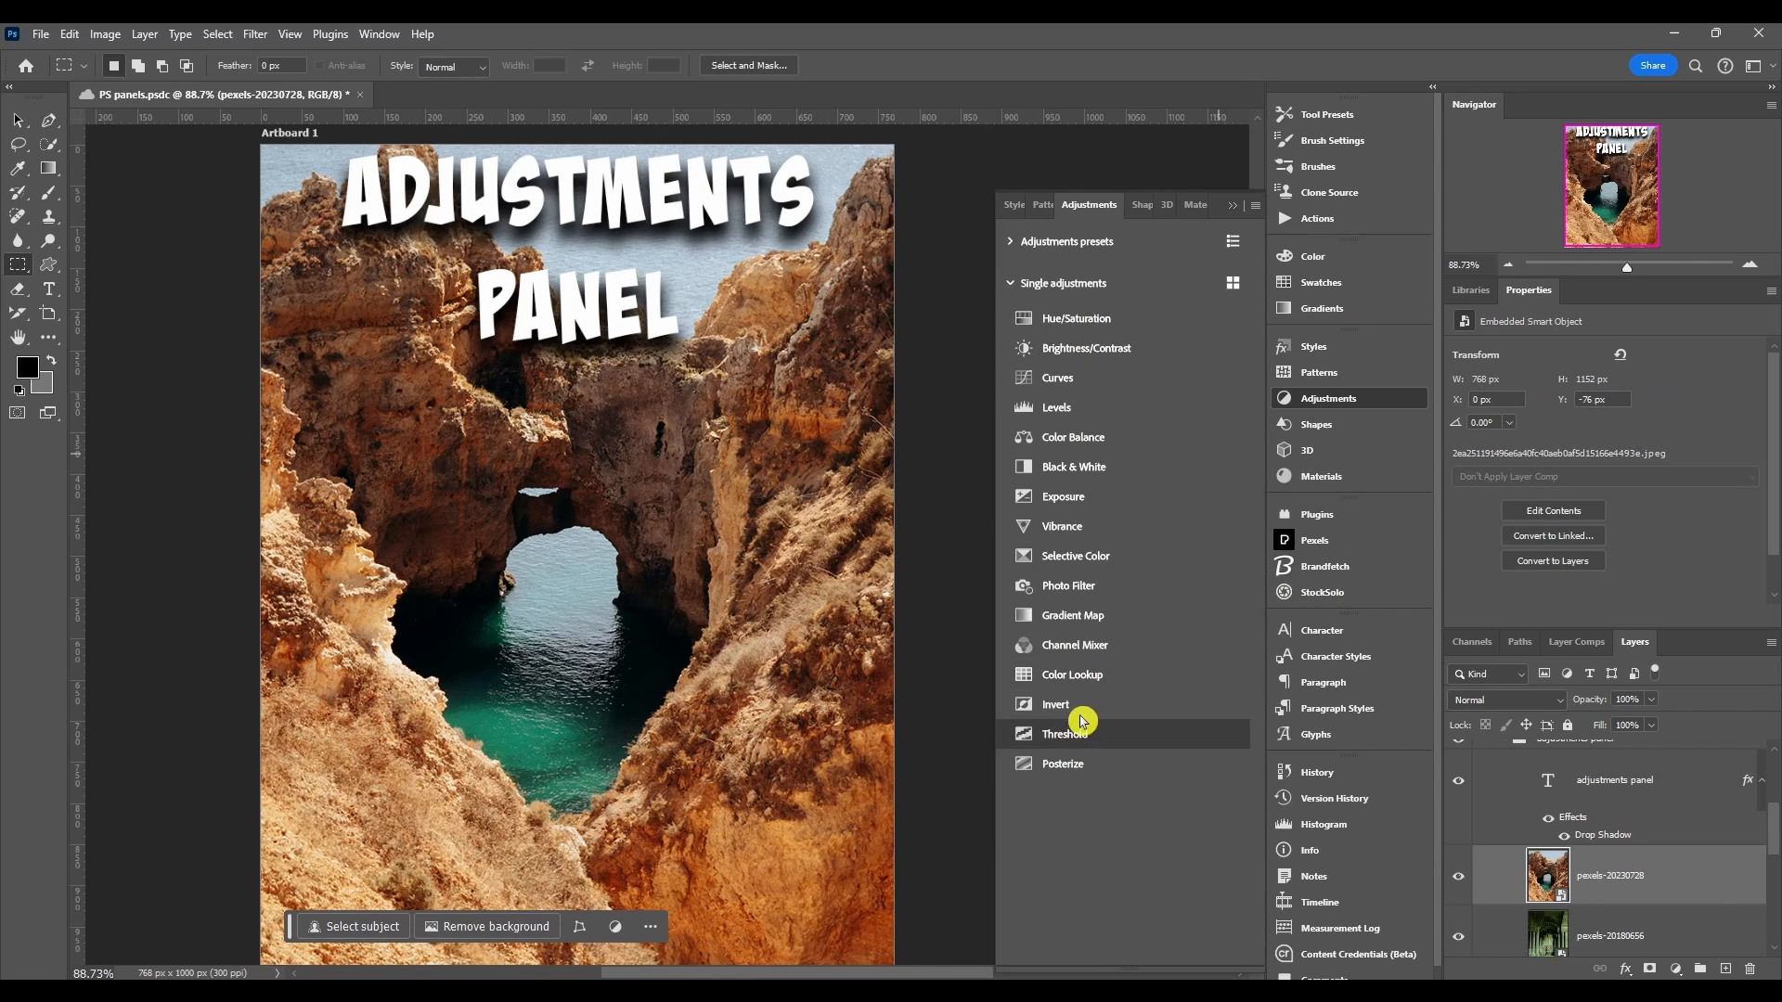
mouse_move(1182, 317)
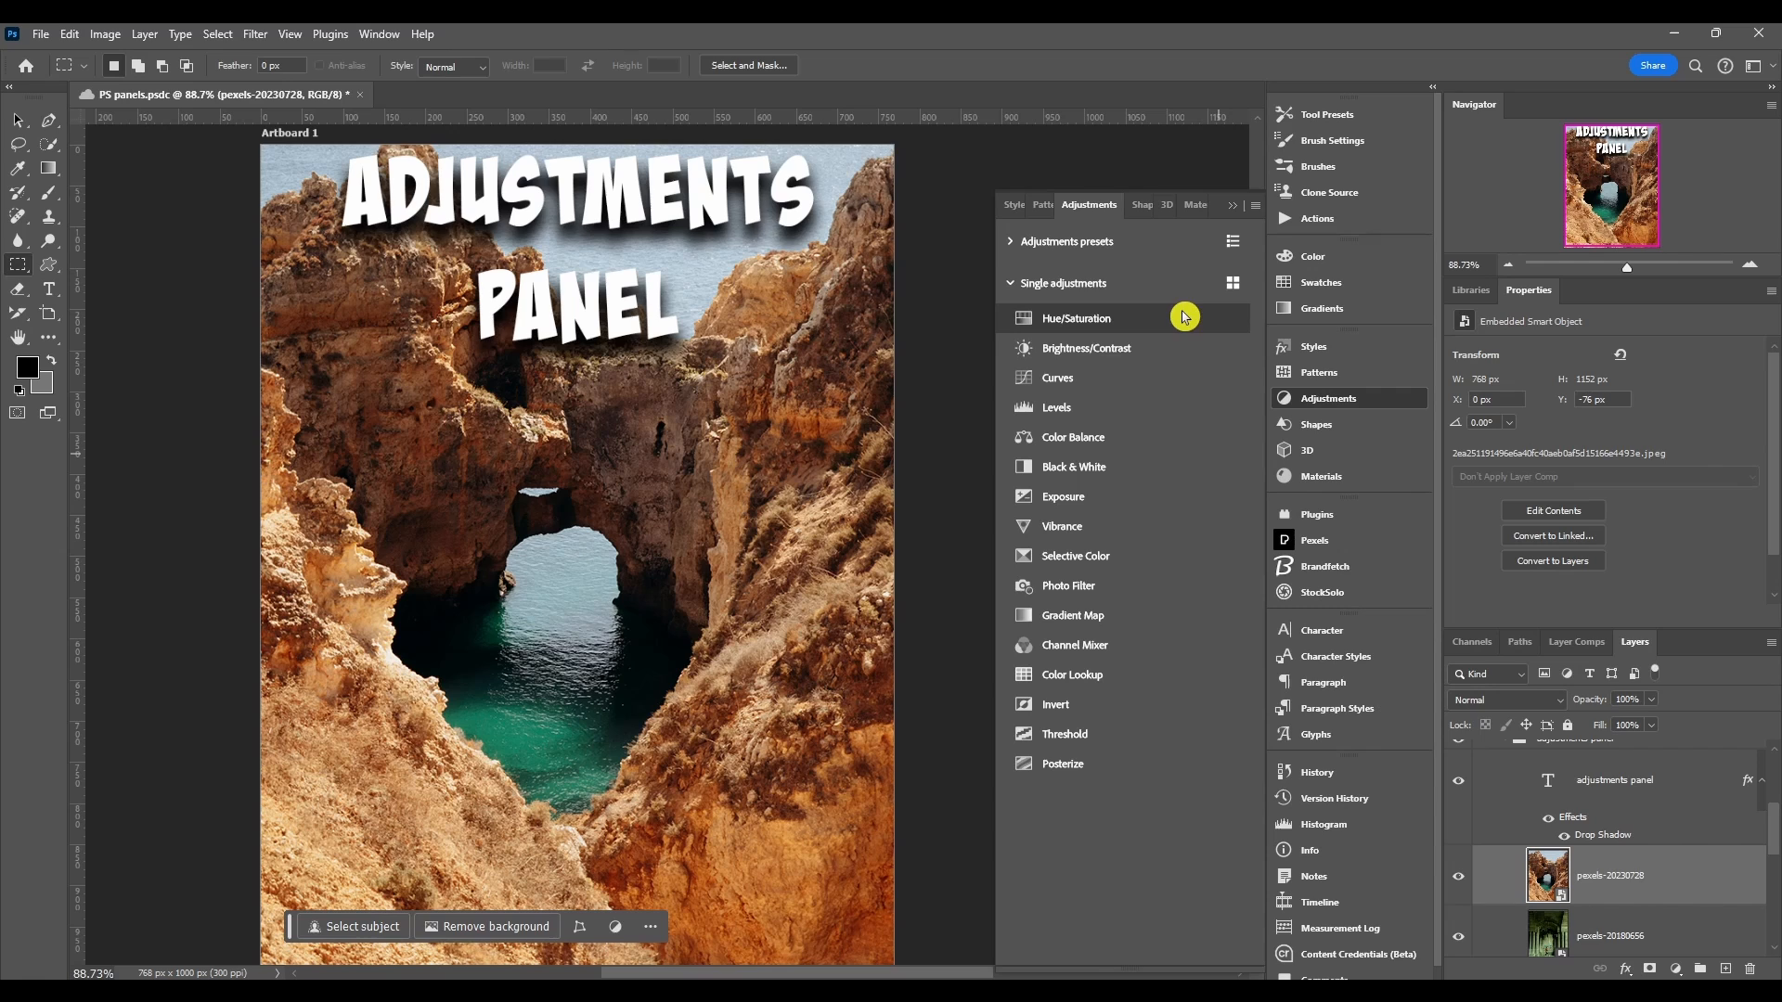
Step: Add Hue/Saturation and Brightness/Contrast adjustment layers and scroll down the adjustments list
click(1074, 317)
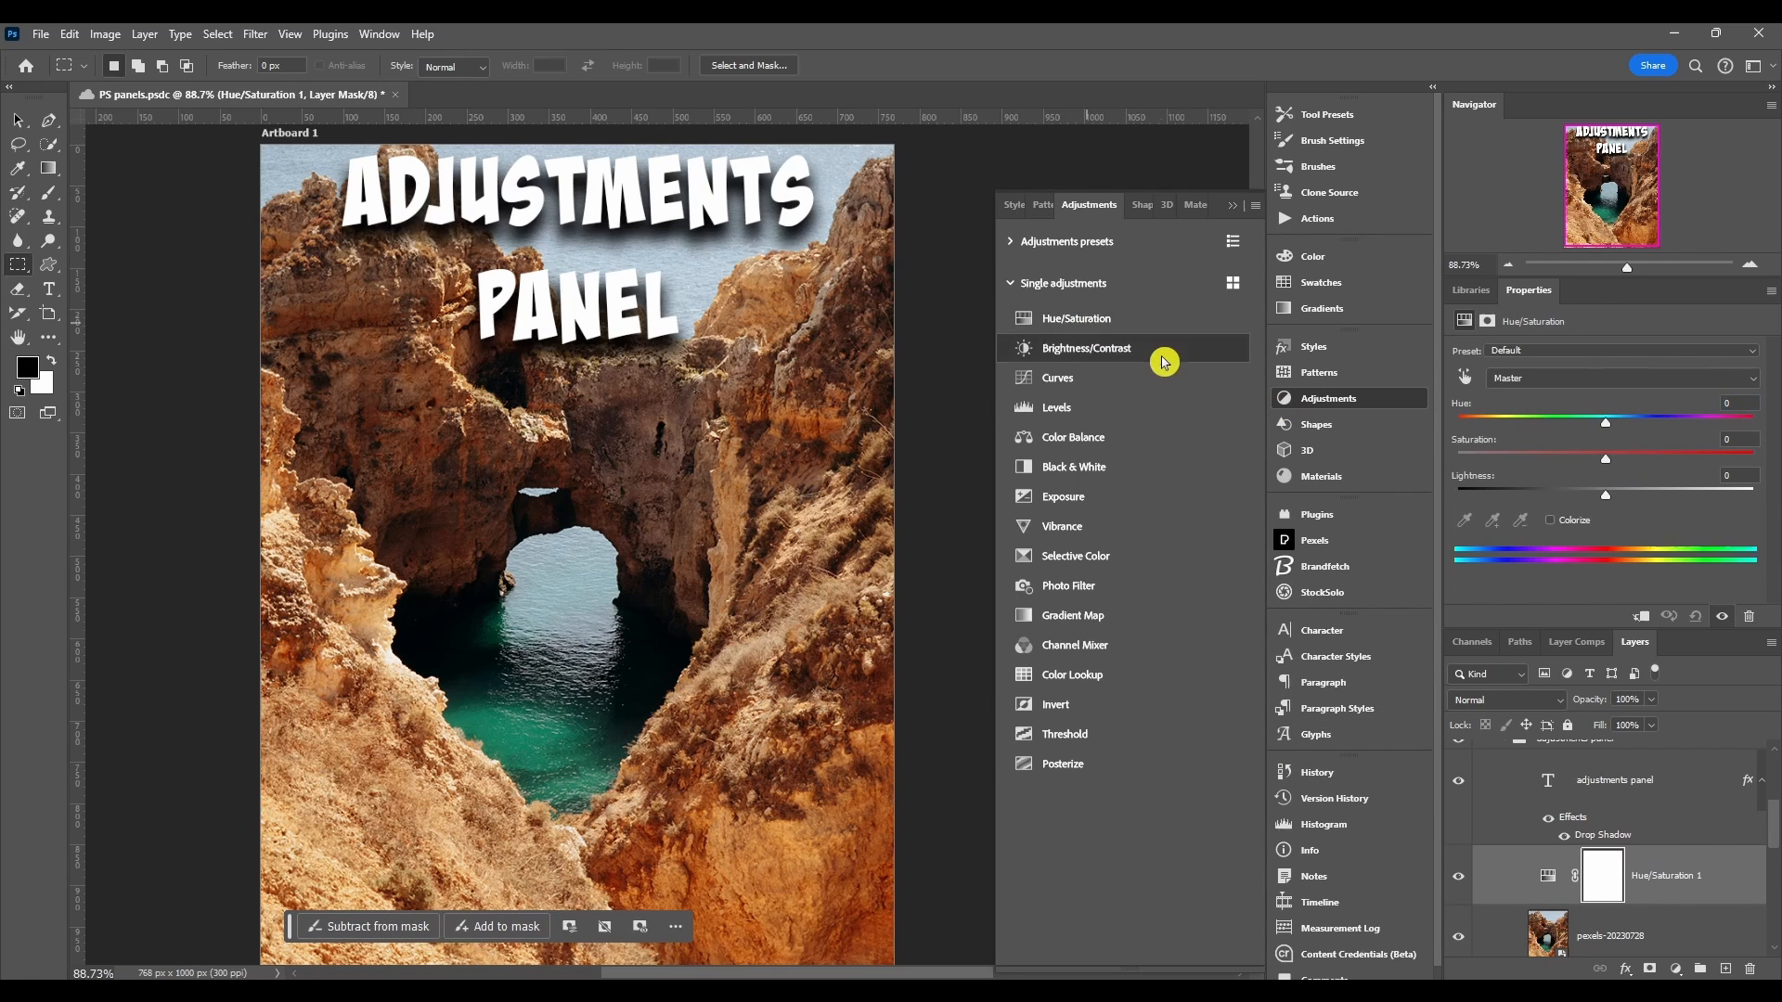
click(1054, 406)
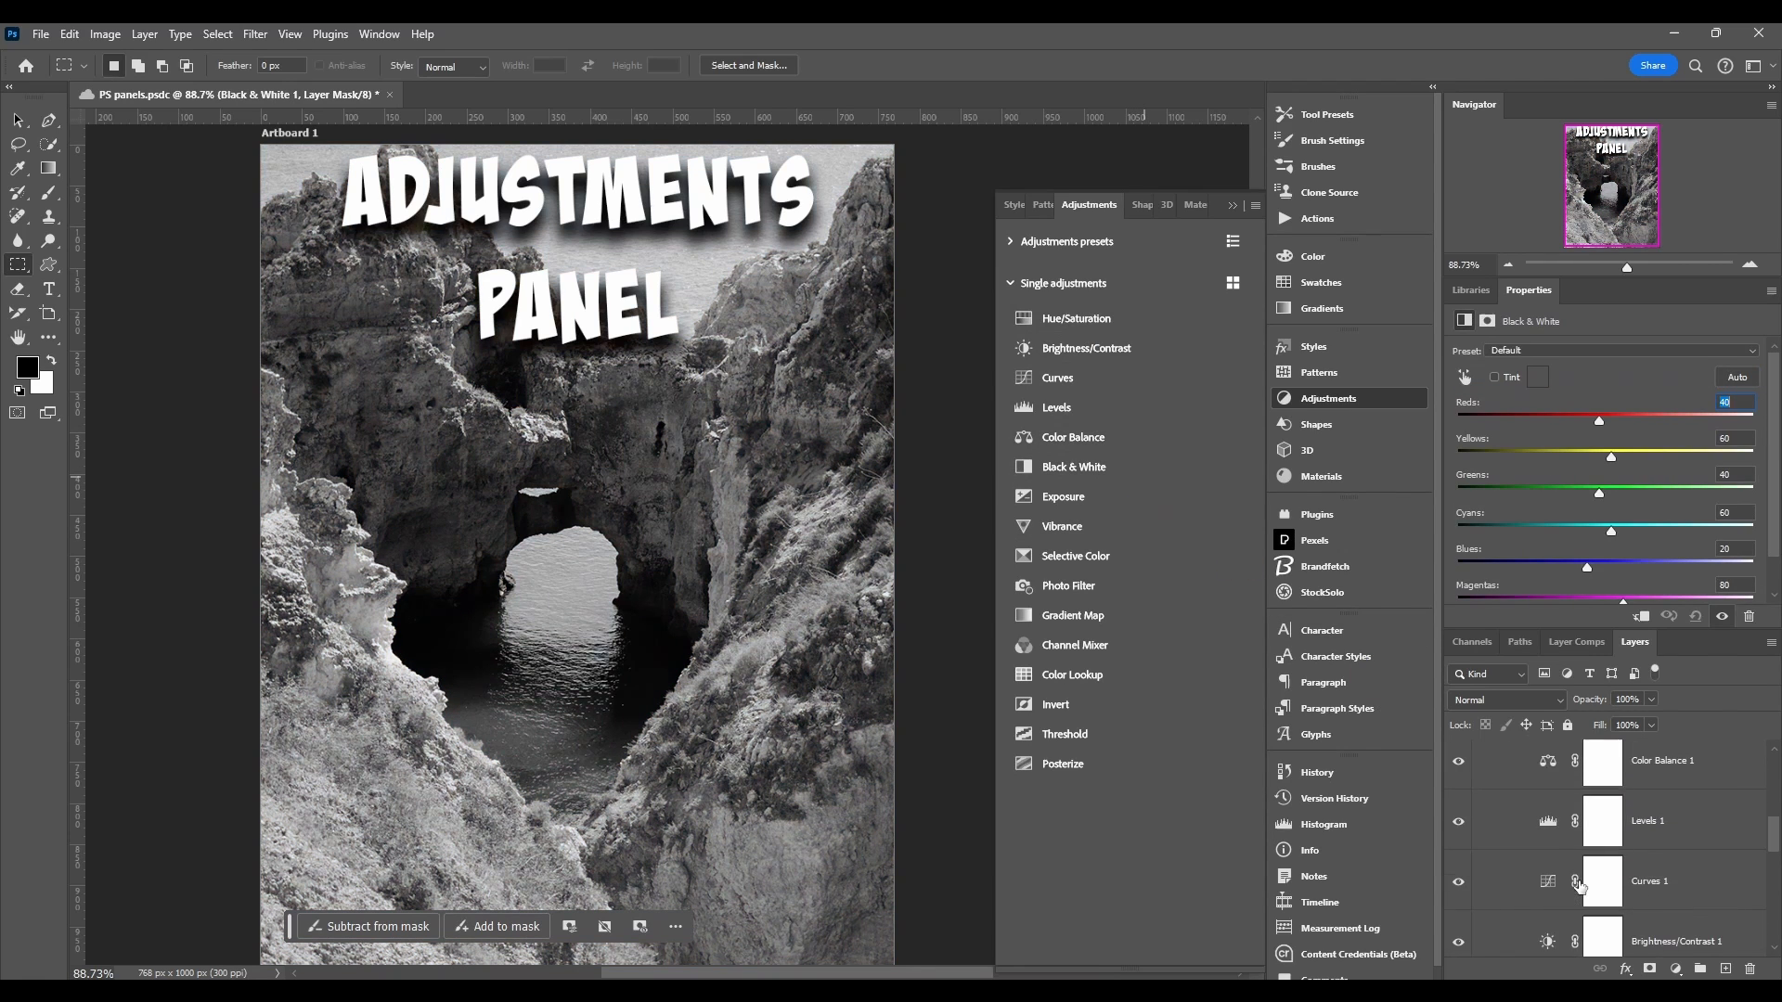
scroll(down, 3)
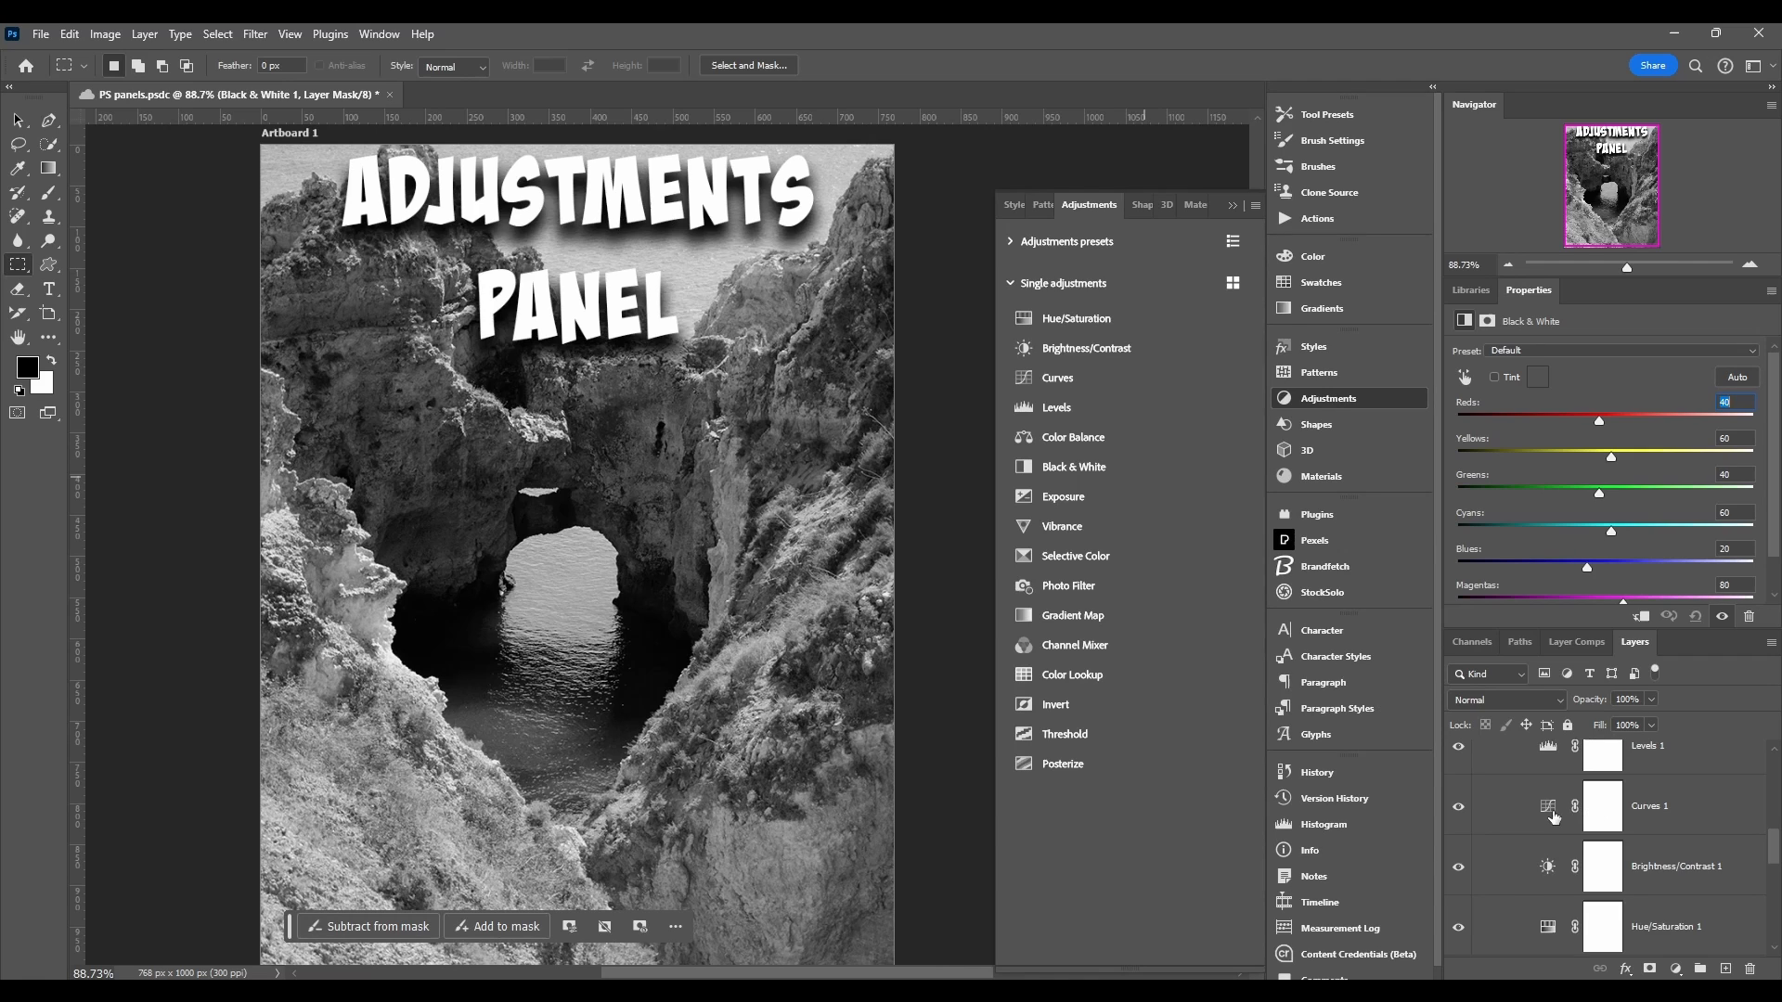
scroll(down, 3)
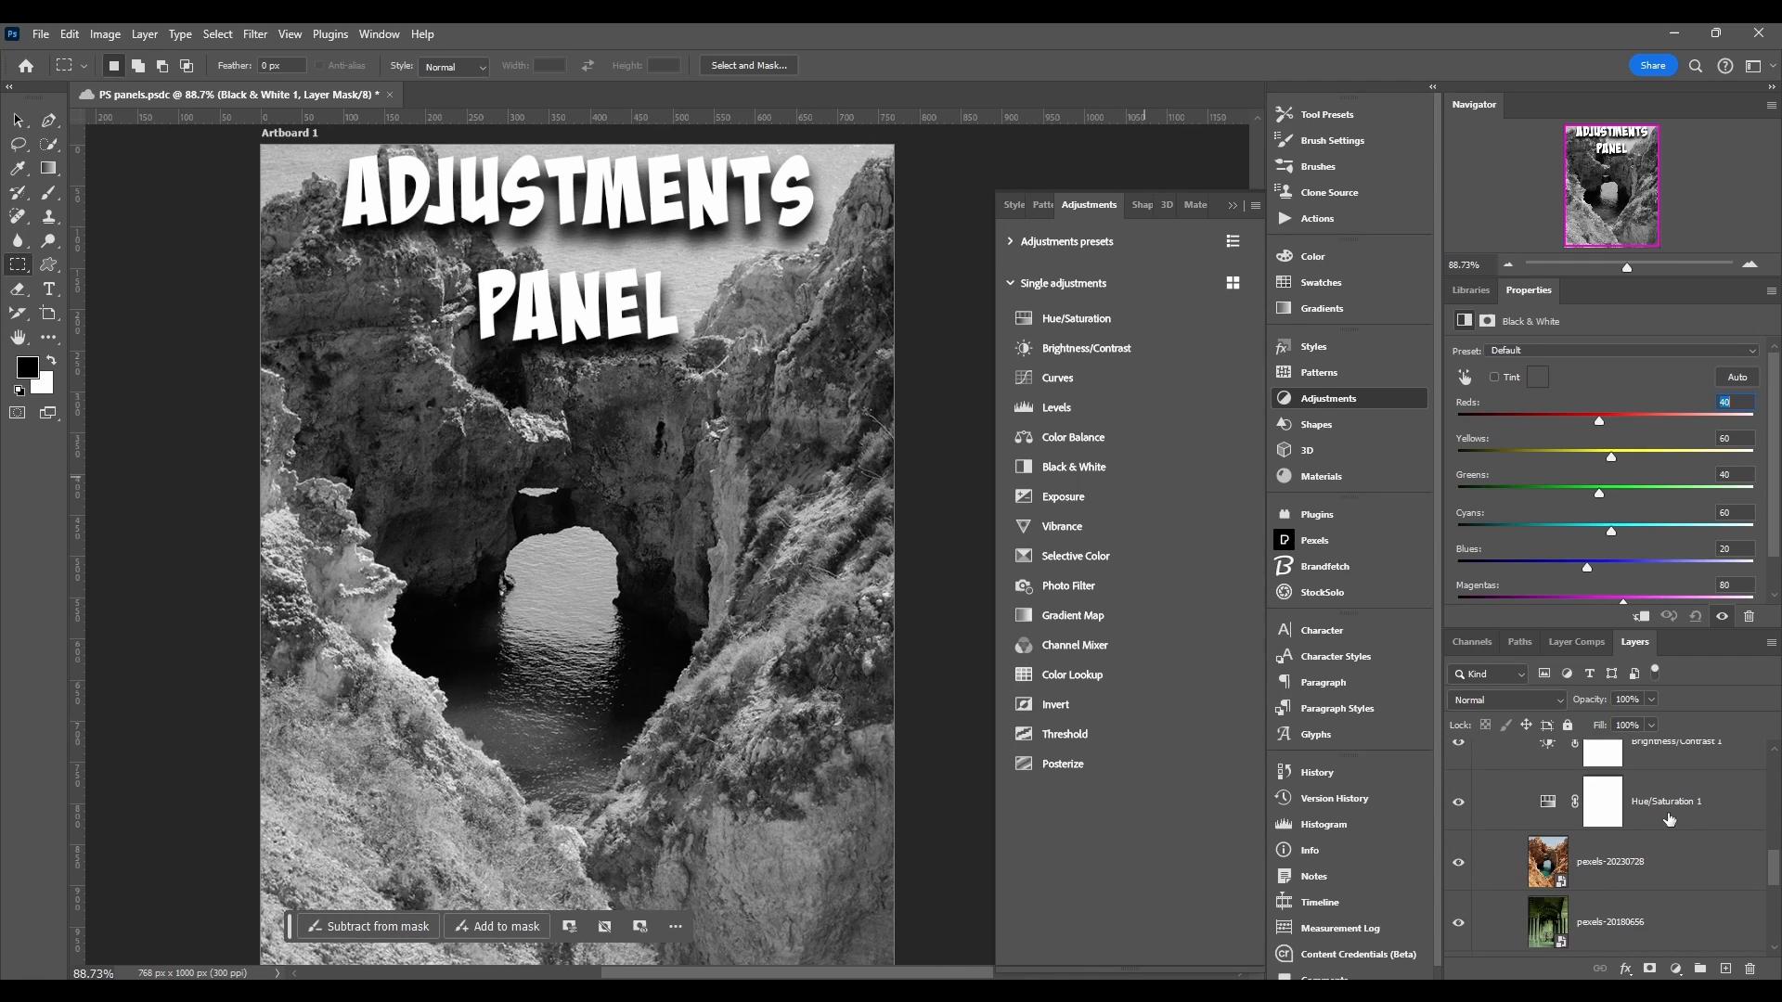
mouse_move(1567, 813)
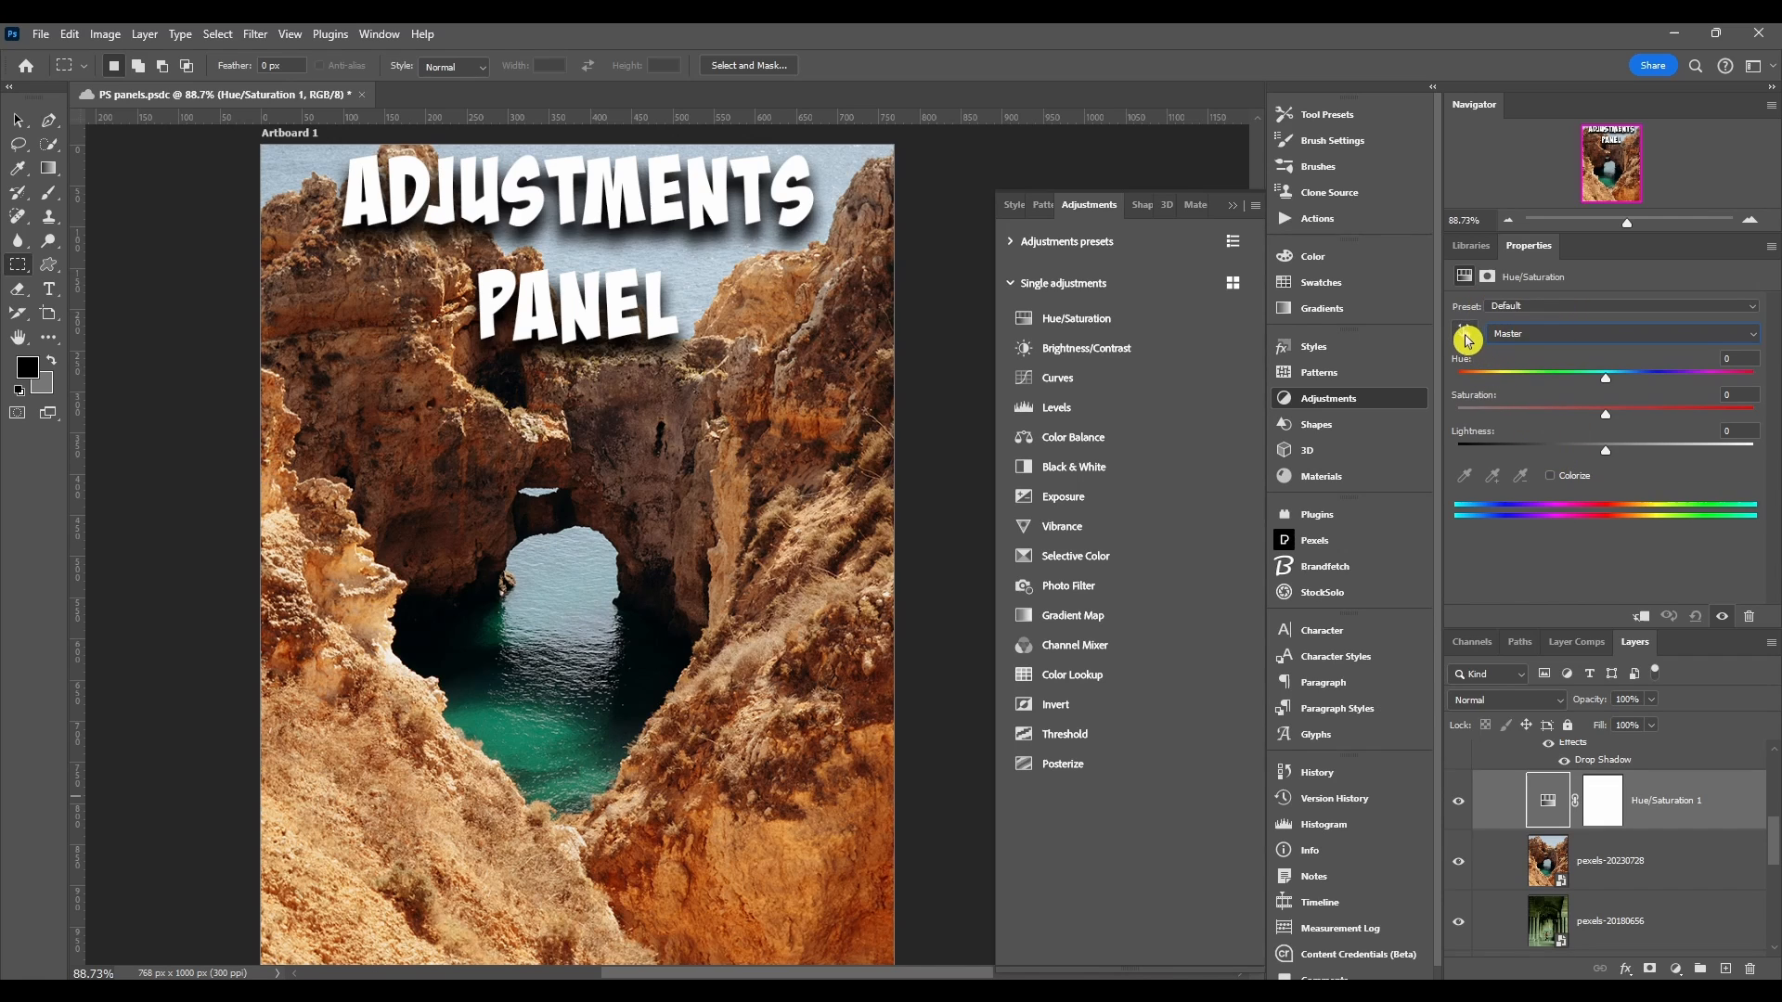
mouse_move(1598, 383)
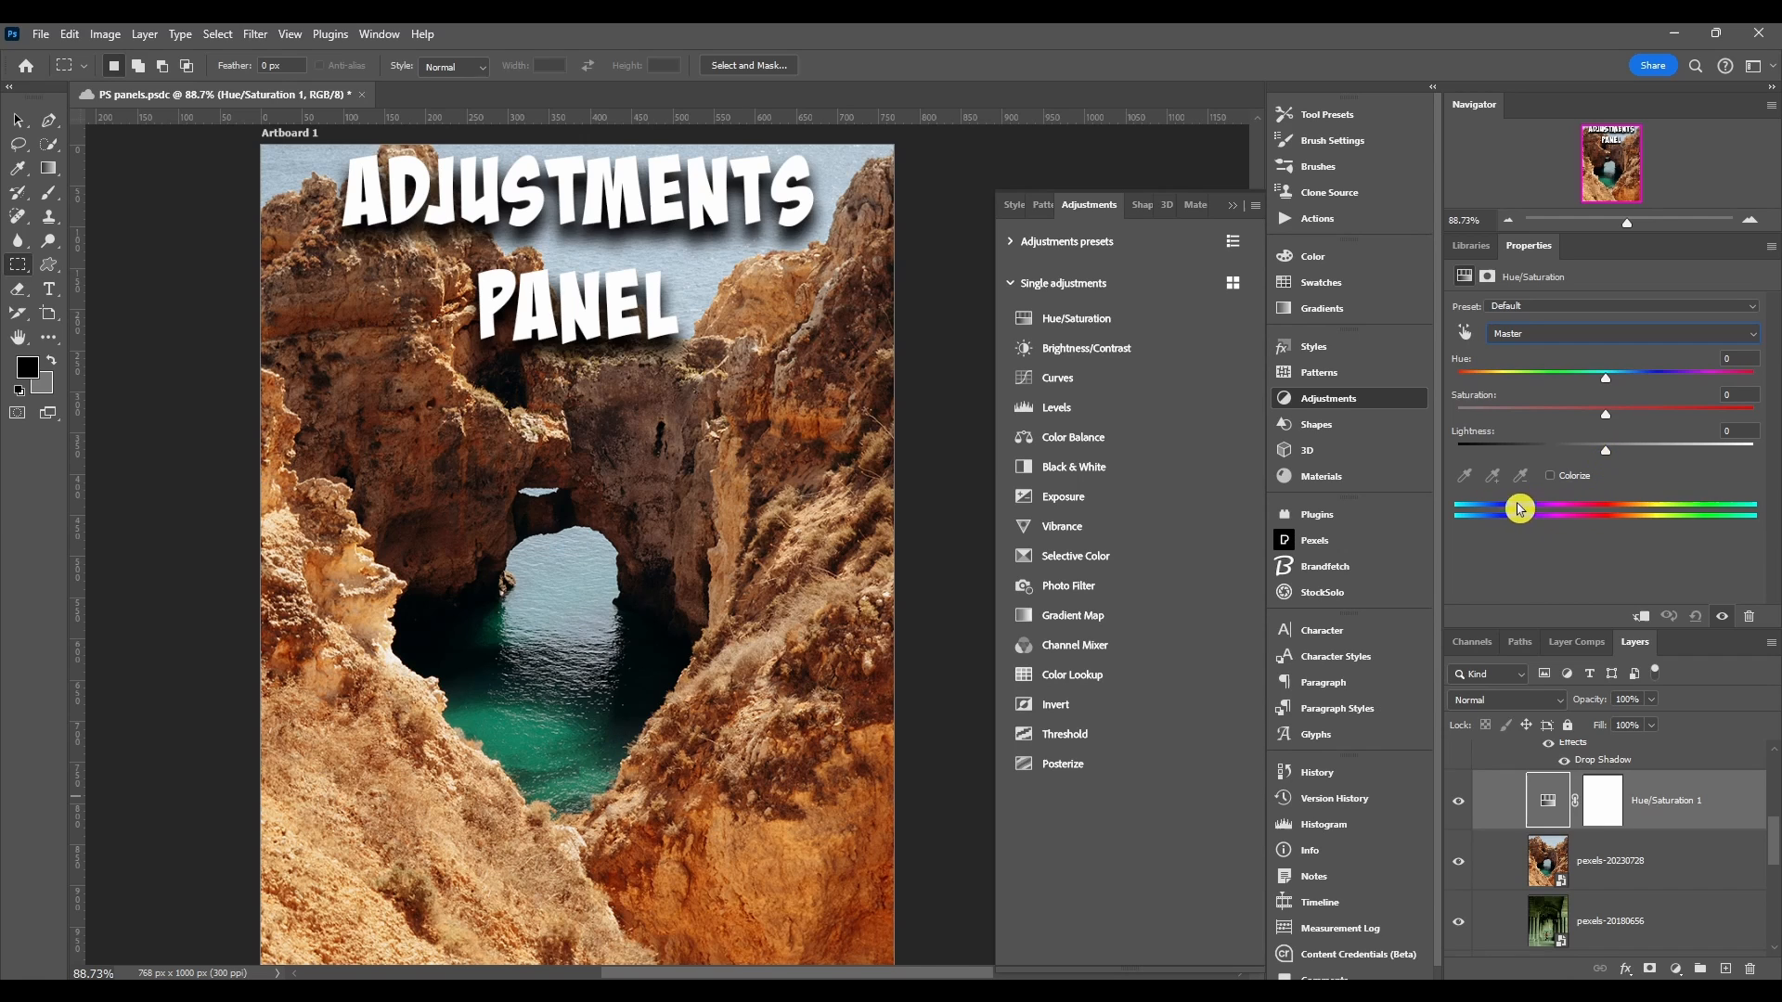
mouse_move(1603, 392)
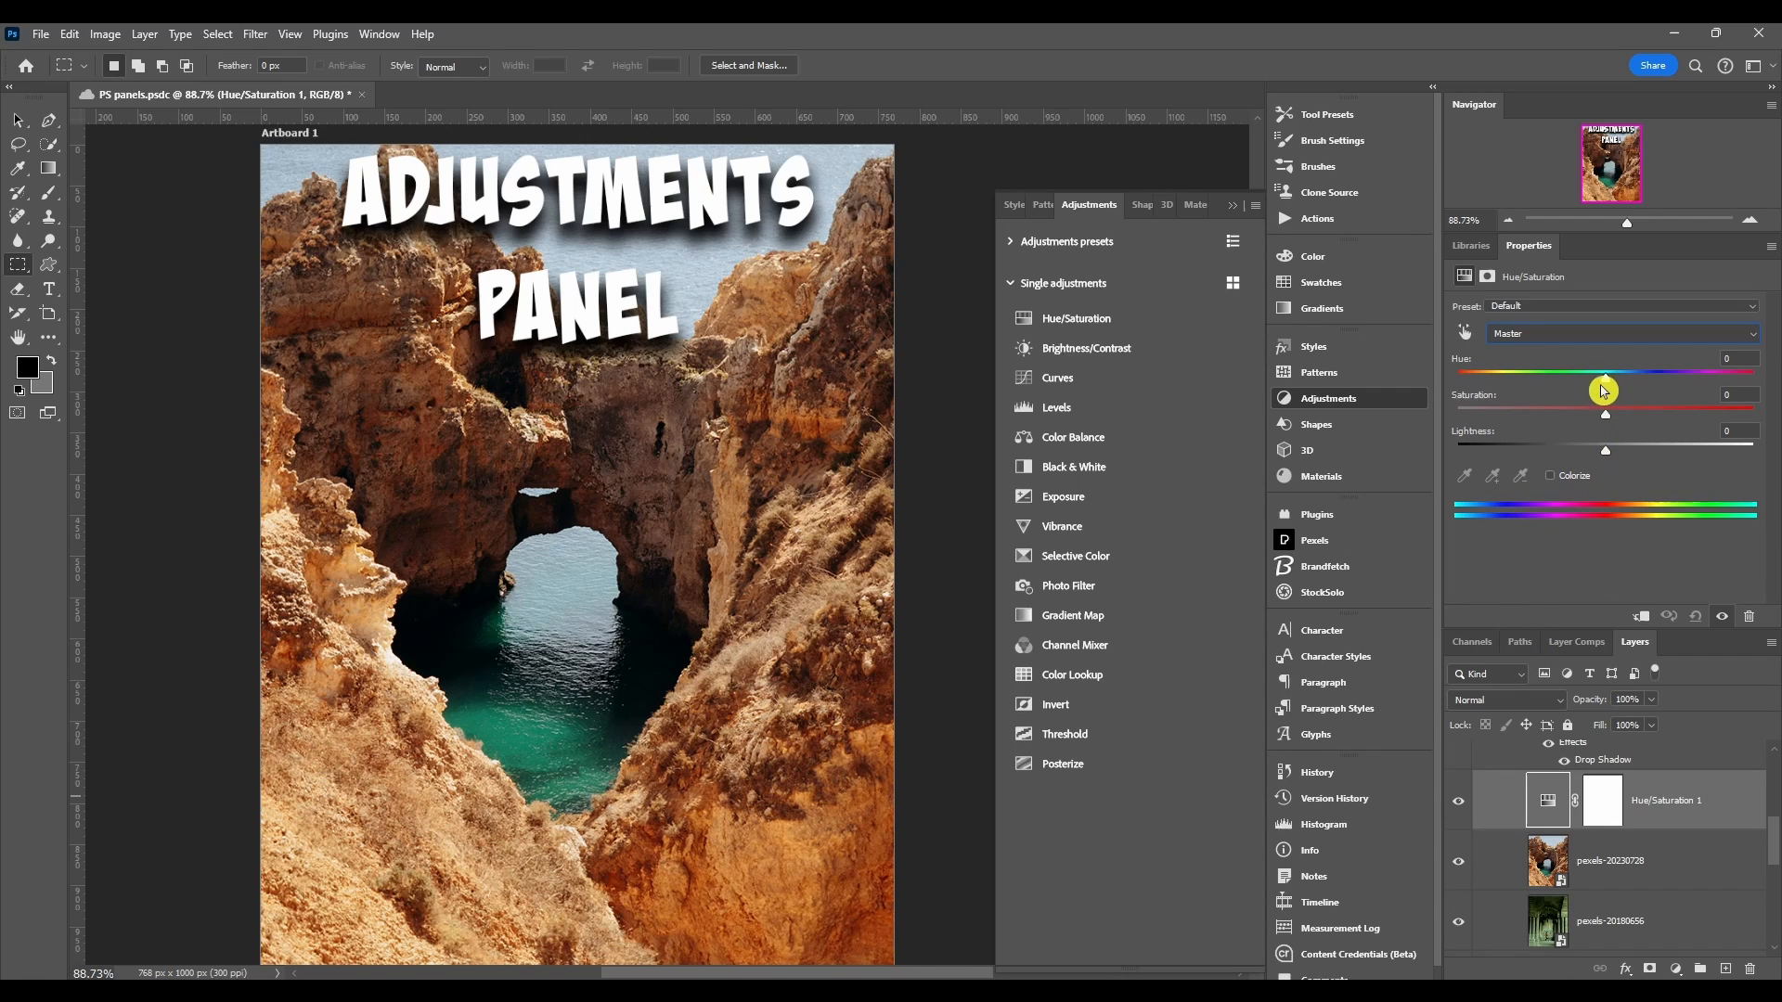
Step: Drag the Hue slider left to about -94 so the rocks turn purple
drag(1605, 371, 1531, 371)
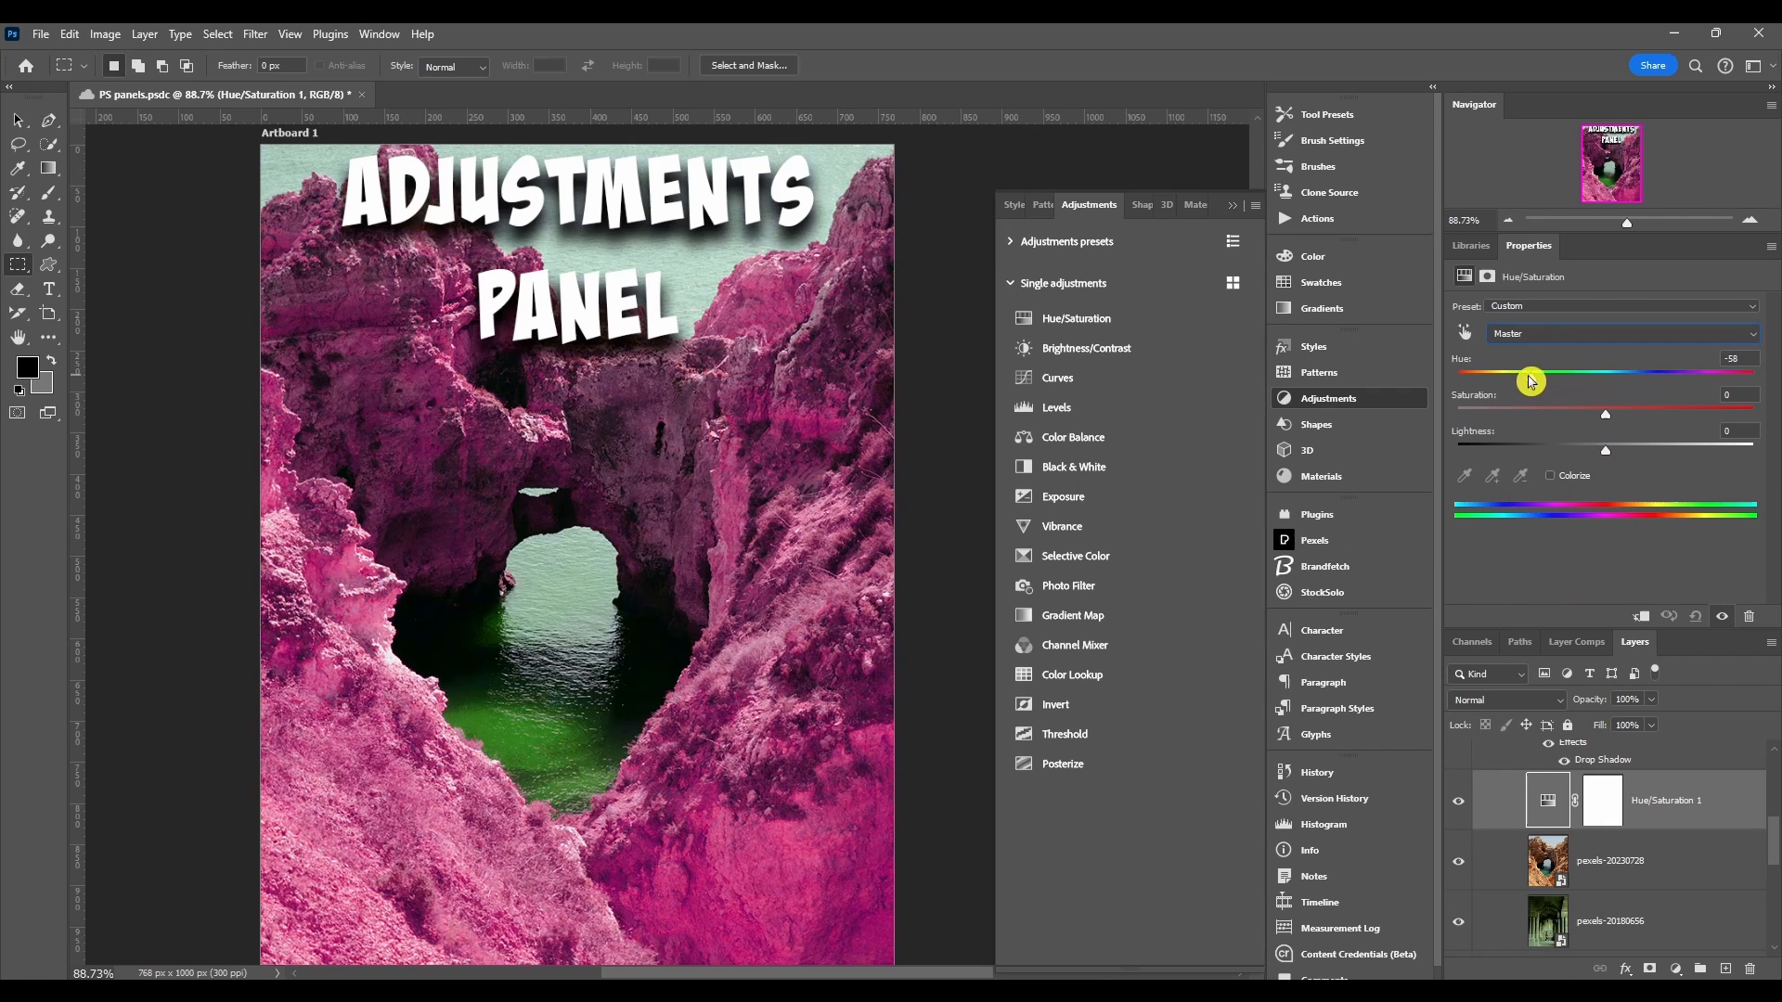
drag(1530, 380, 1509, 377)
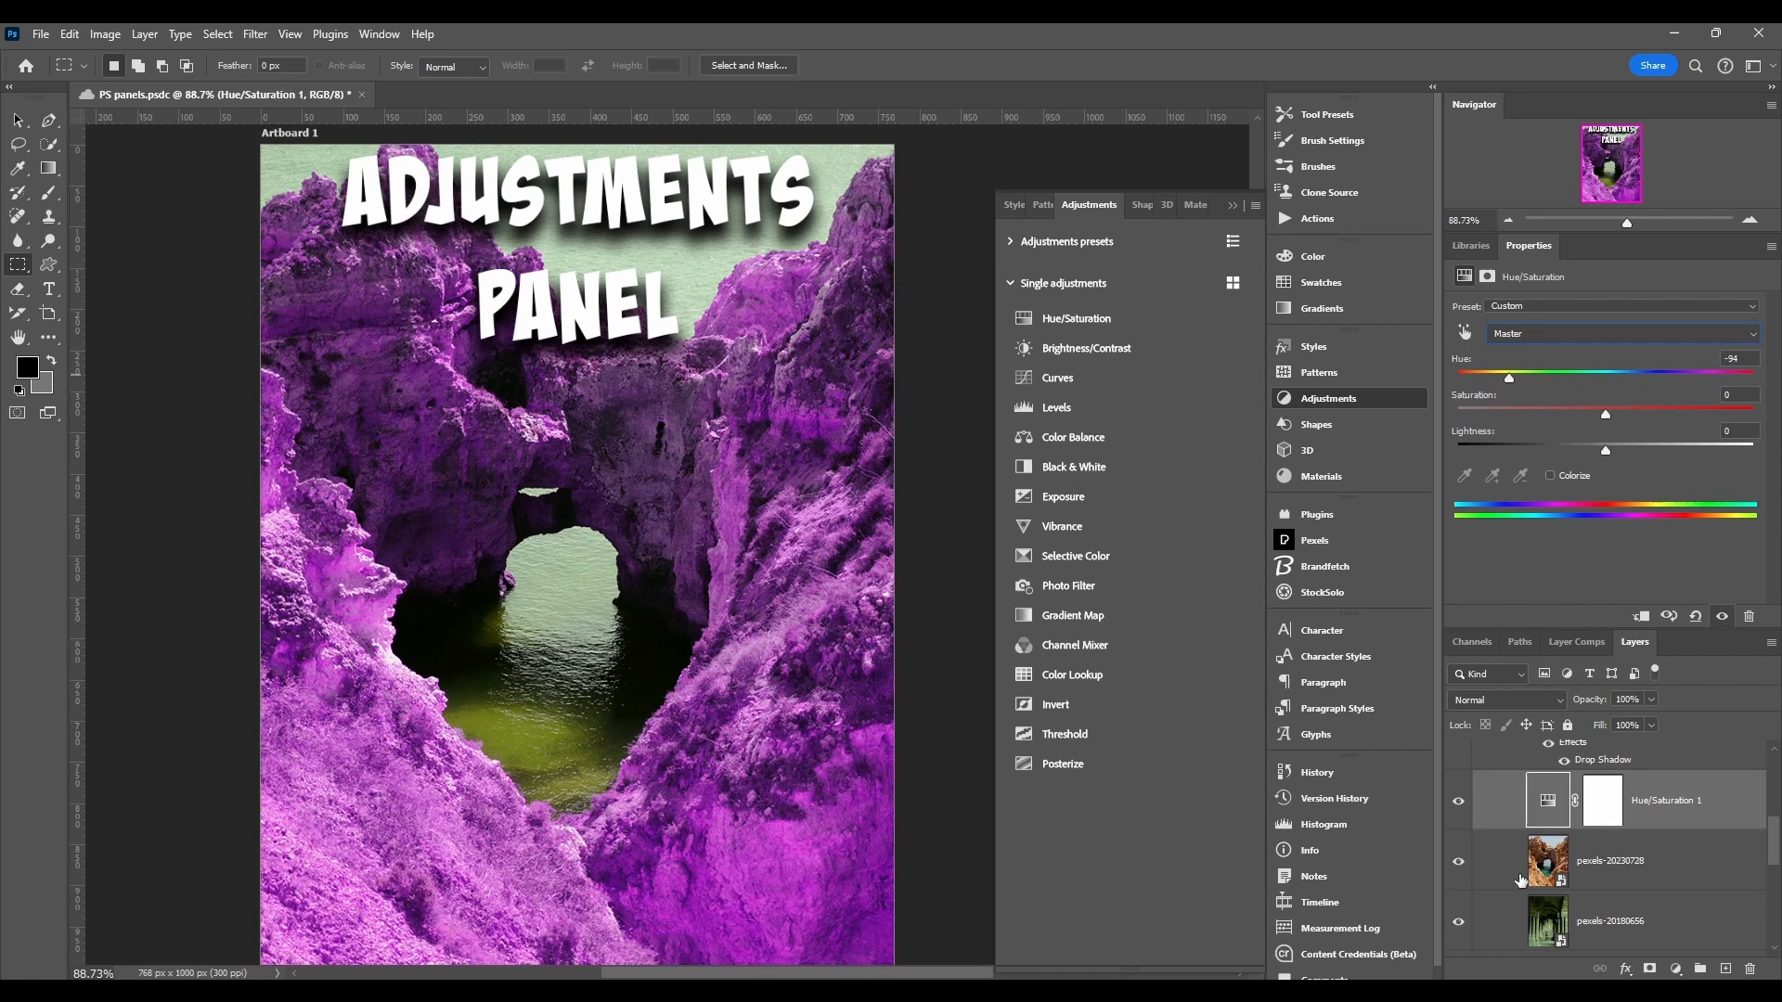
mouse_move(1516, 831)
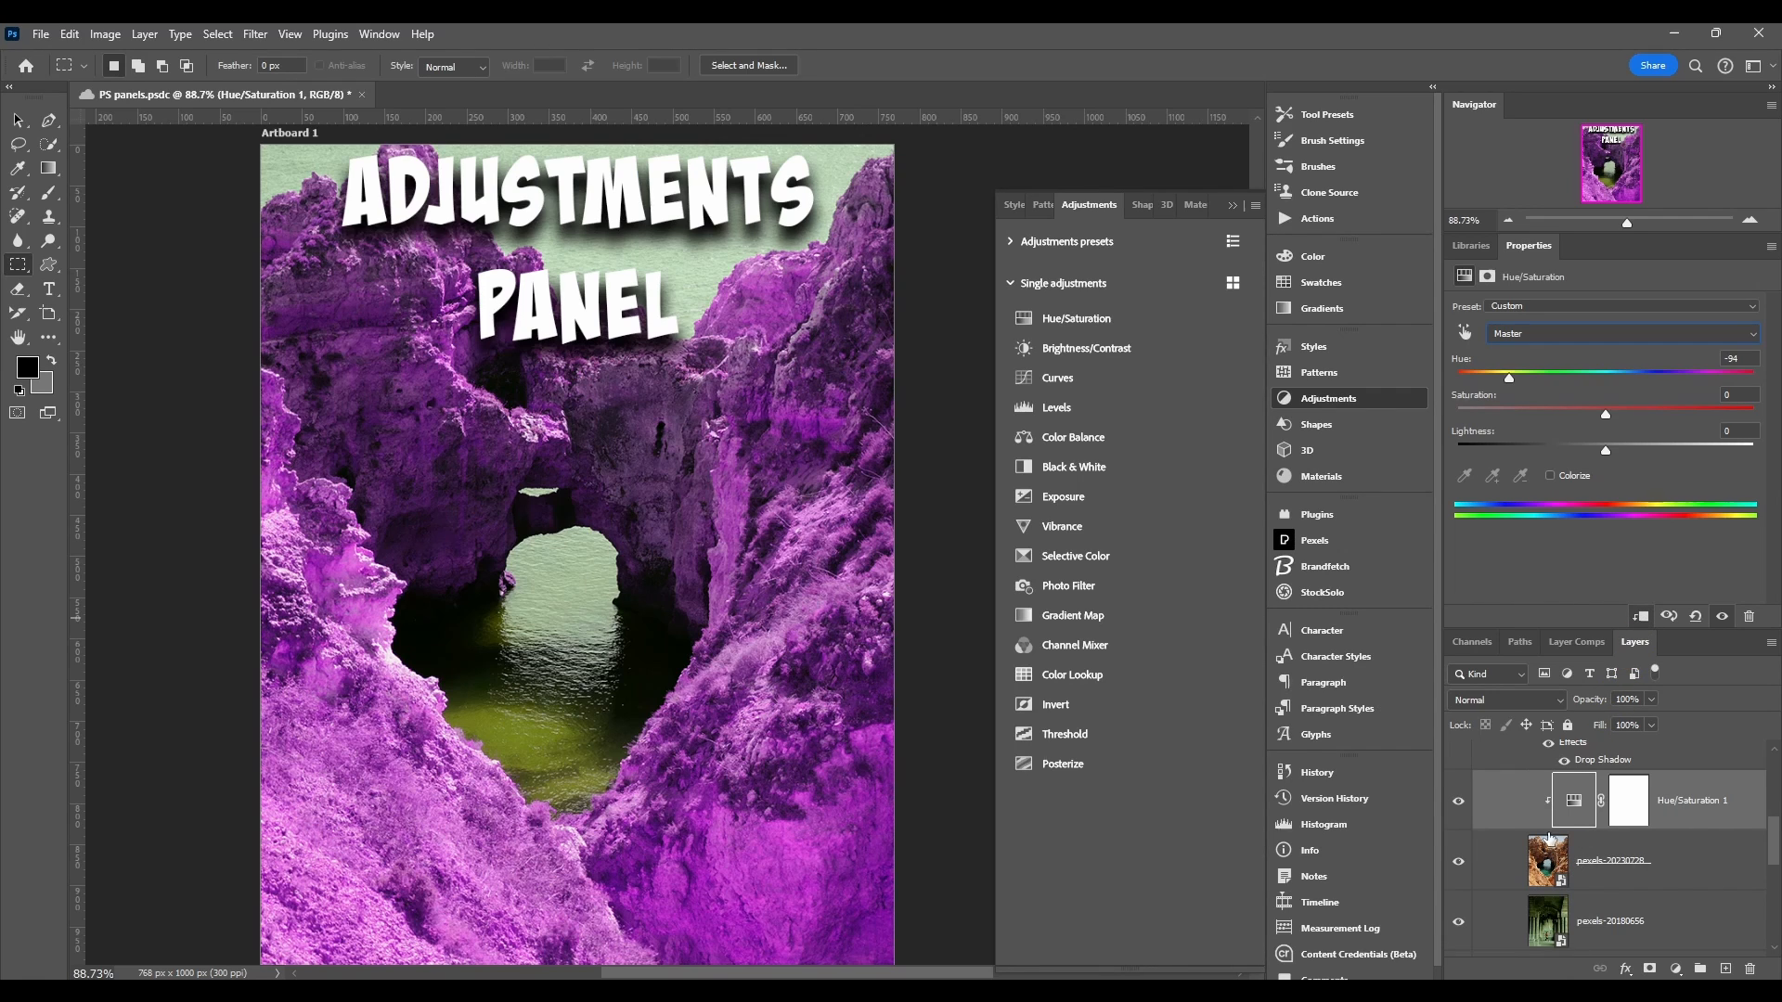
mouse_move(1522, 867)
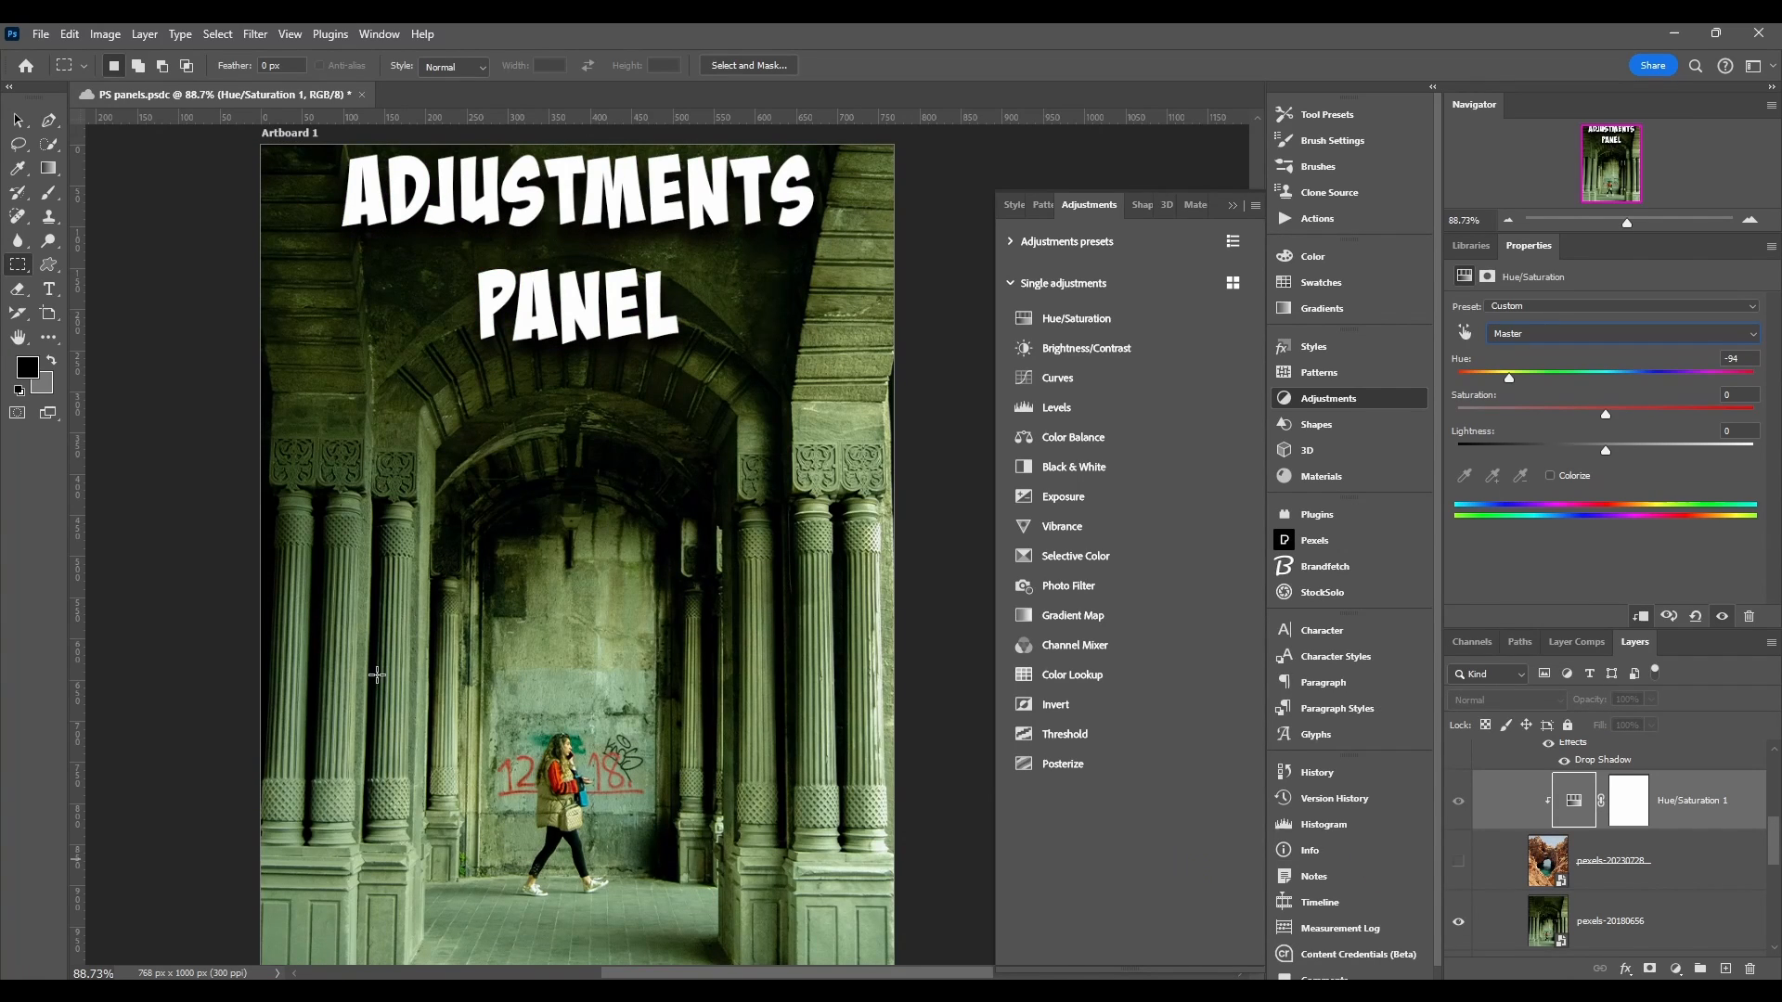
mouse_move(1488, 889)
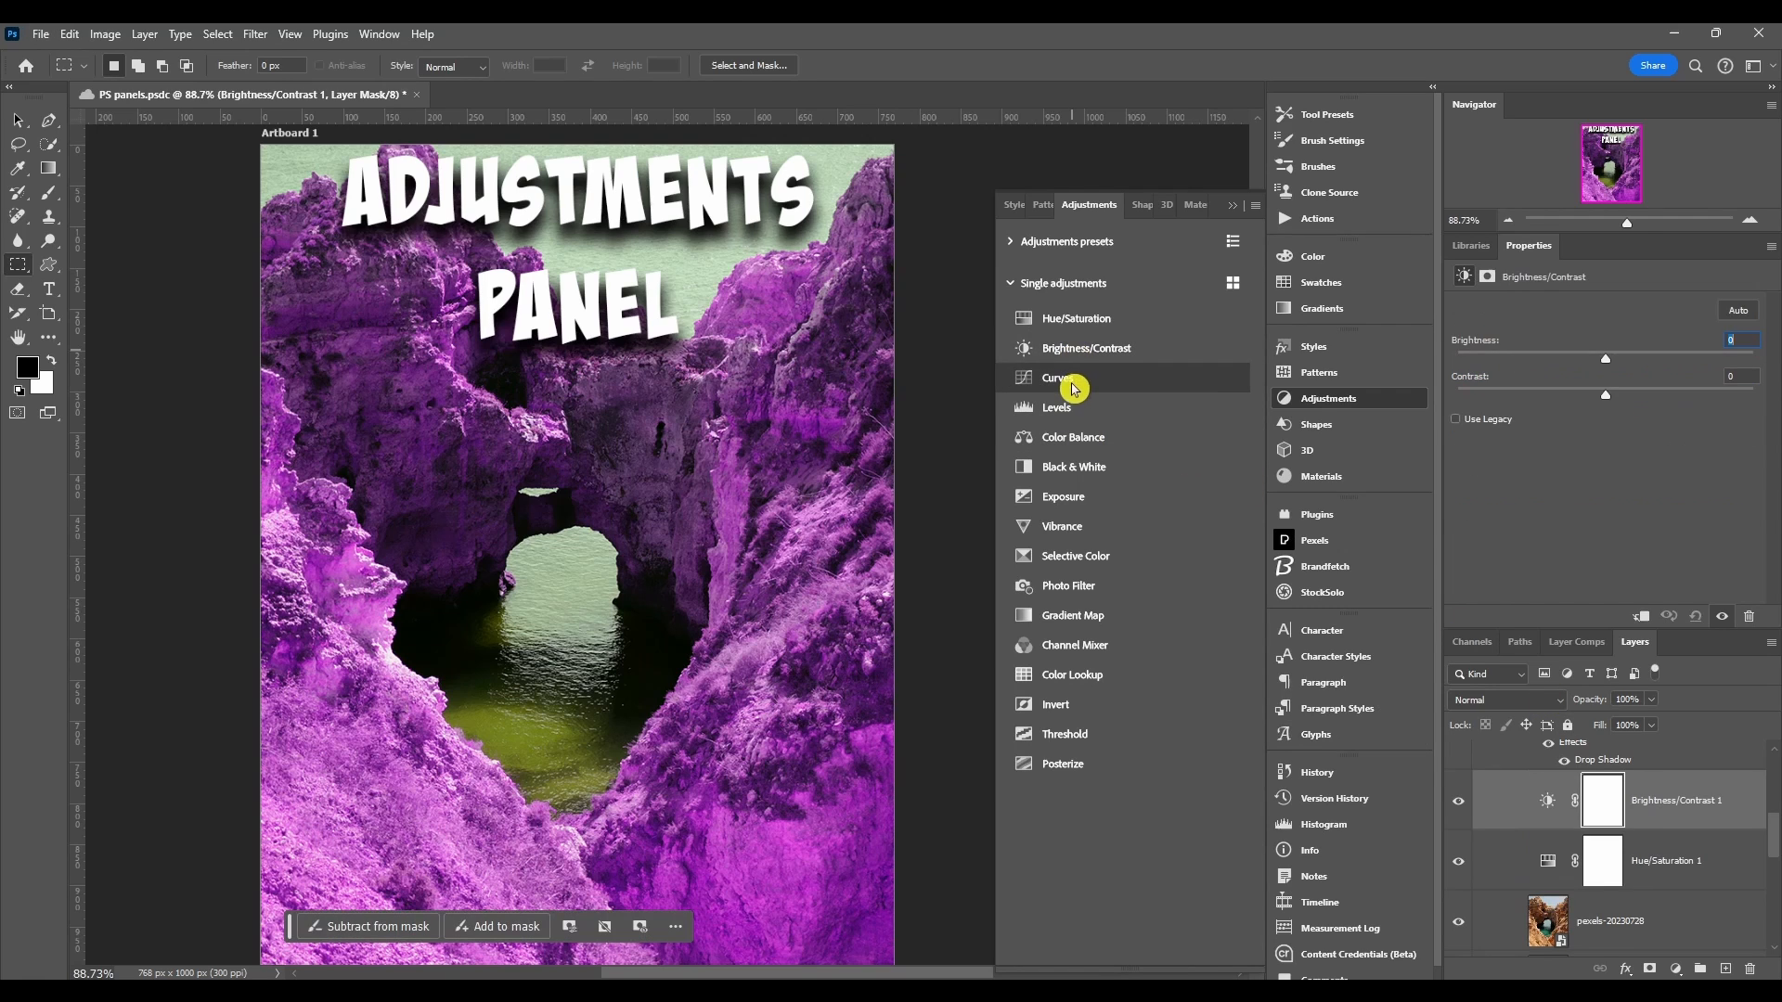
Step: Stack Curves, Color Balance, Black & White and Exposure adjustment layers on the photo
click(1056, 406)
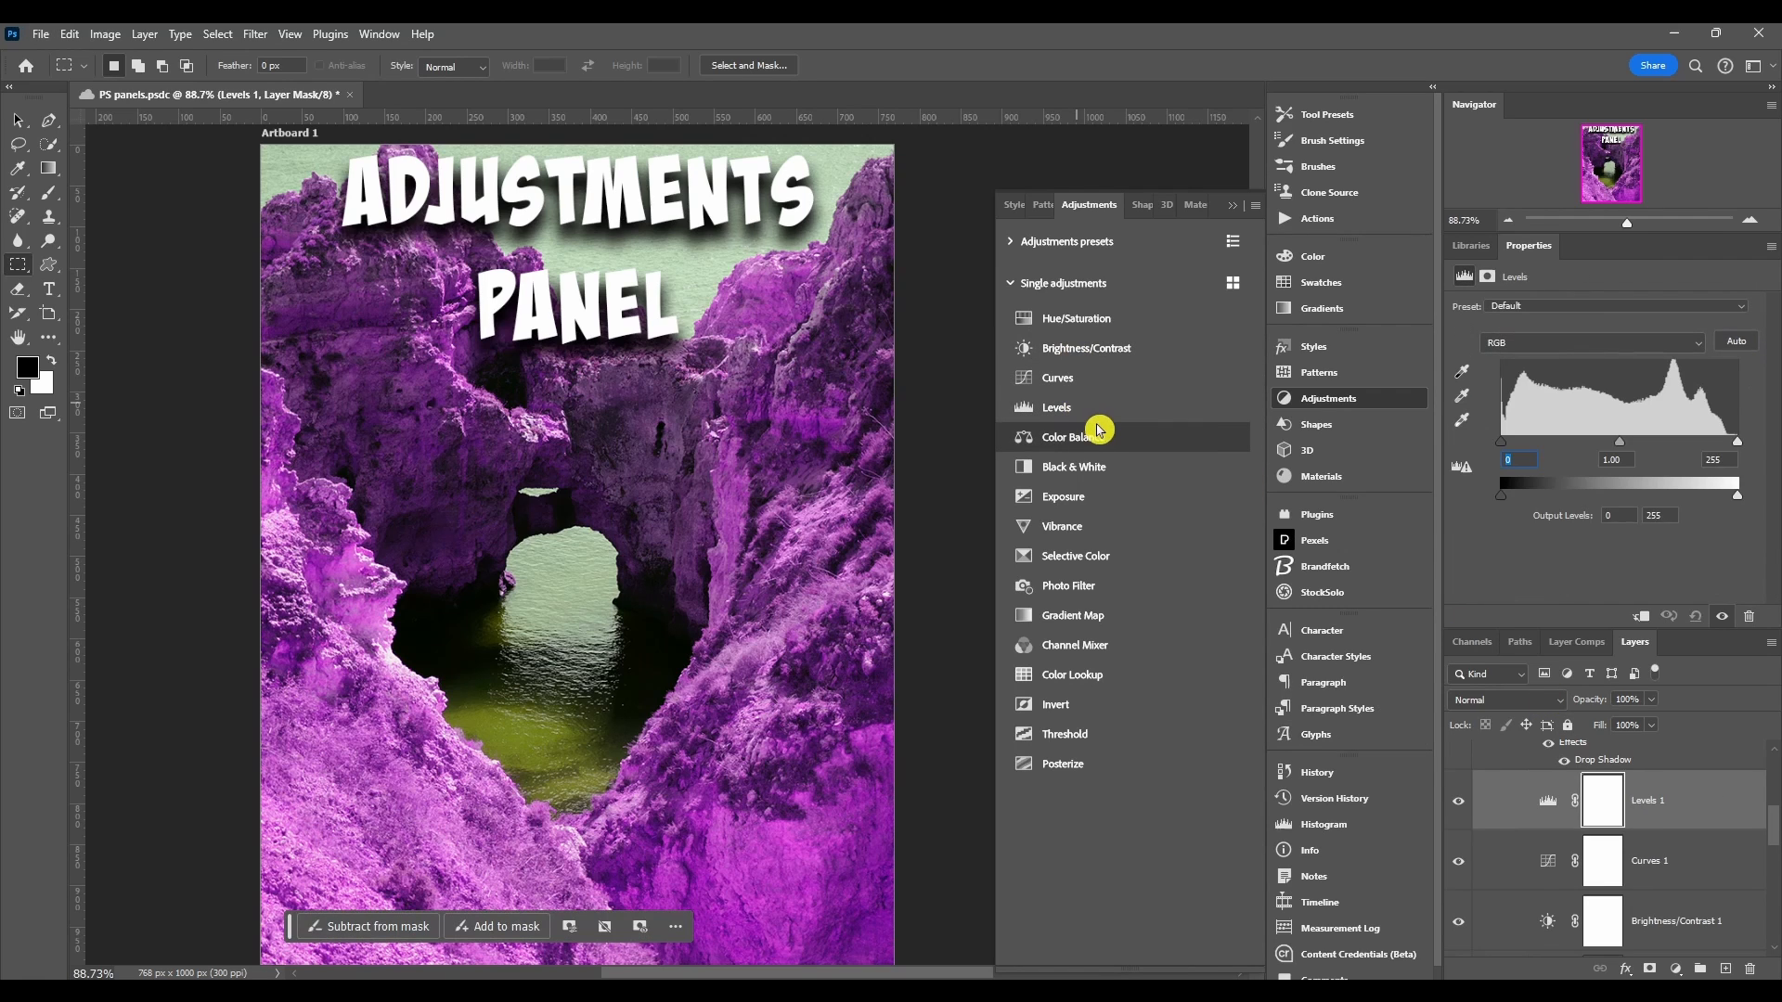
click(1070, 438)
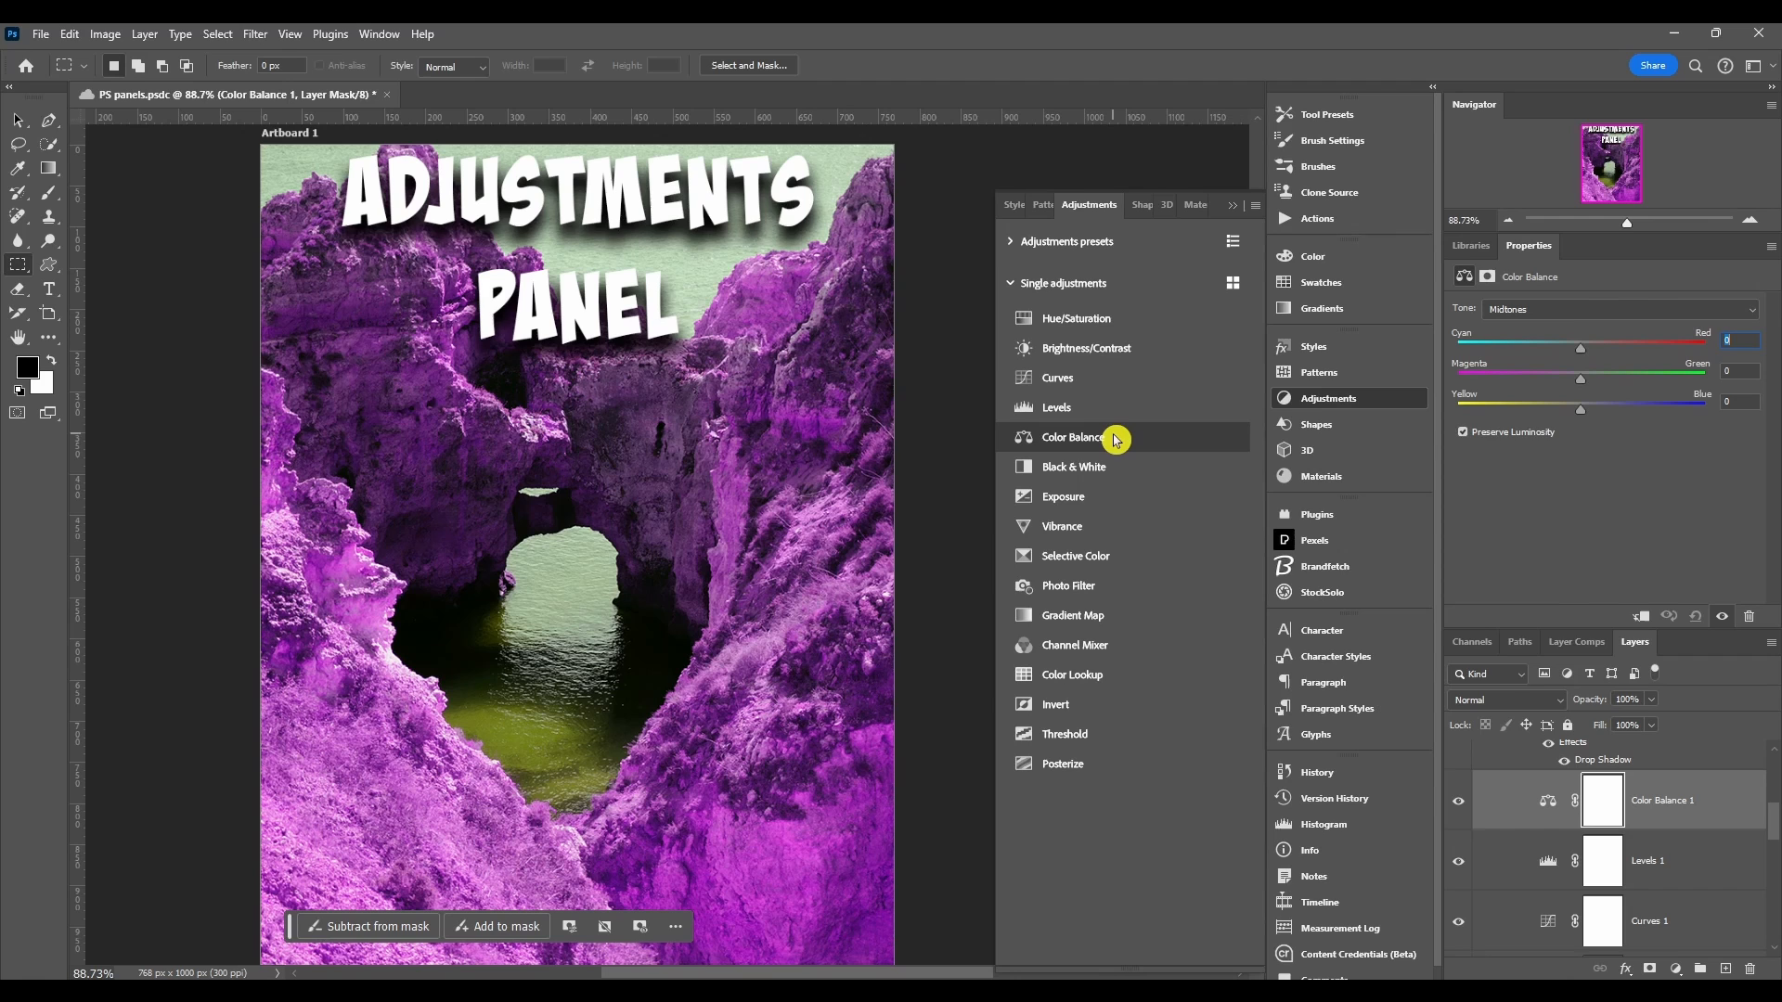
mouse_move(1210, 466)
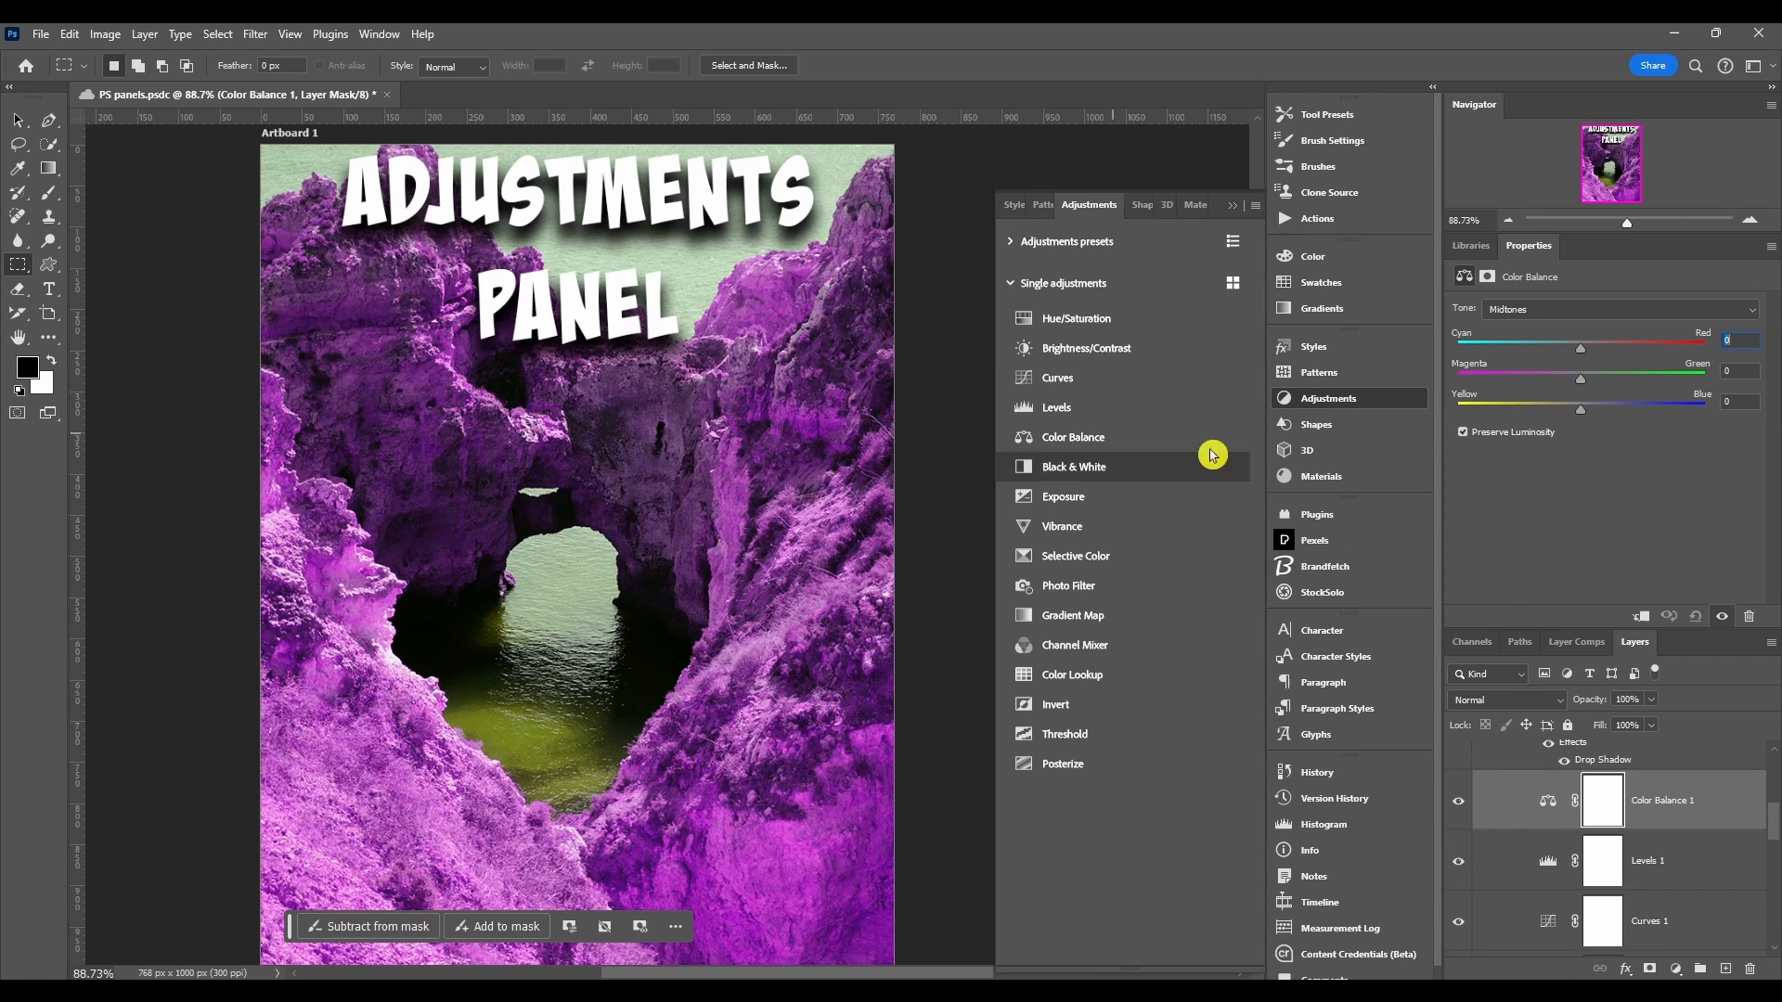
click(1073, 466)
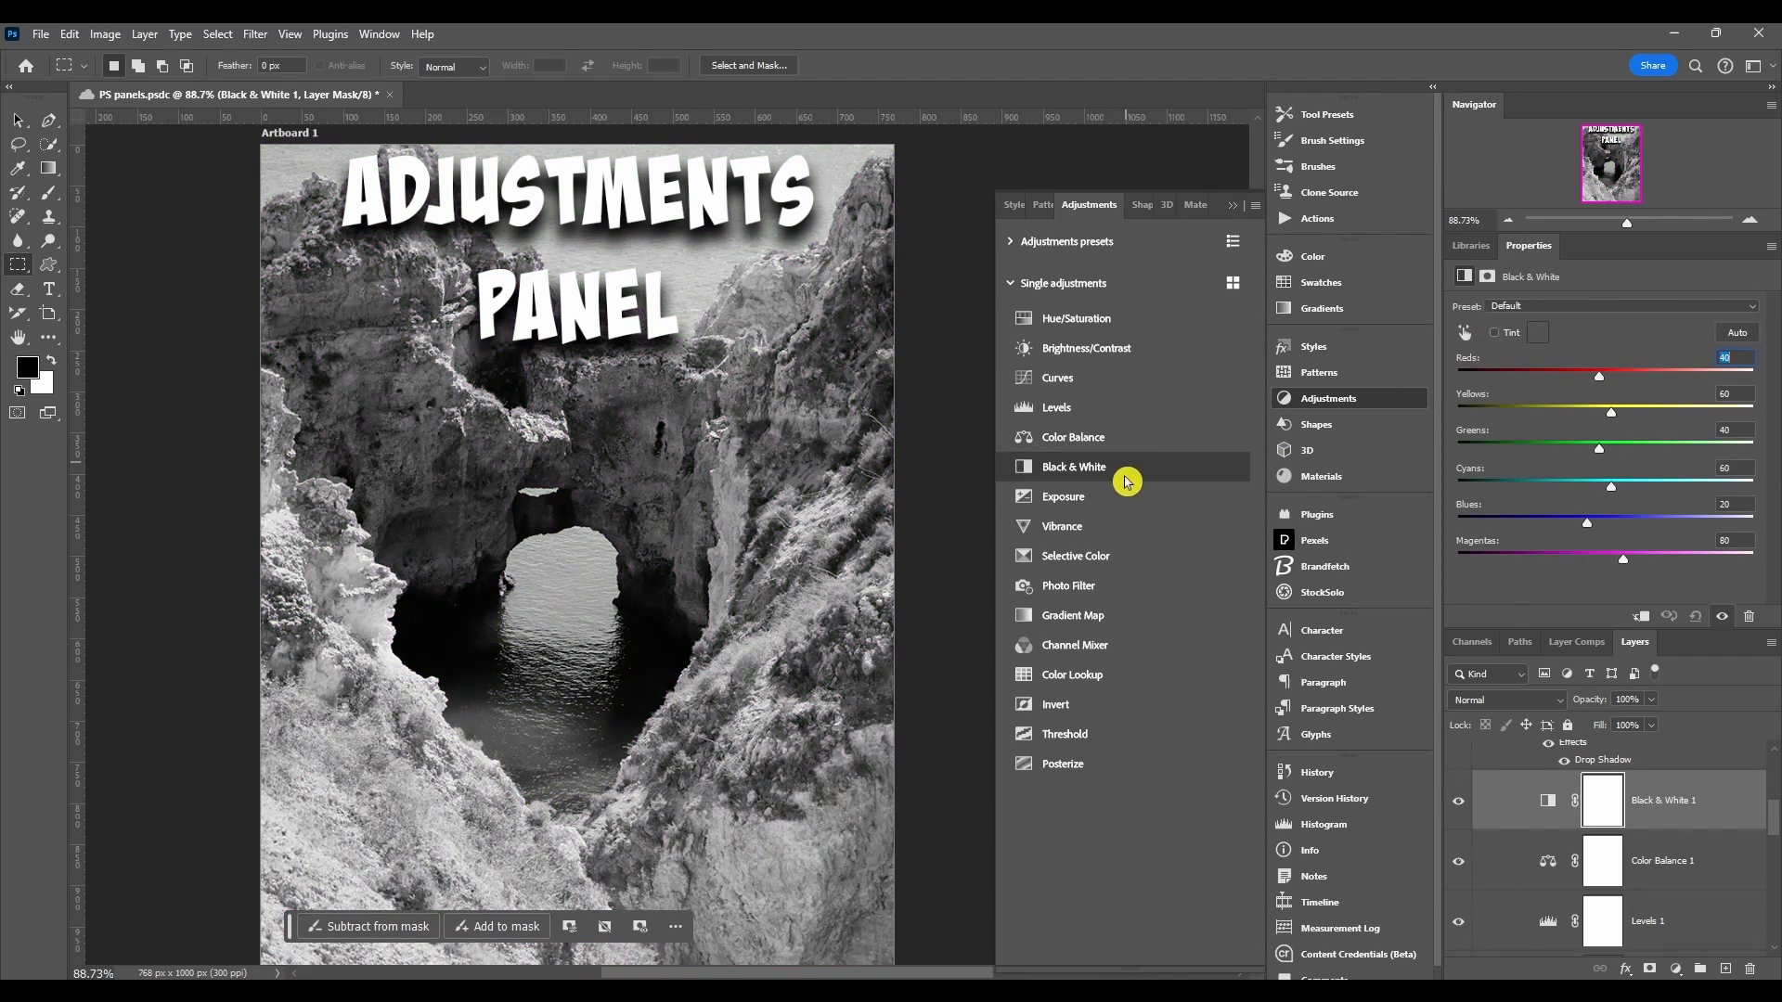
click(1061, 498)
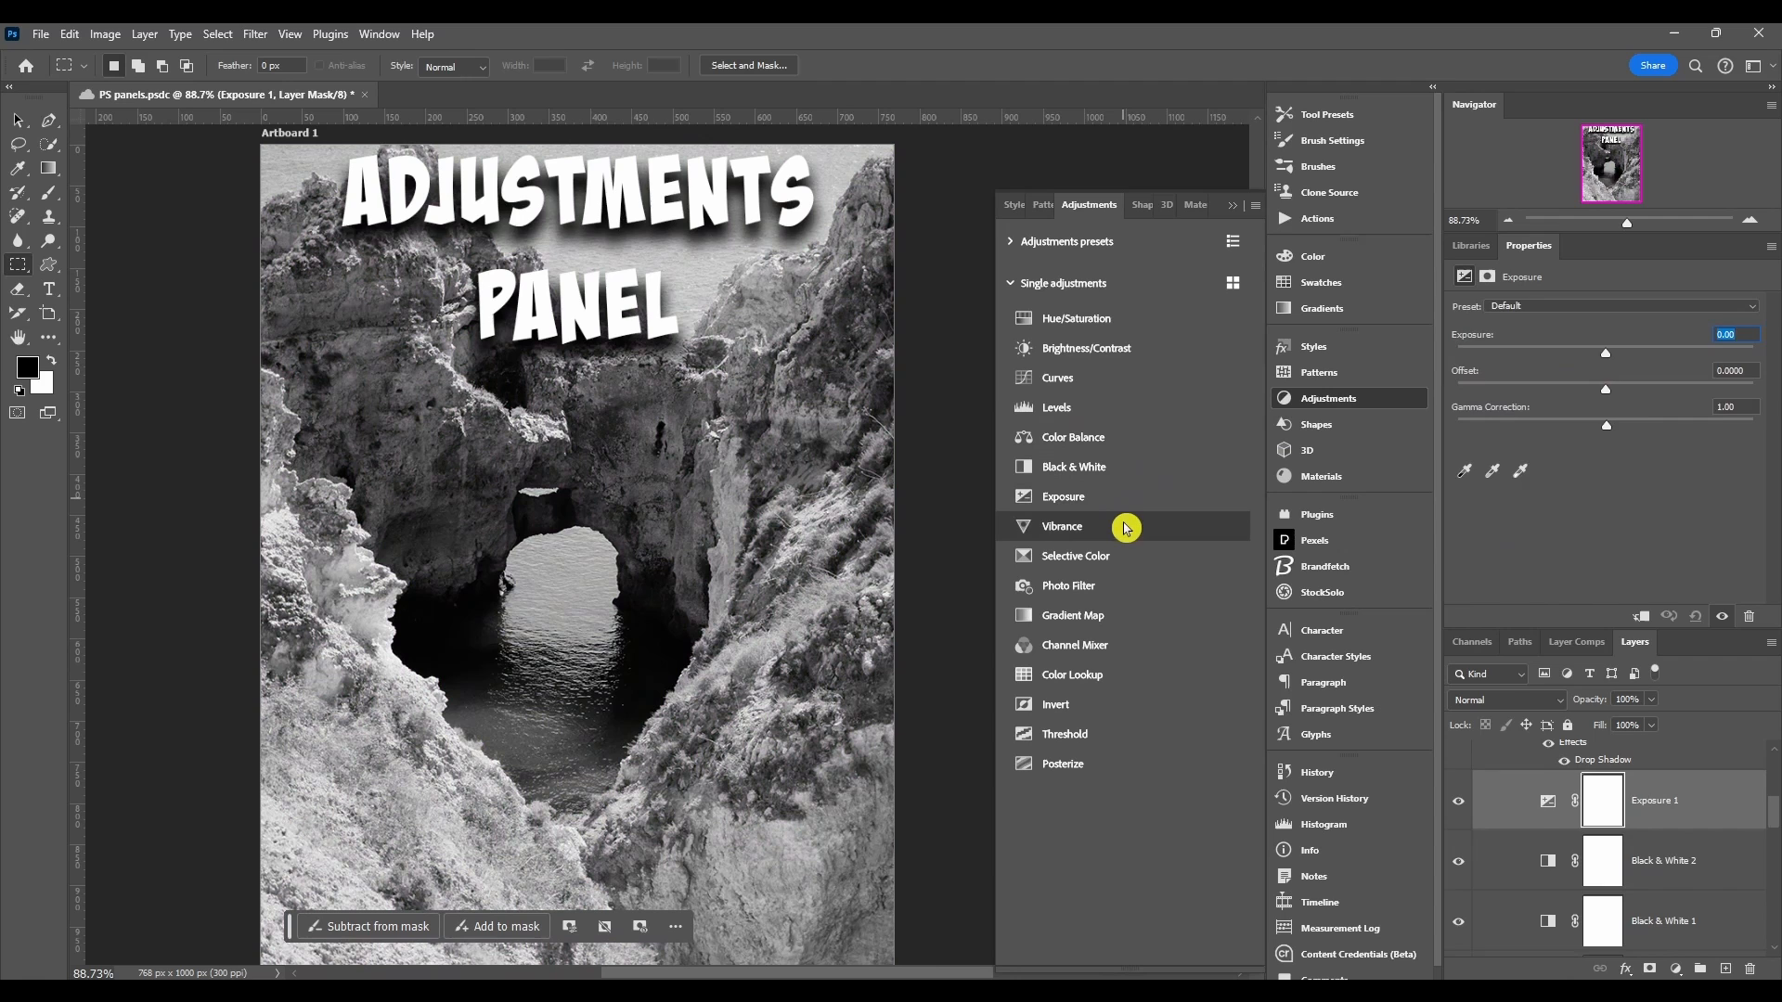
Step: Add Selective Color, Gradient Map, Color Lookup and one more adjustment layer to the stack
click(1074, 555)
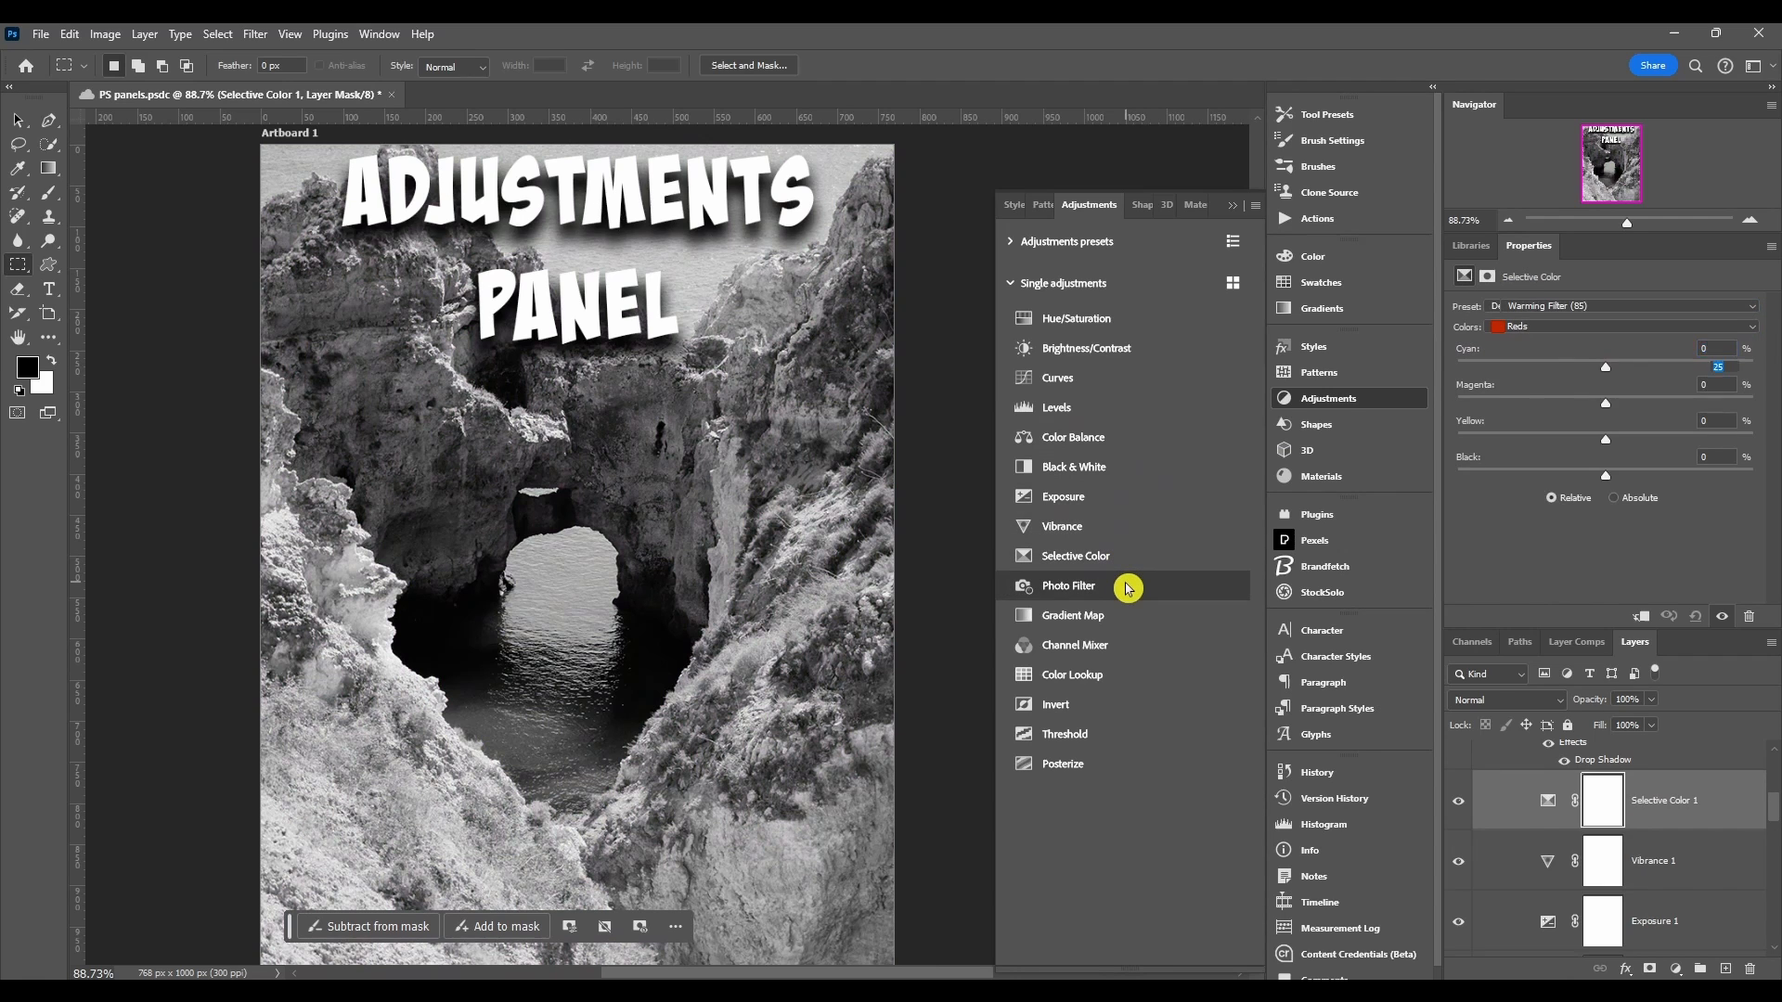
click(1071, 614)
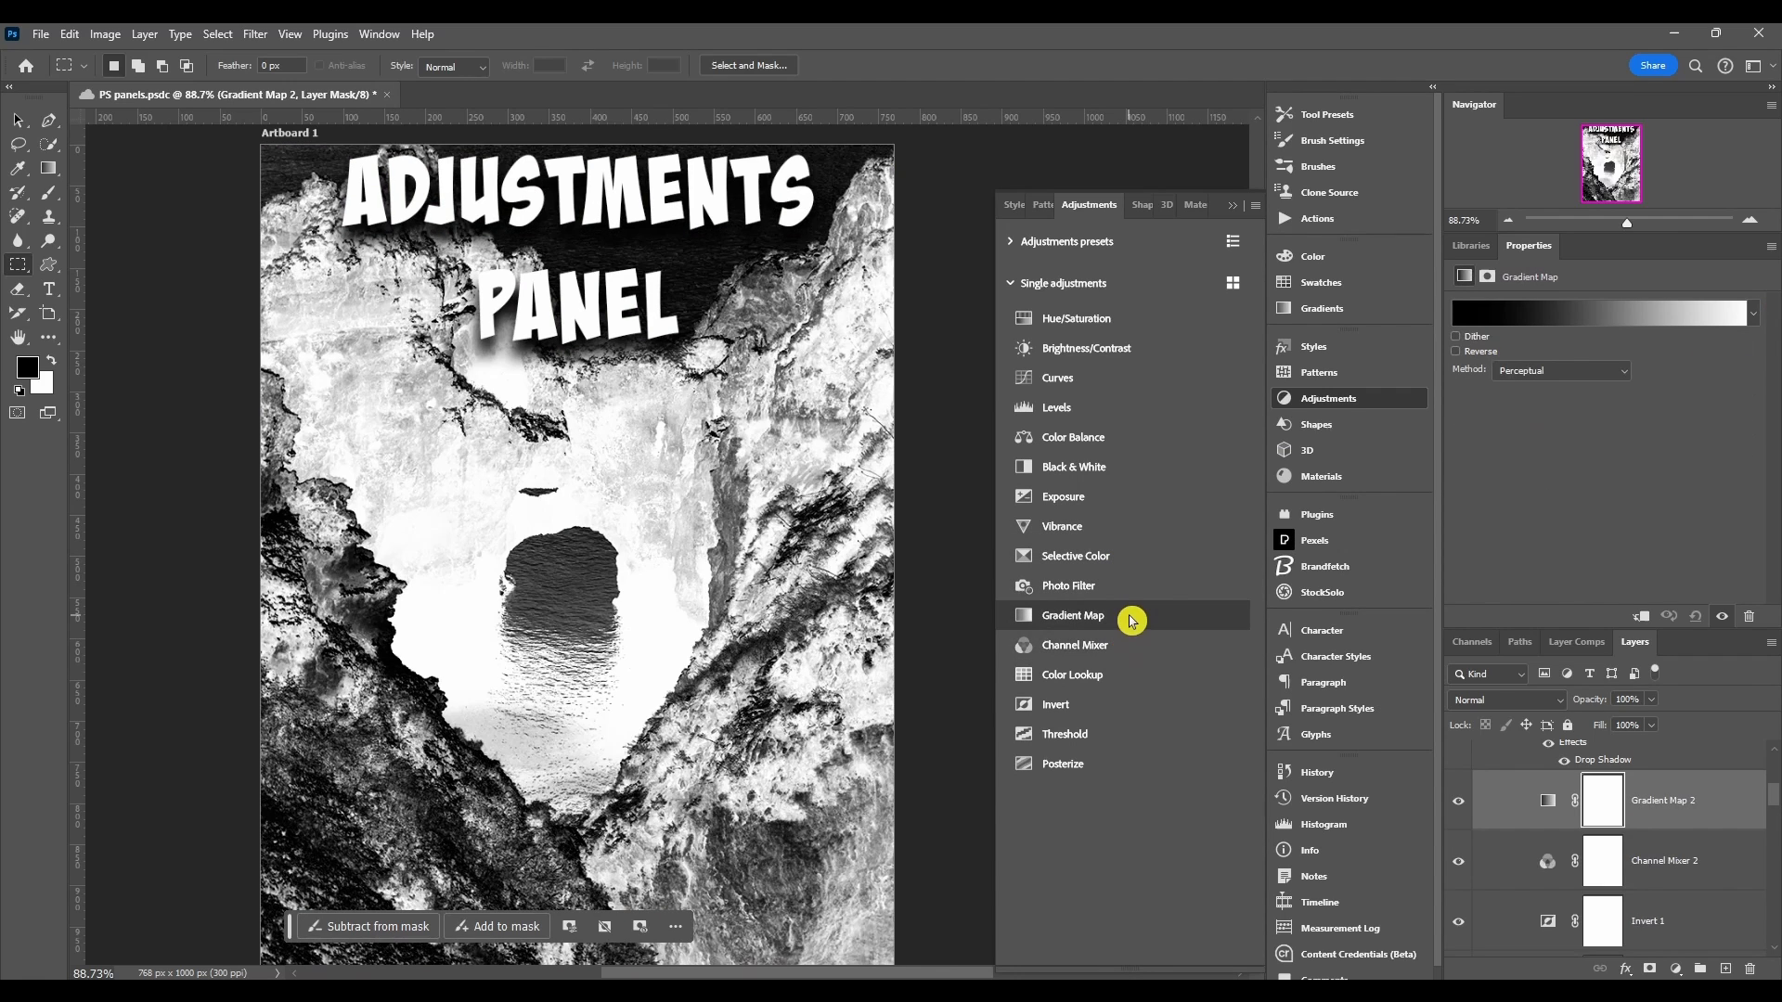
click(1071, 674)
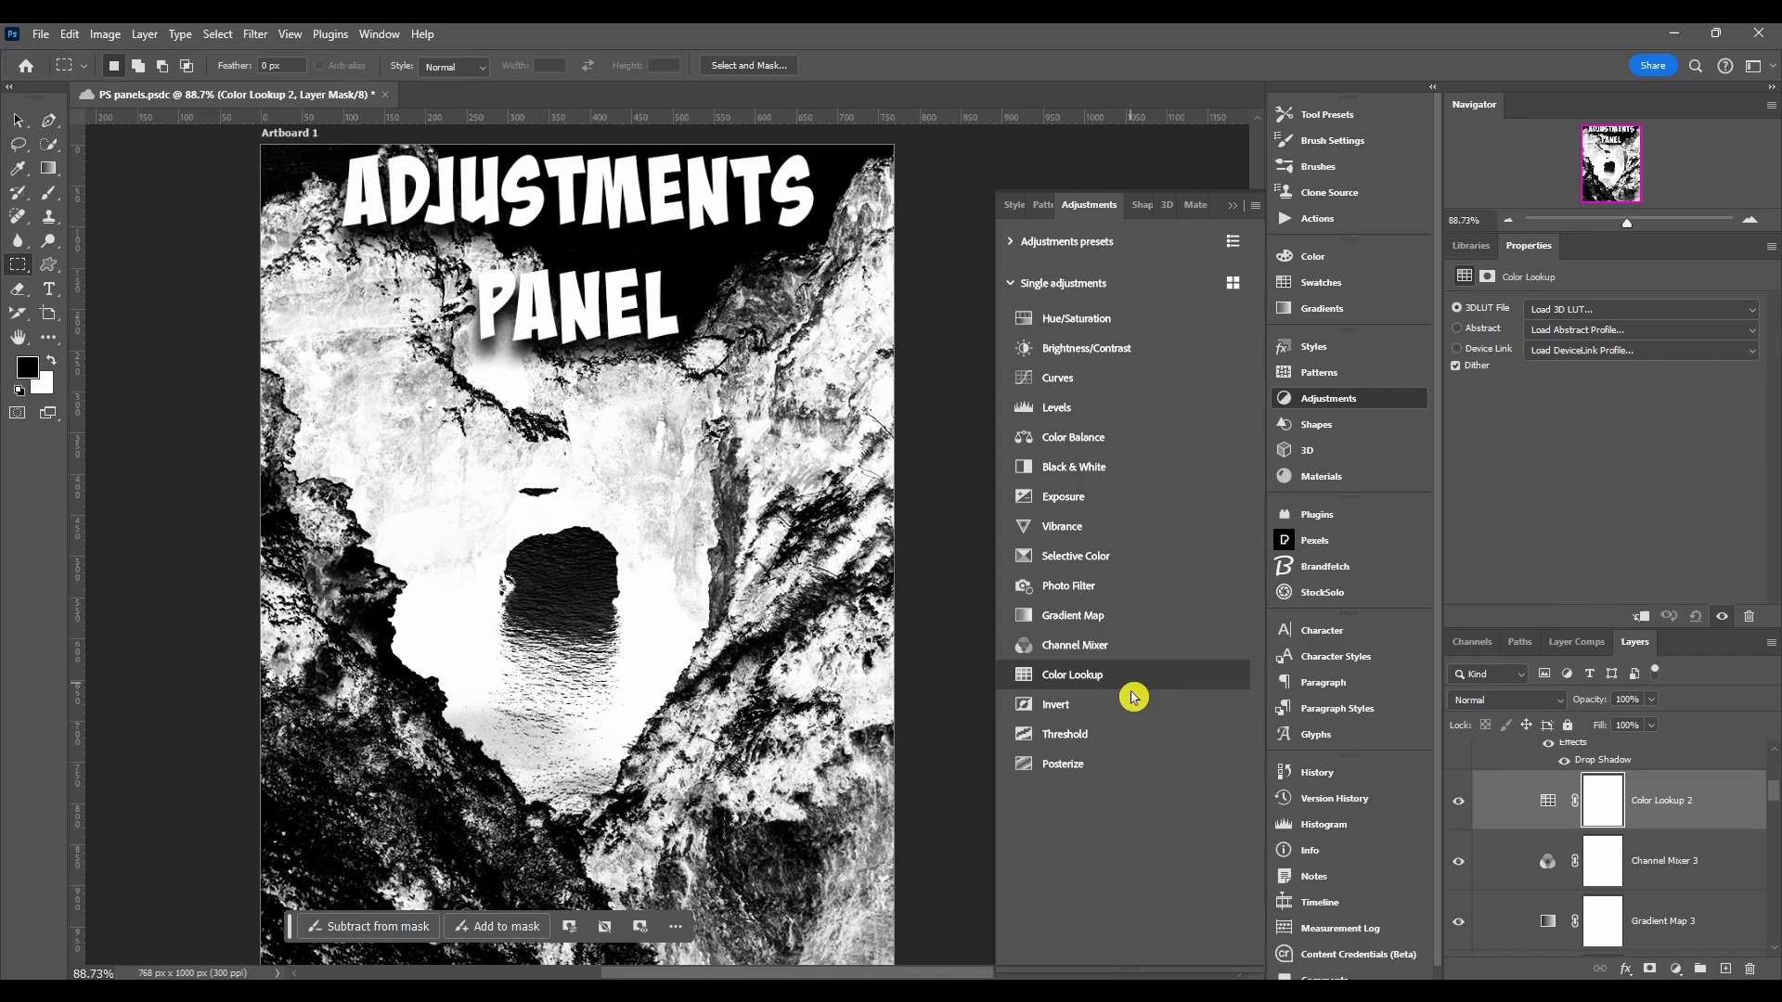
click(1065, 733)
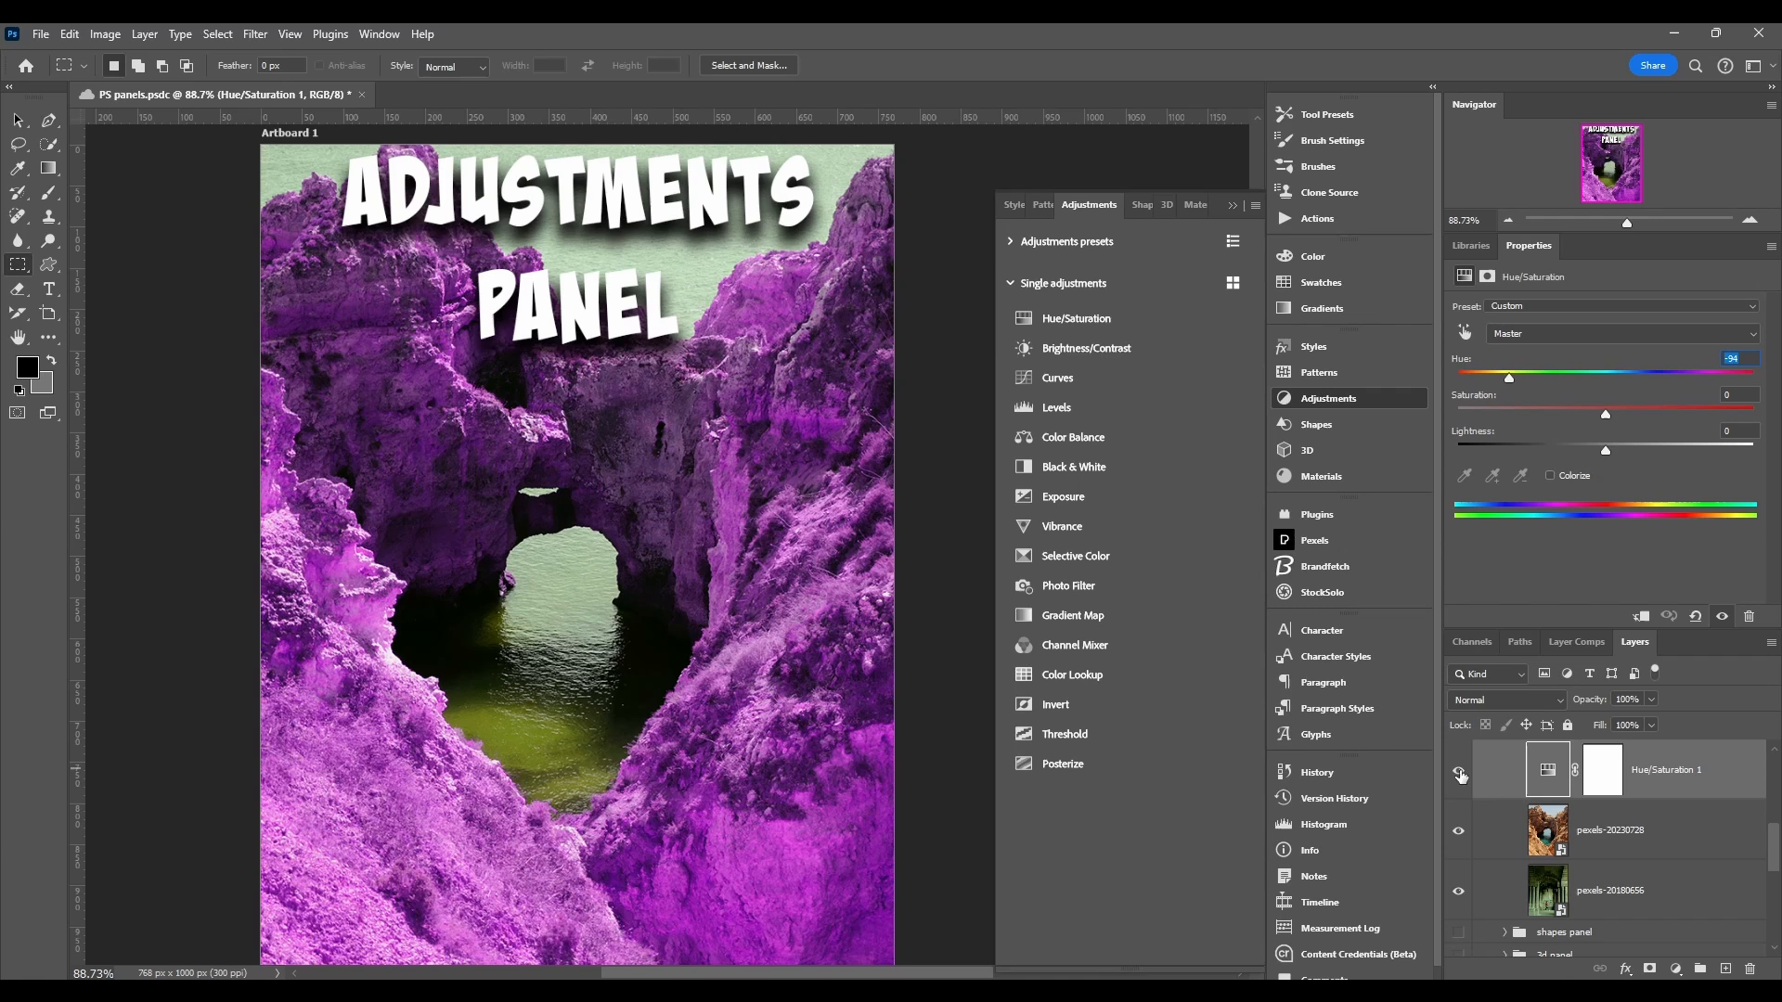
Step: Hide Hue/Saturation 1 and start Image > Adjustments > Hue/Saturation on the photo
click(1459, 776)
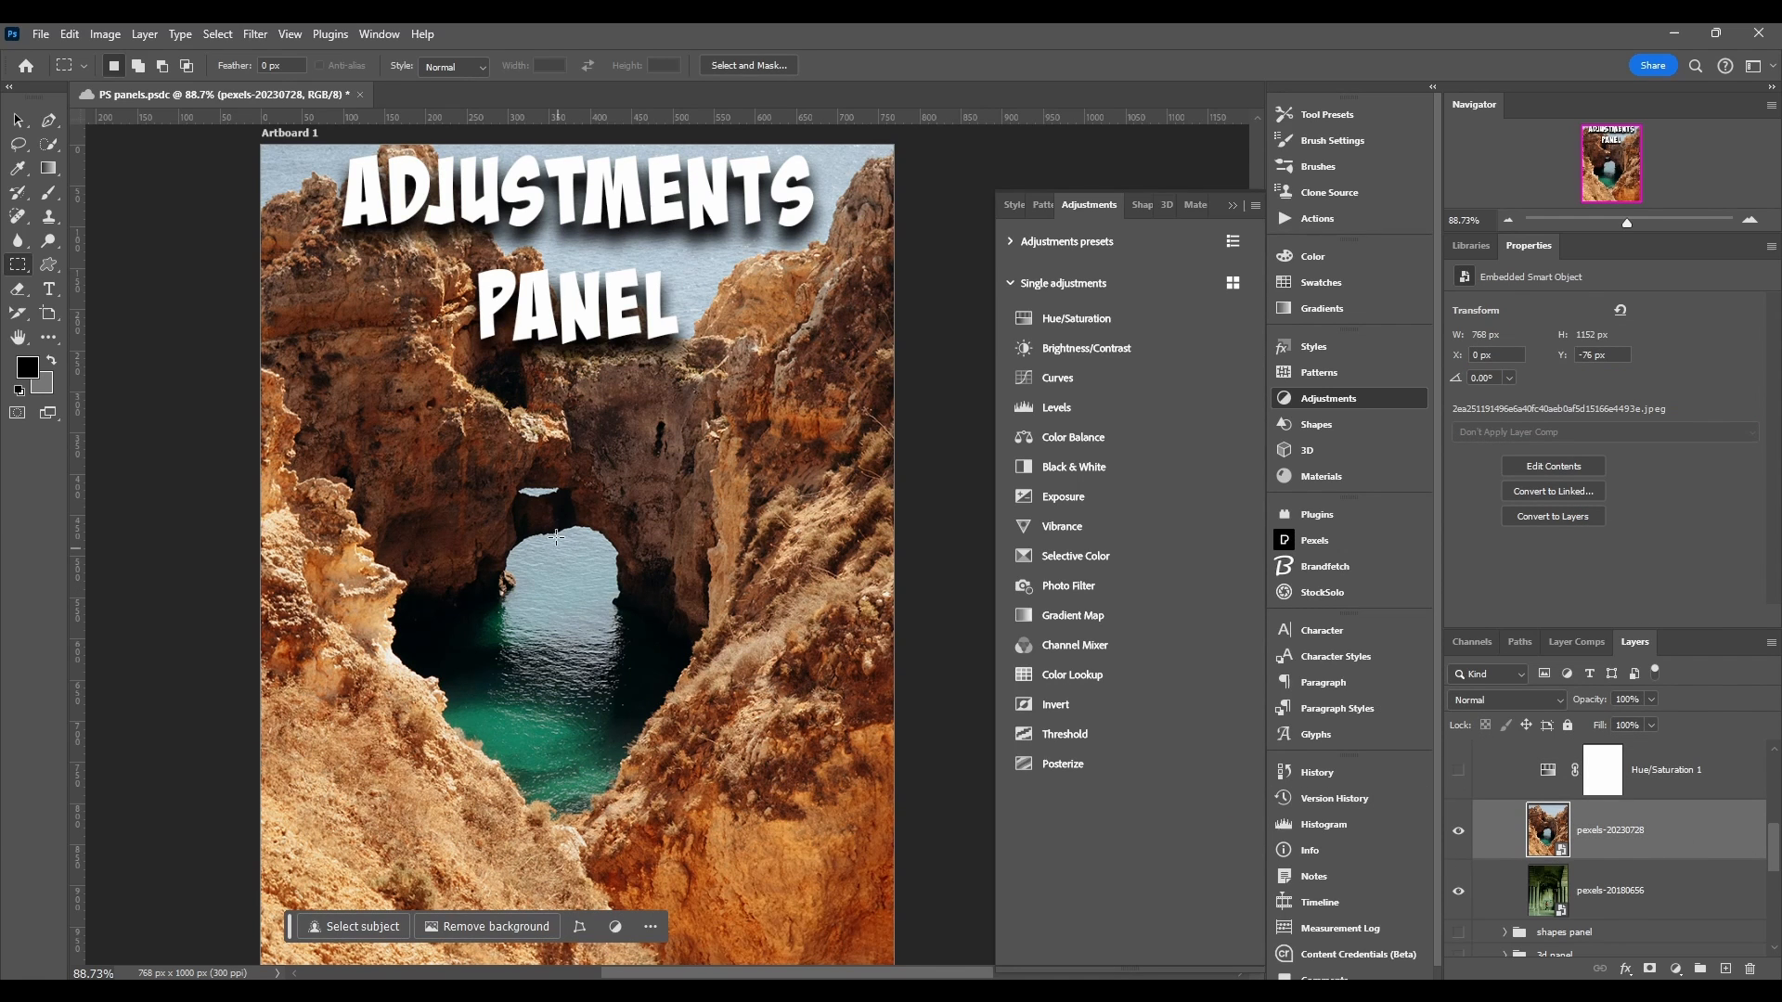
click(104, 33)
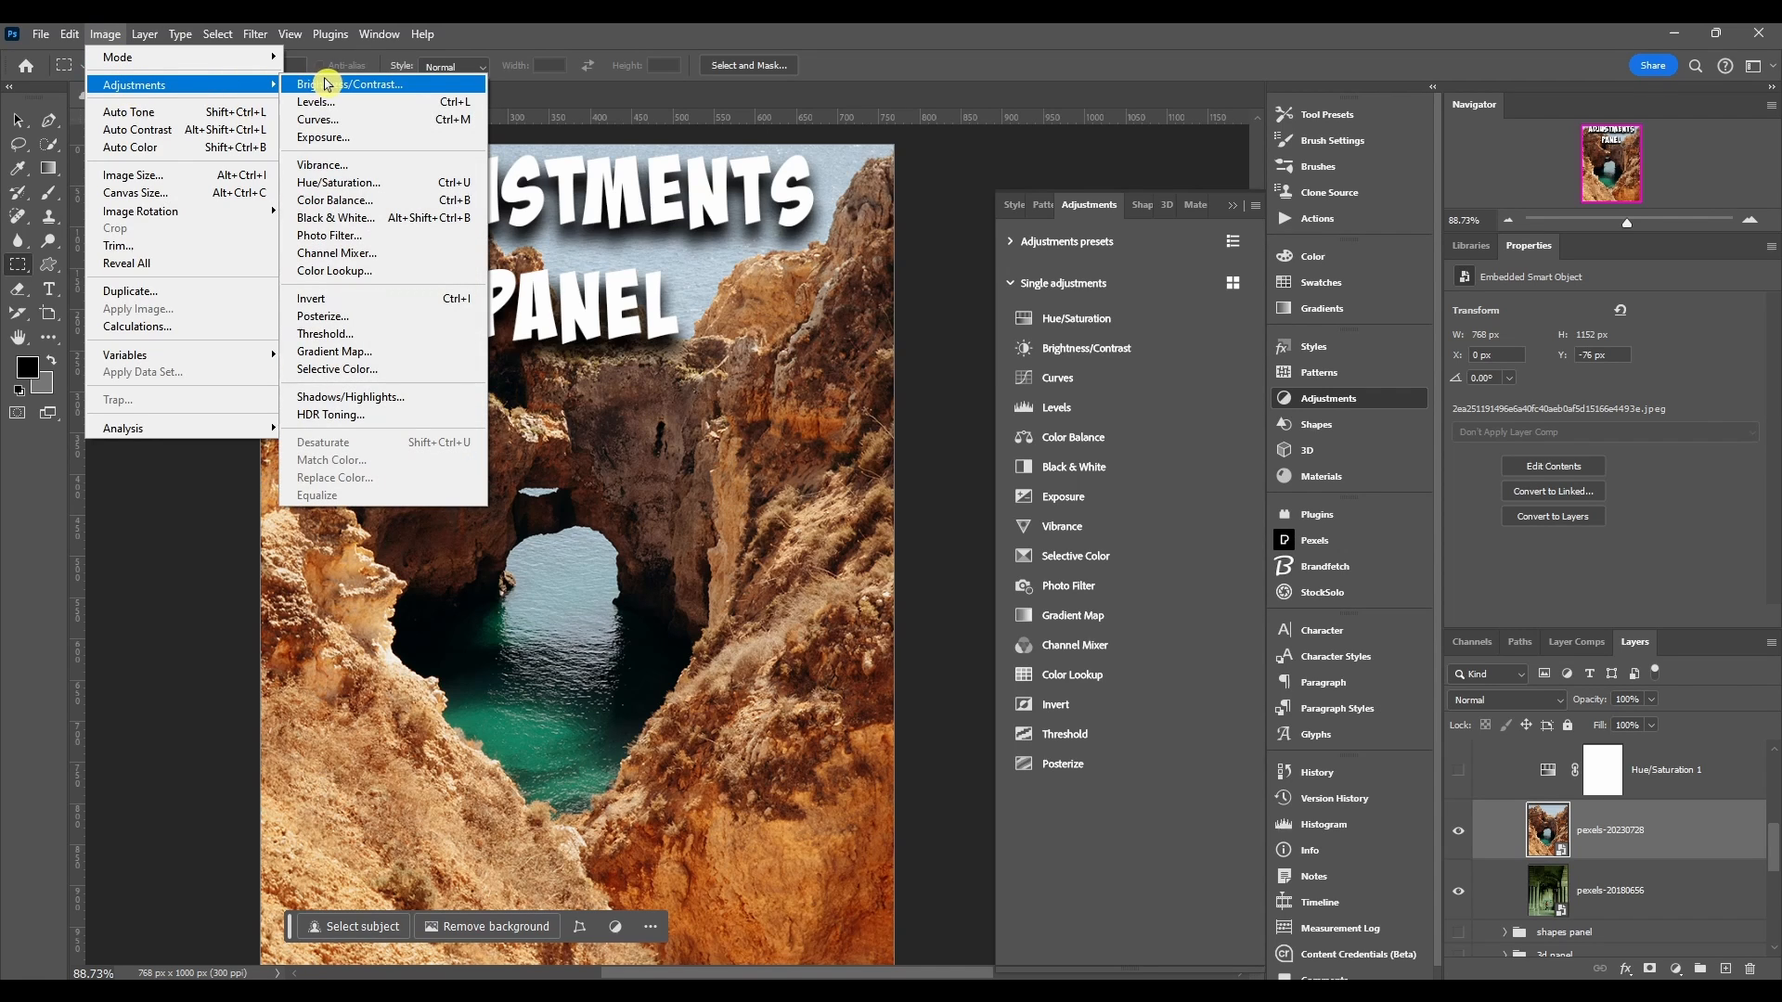
click(338, 184)
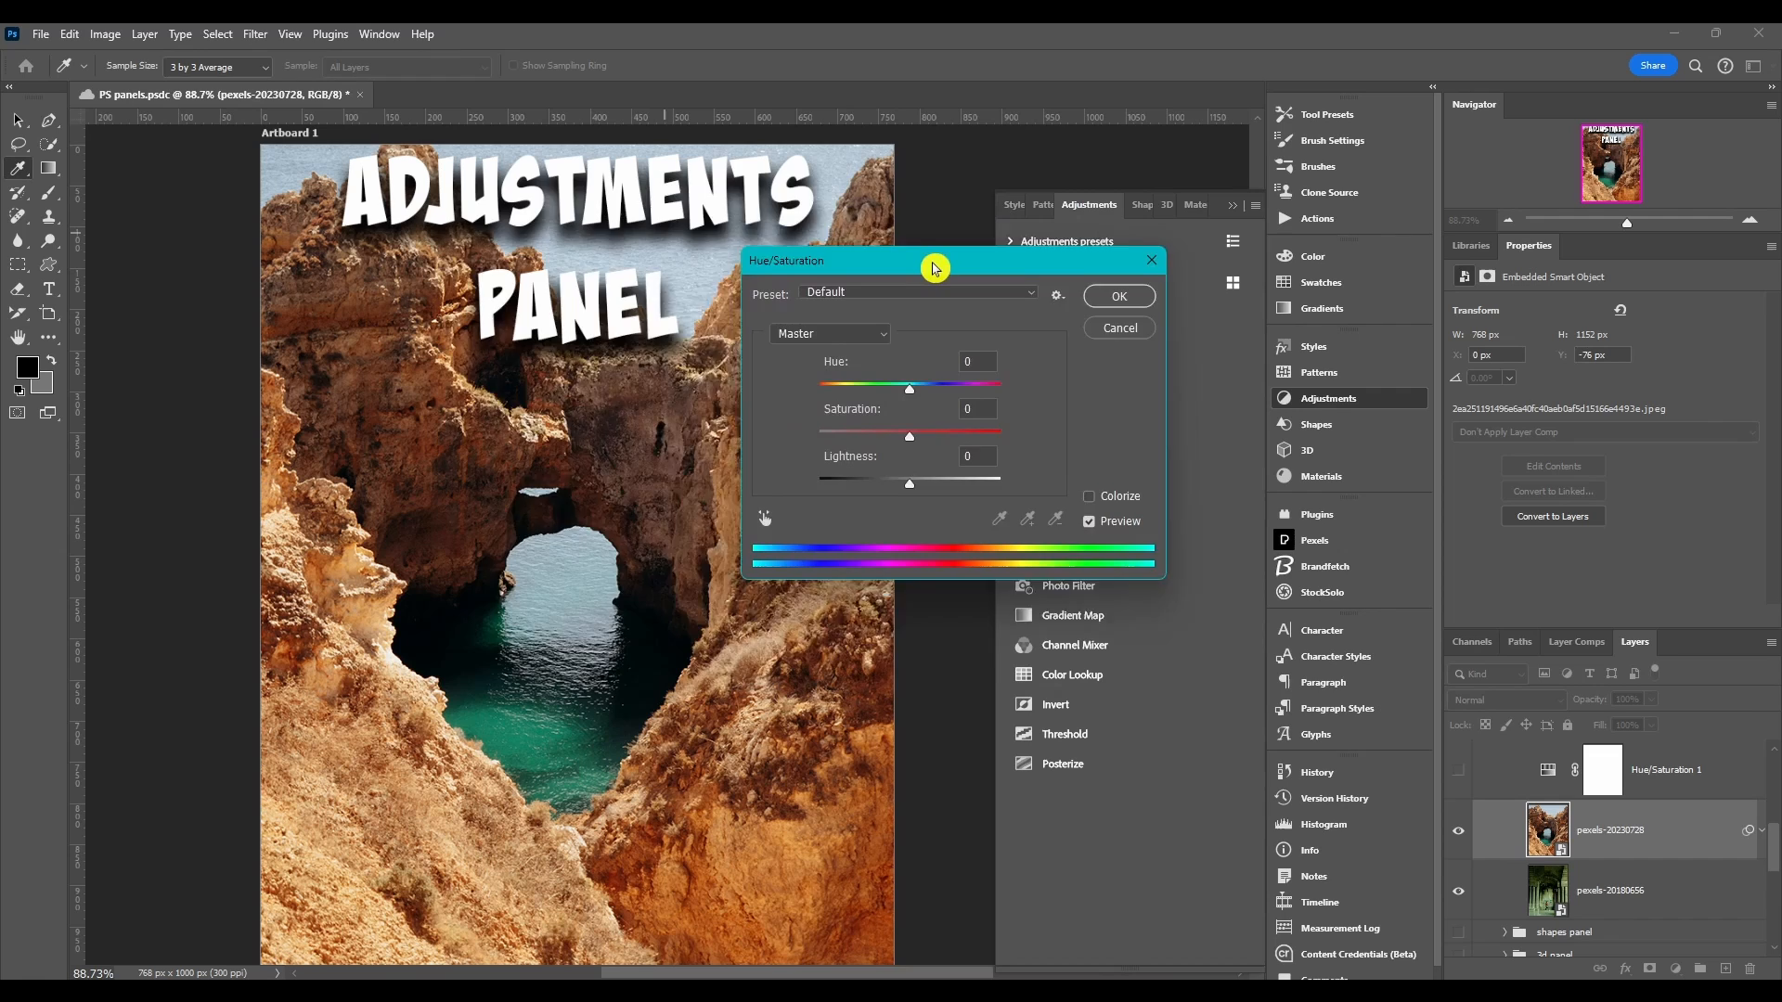
Step: Set Hue to -100 in the dialog and confirm, applying it as a smart filter
drag(932, 259, 664, 217)
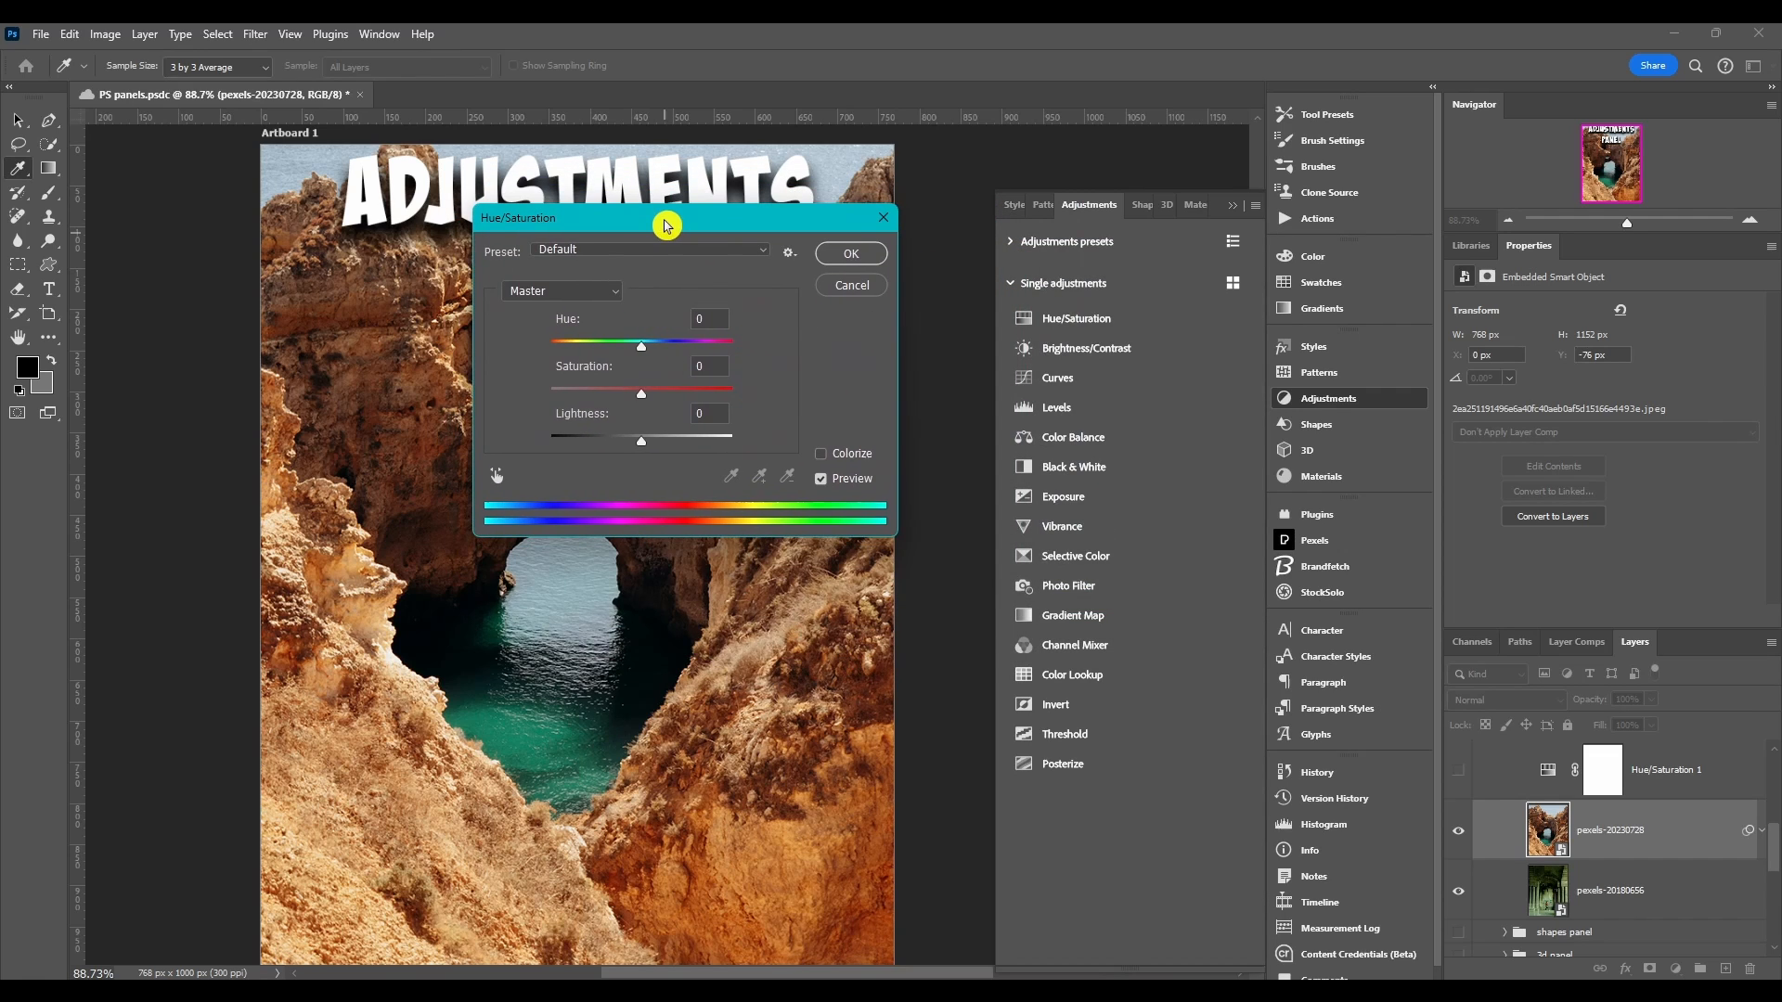
mouse_move(633, 351)
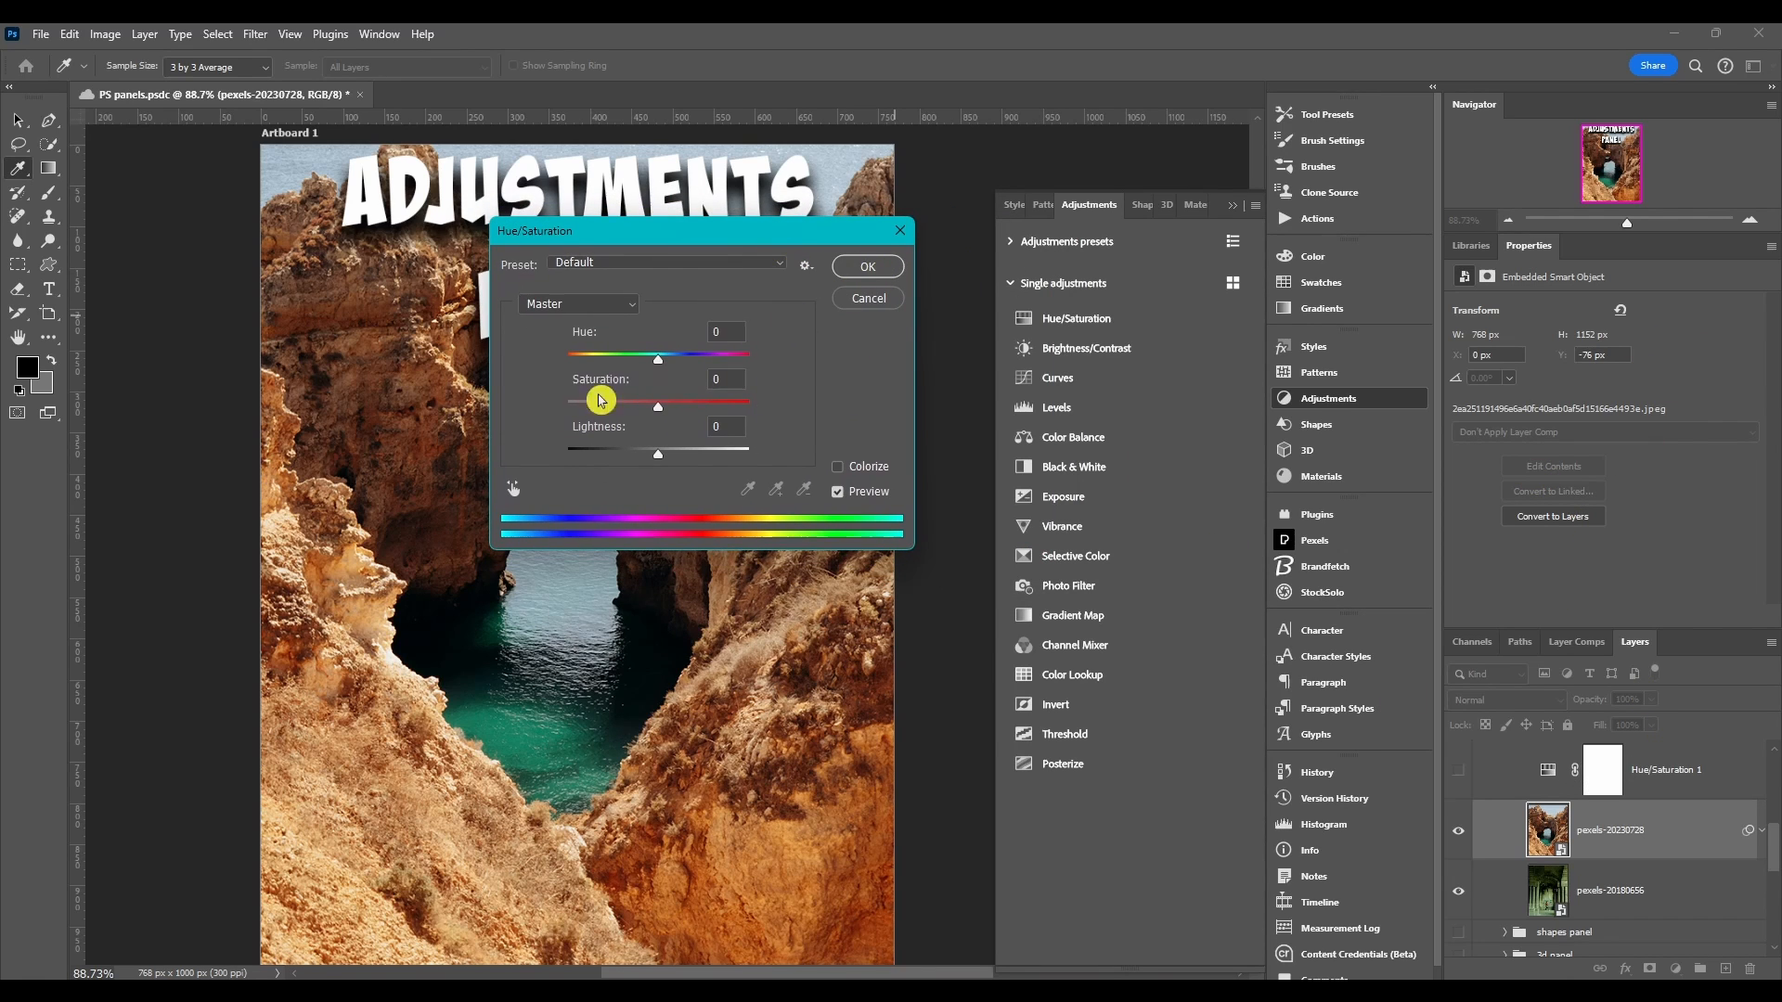
drag(655, 353, 577, 352)
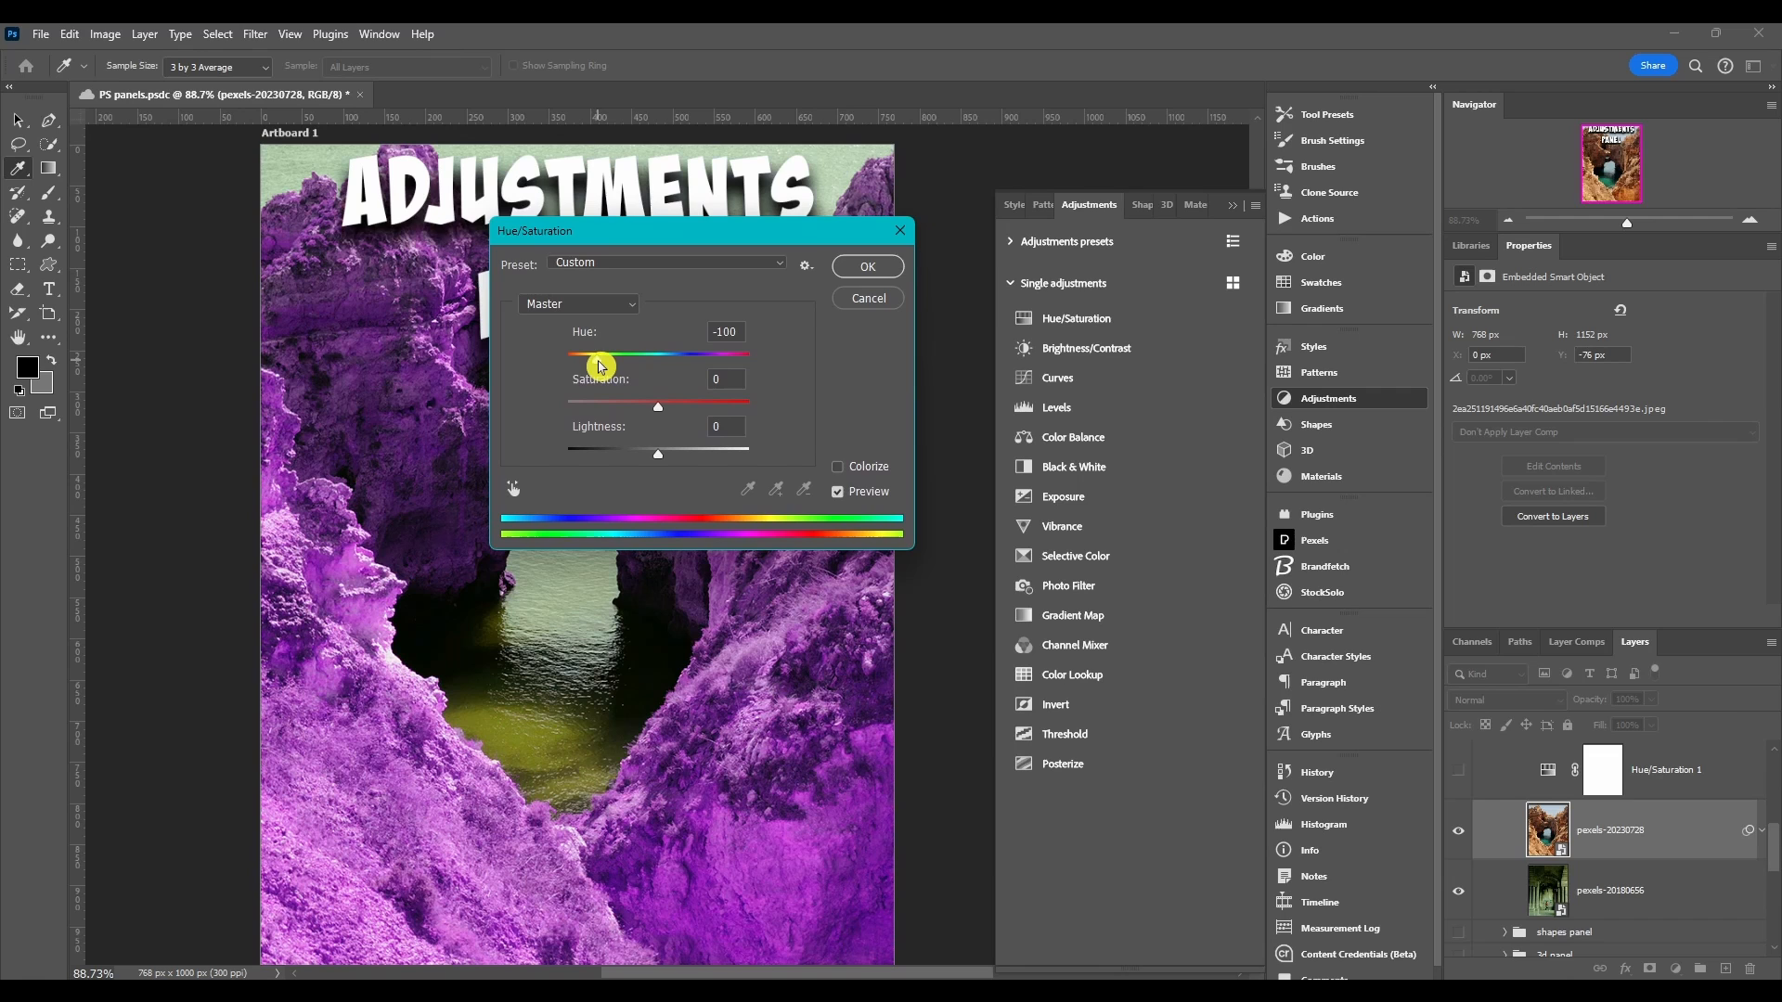
click(866, 266)
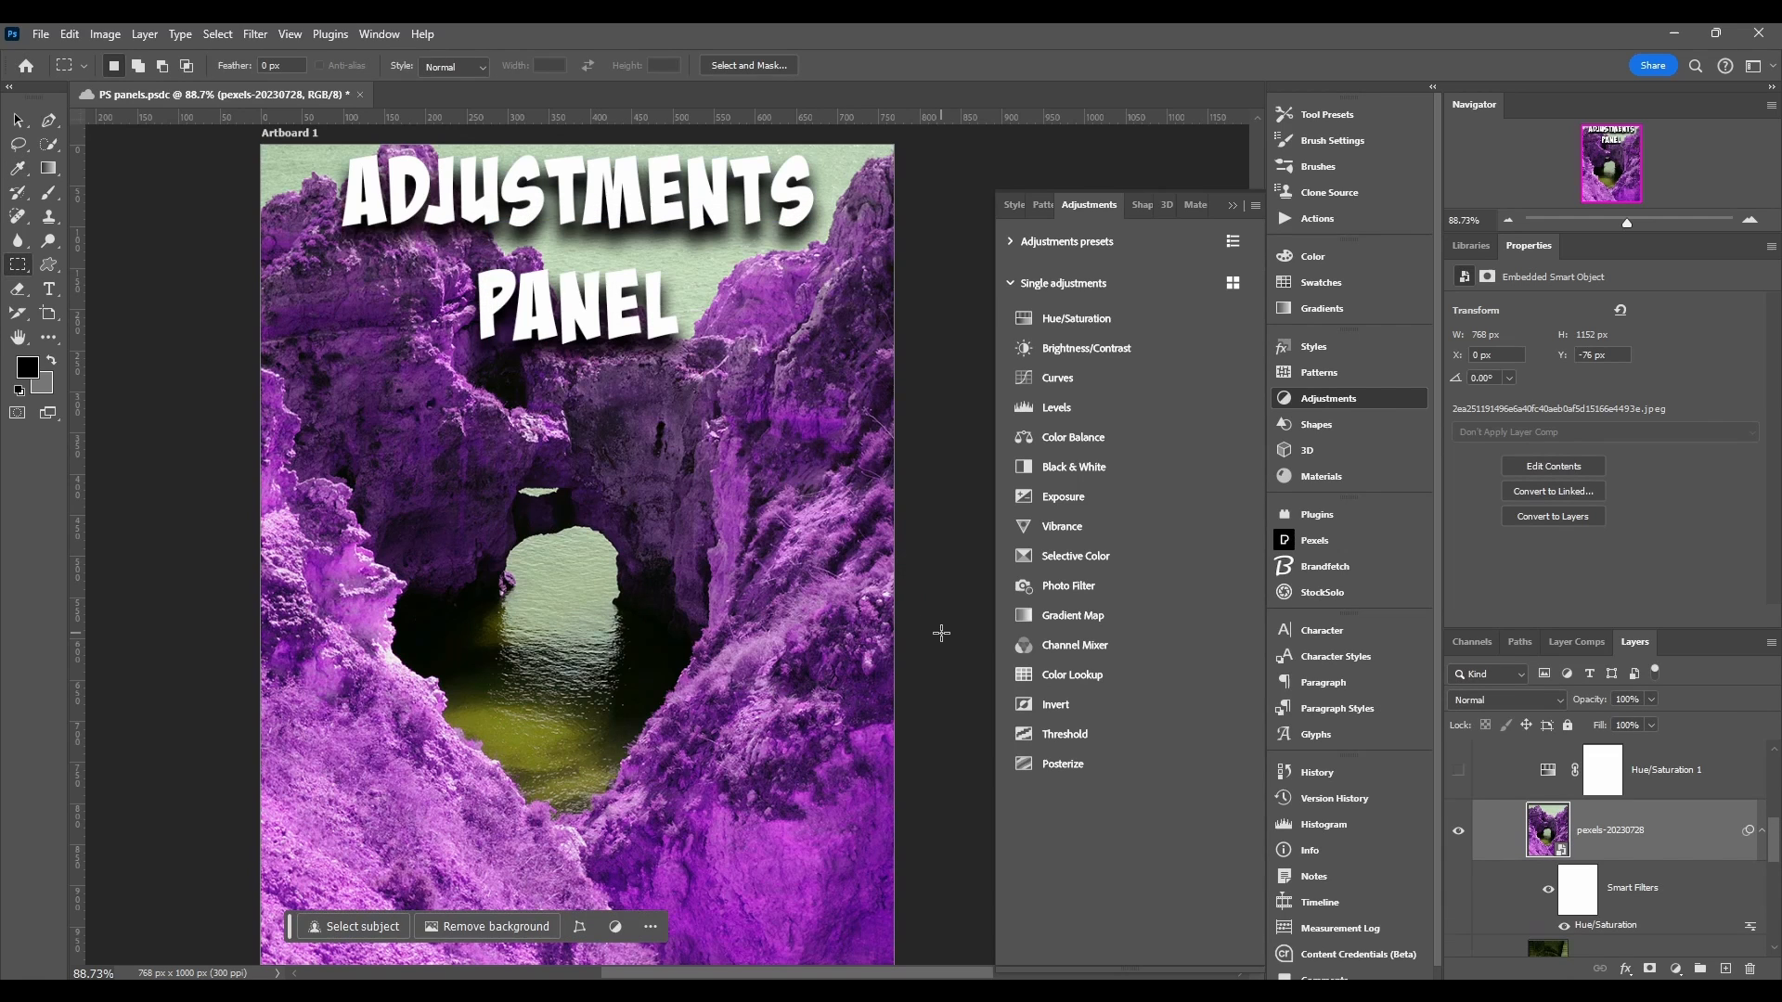
Step: Scroll the Layers panel down toward the cliff photo layer
scroll(down, 3)
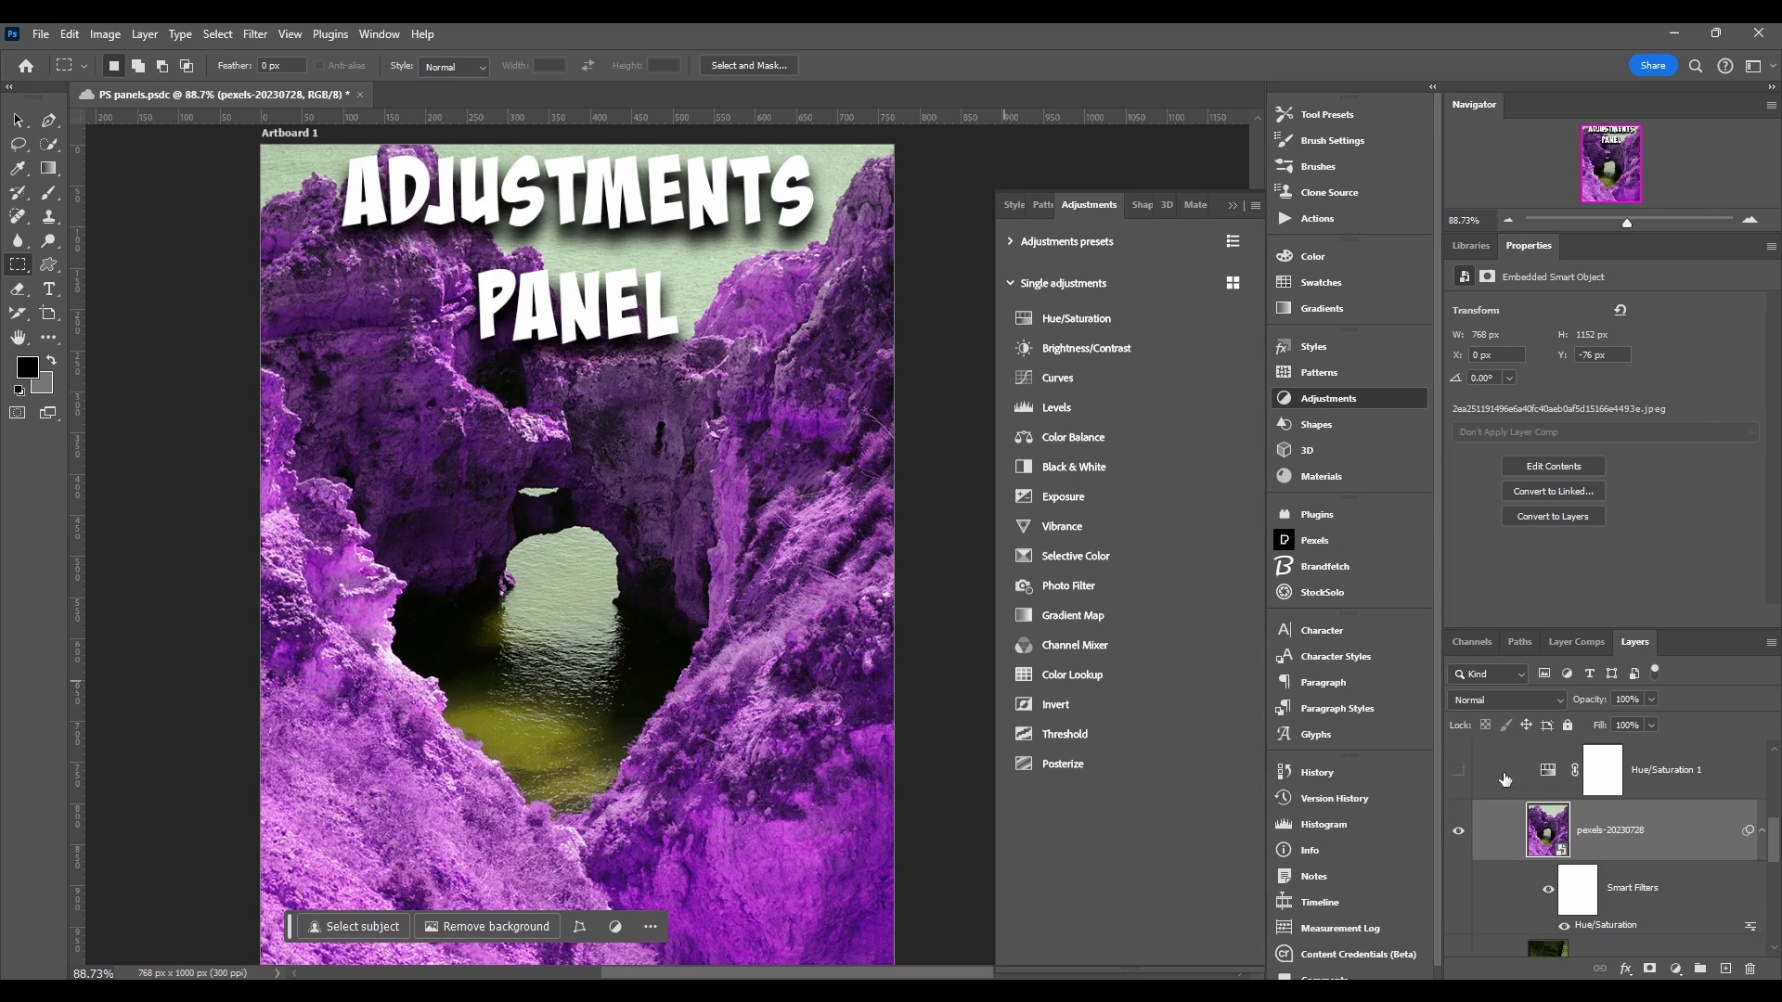
mouse_move(1659, 857)
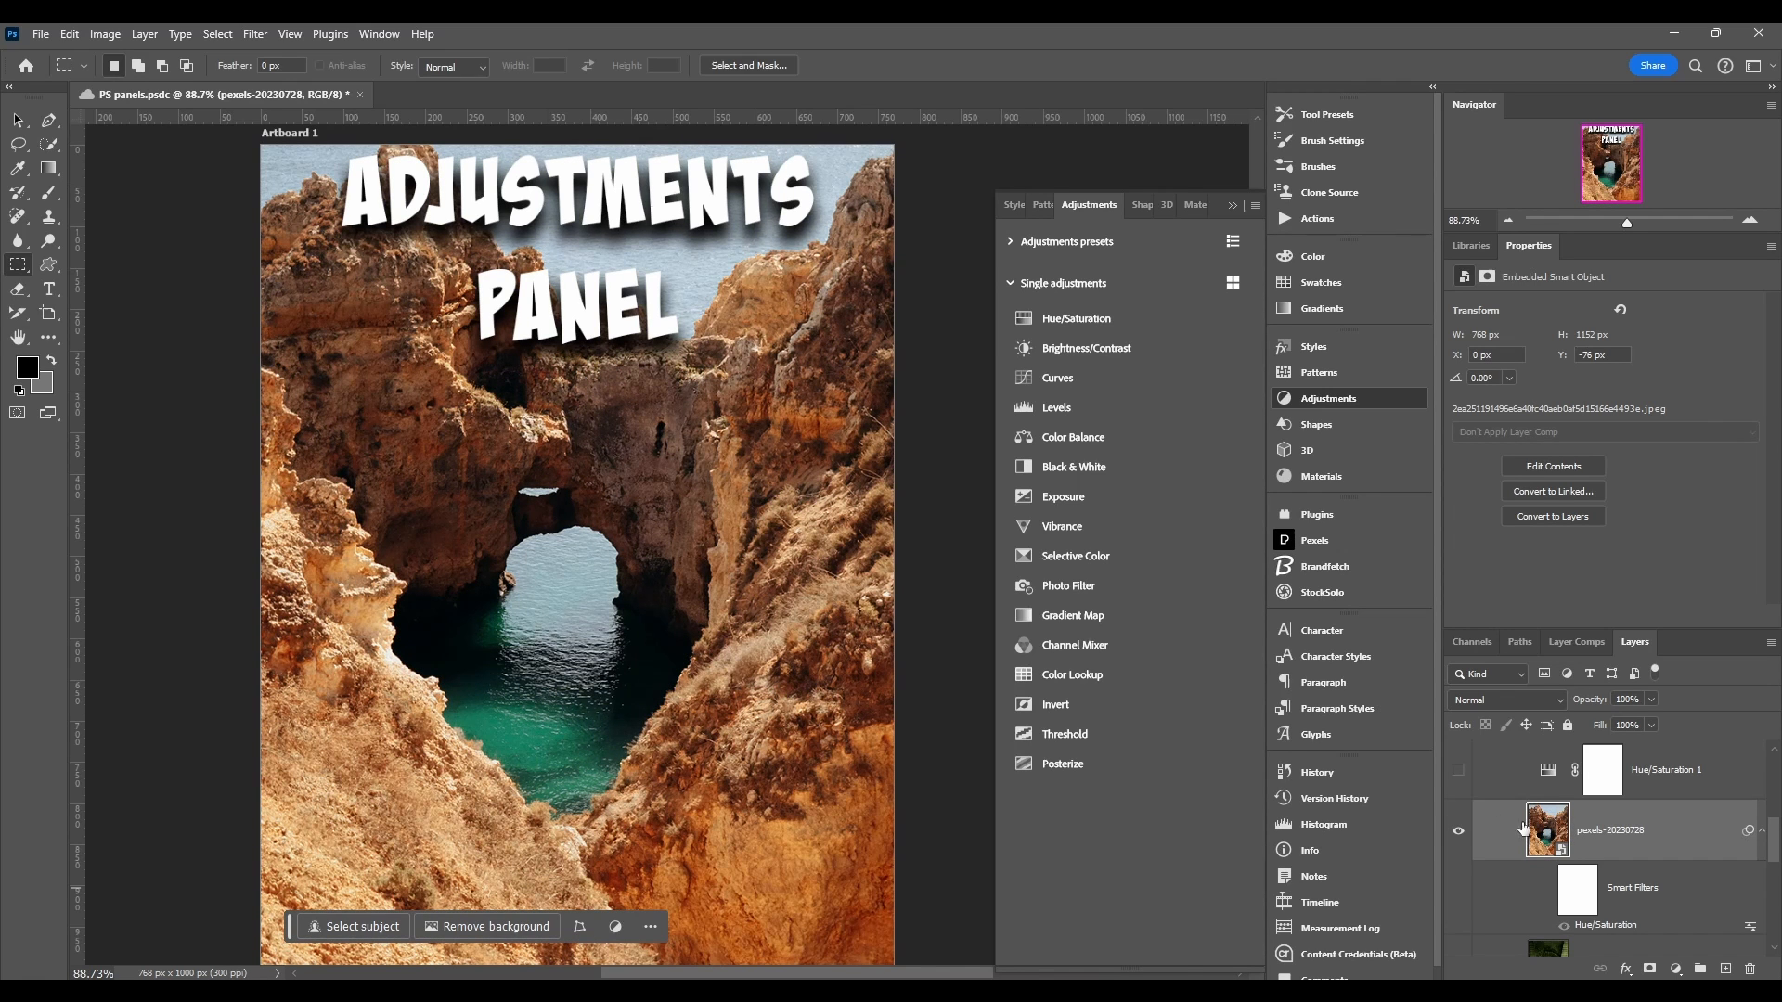
mouse_move(1591, 852)
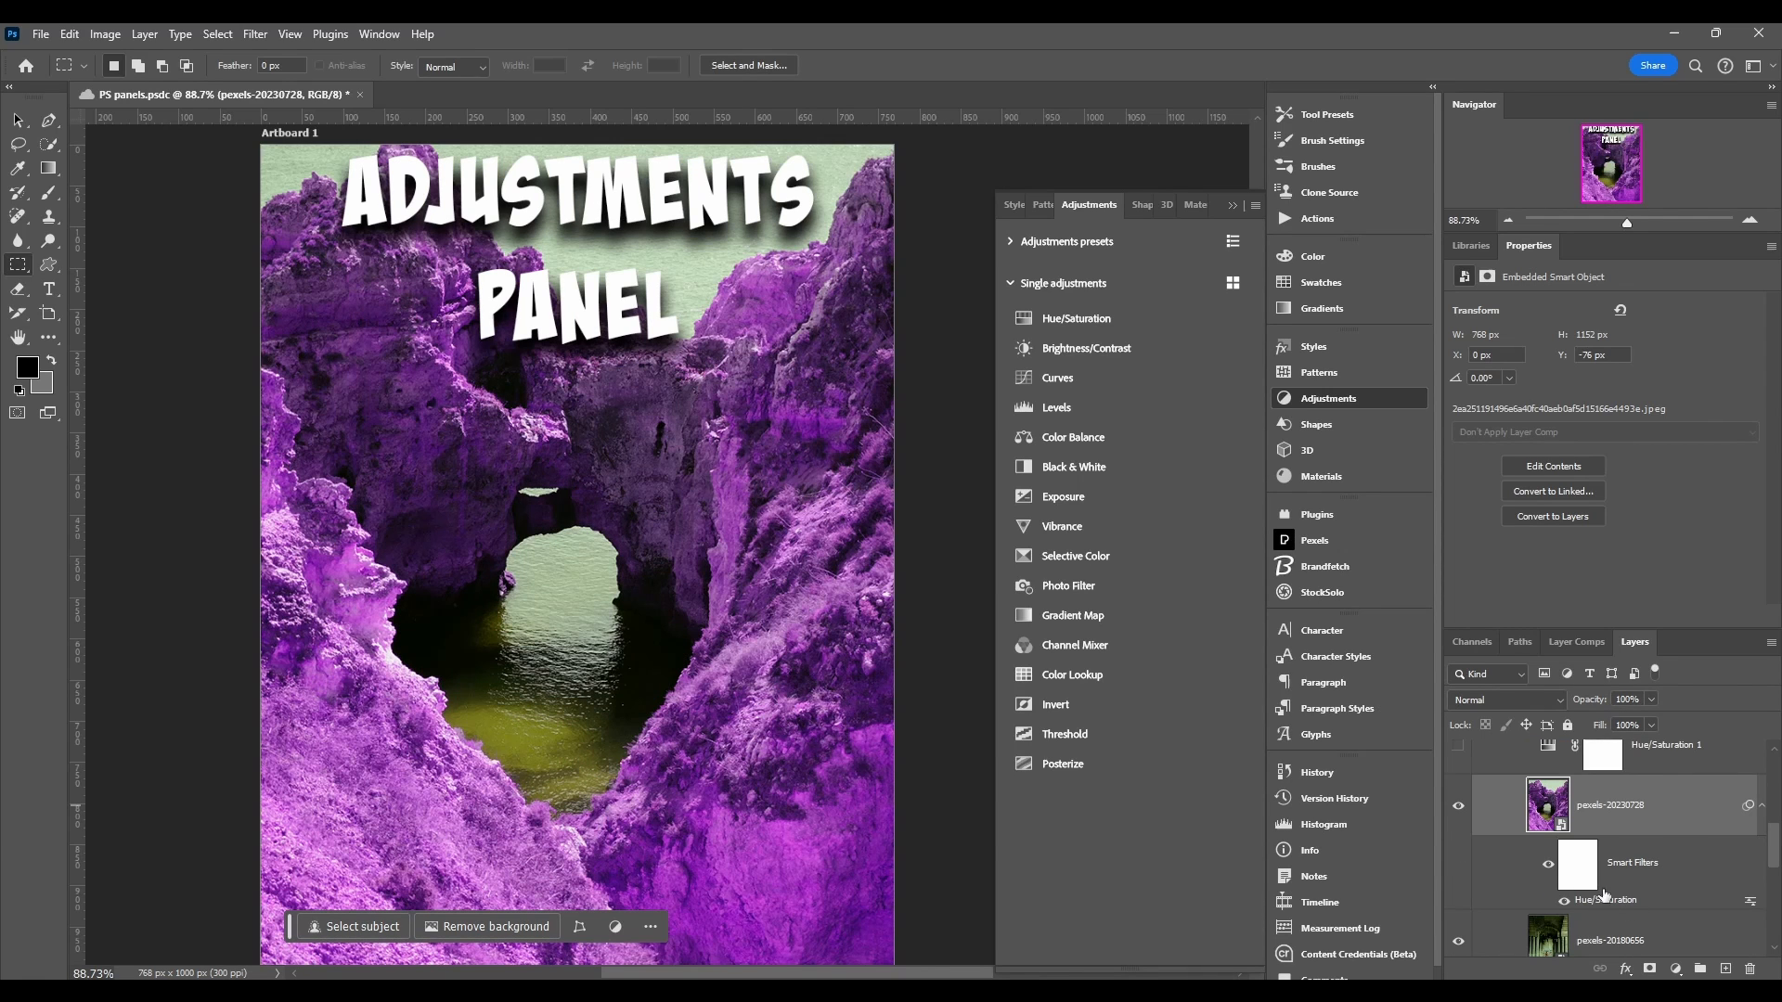
mouse_move(1718, 793)
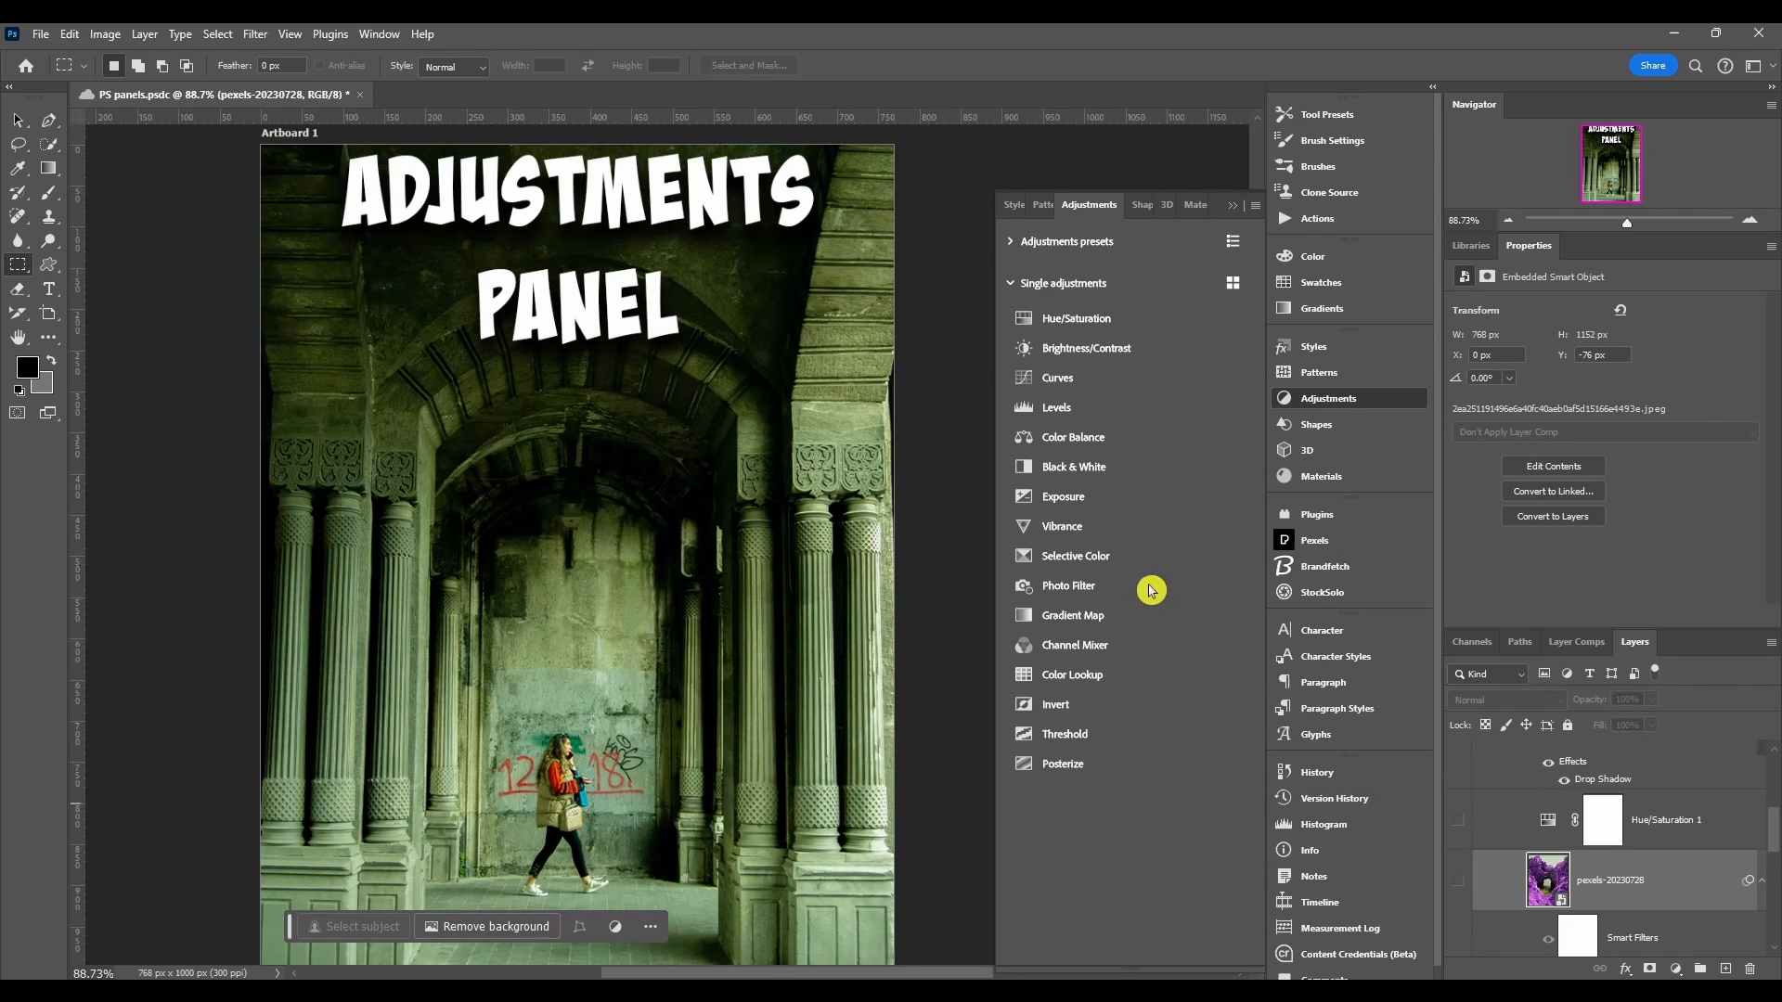
mouse_move(1568, 664)
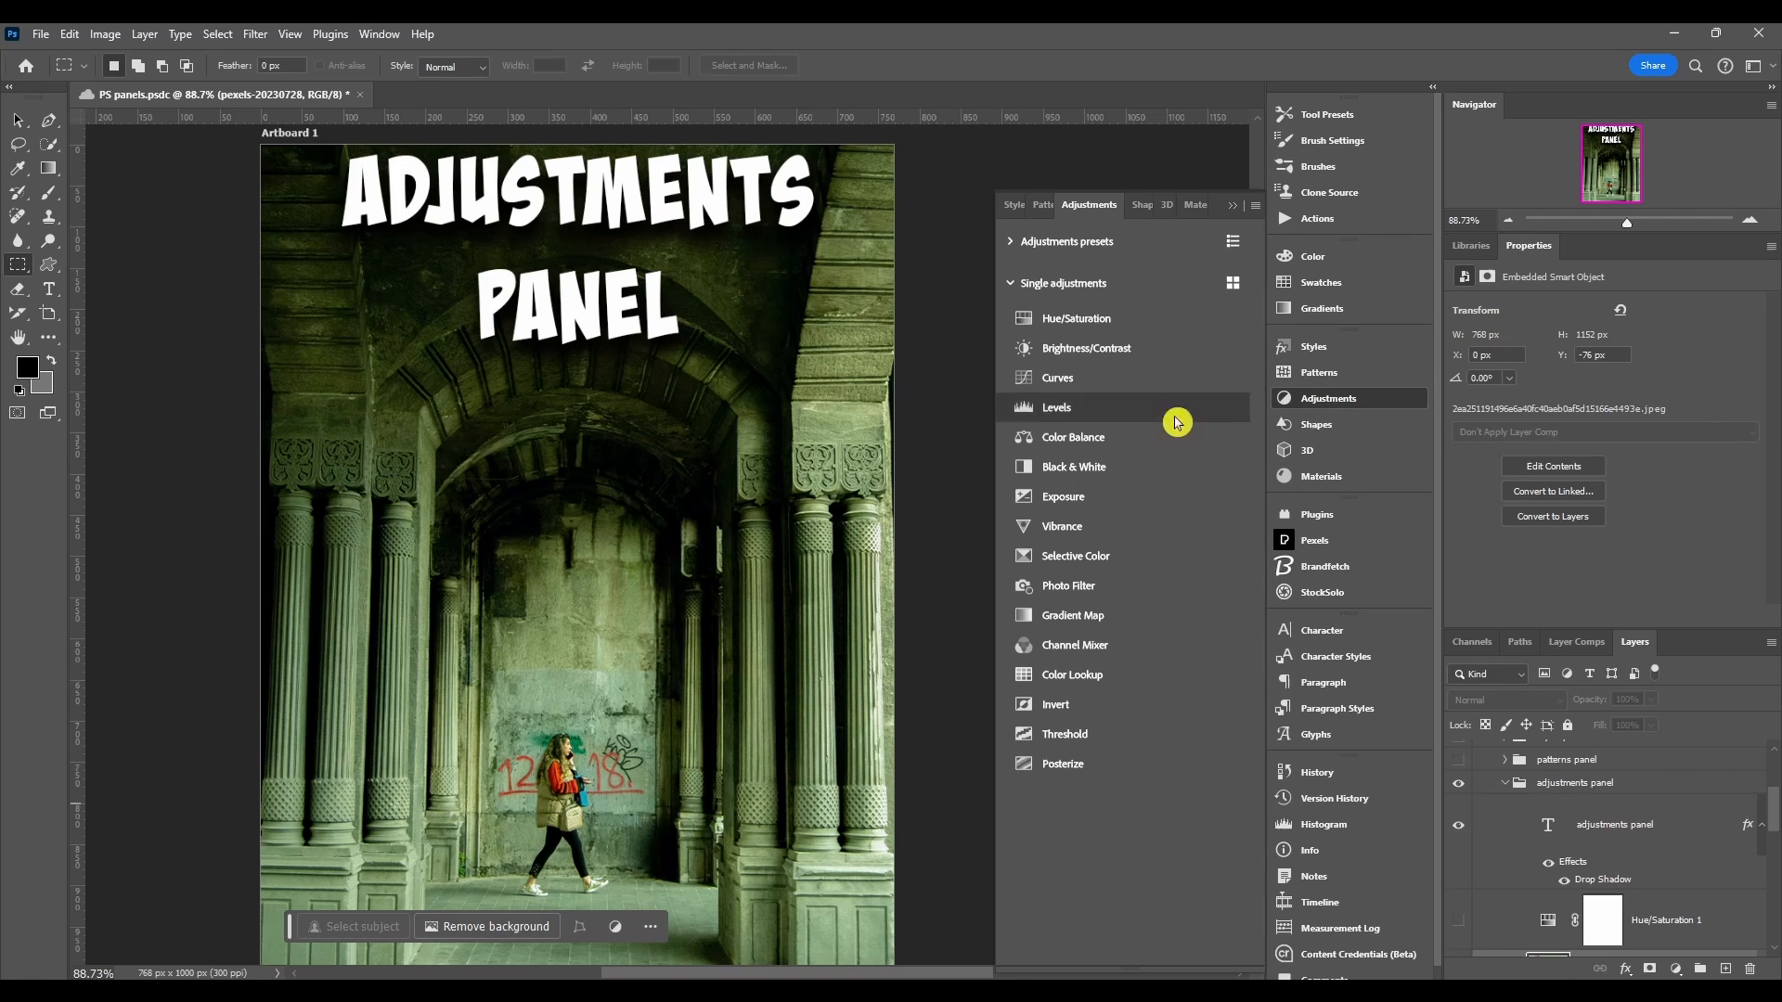
mouse_move(1106, 444)
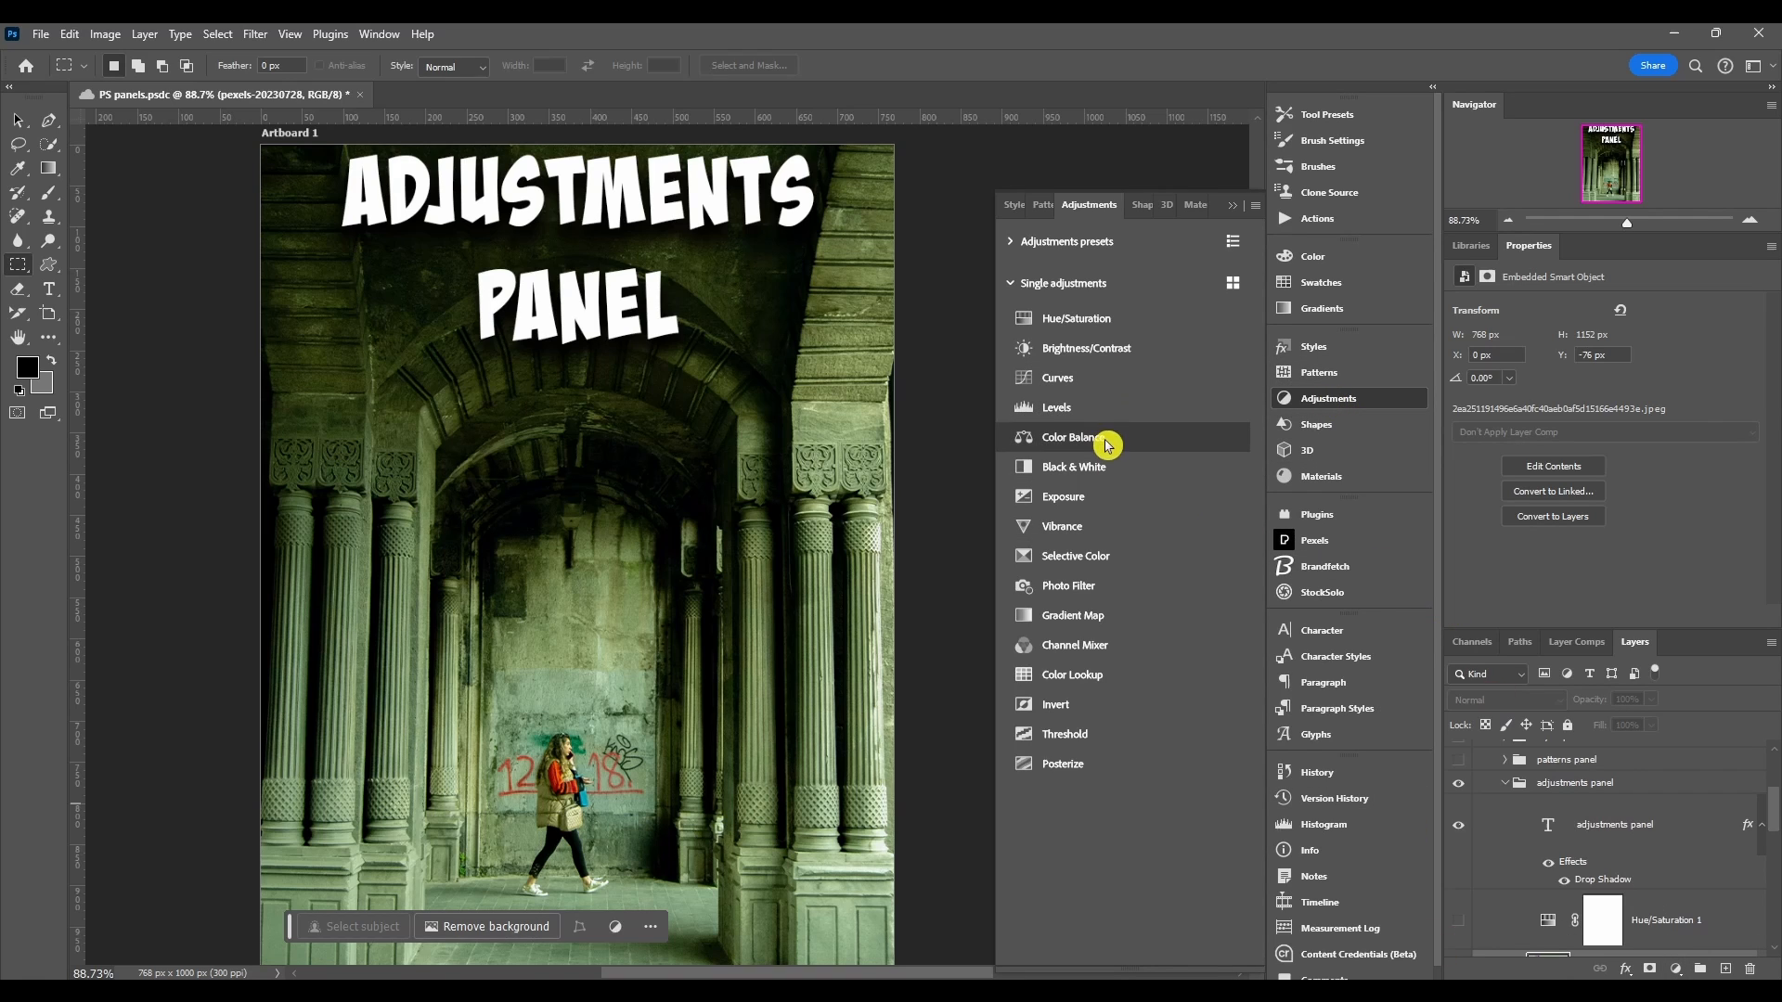
Step: Add a Color Balance 1 adjustment layer above the corridor image
click(1071, 438)
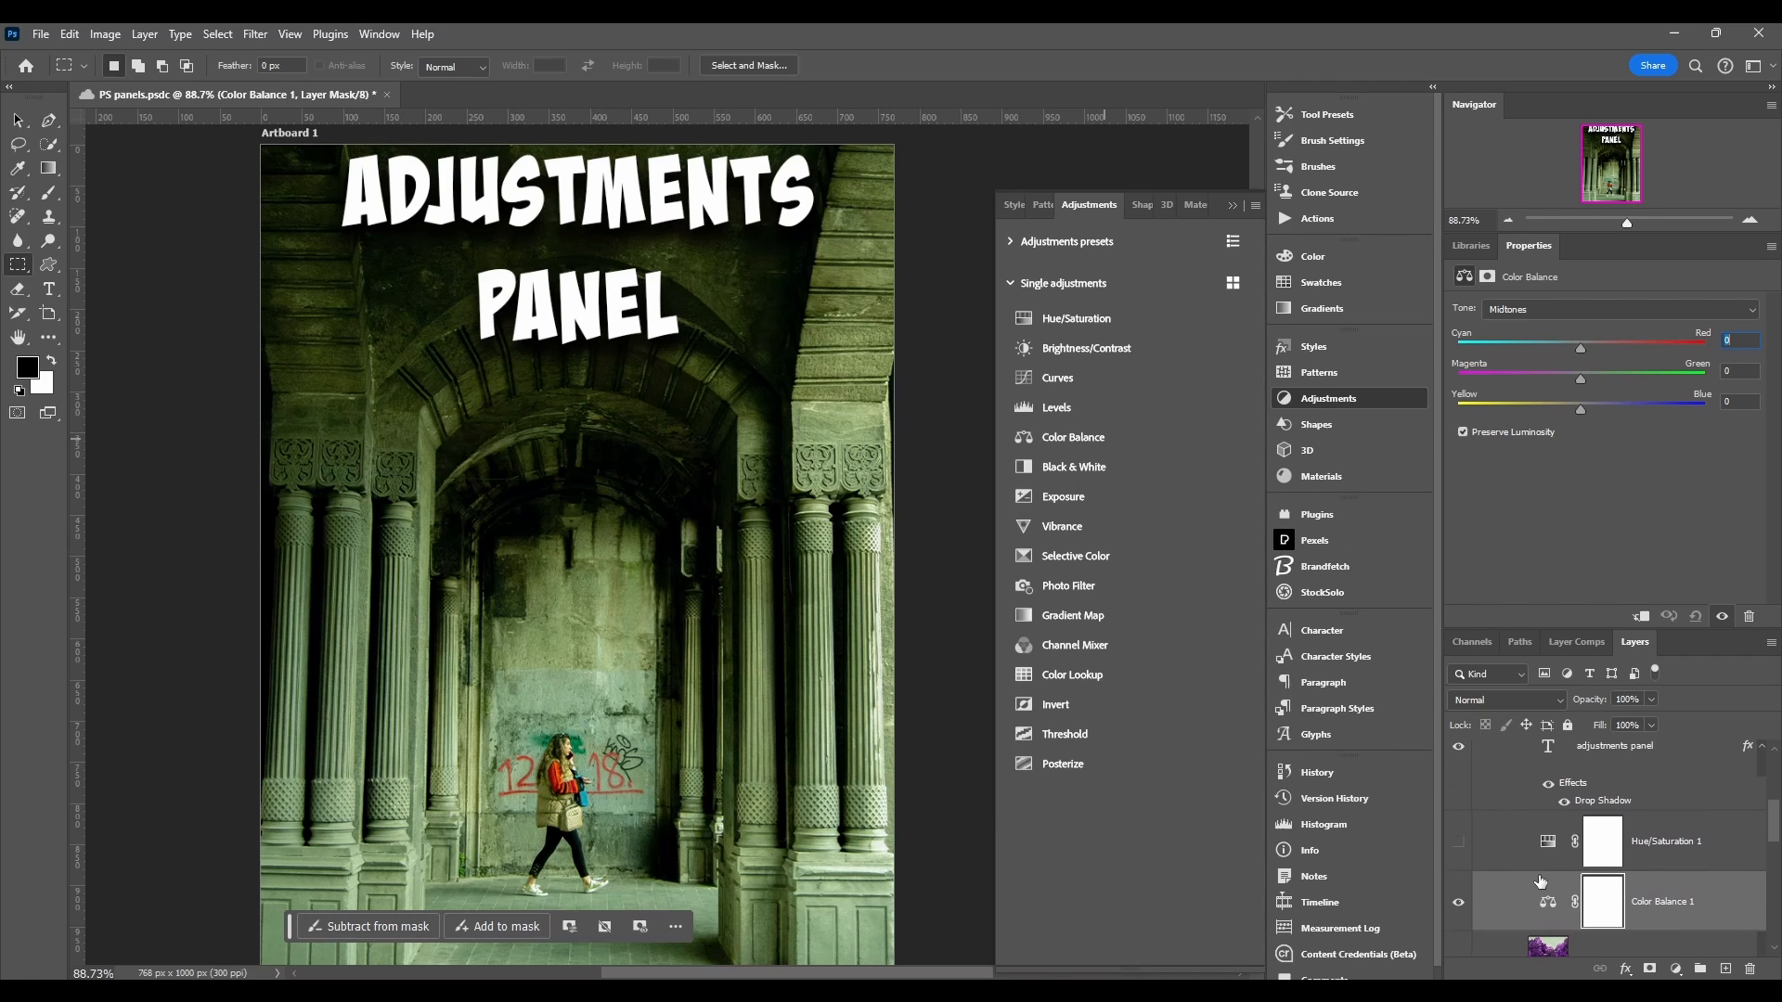
click(1254, 204)
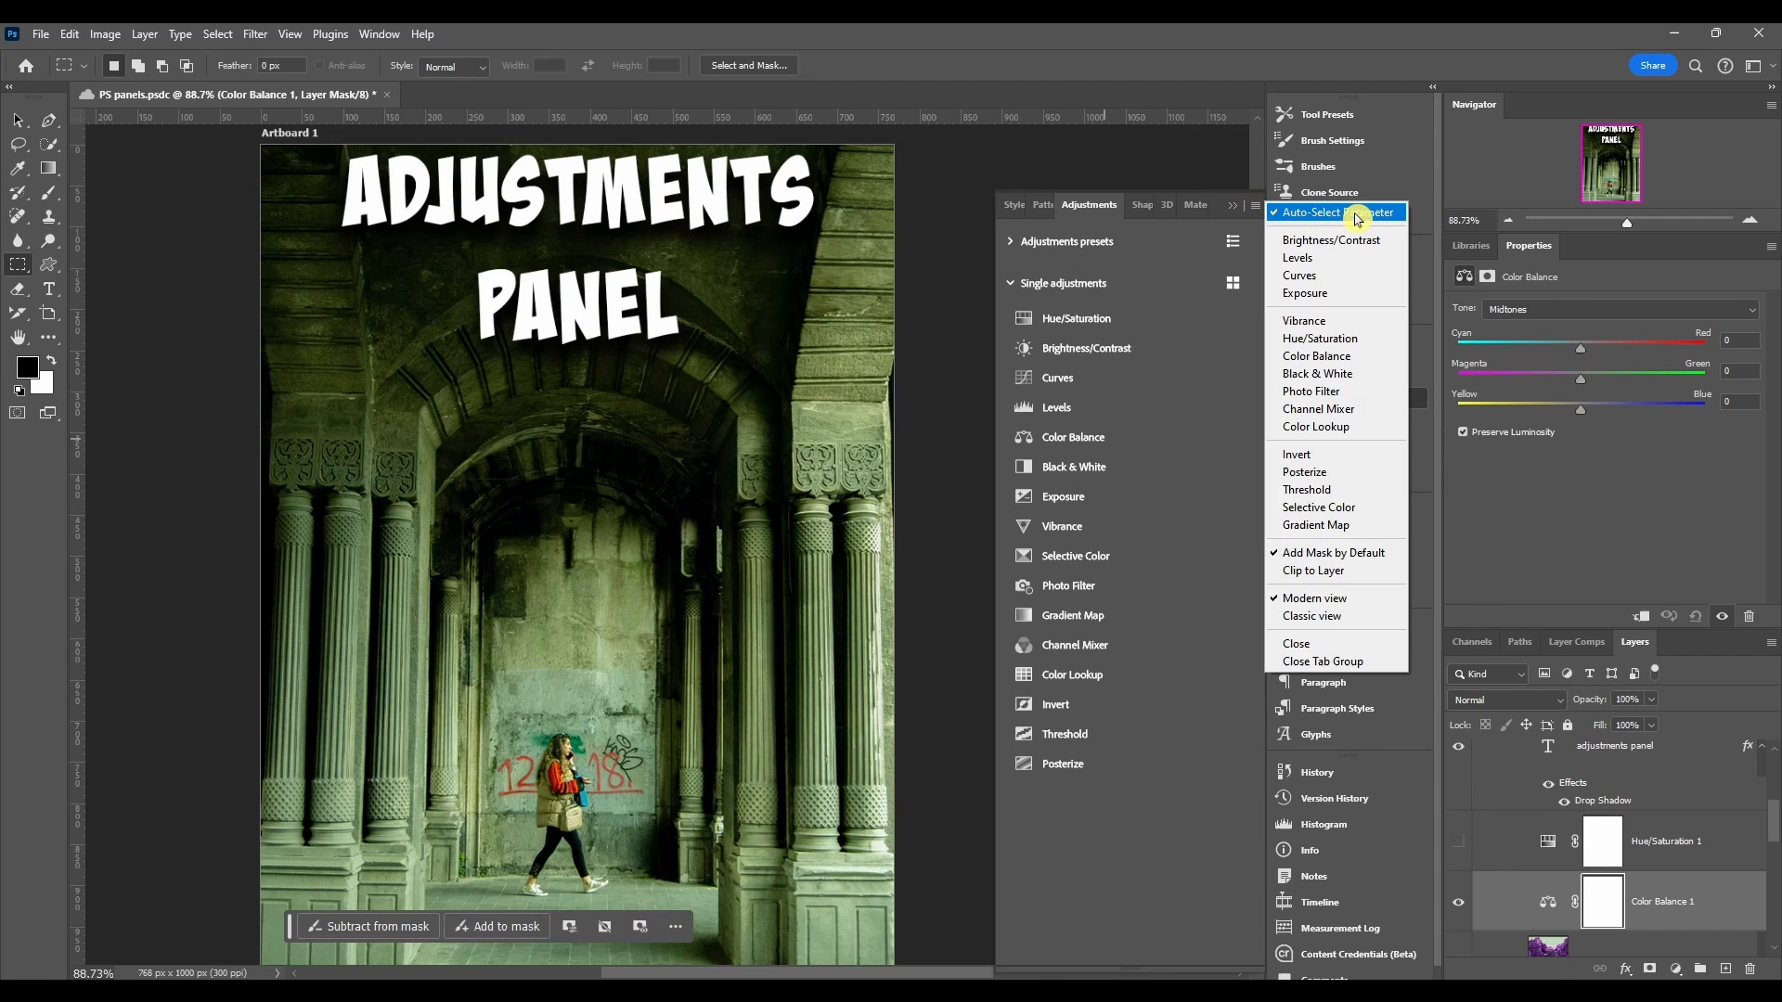
mouse_move(1379, 215)
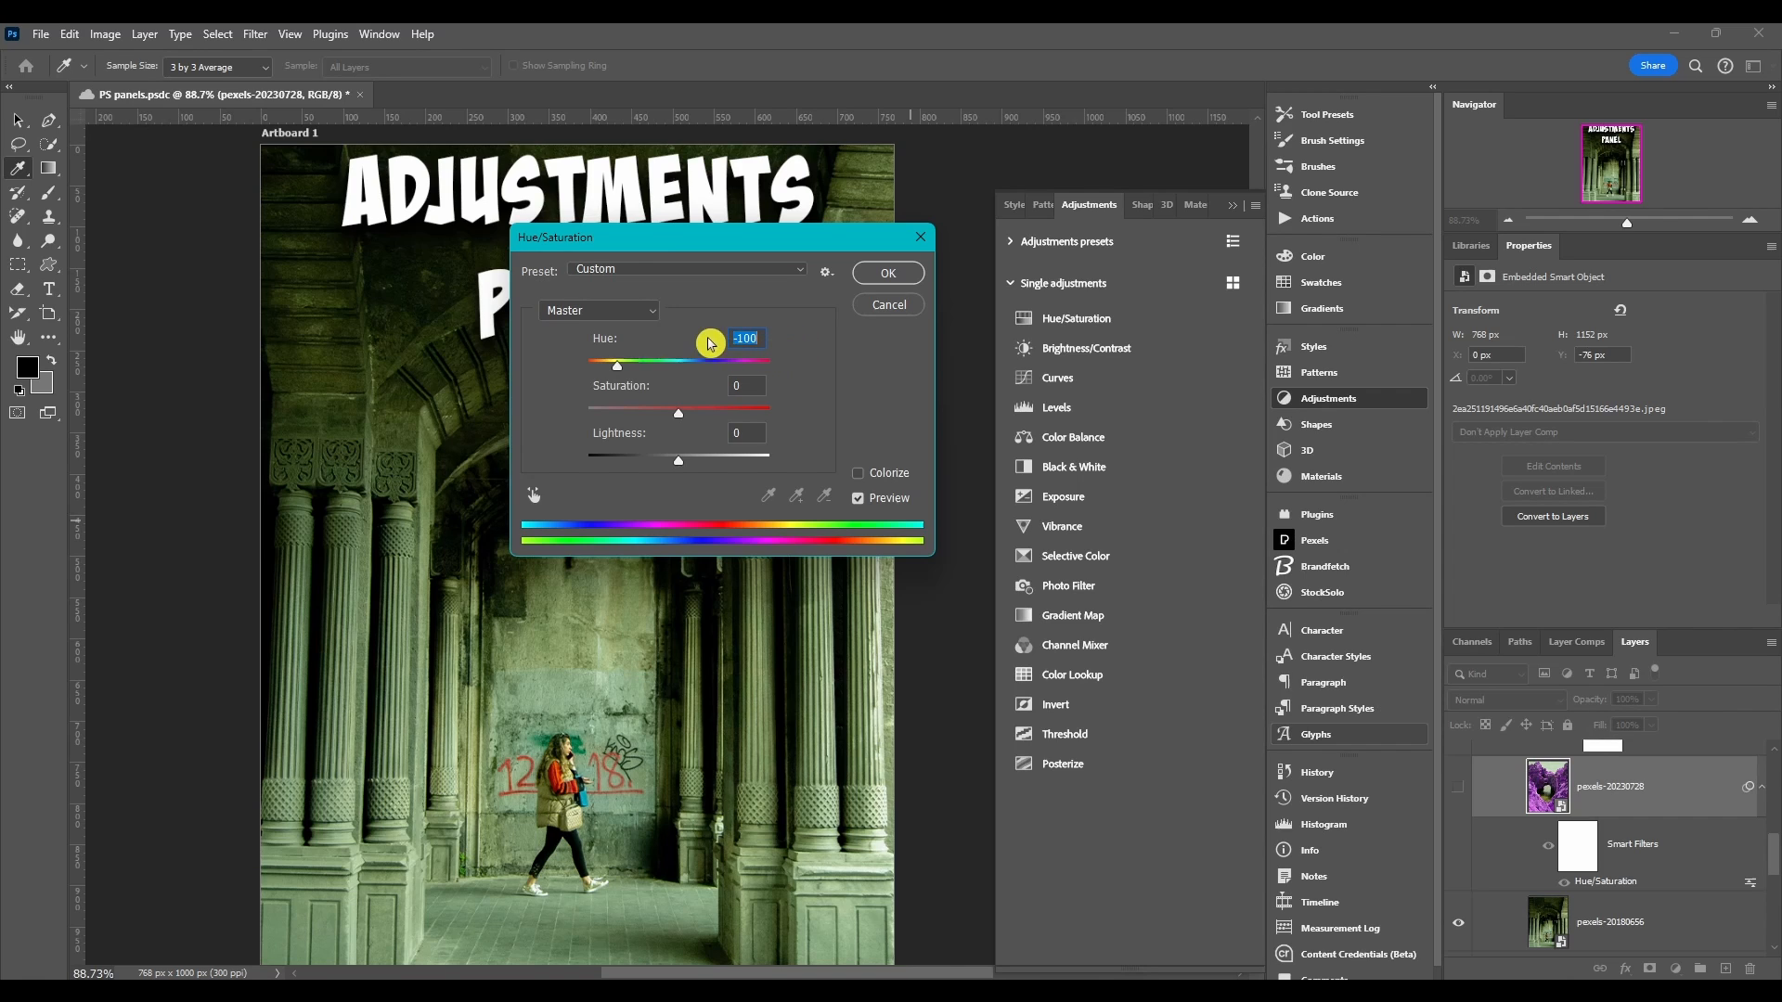
Step: Reopen the Hue/Saturation smart filter dialog showing hue at -100
click(746, 386)
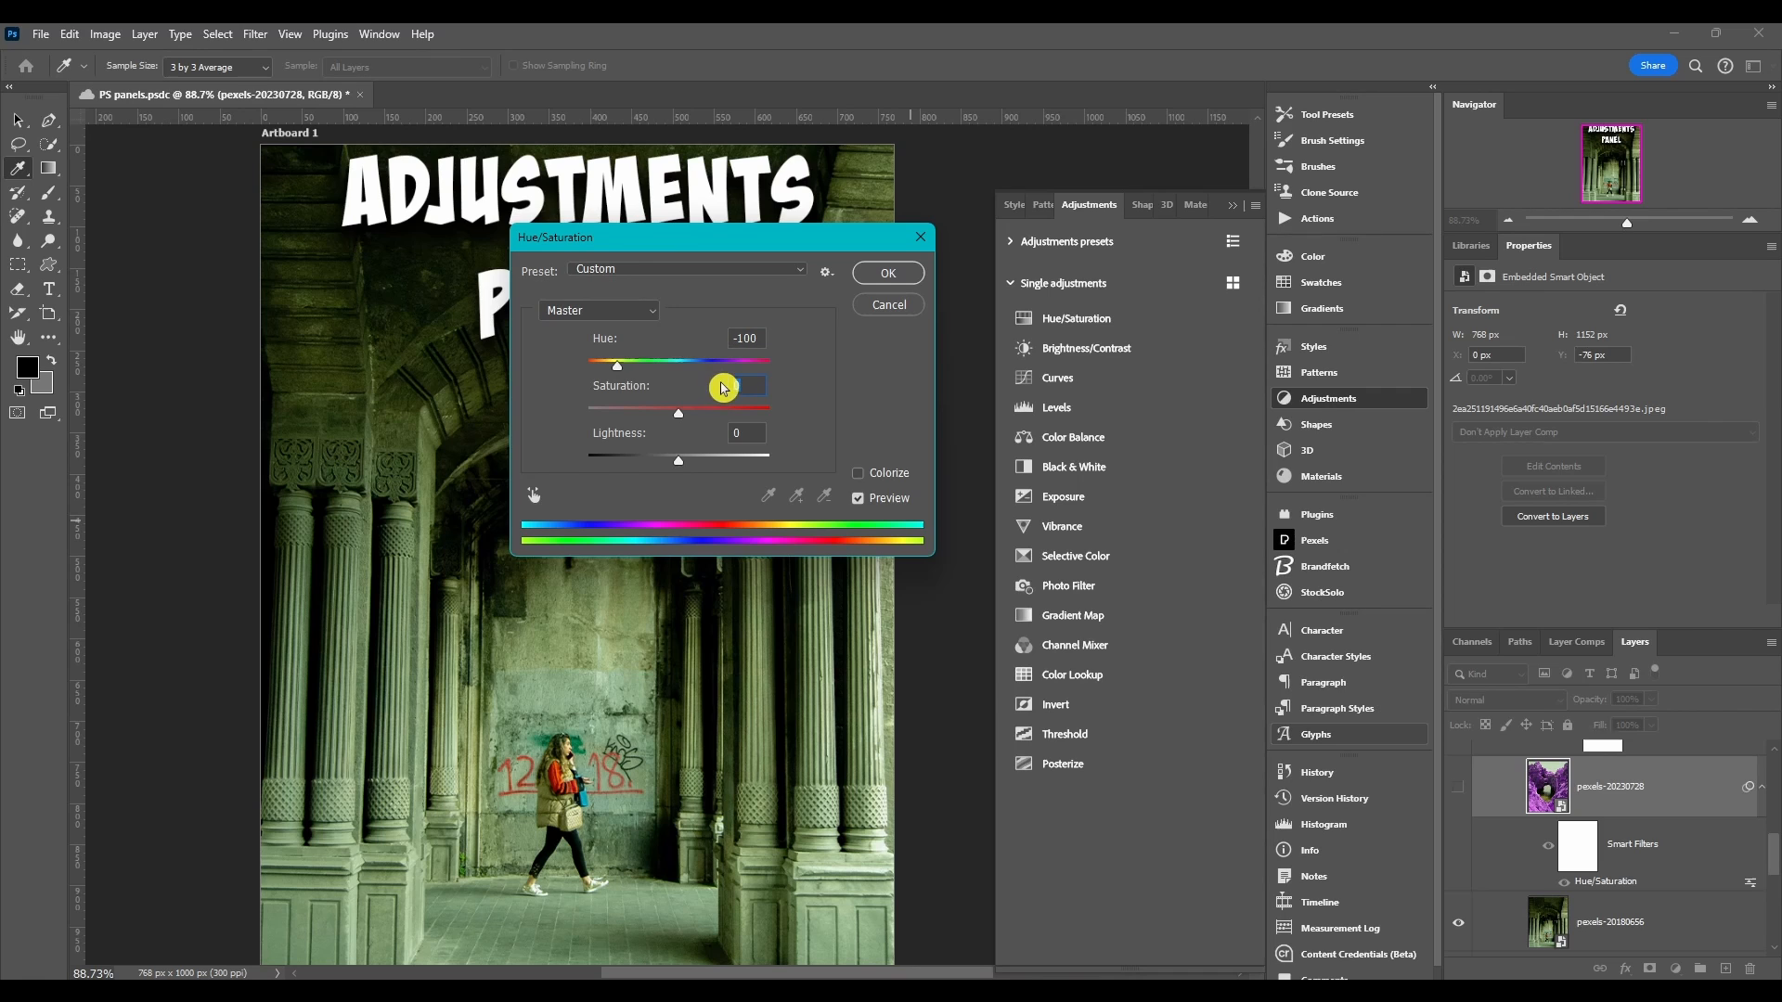
Step: Start a new Hue/Saturation 2 adjustment layer from the panel menu with a red label and Multiply blend mode
click(887, 272)
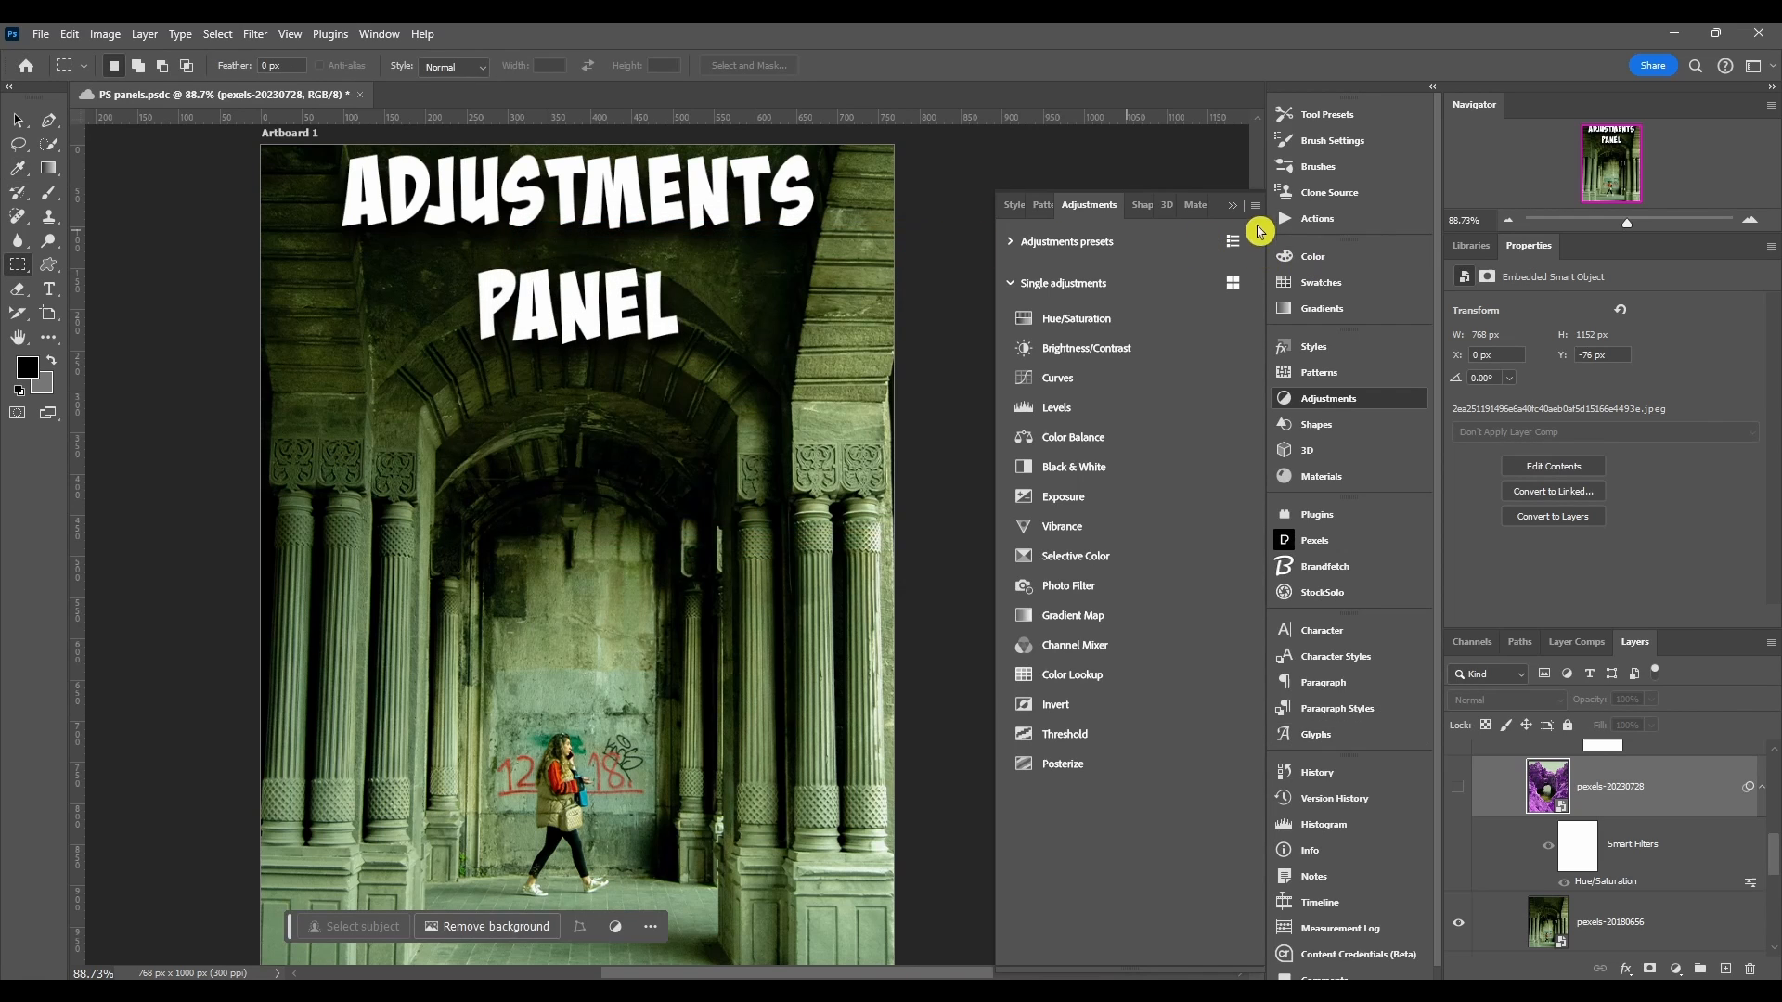
click(1232, 206)
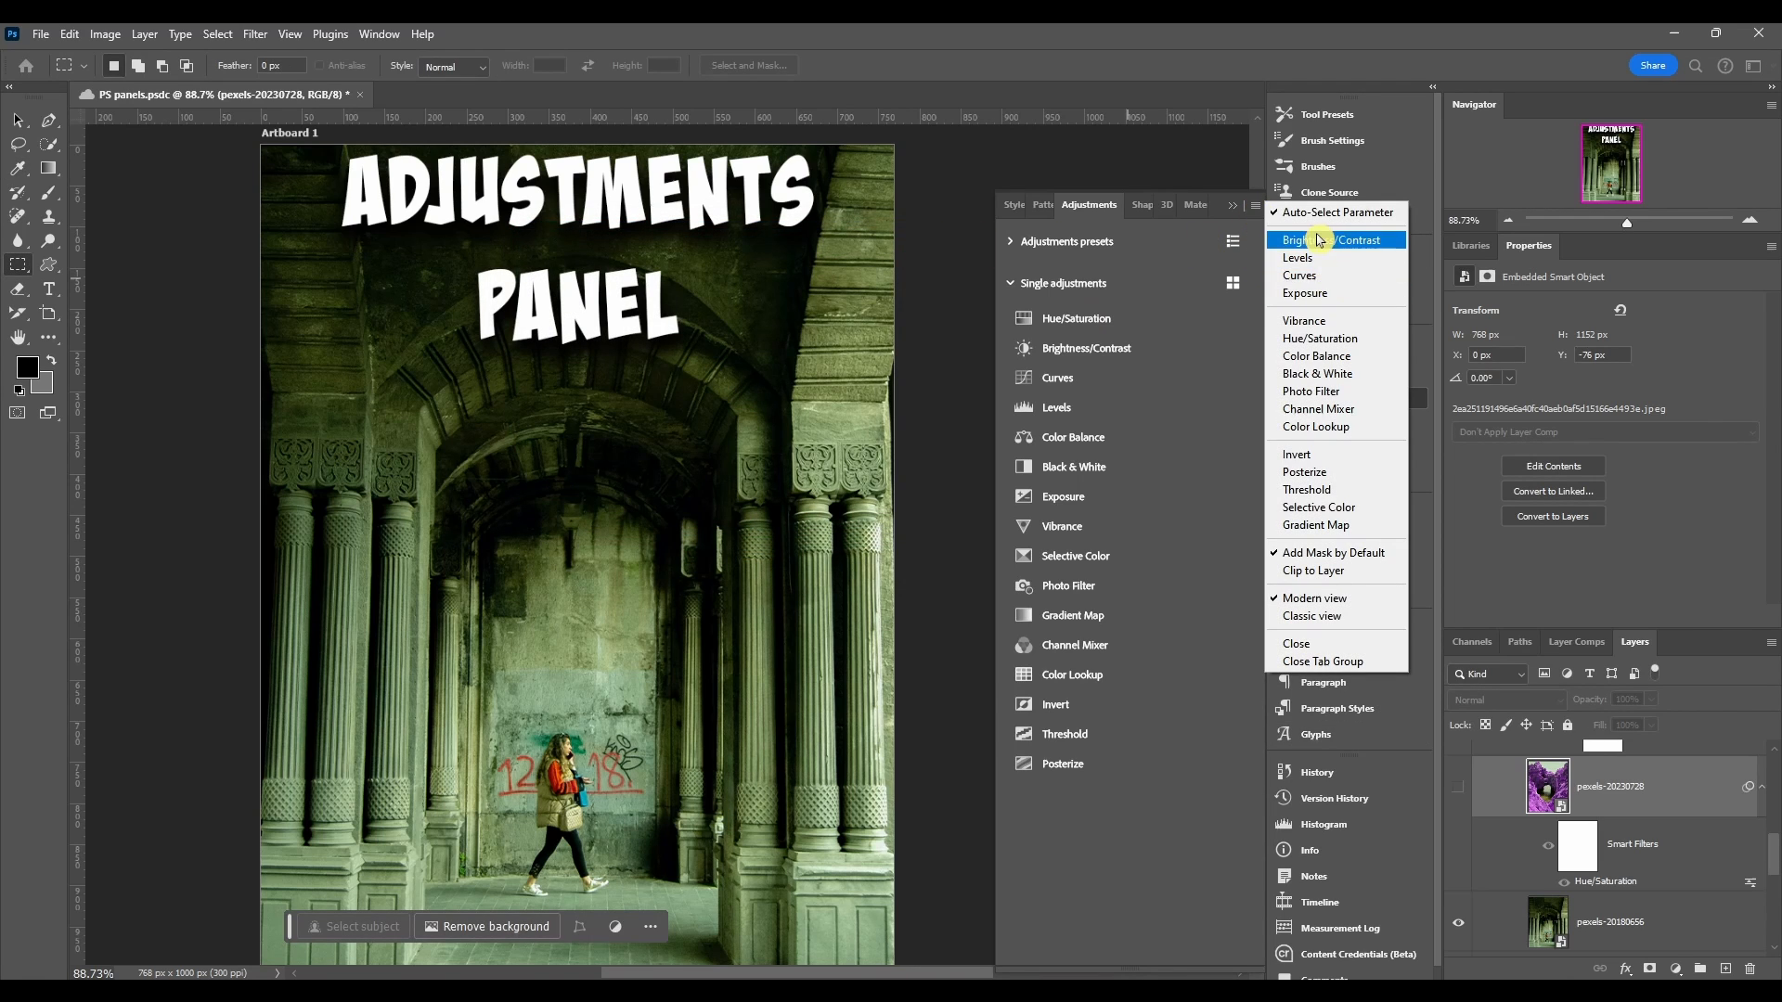
mouse_move(1314, 427)
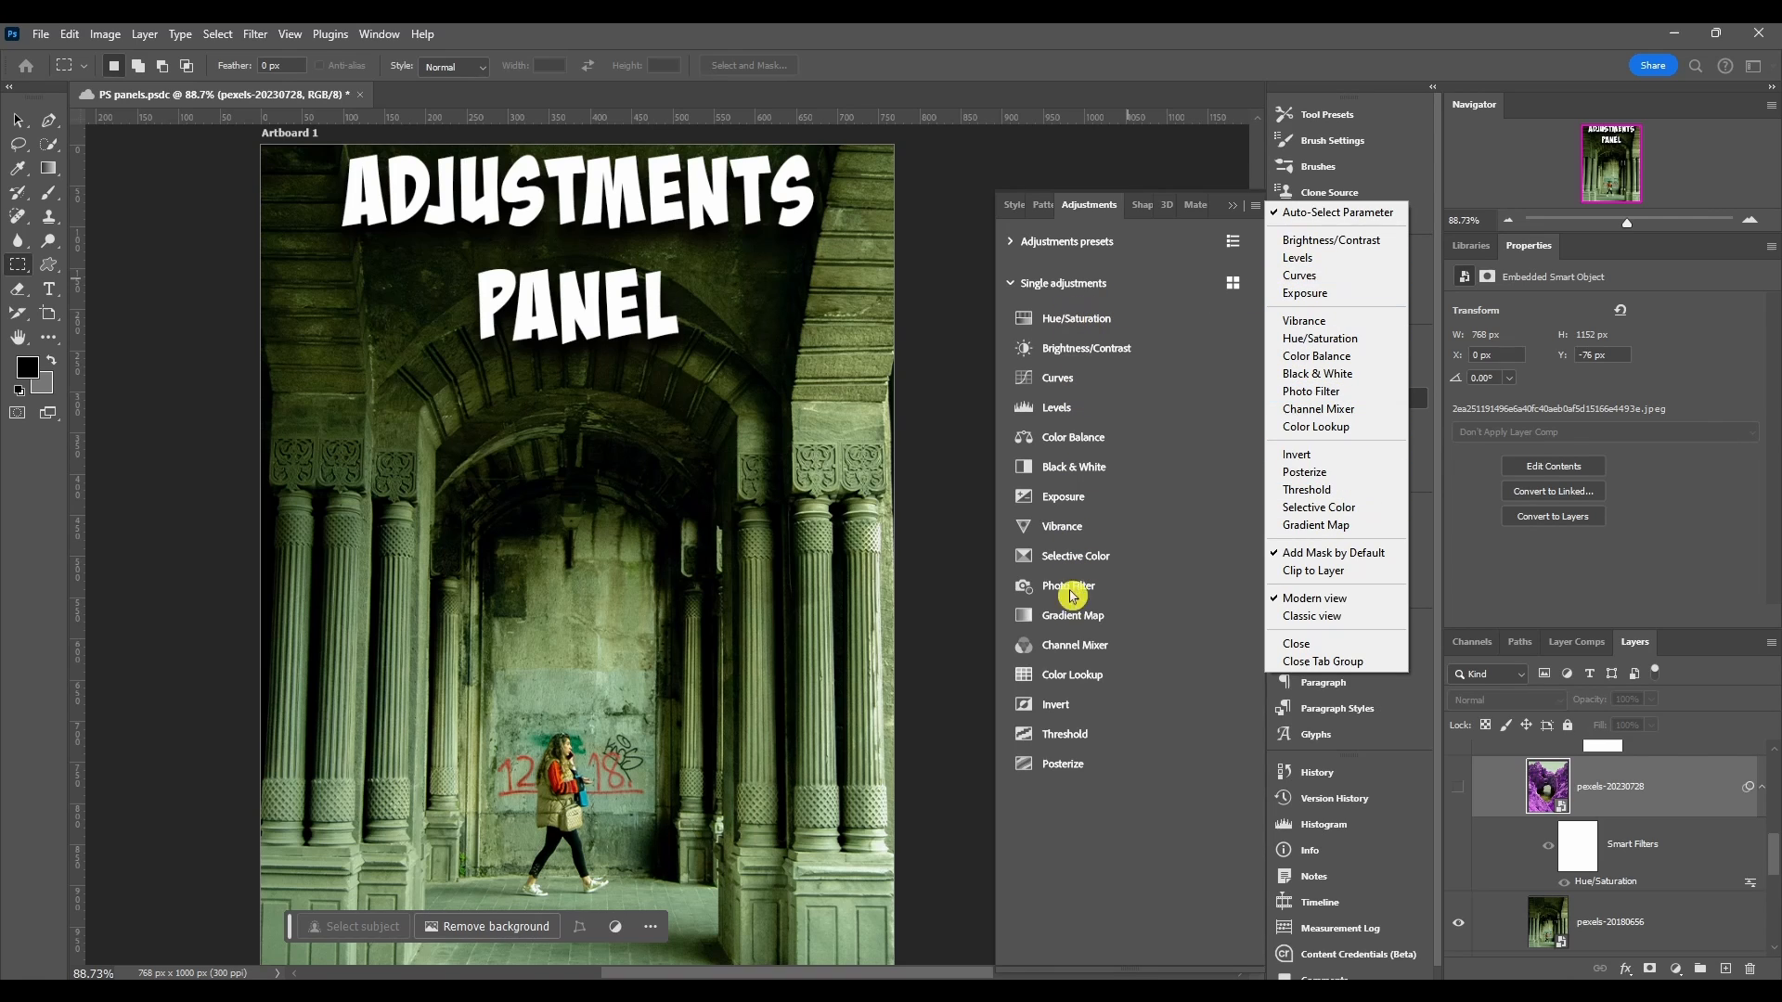
mouse_move(1247, 321)
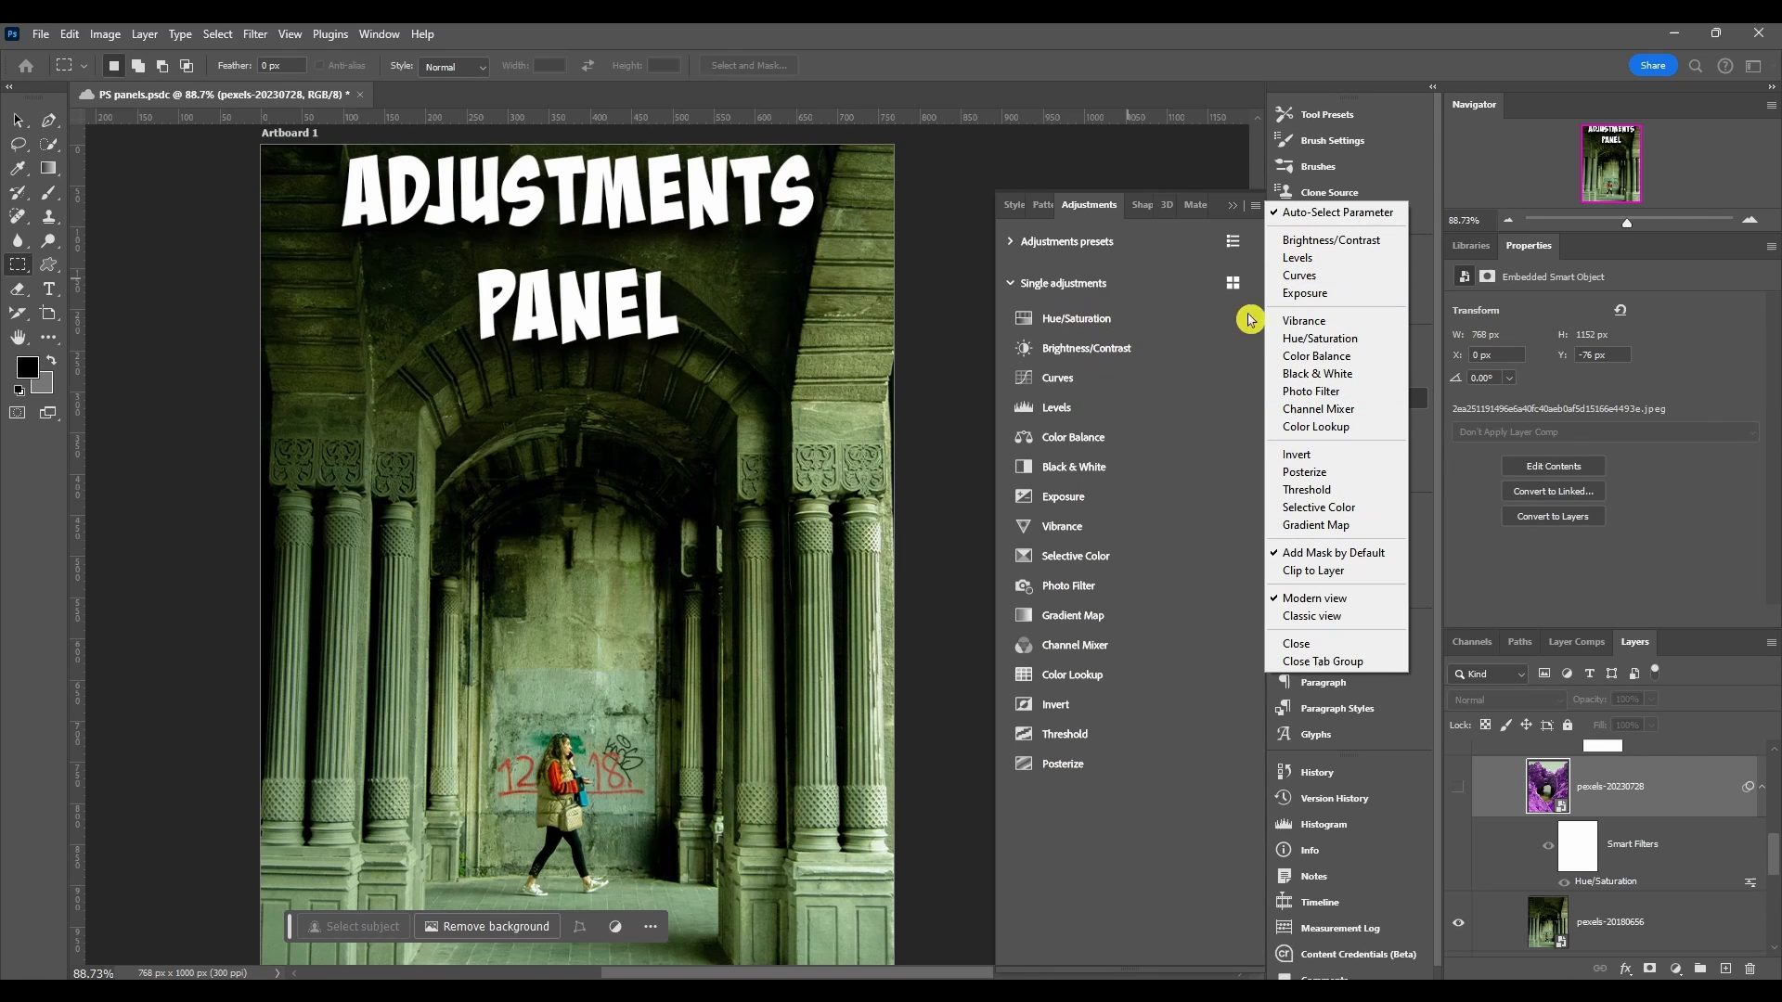
mouse_move(1318, 338)
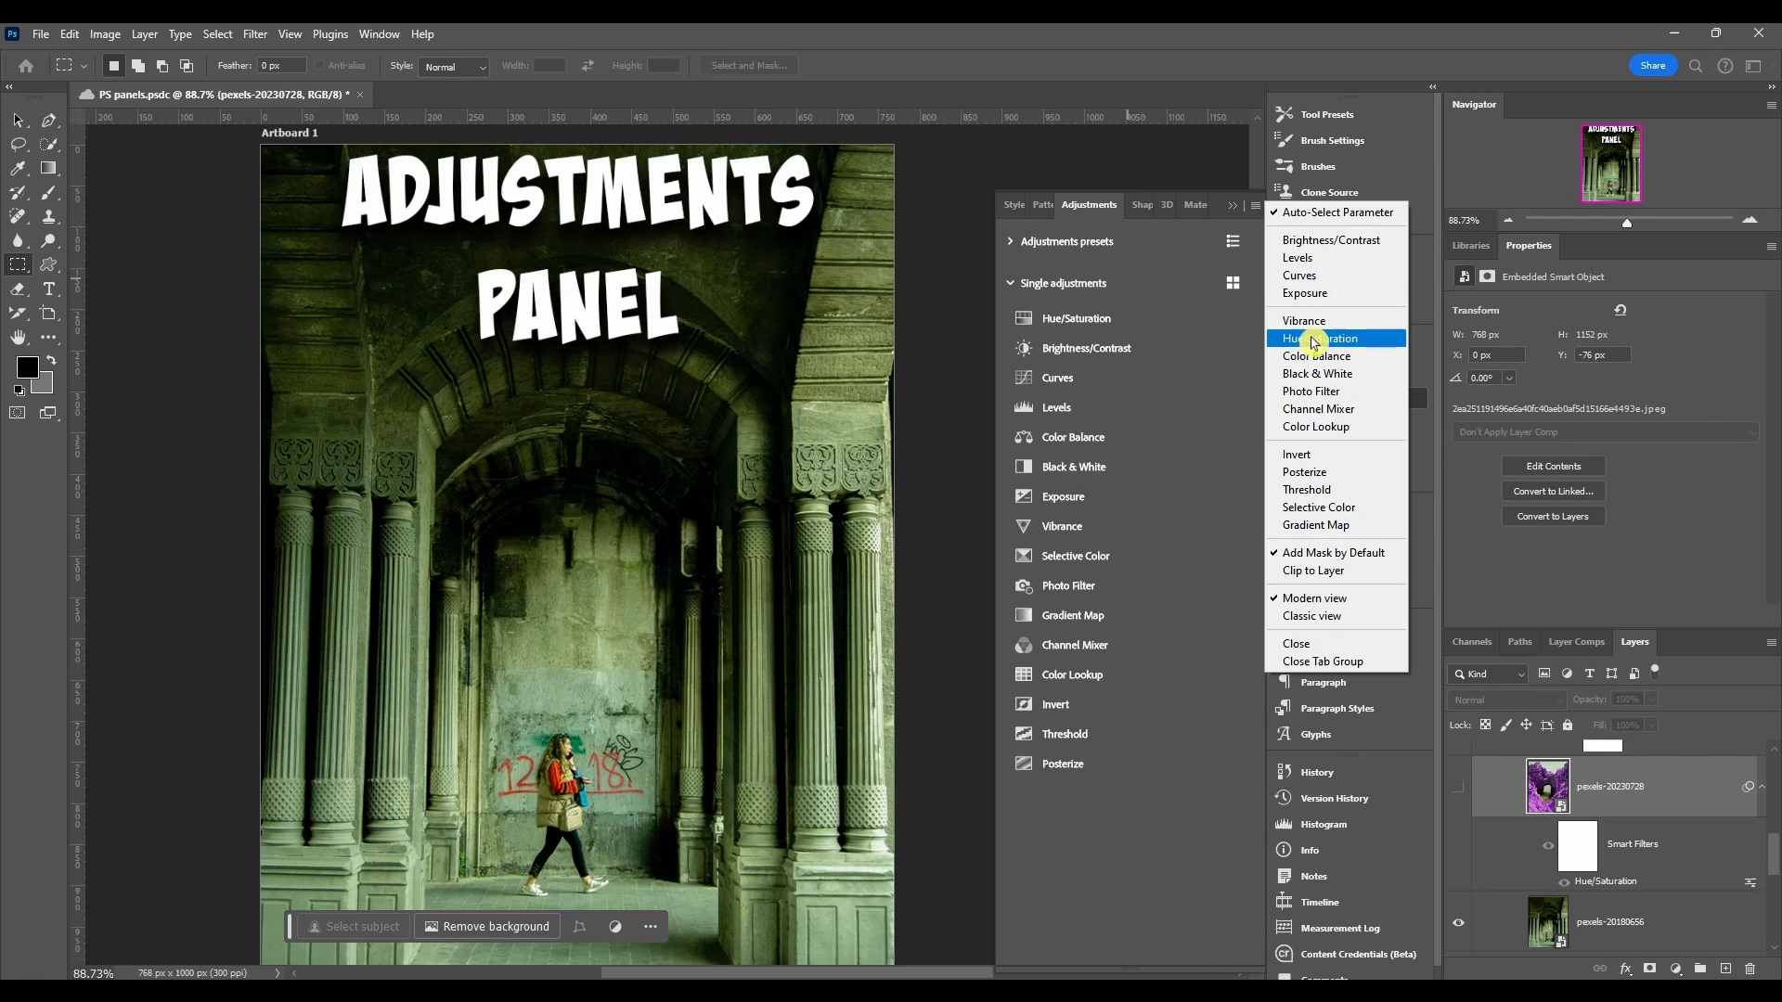
click(1318, 337)
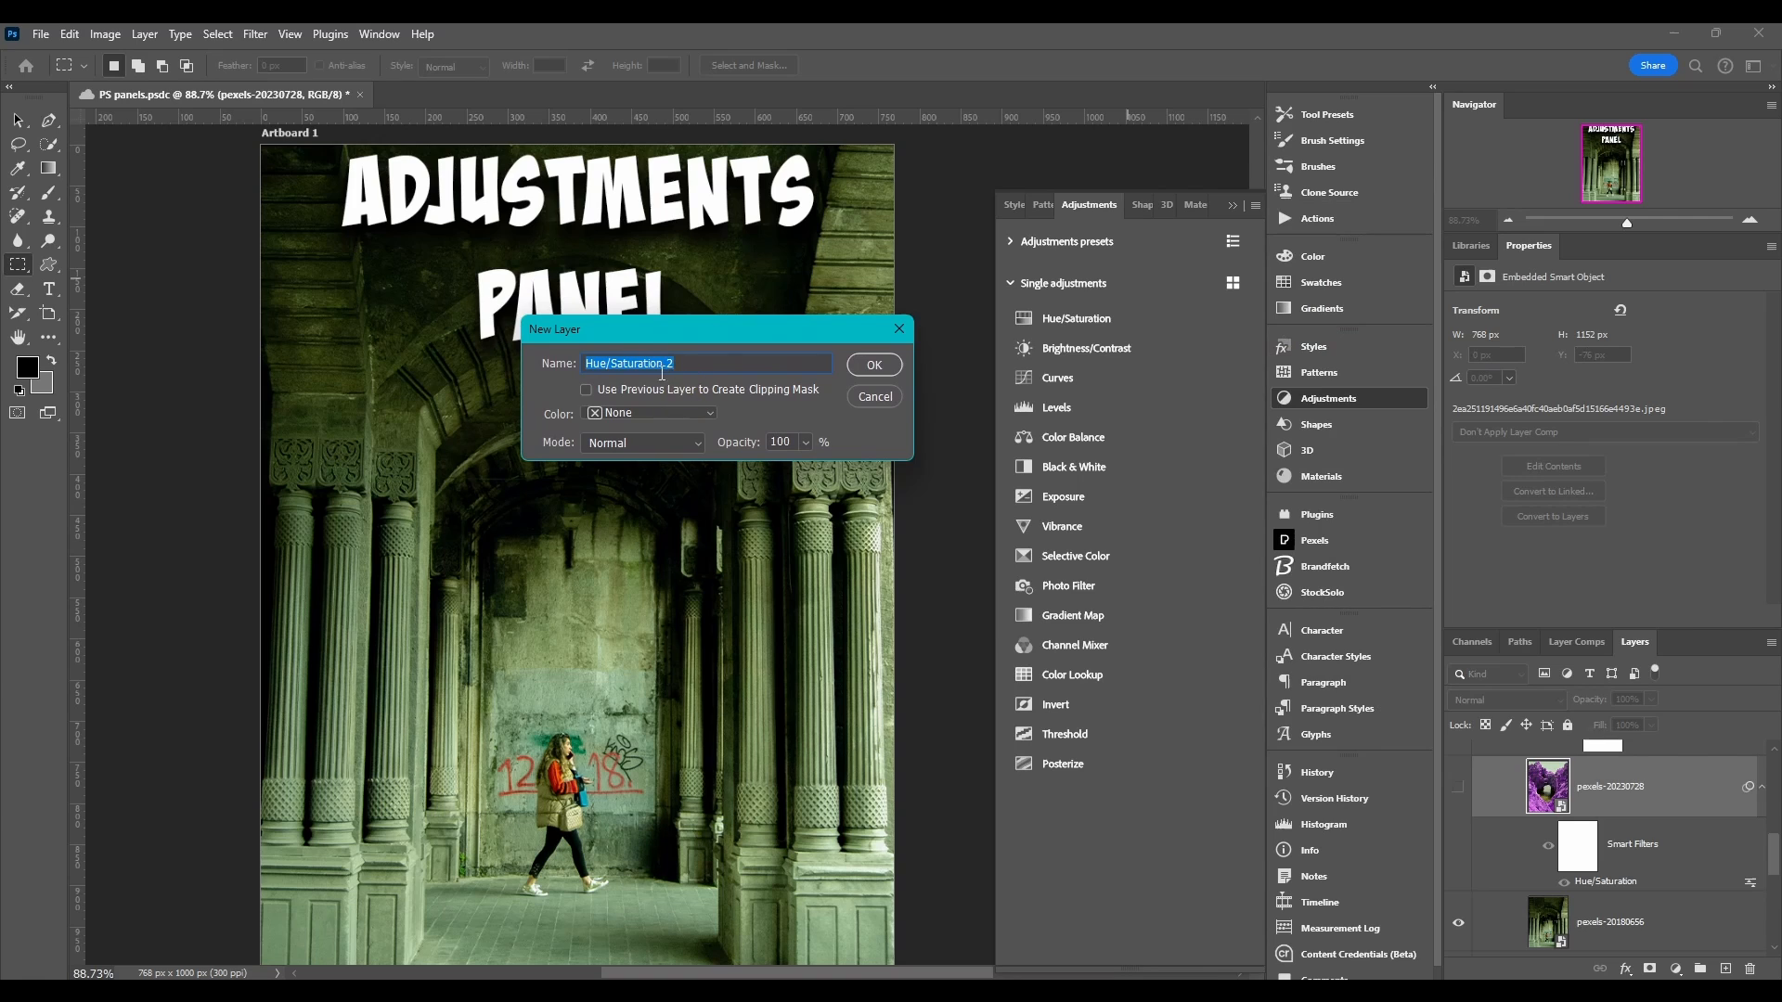
mouse_move(618, 397)
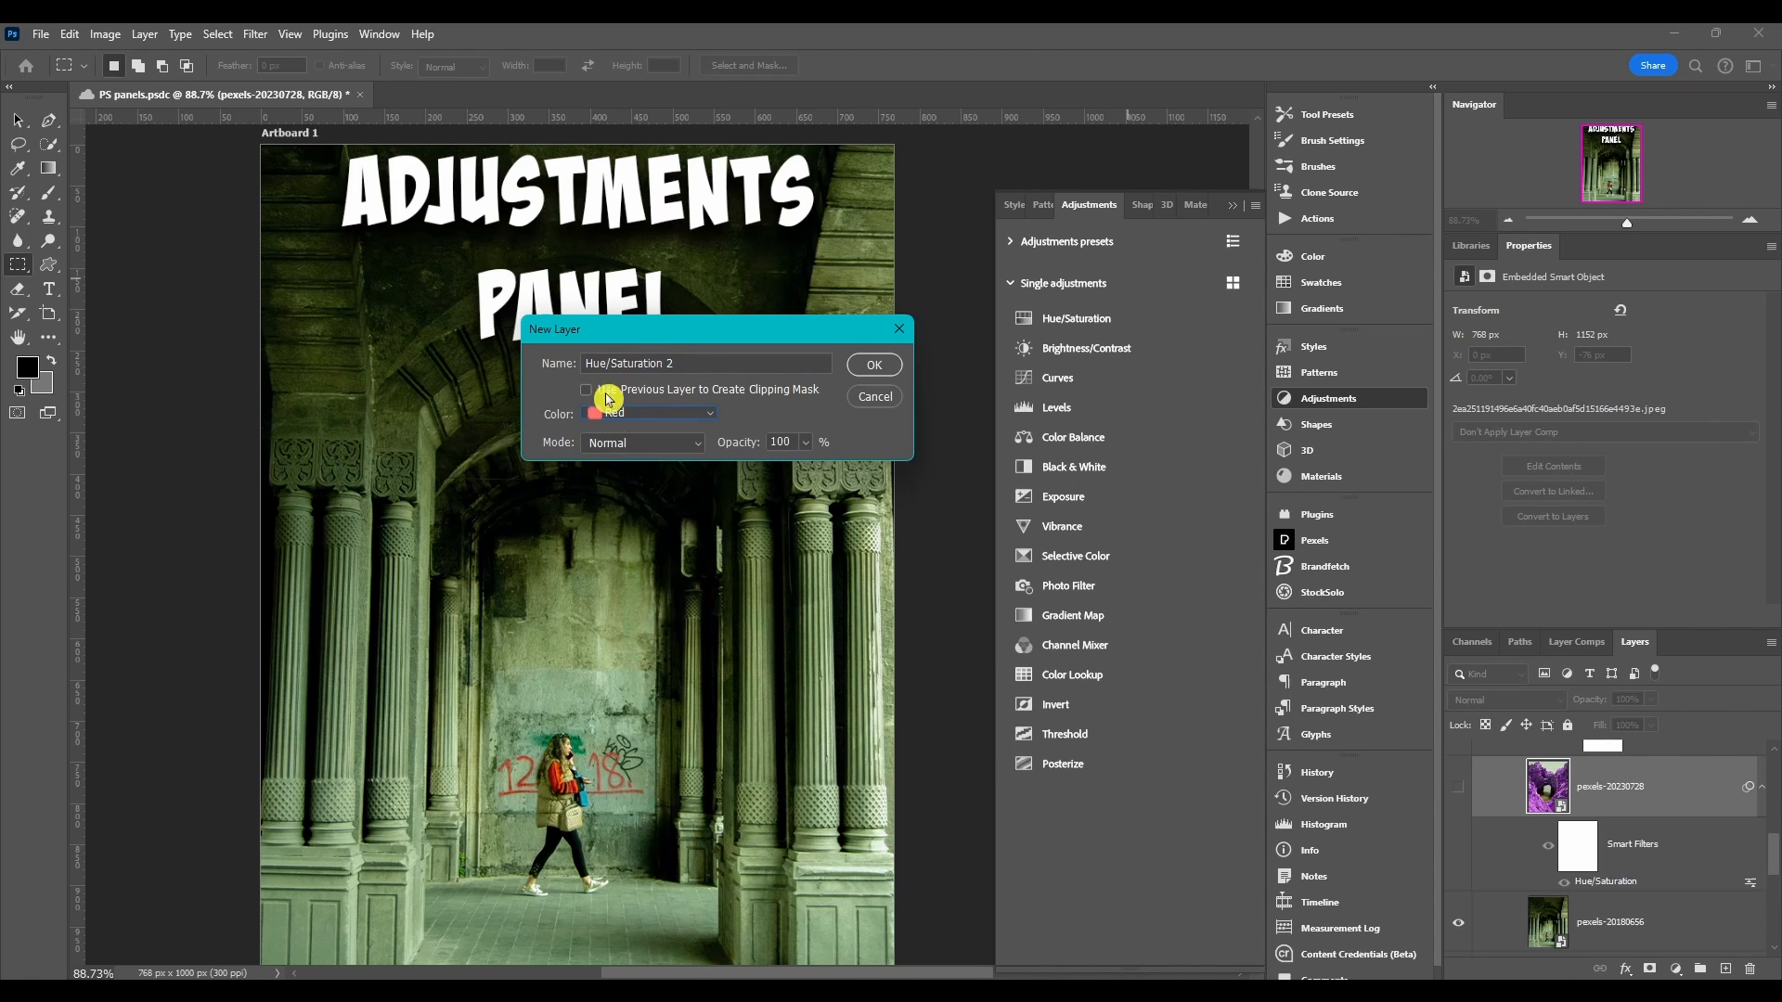
click(642, 442)
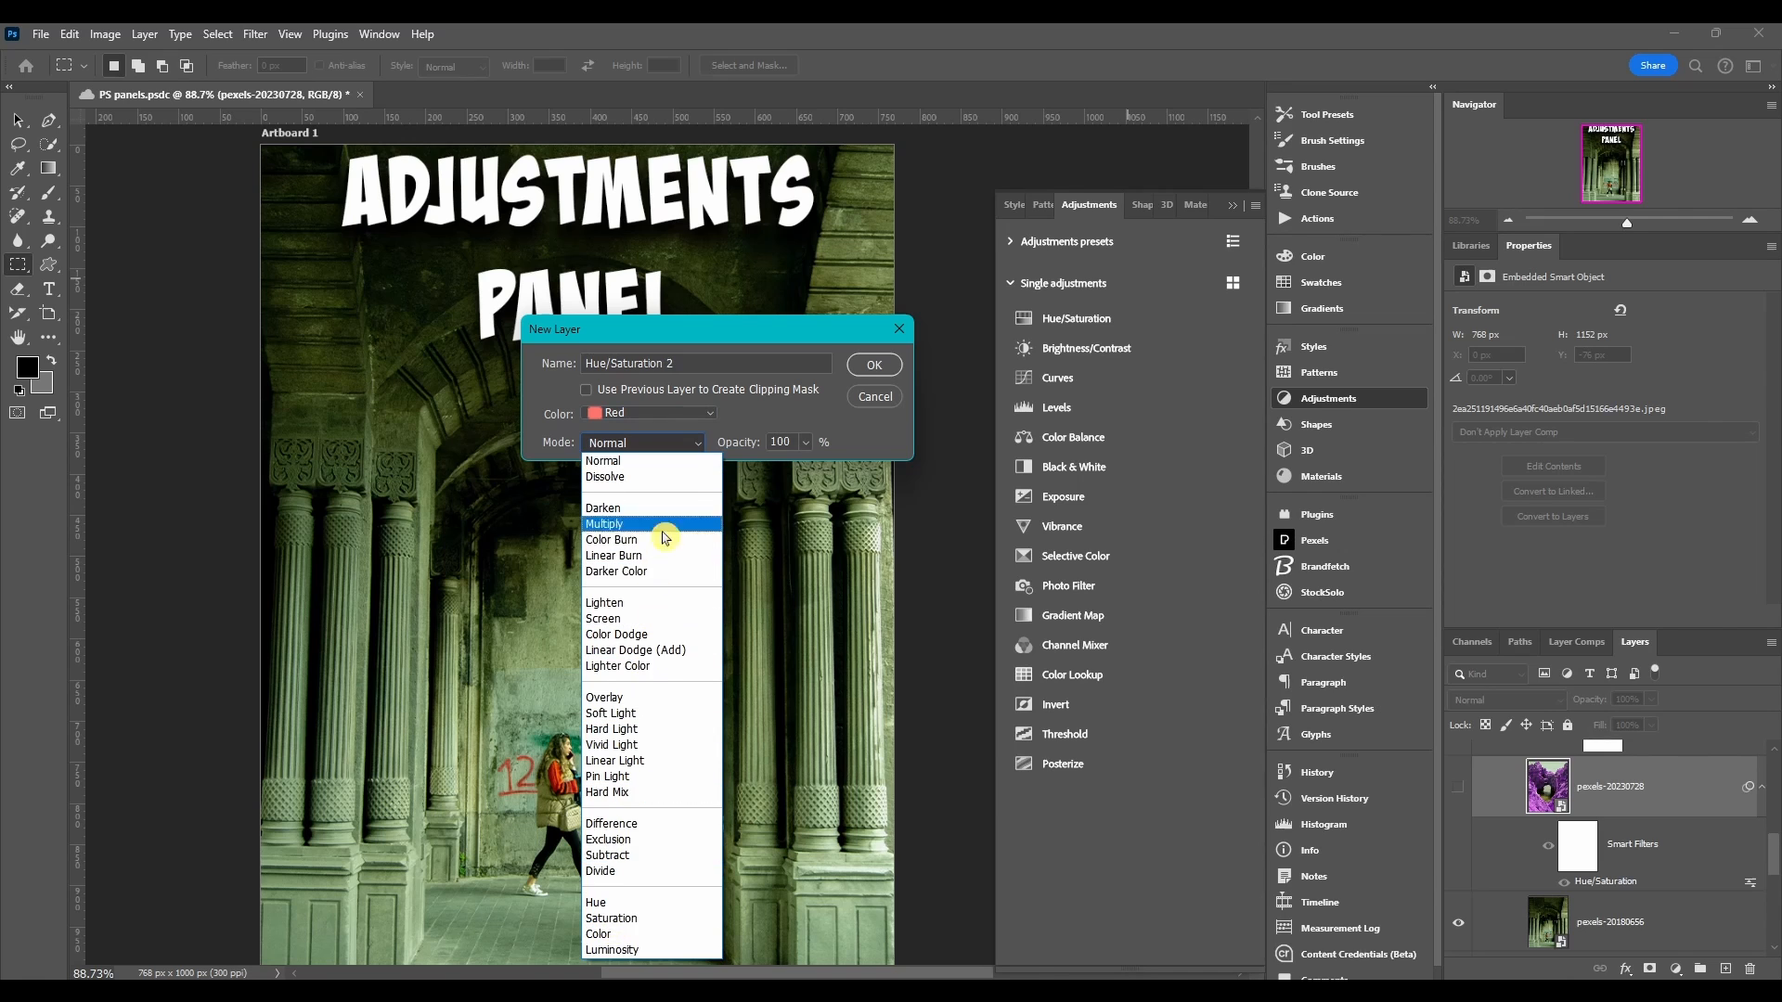
click(642, 442)
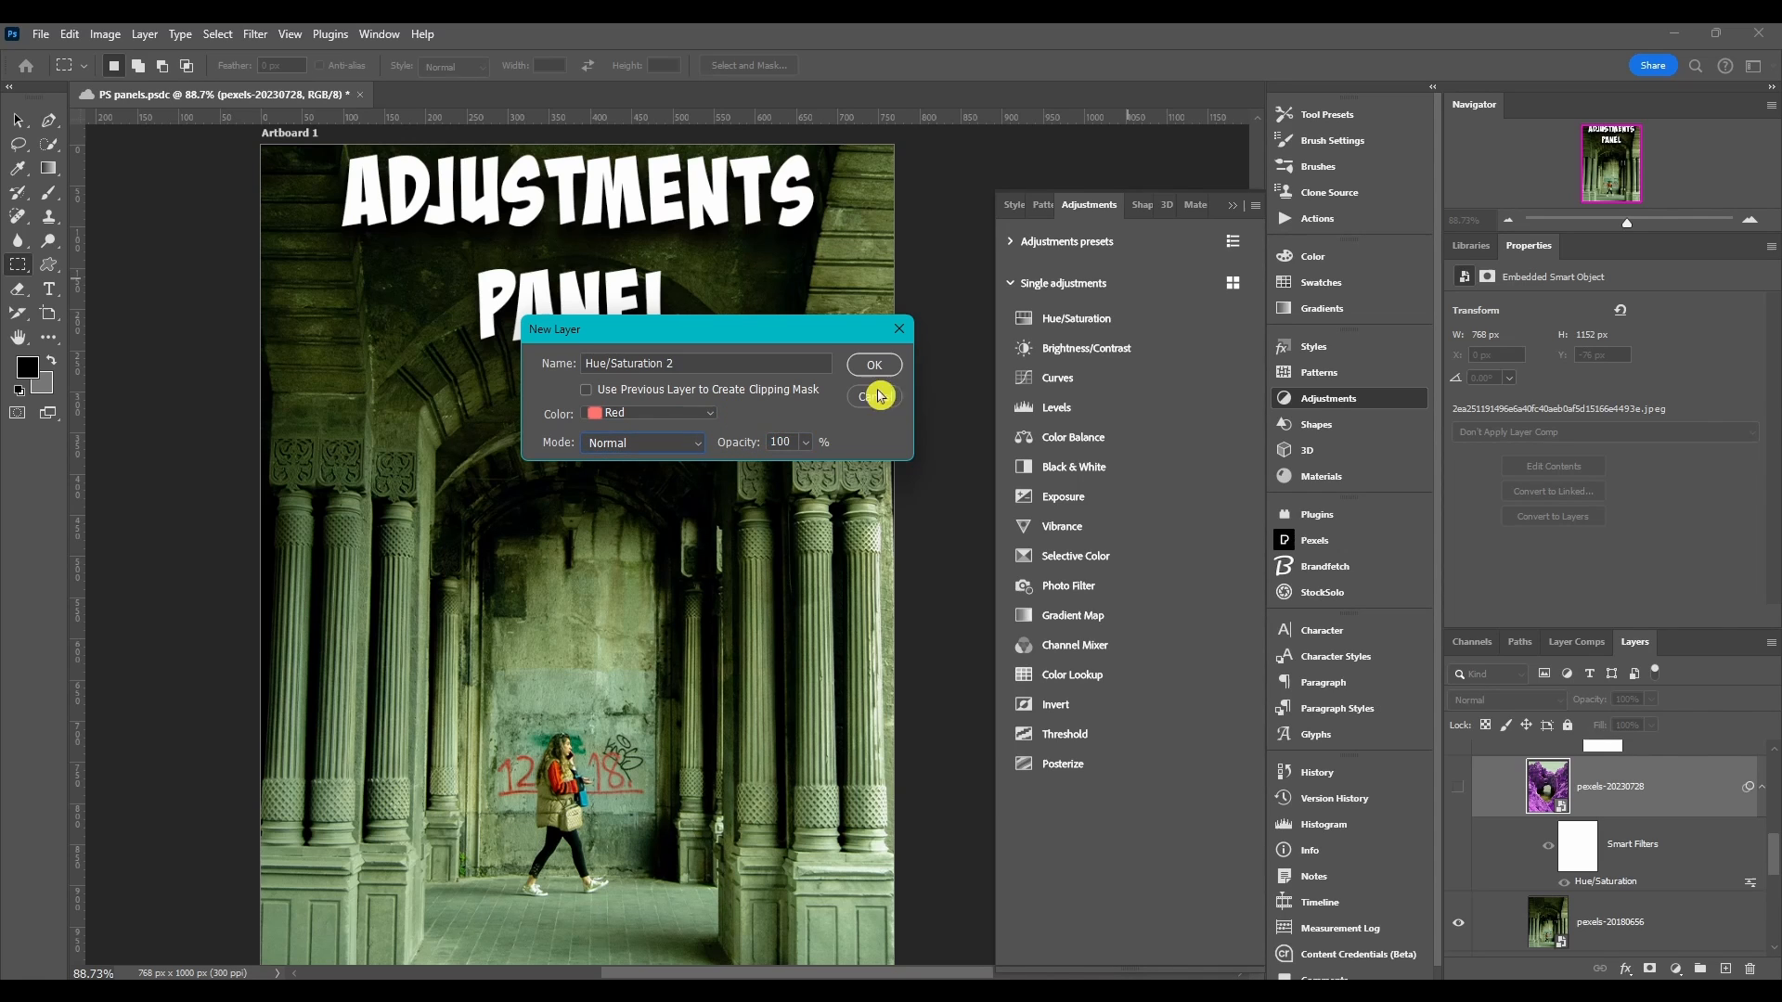
Step: Create the layer and drag its Hue slider in Properties to about -98 for a pinkish-purple tint
click(874, 363)
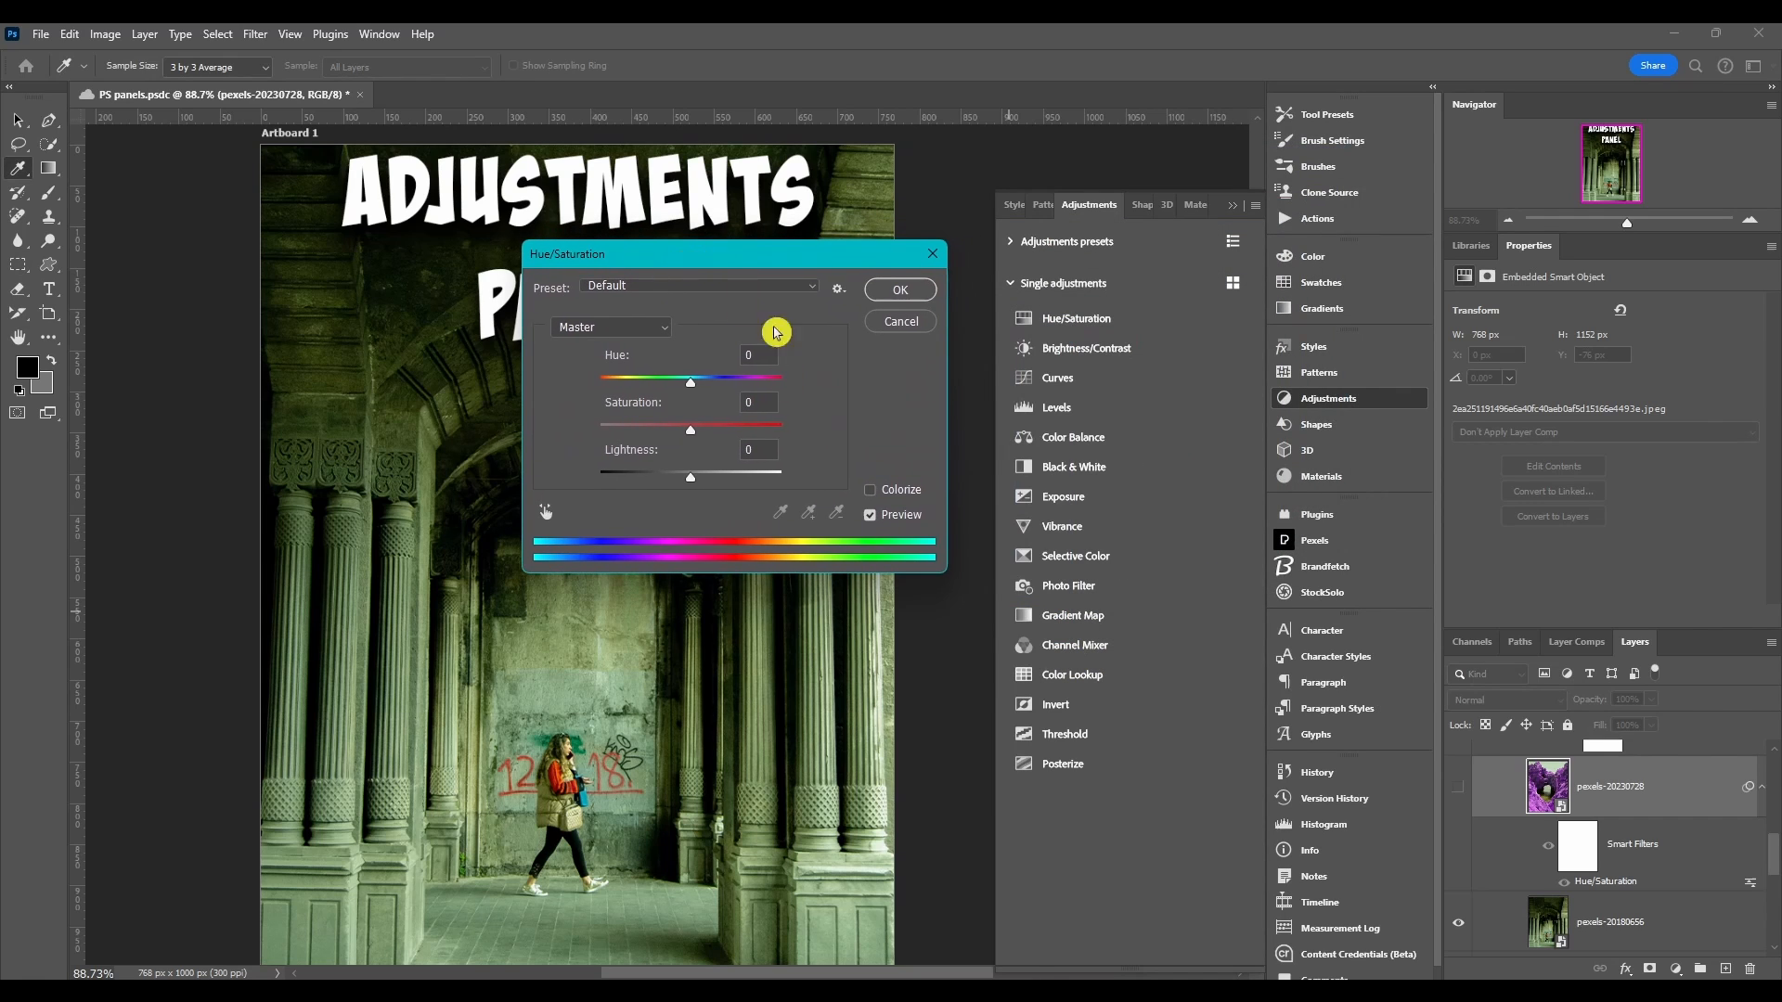
drag(690, 380, 631, 380)
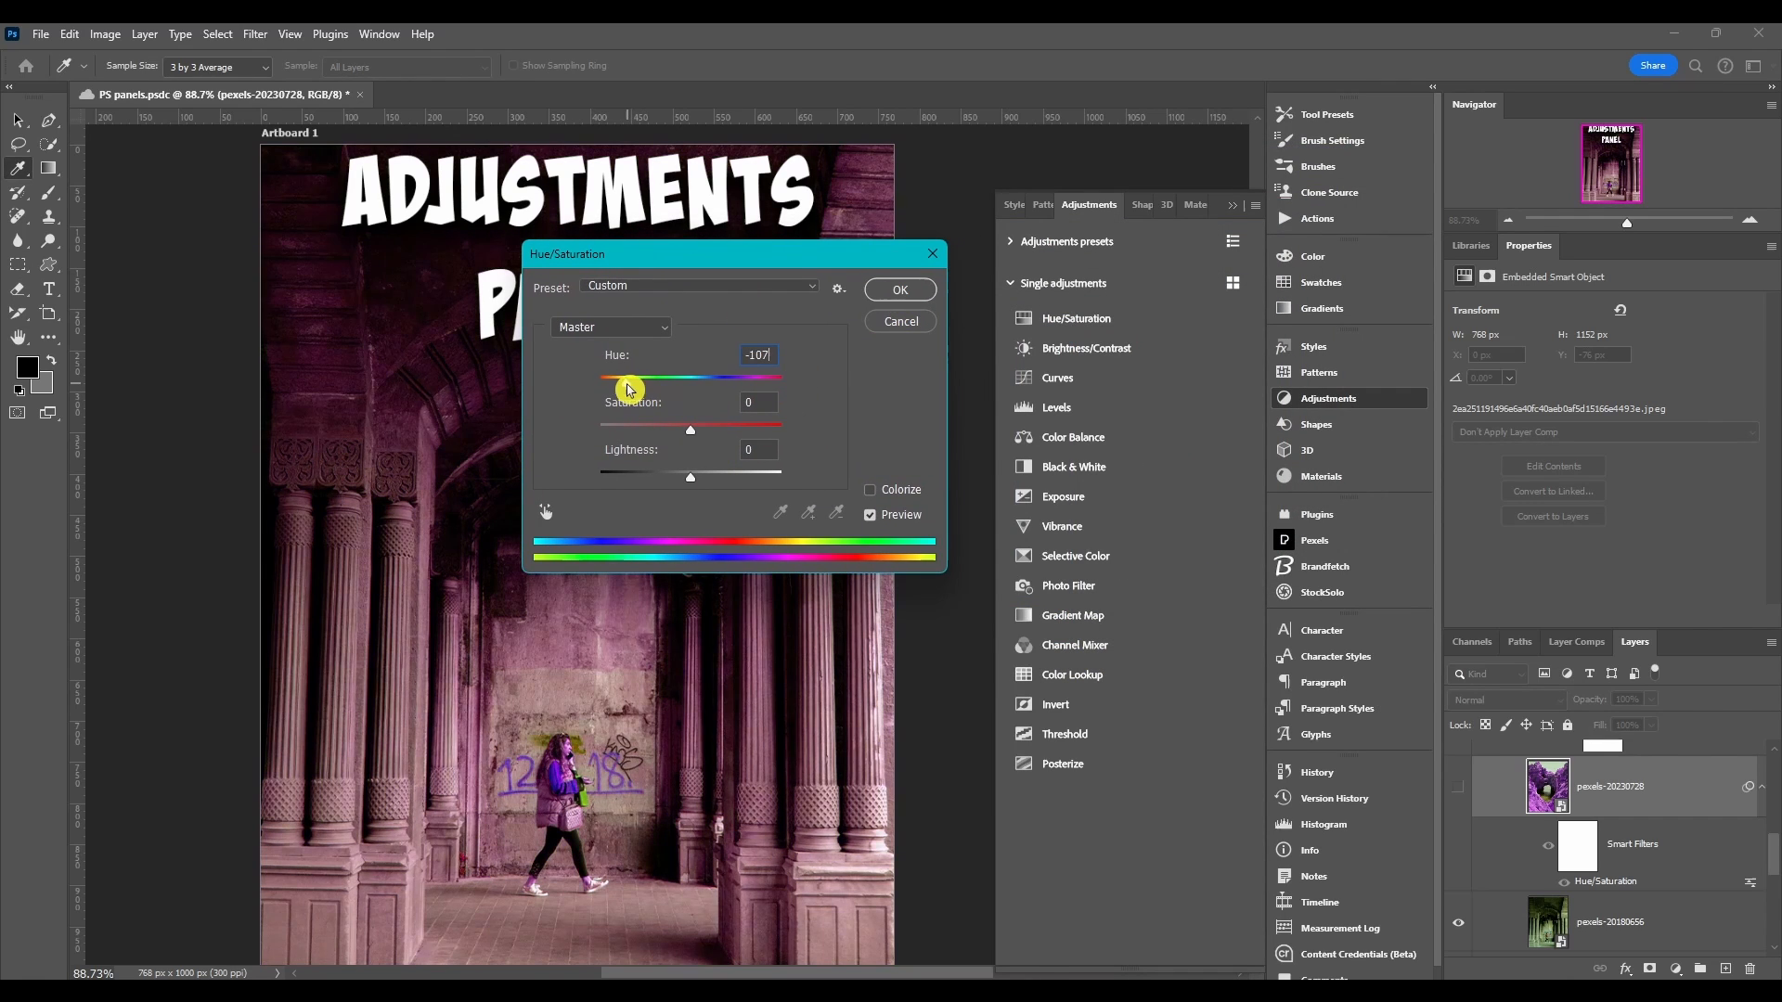
click(898, 289)
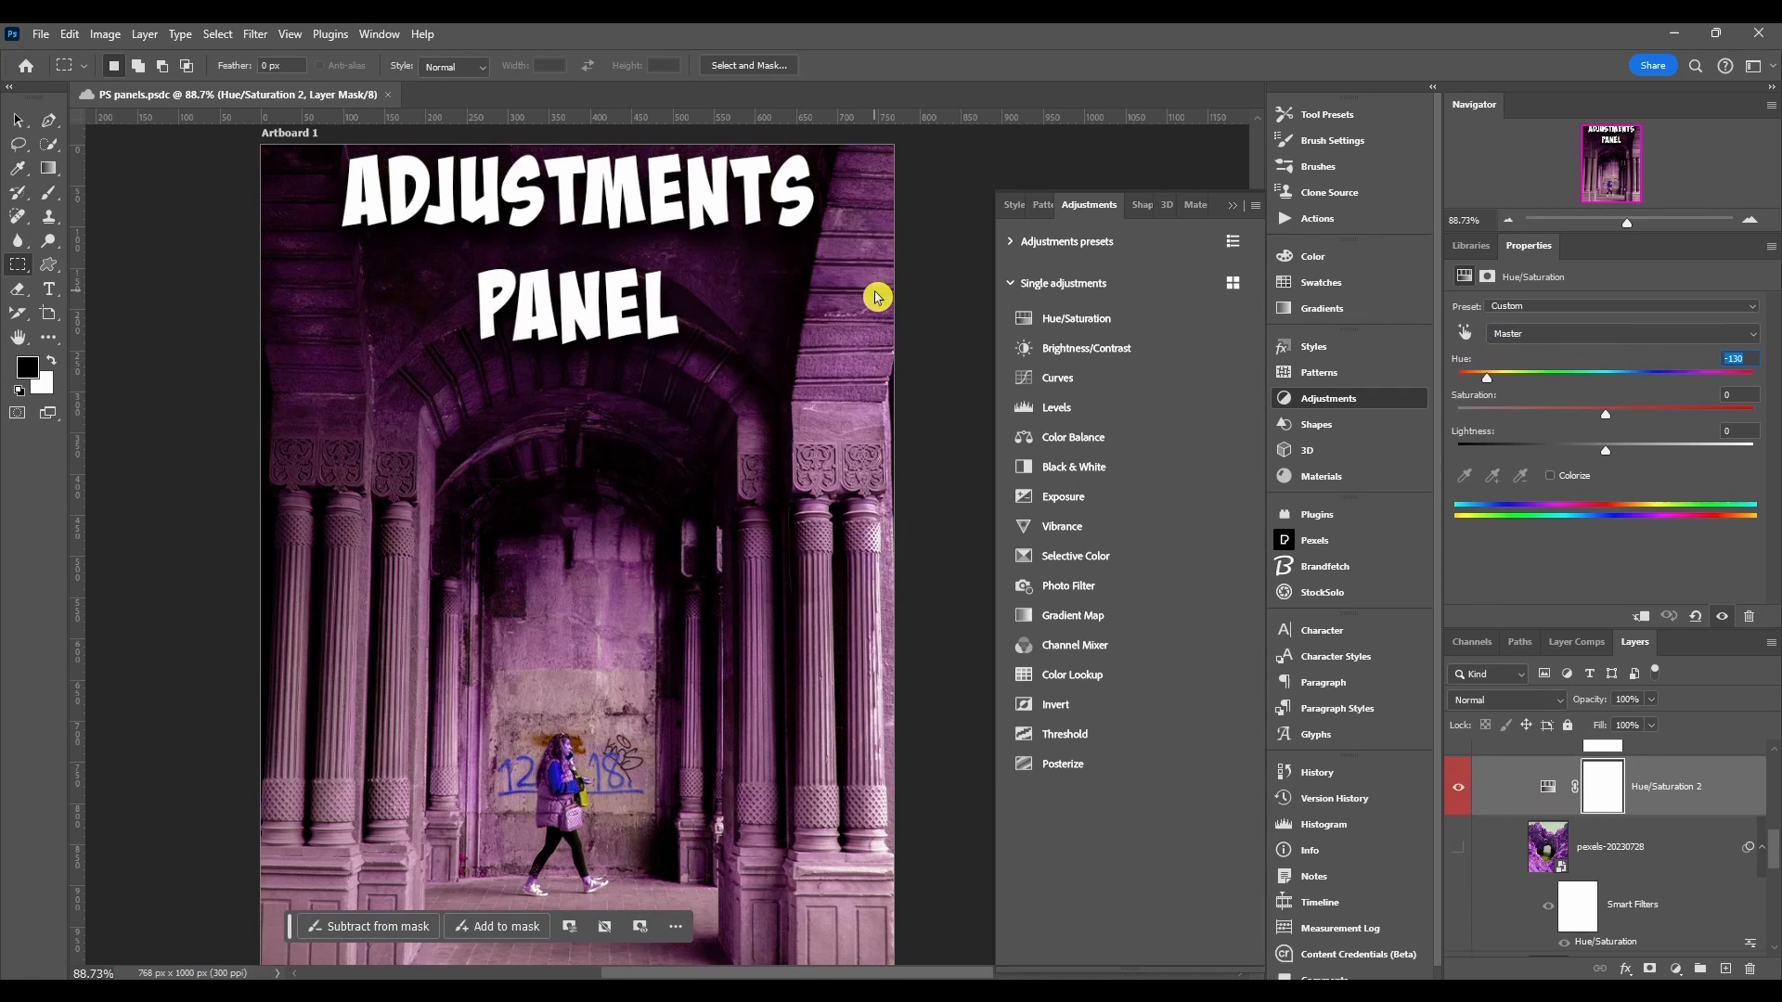
mouse_move(1665, 796)
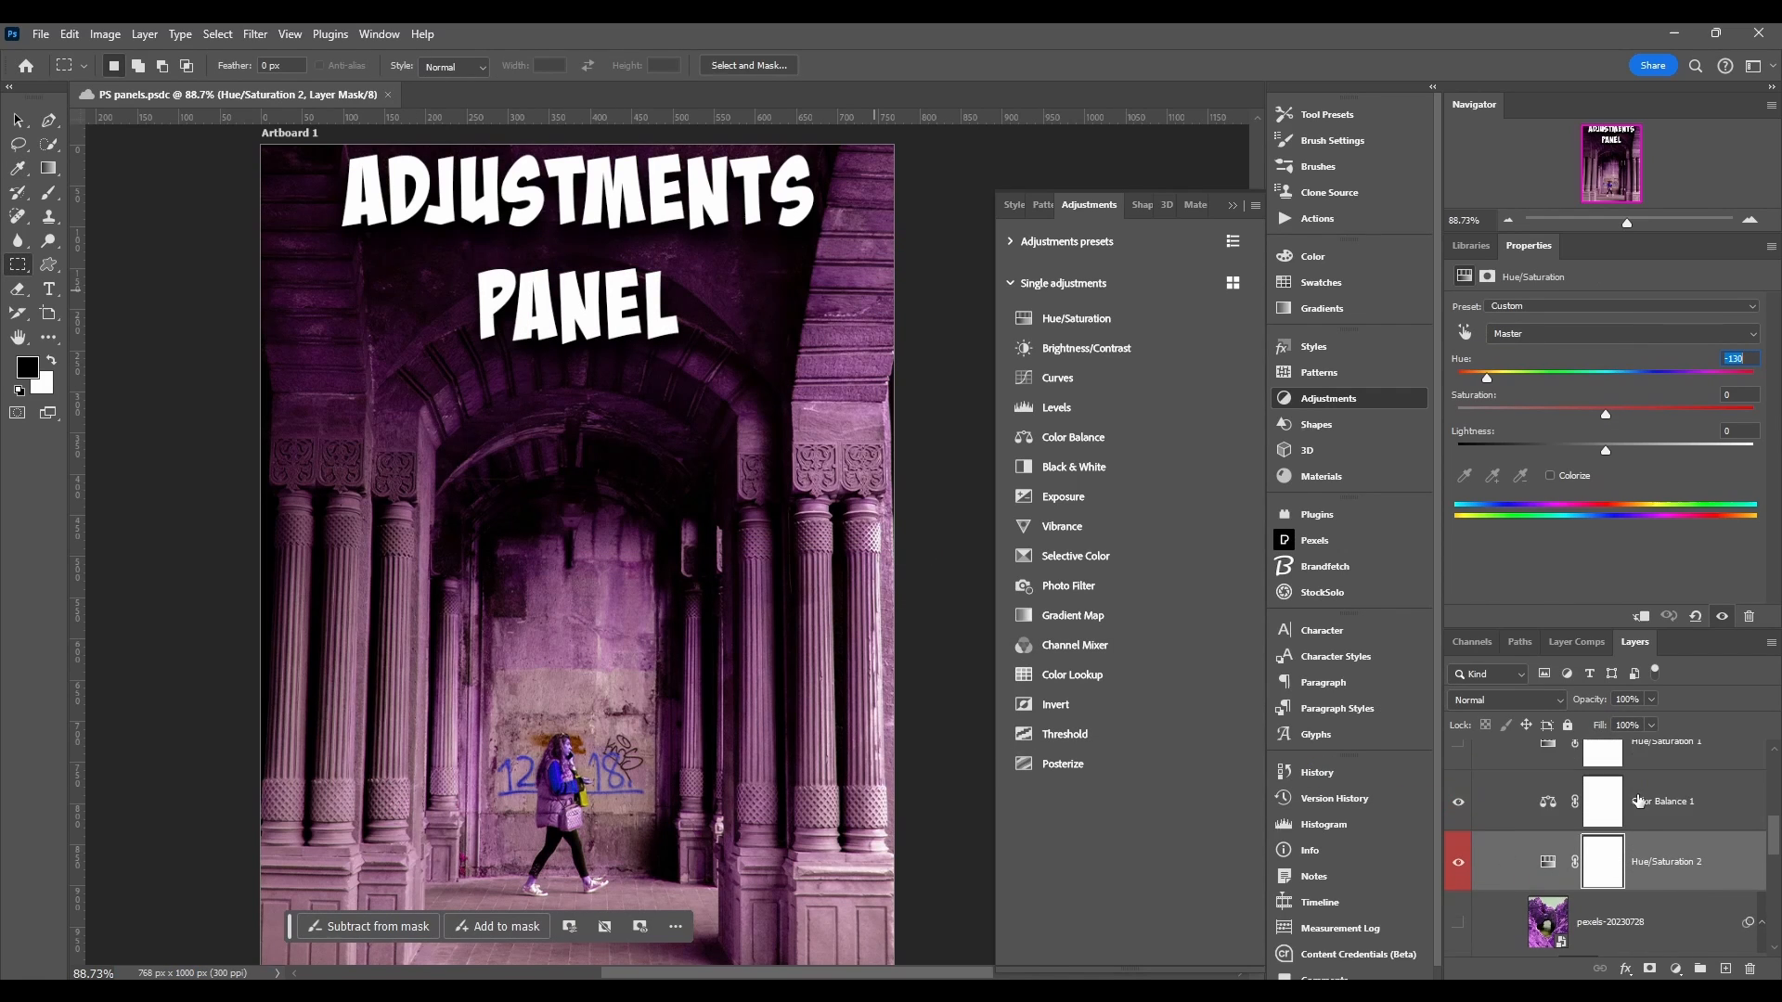
scroll(down, 3)
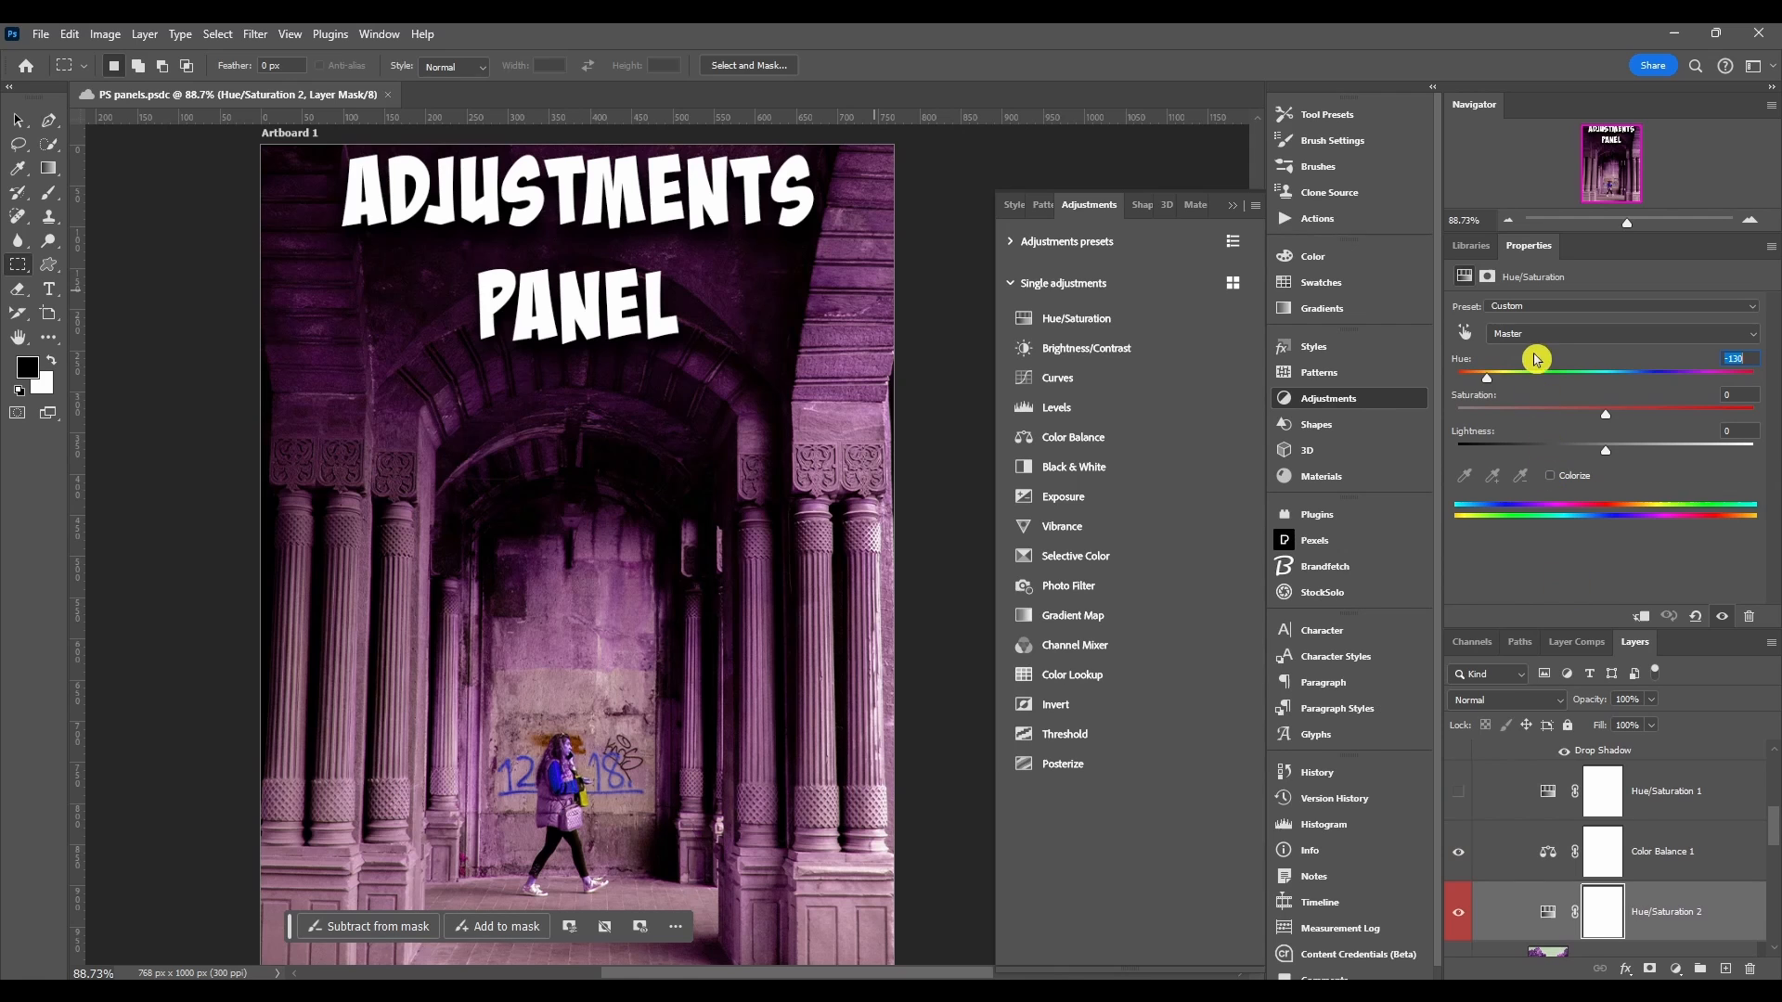
drag(1483, 375, 1590, 375)
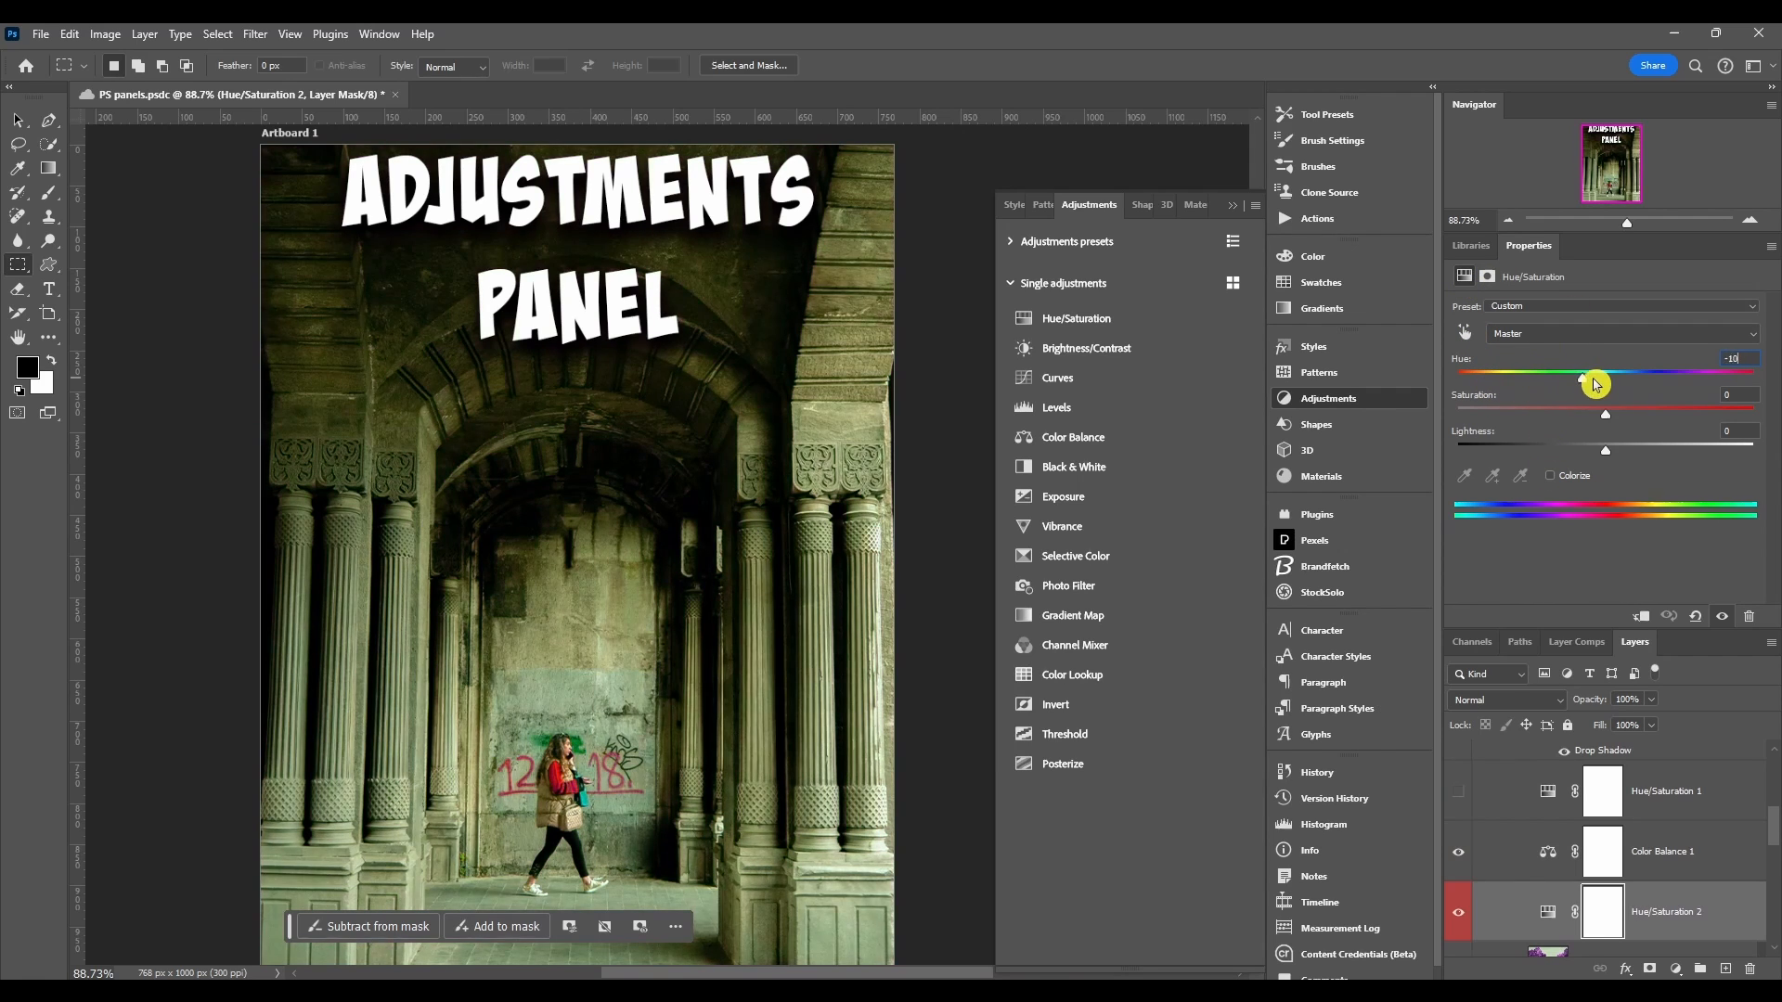
drag(1594, 371, 1505, 379)
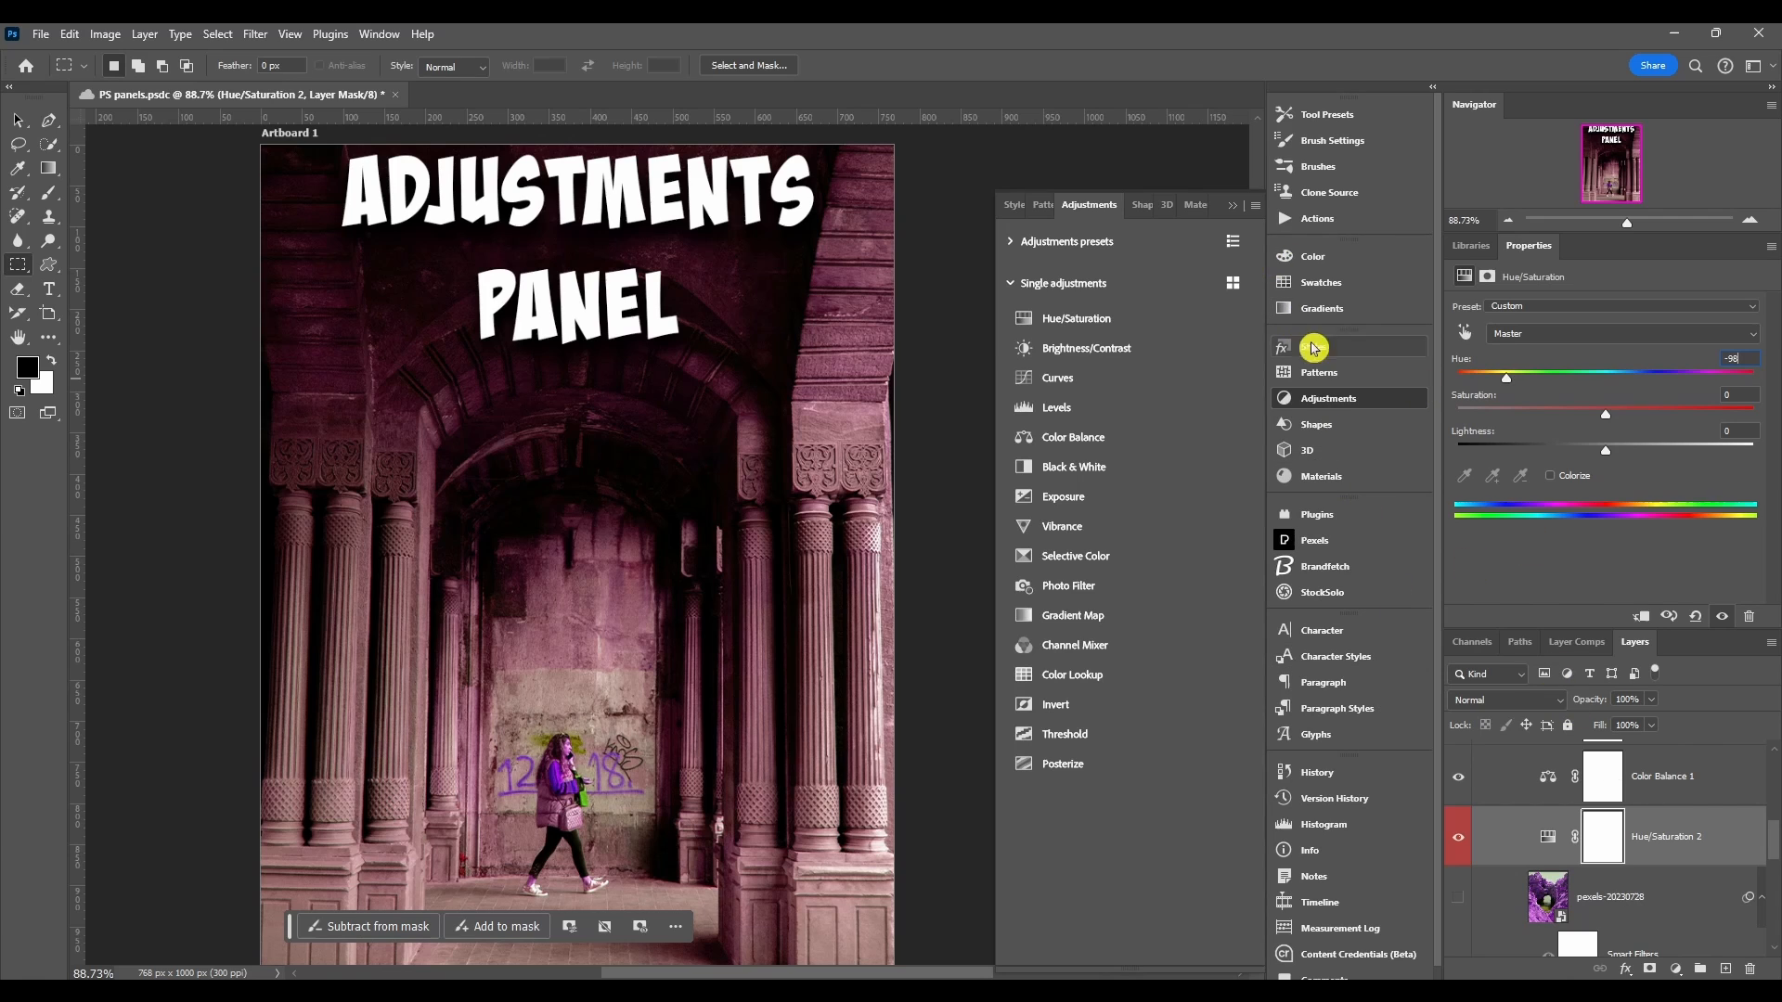
Step: Add a masked Hue/Saturation 3 adjustment from the panel menu and select its layer
click(1232, 206)
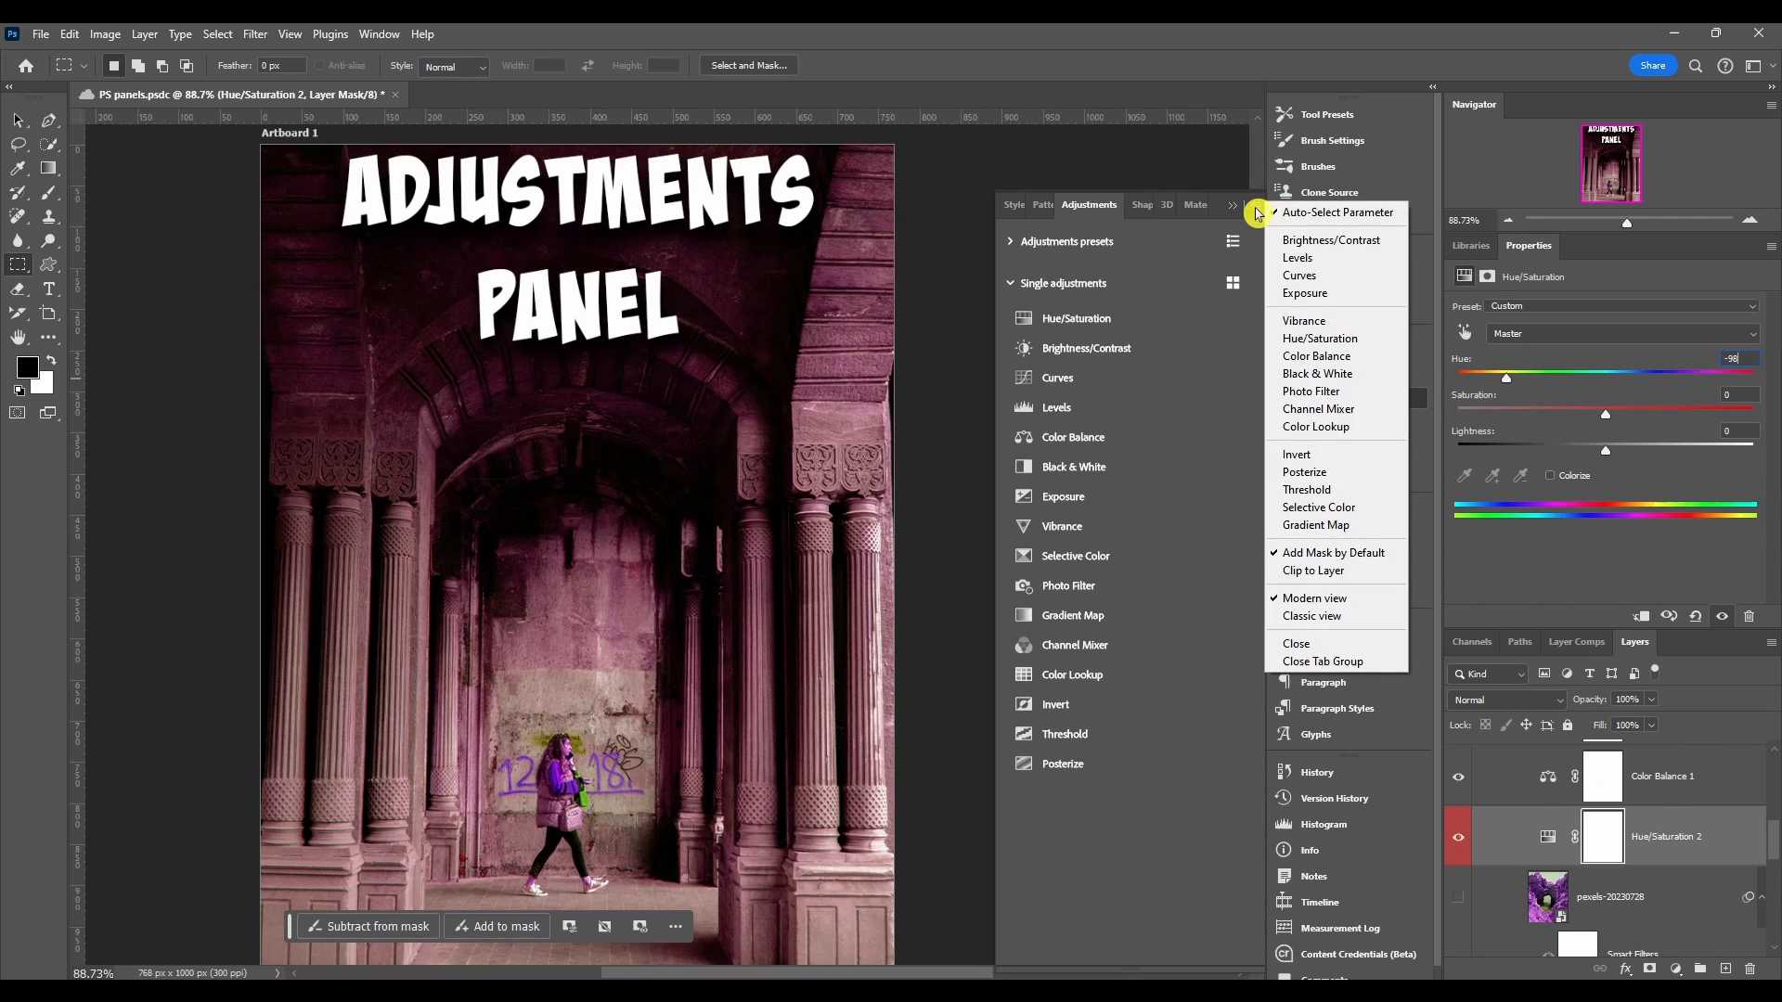
mouse_move(1334, 553)
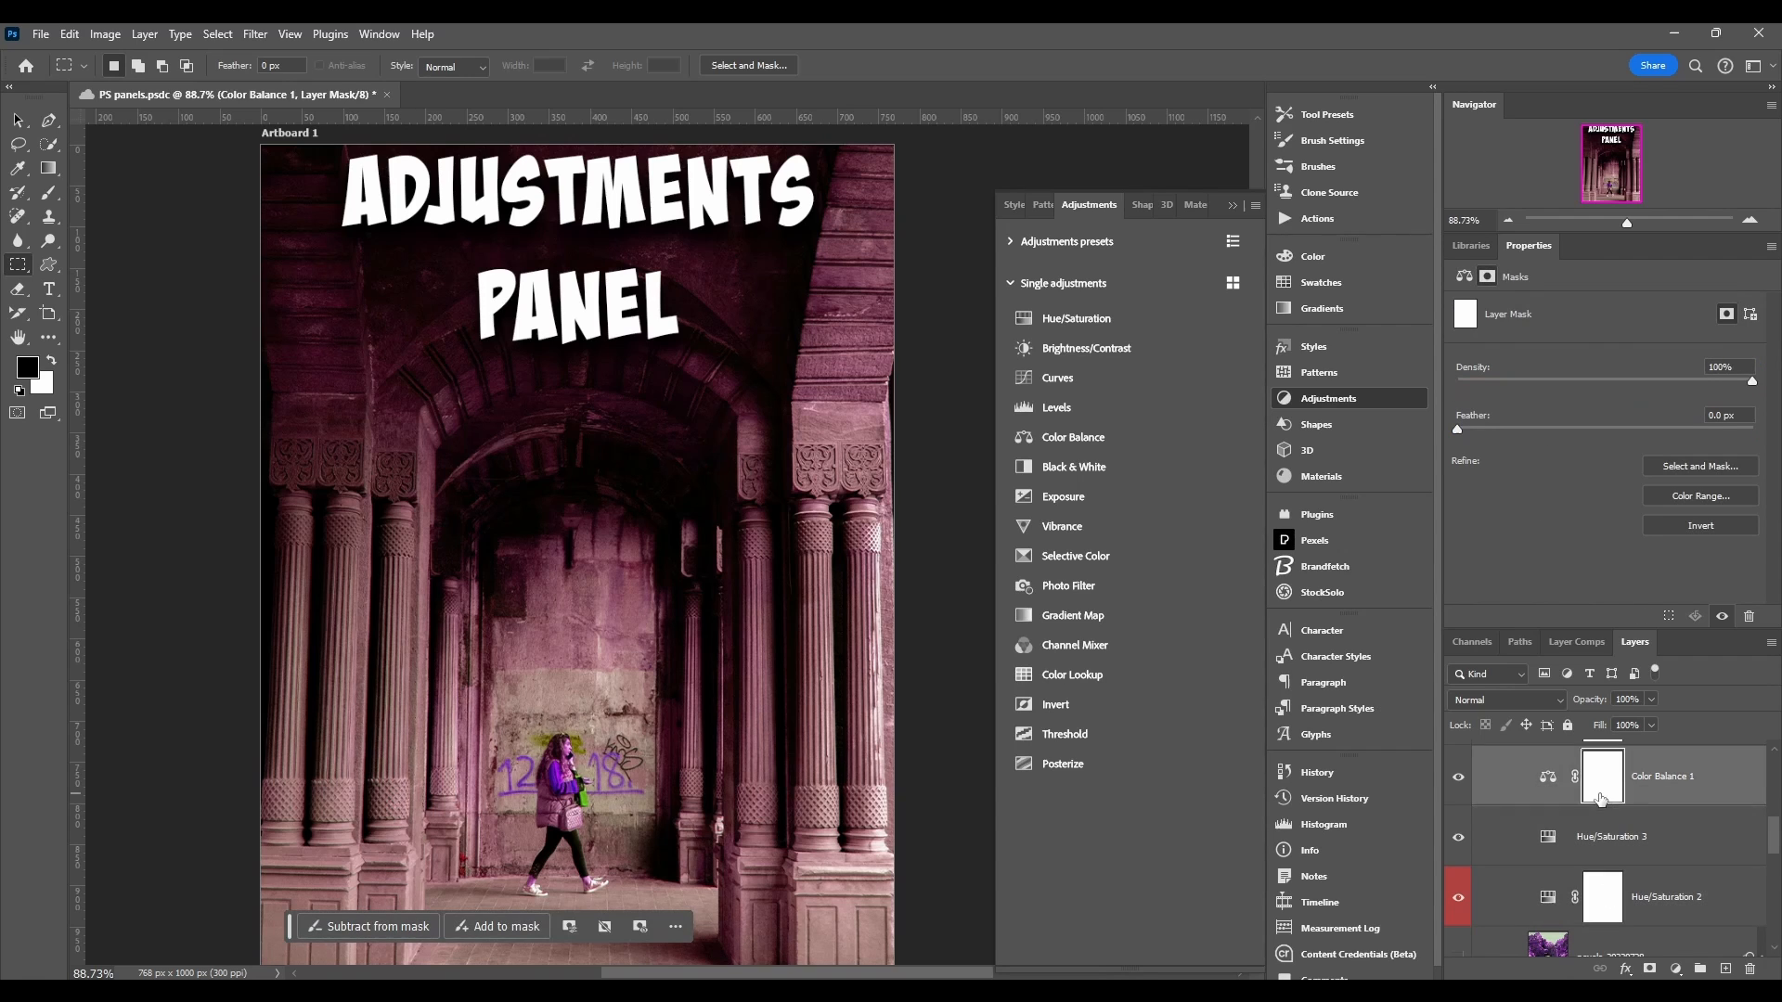
click(1611, 837)
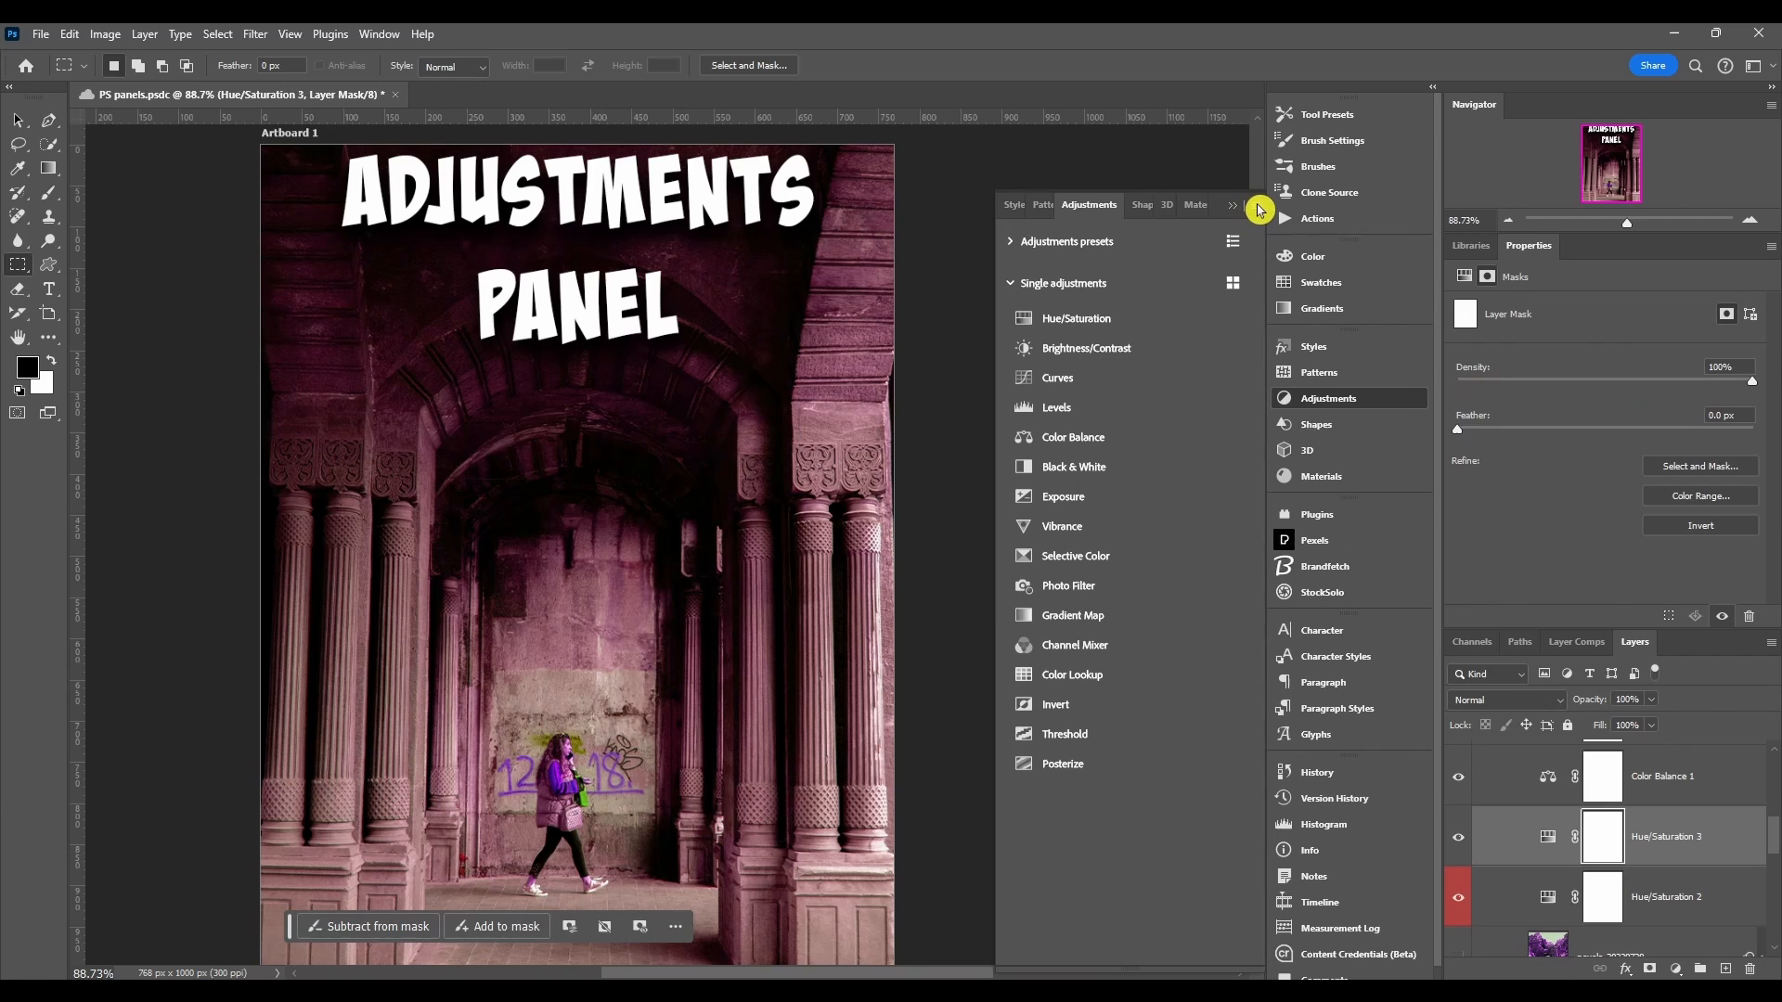
mouse_move(1288, 427)
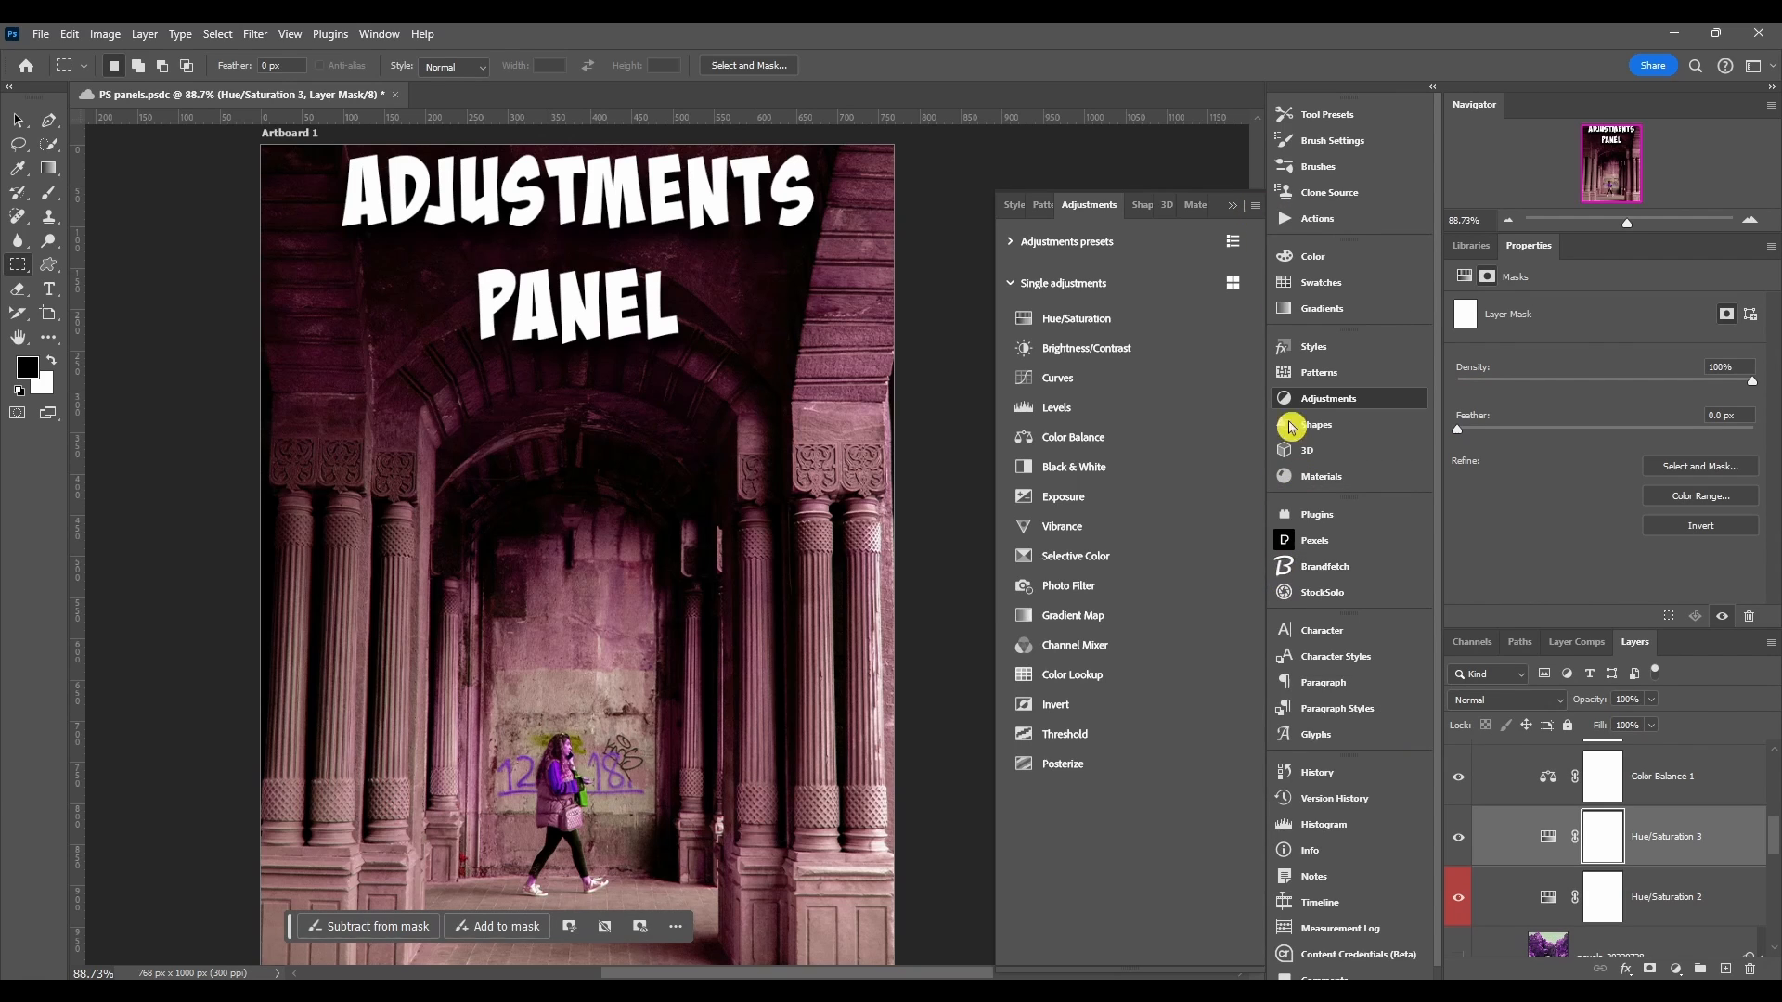
Step: Add a default Levels 1 adjustment layer from the Single adjustments list
click(1232, 206)
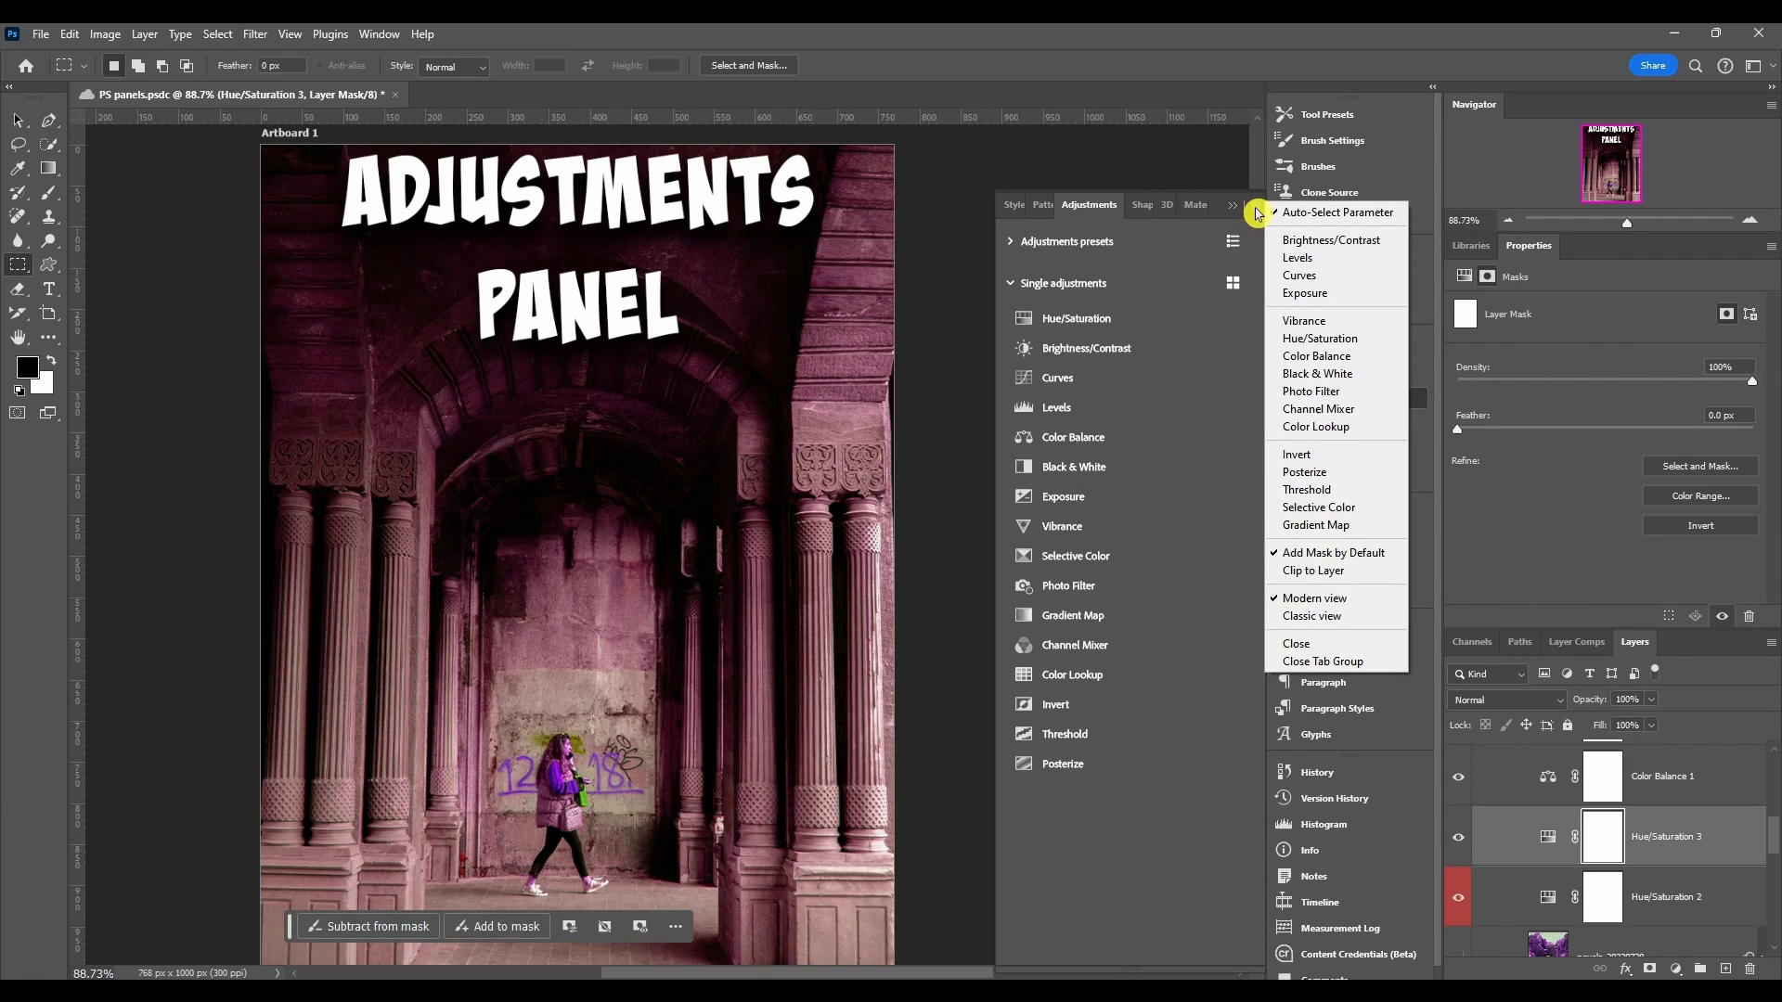
mouse_move(1312, 570)
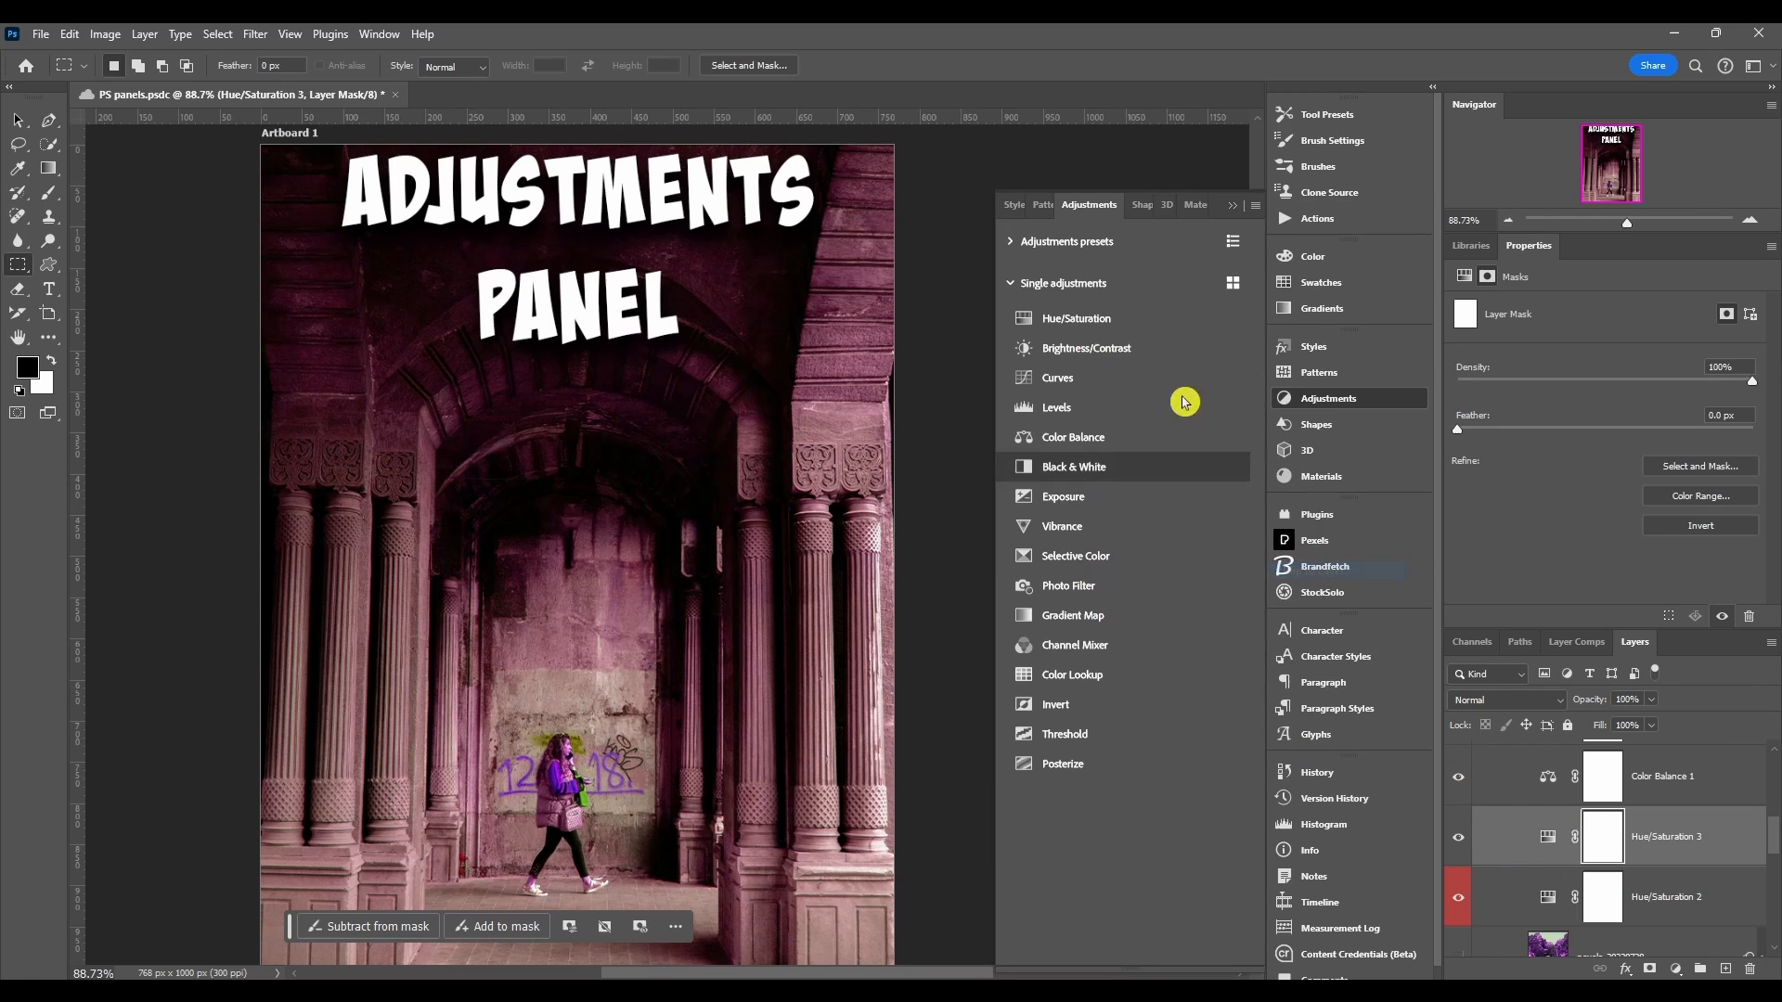
click(1056, 406)
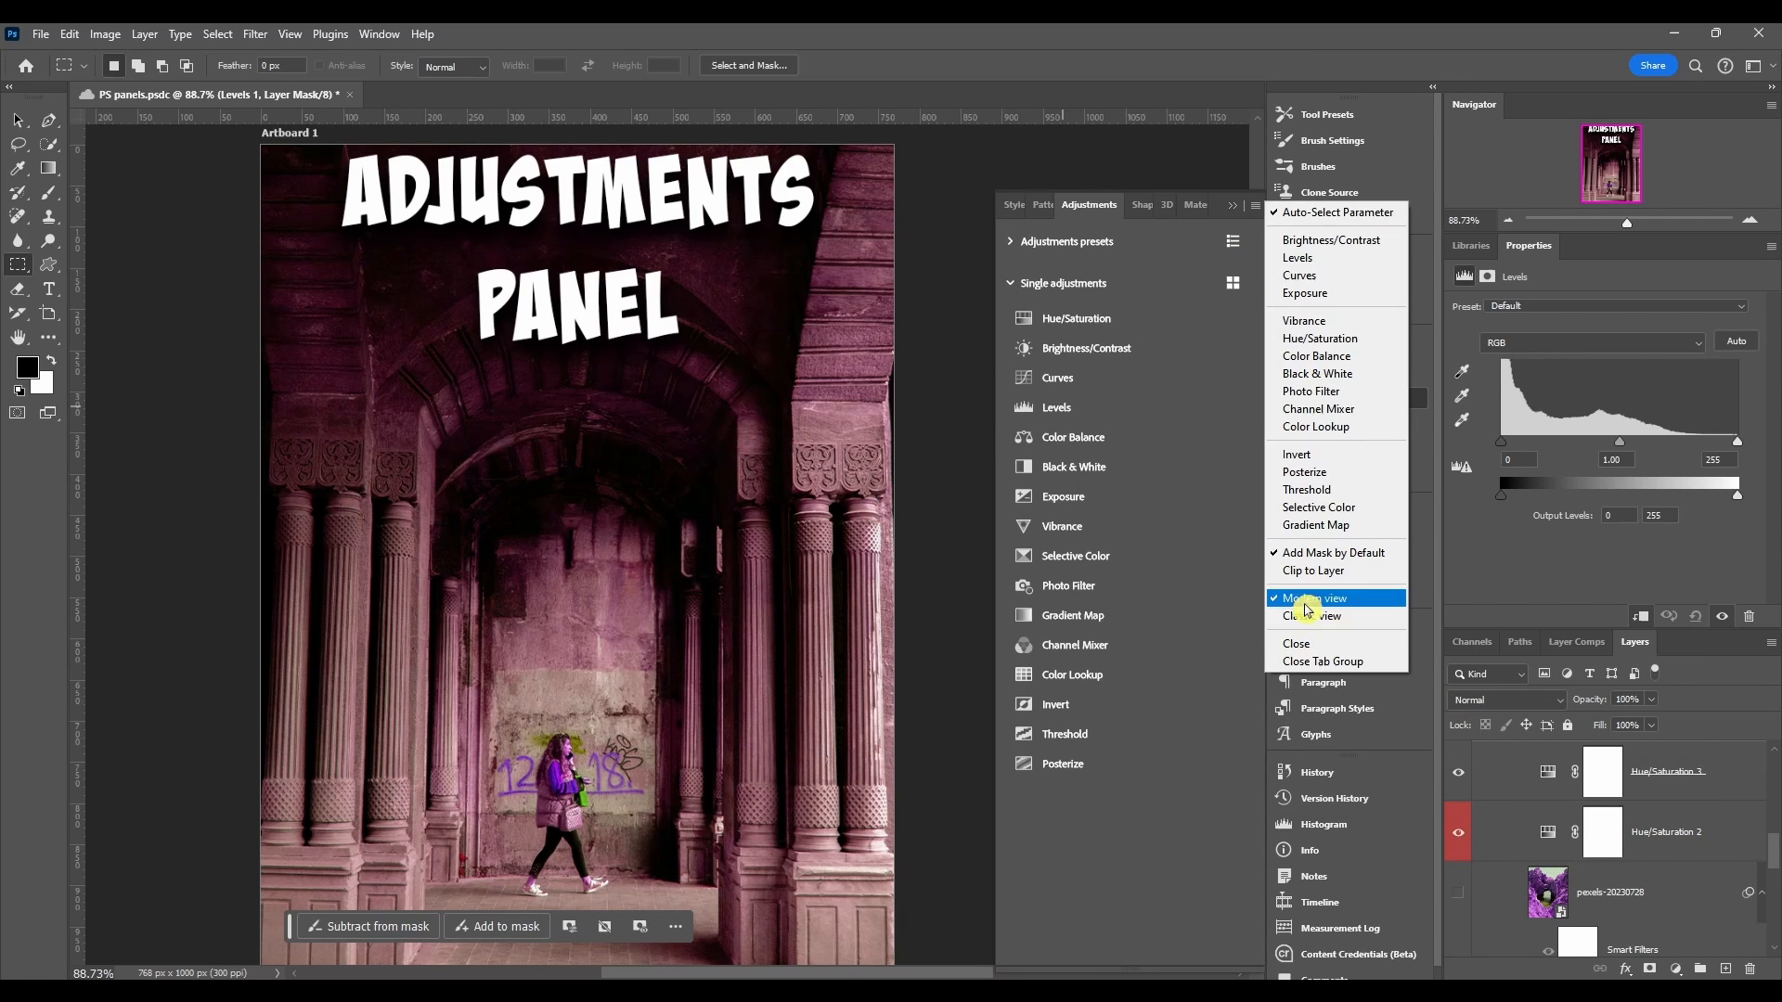
mouse_move(1340, 600)
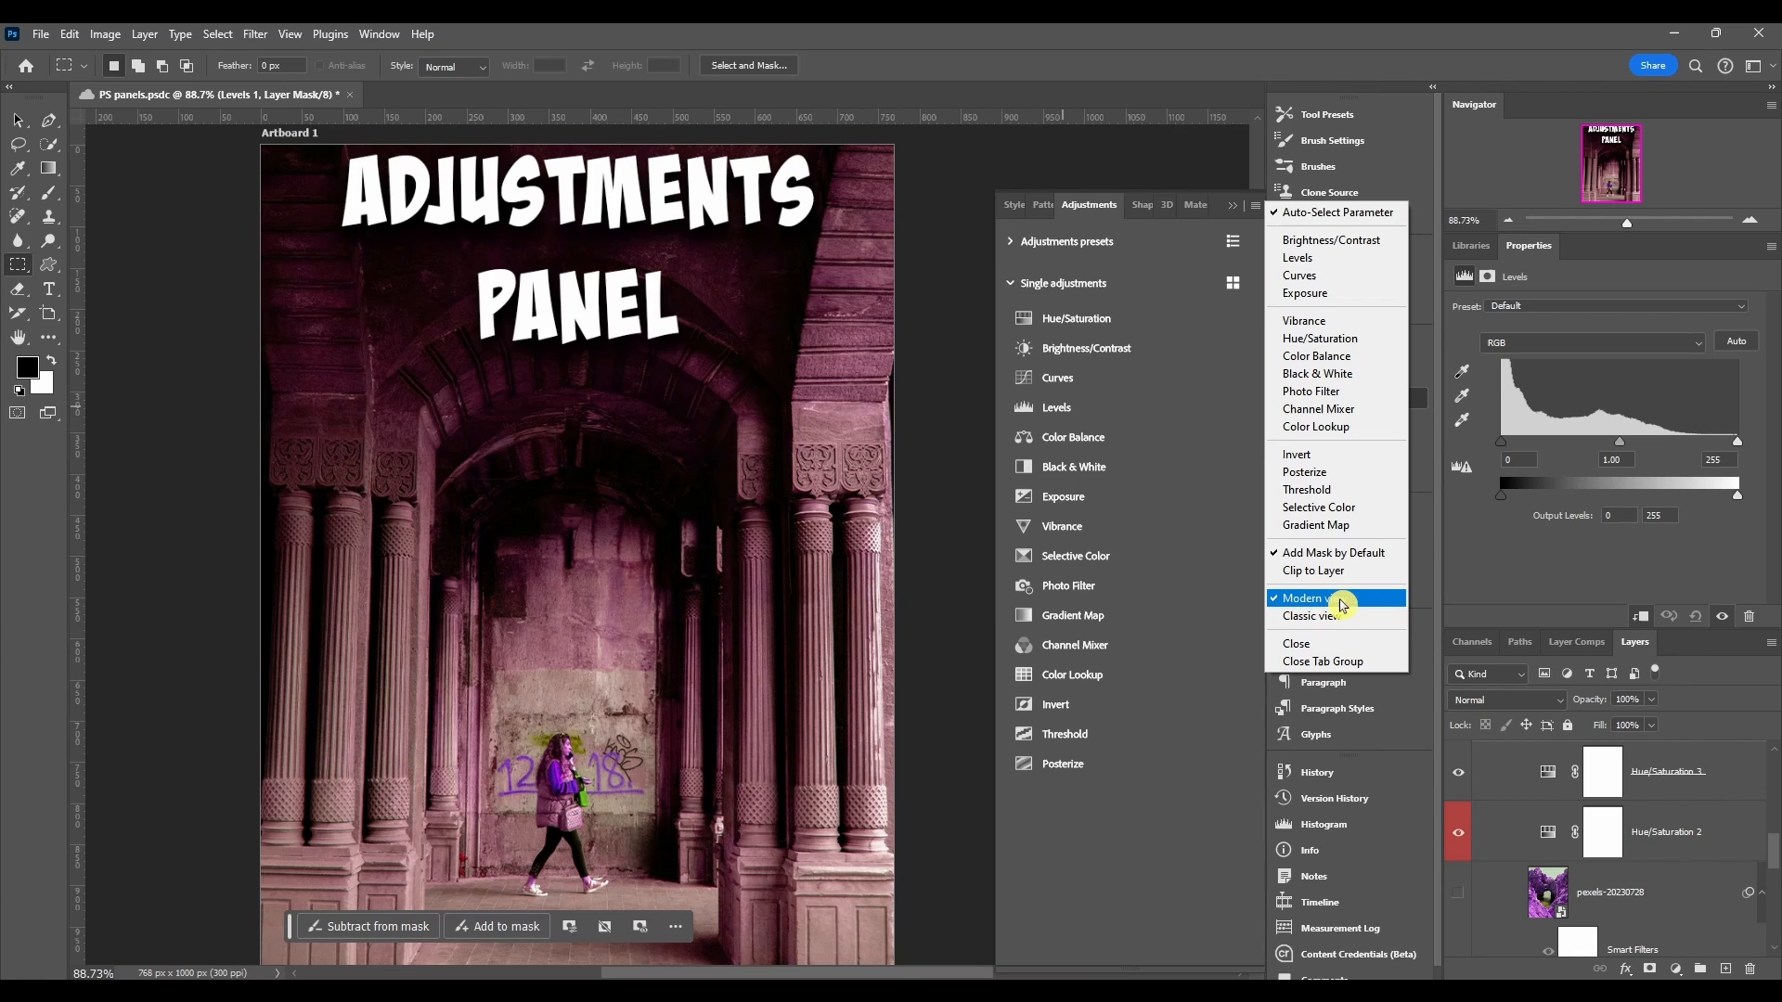
mouse_move(1338, 616)
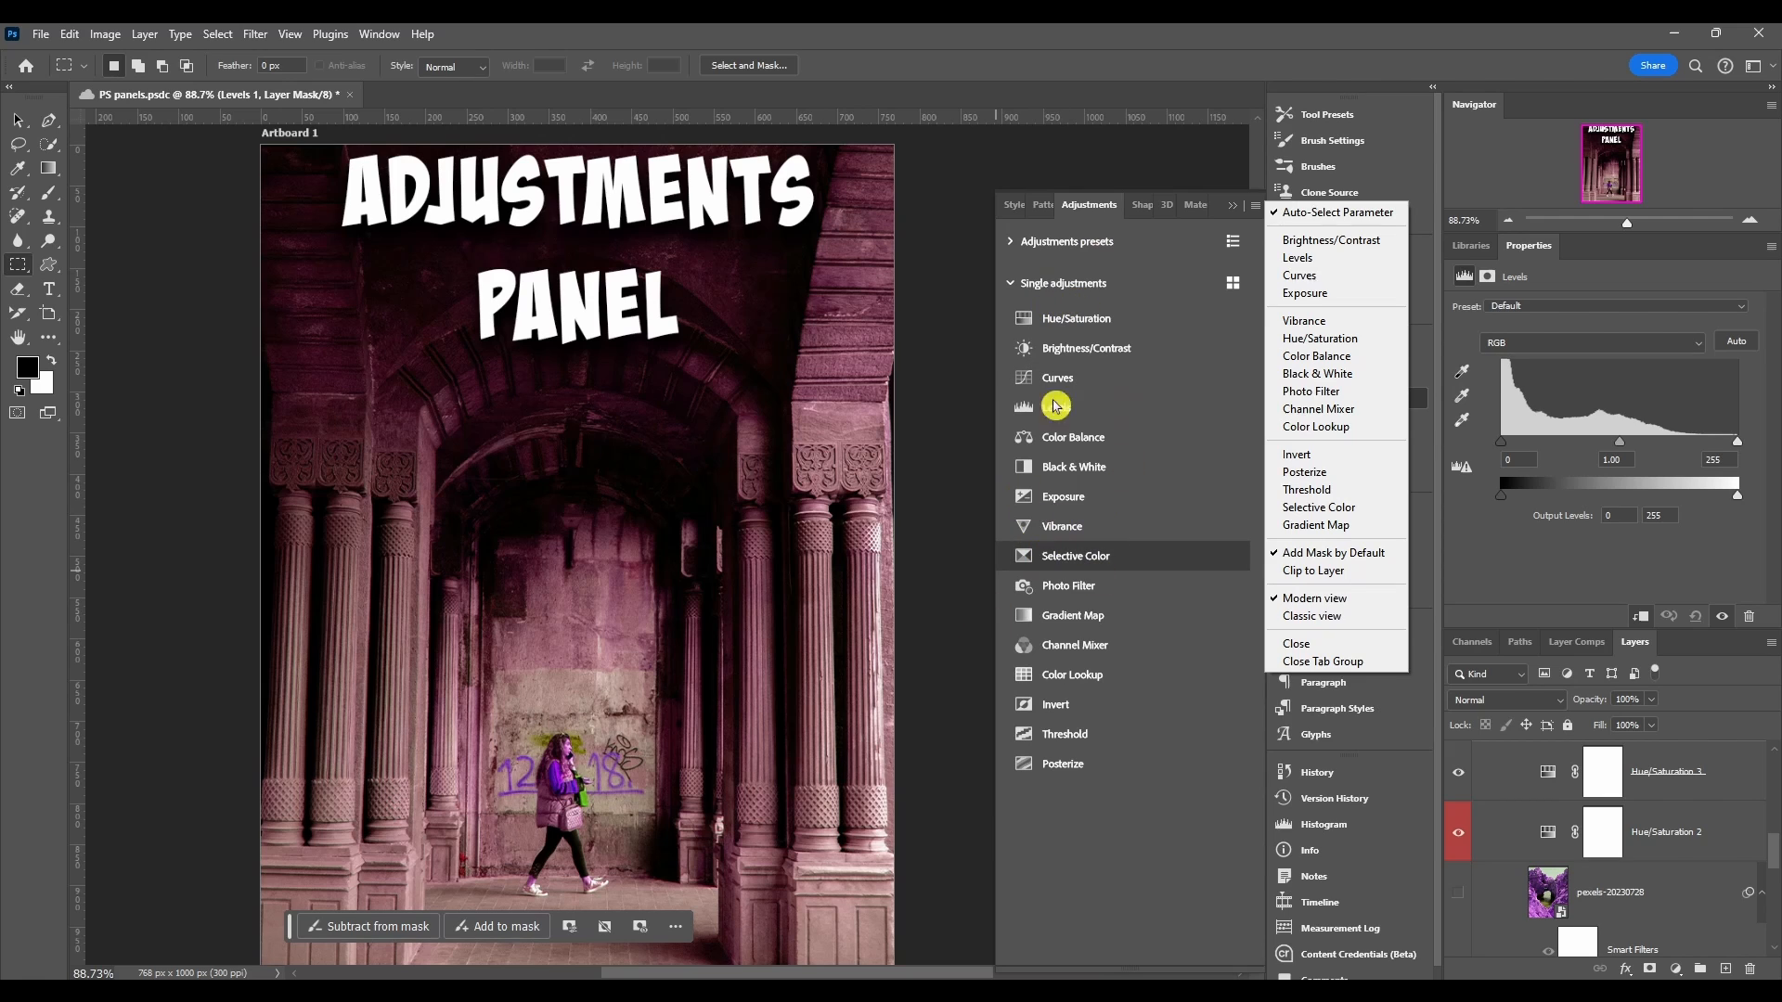
Step: Switch the Adjustments panel to Classic view, then reopen its menu to return to Modern view
click(1312, 616)
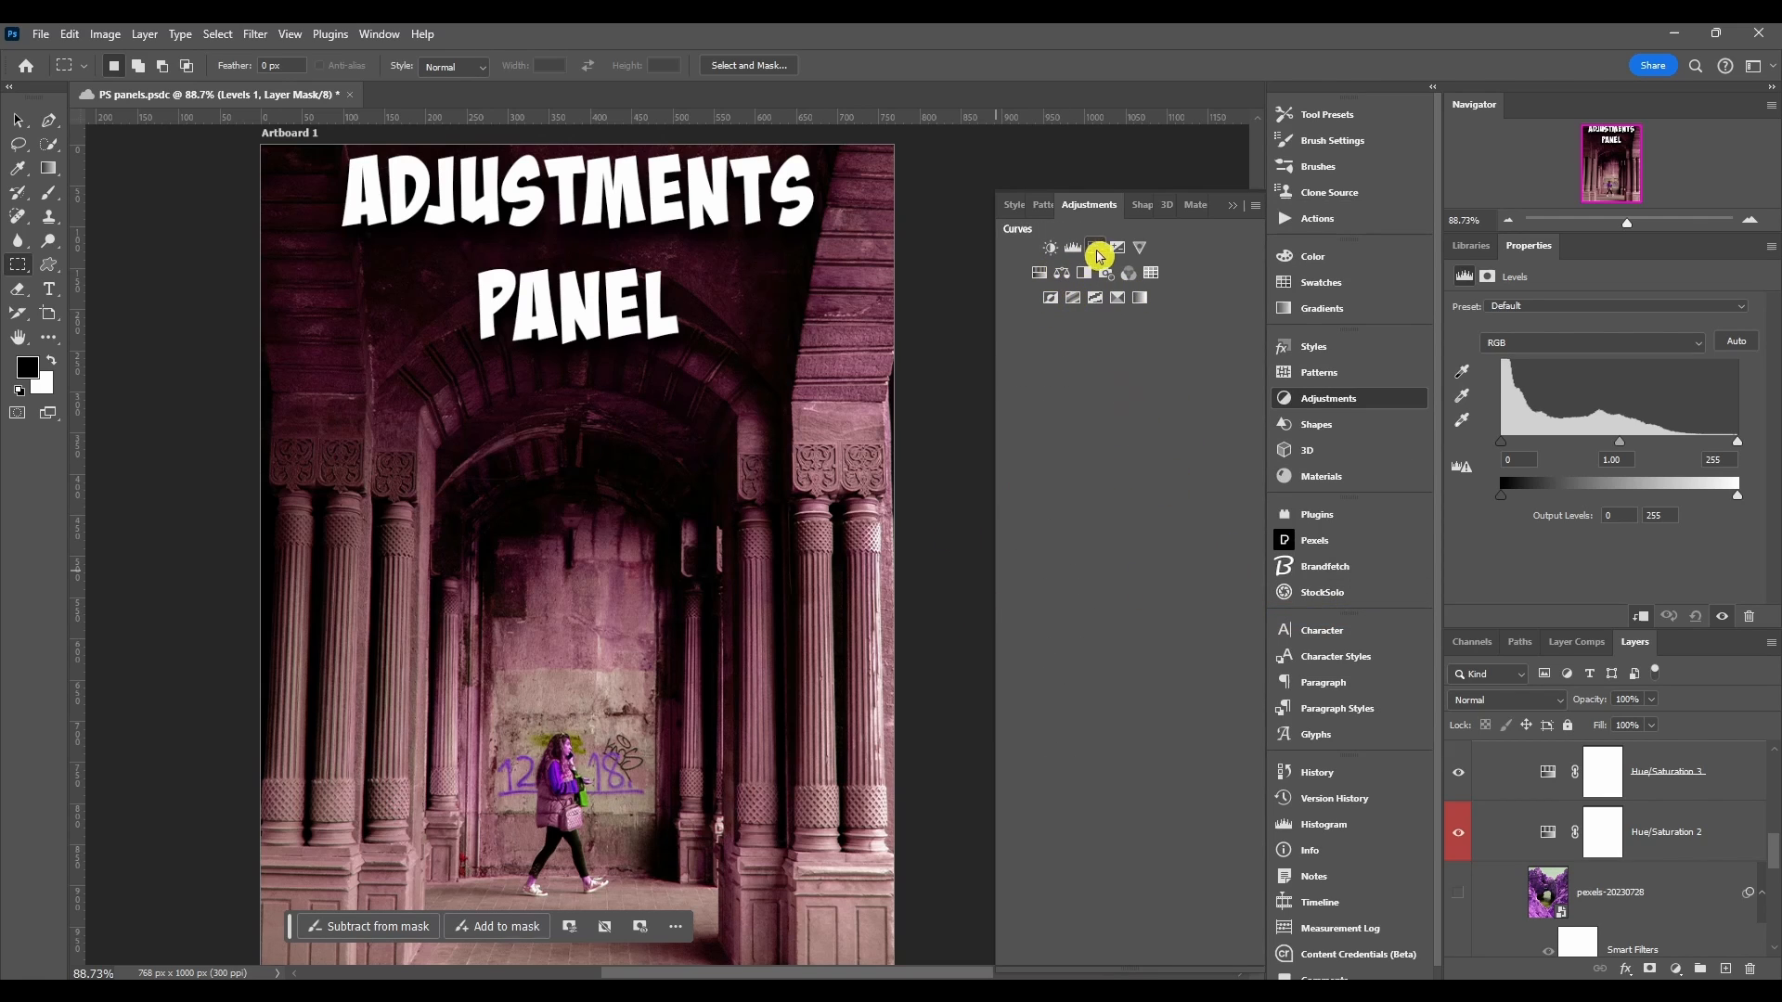
mouse_move(1257, 210)
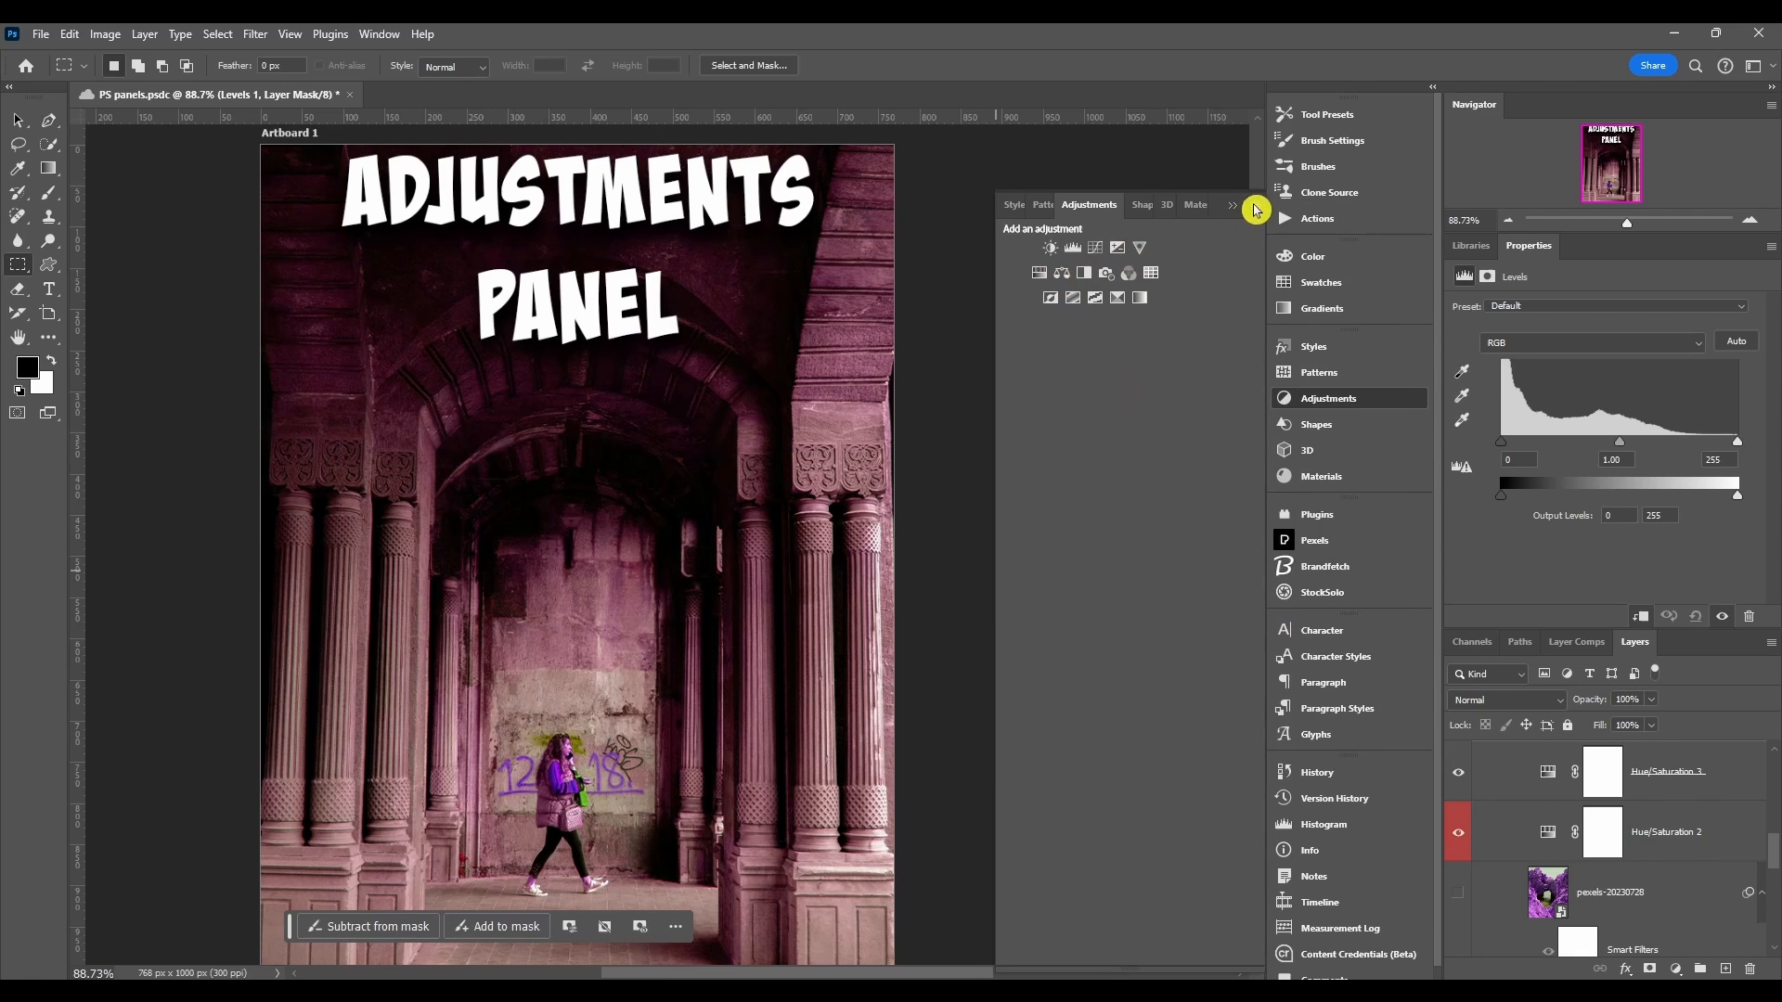
click(1256, 209)
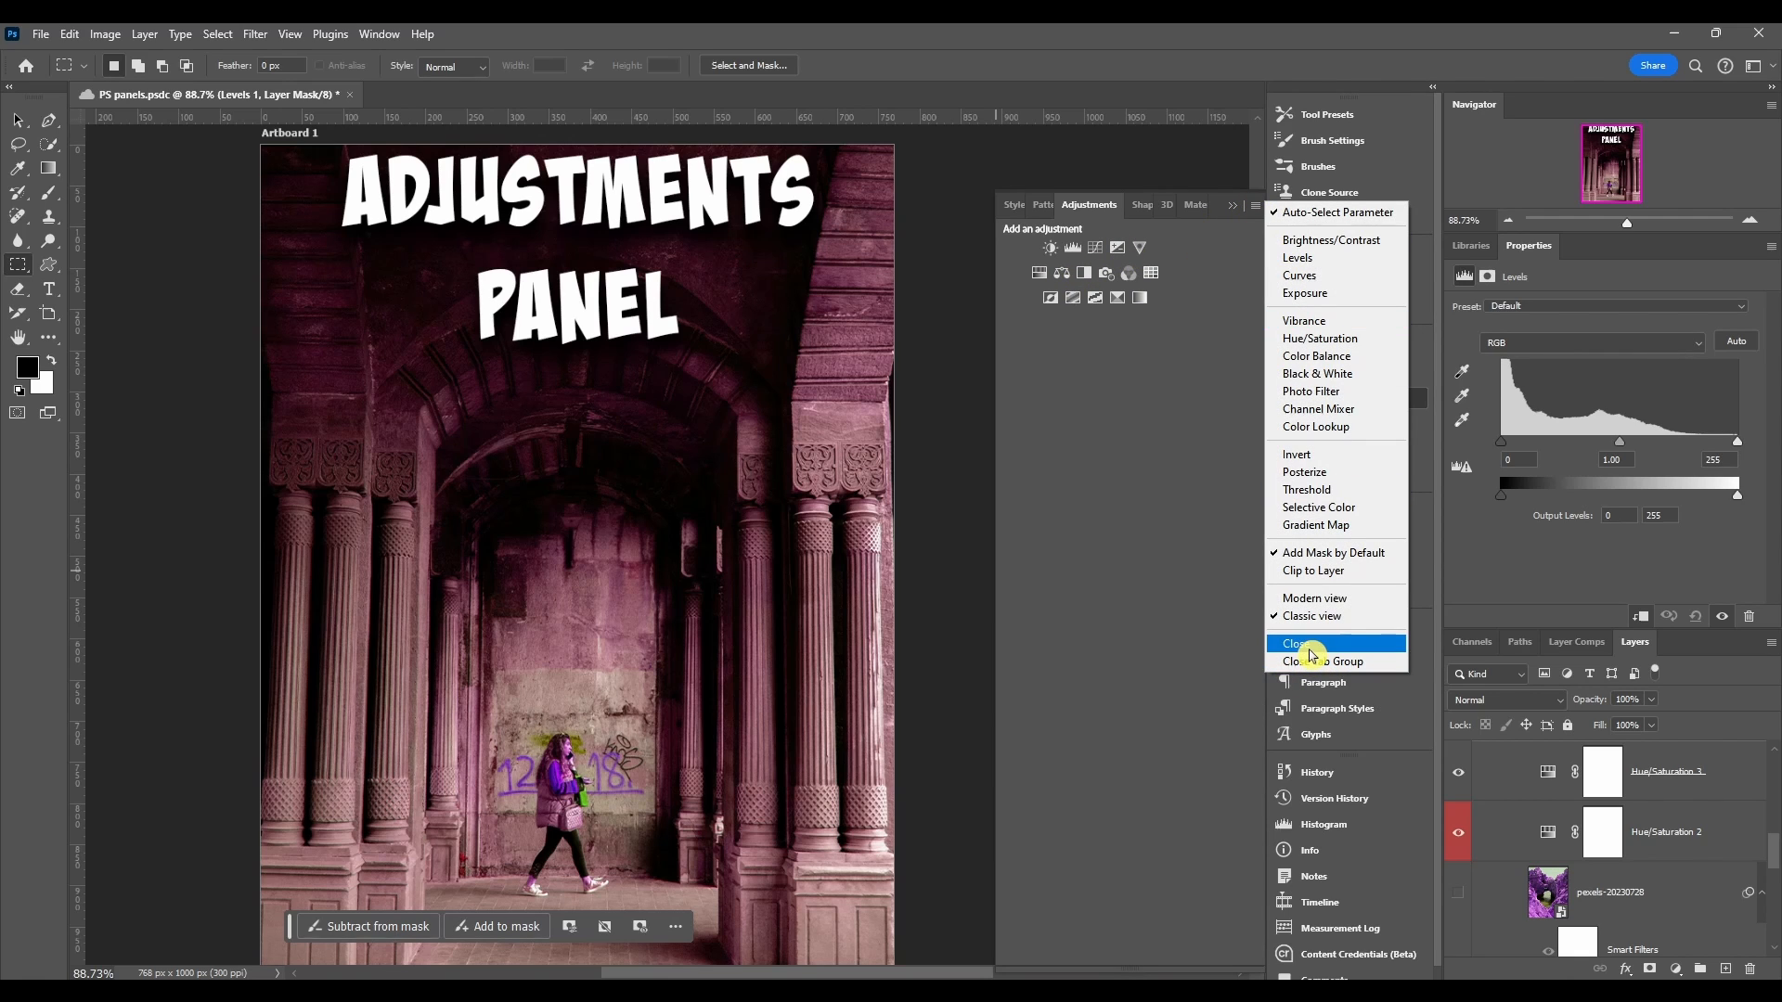
mouse_move(1347, 661)
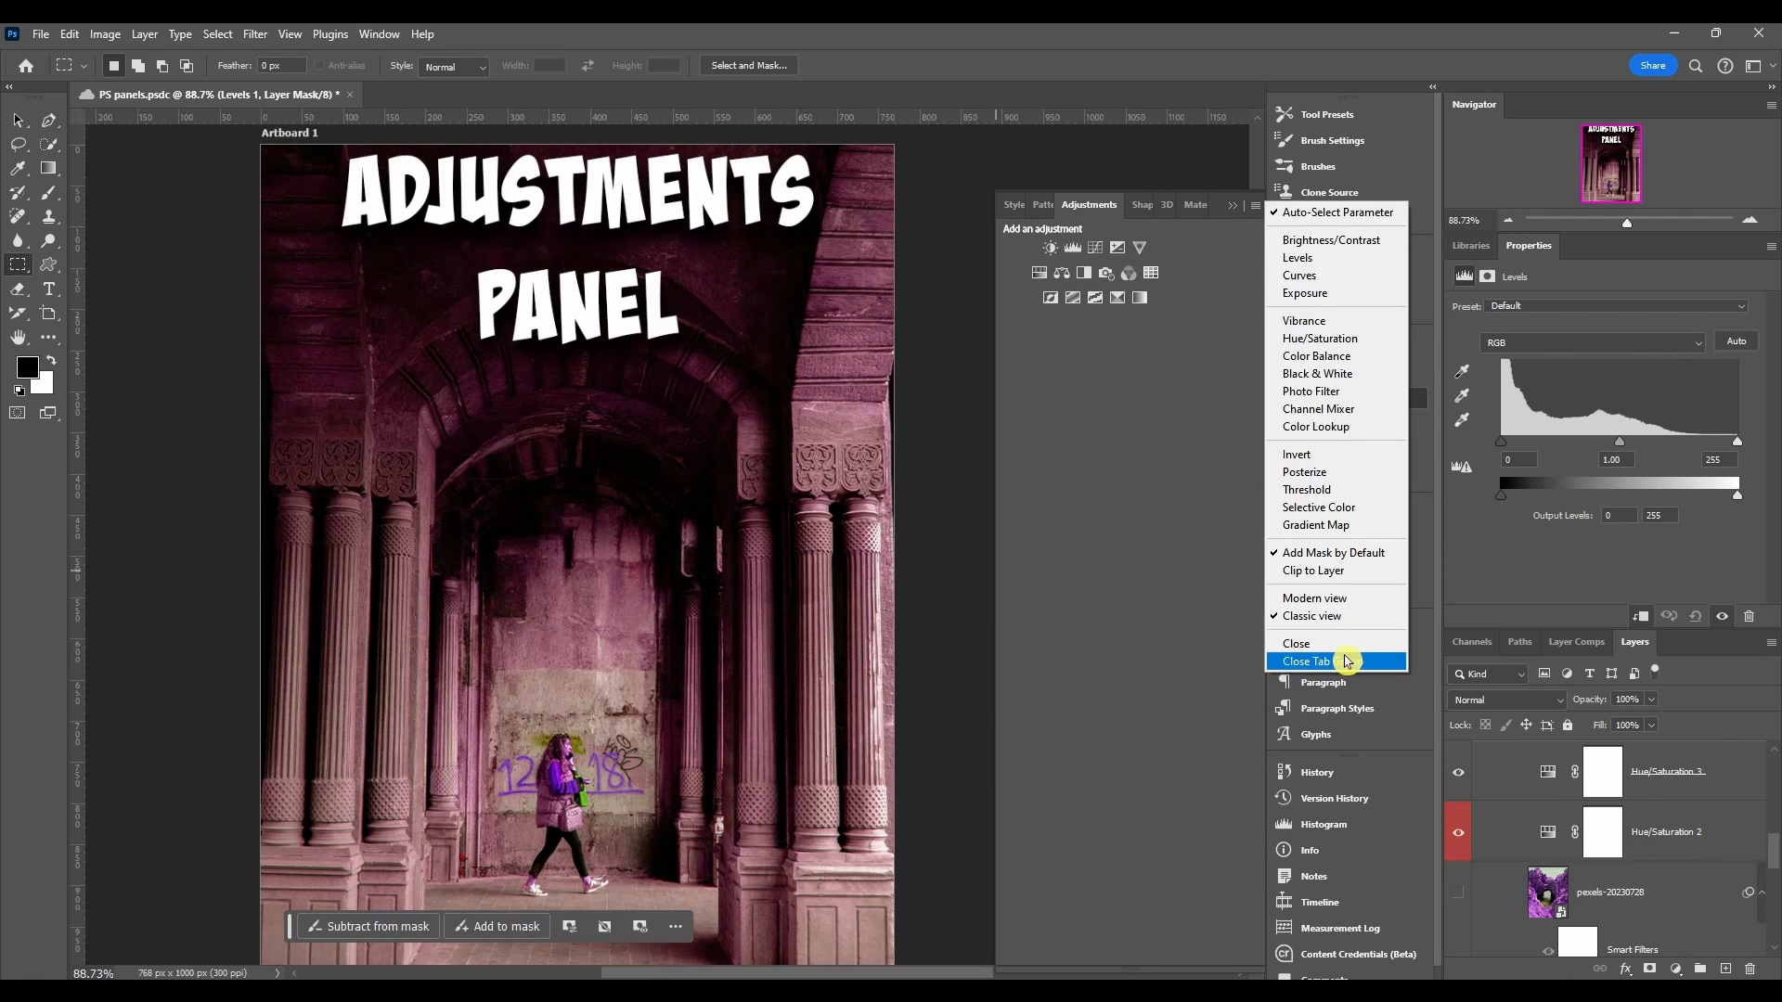
mouse_move(1355, 662)
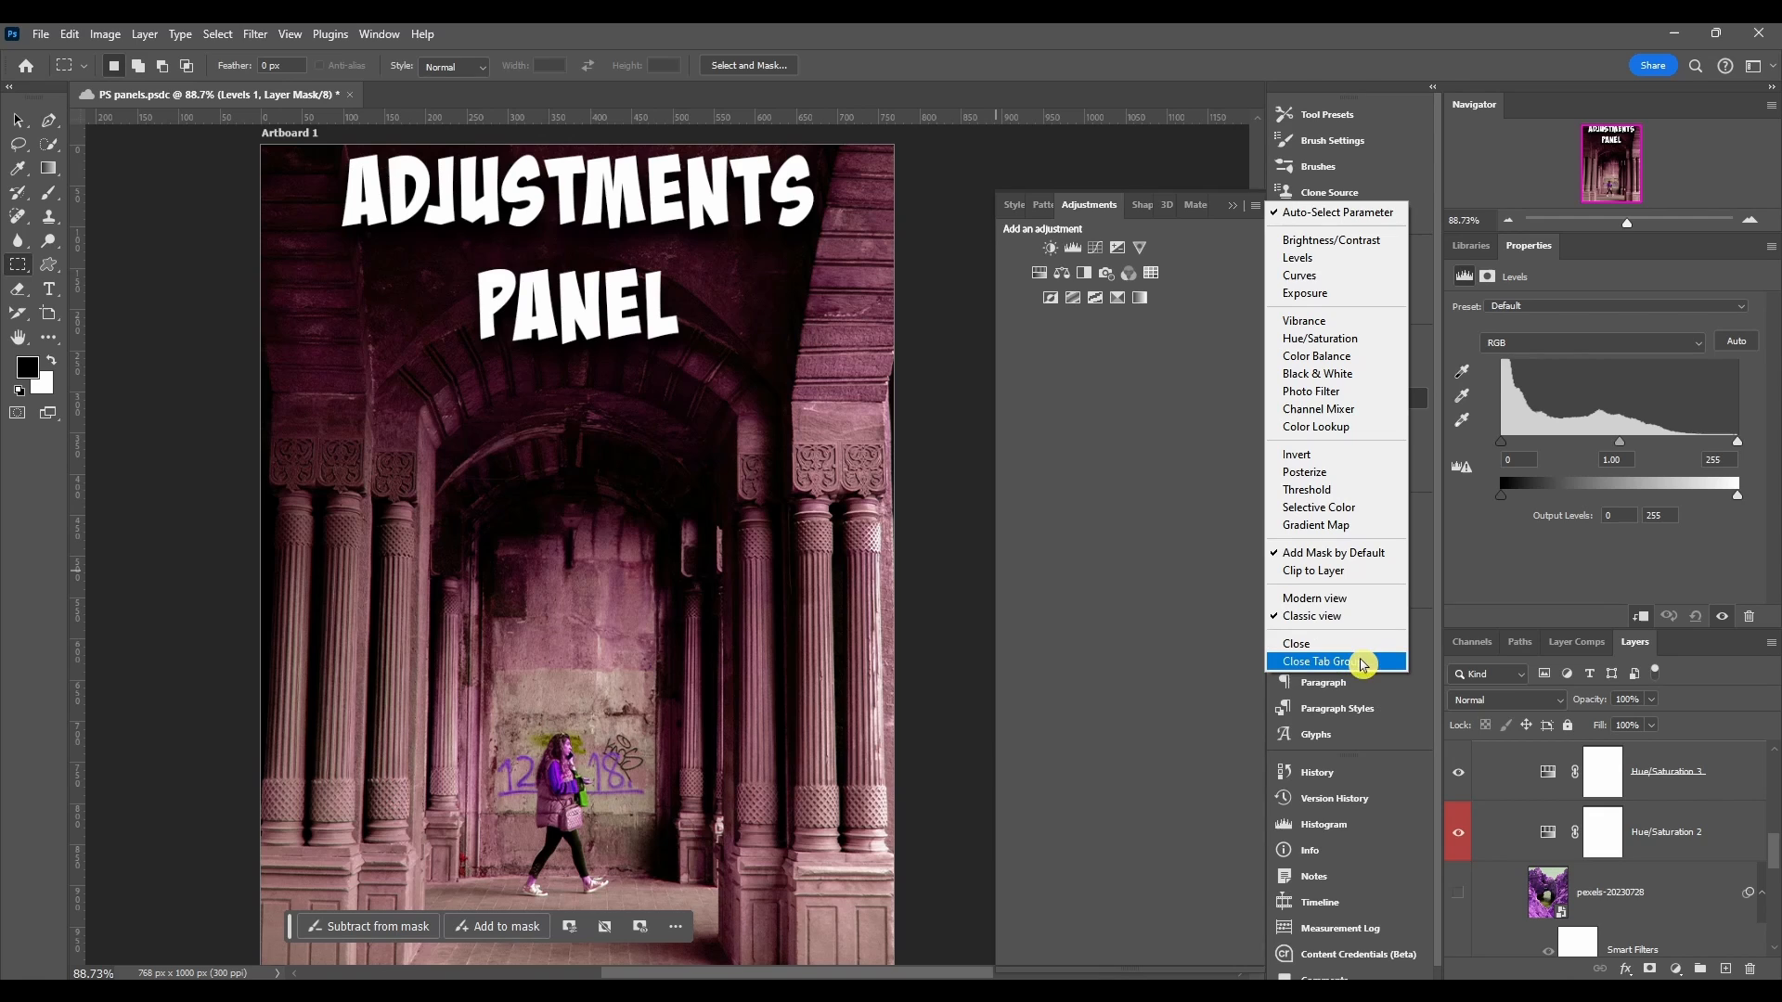
mouse_move(1254, 696)
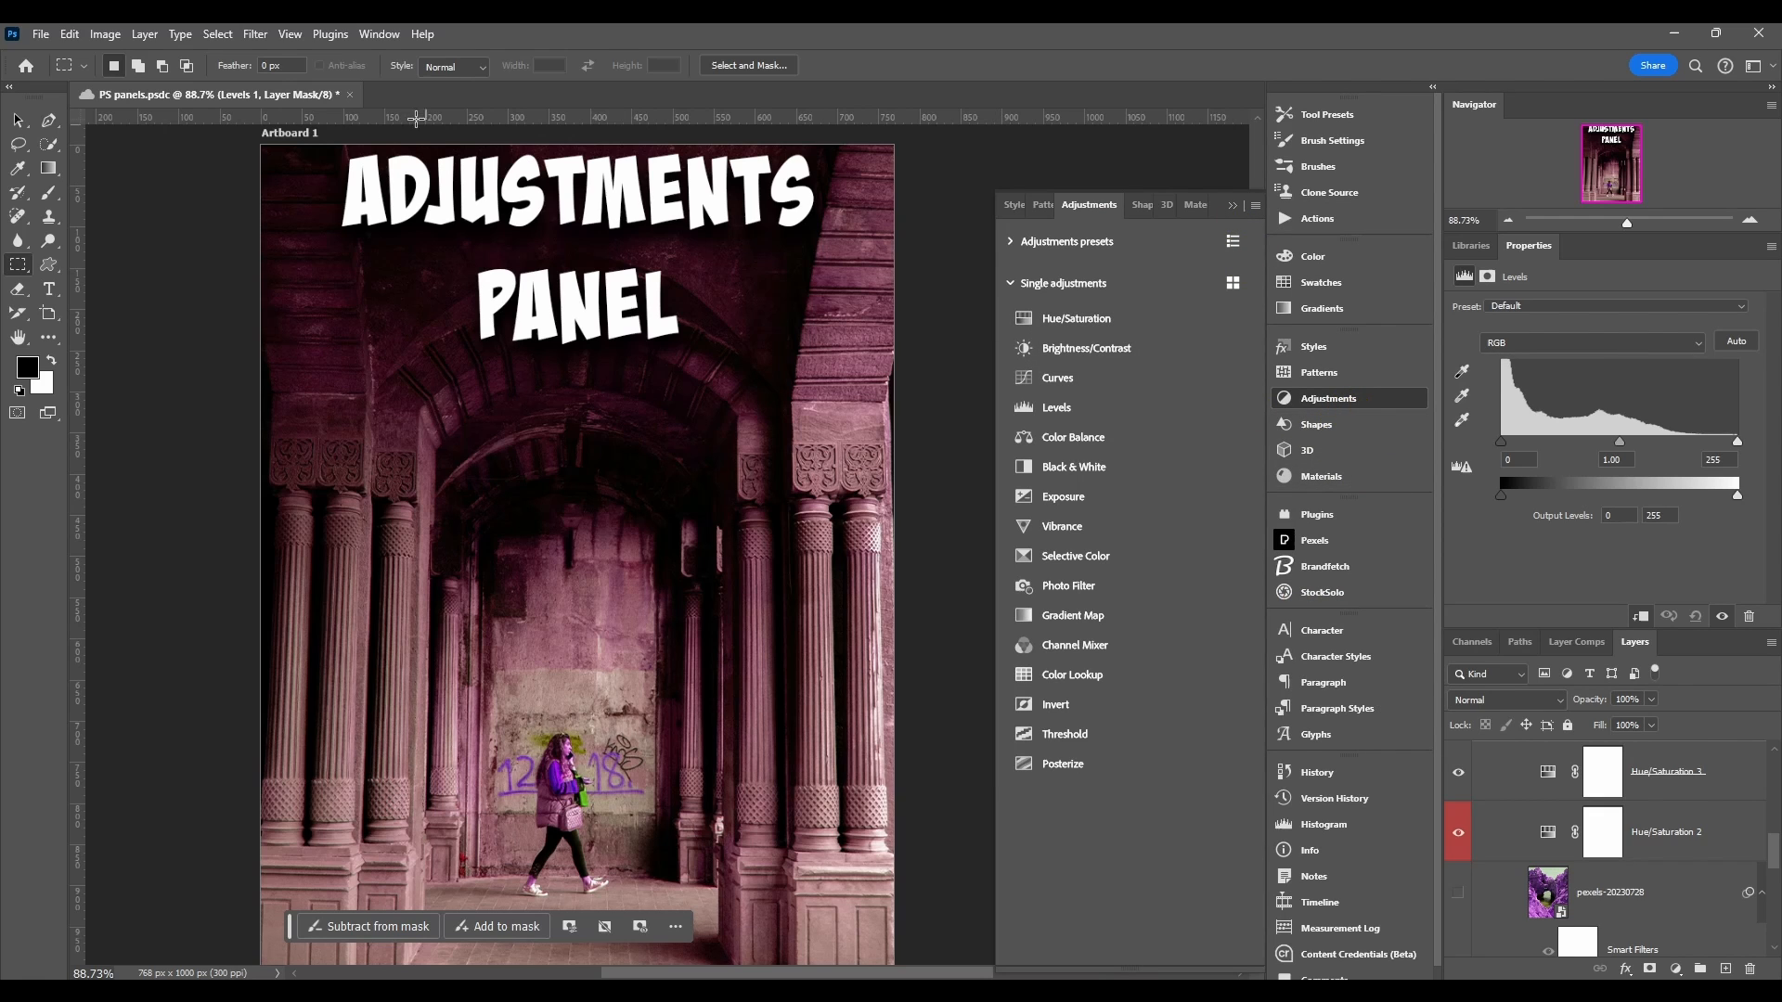
click(379, 33)
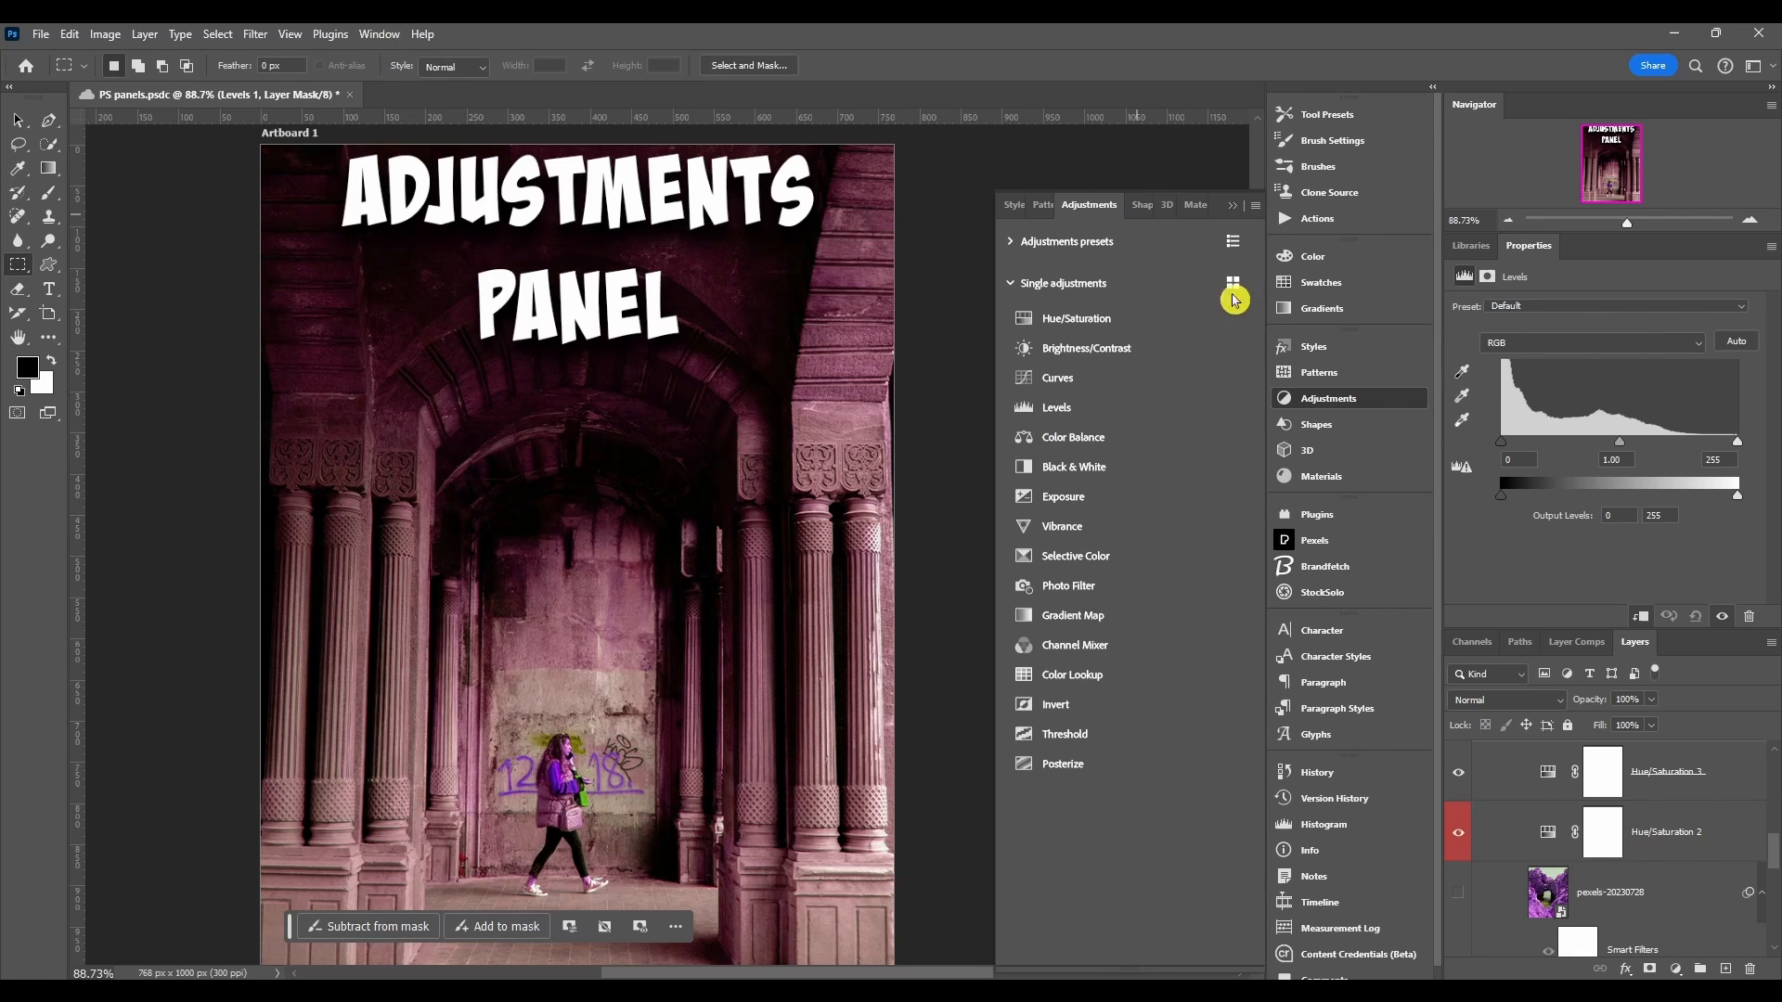
mouse_move(1379, 405)
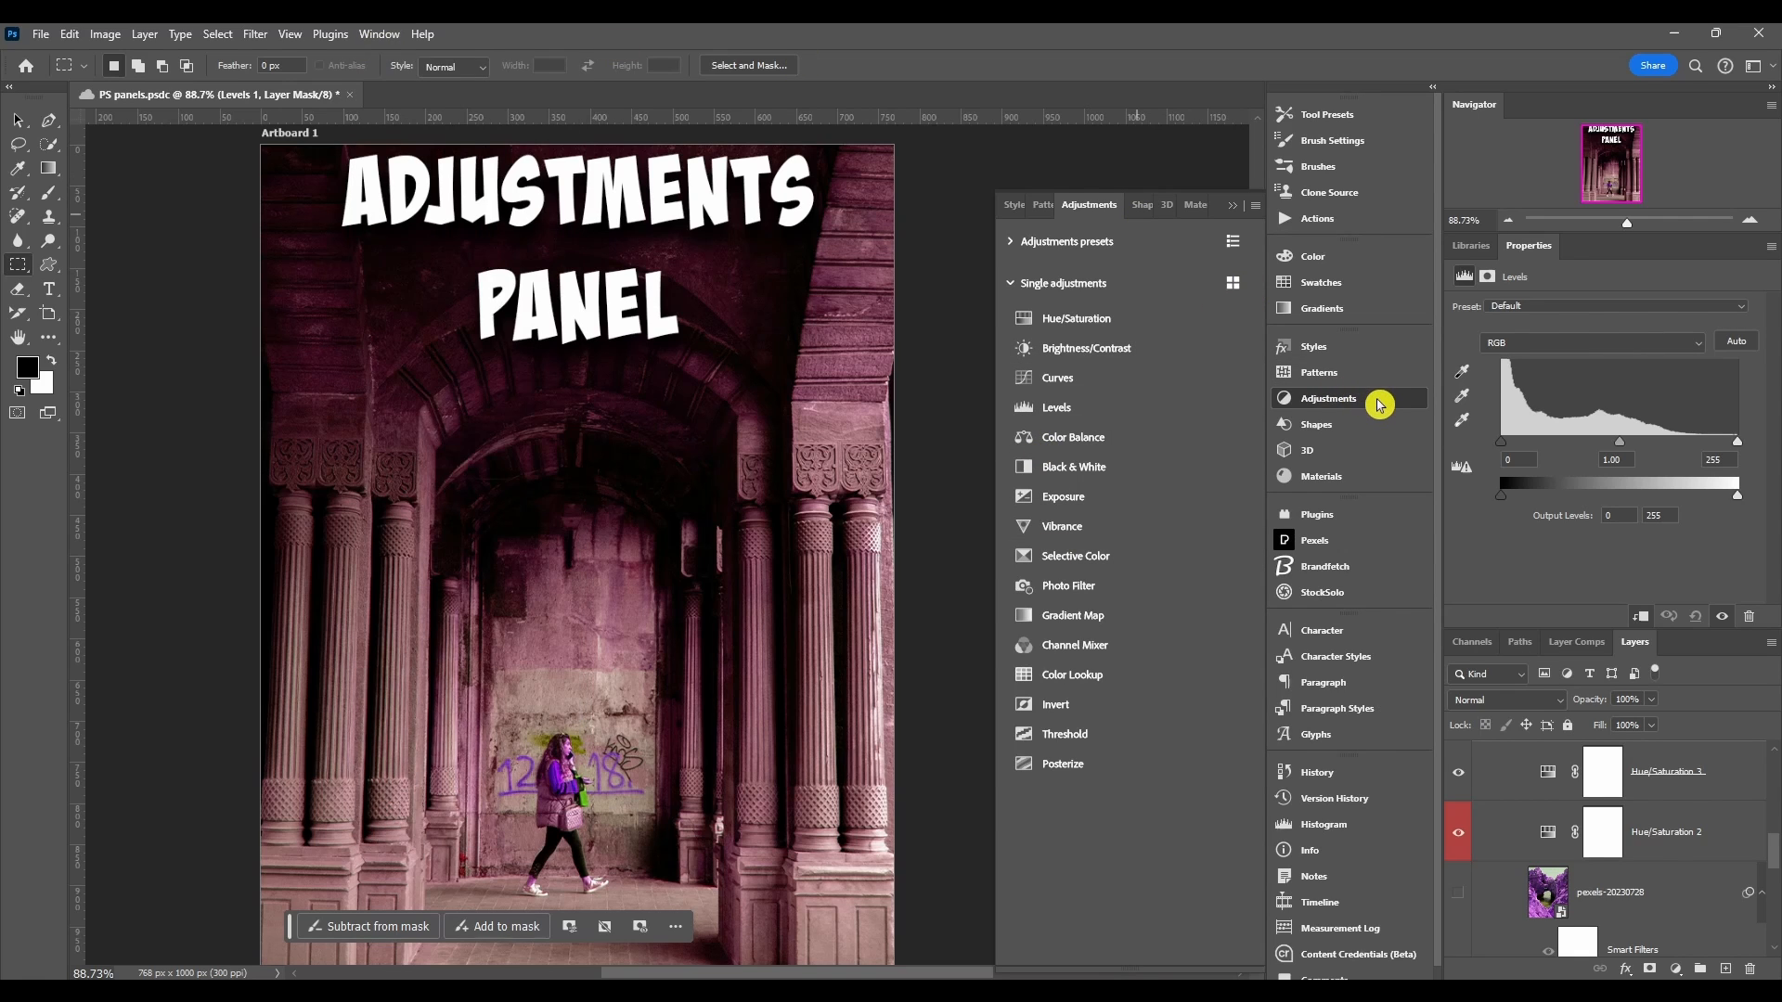